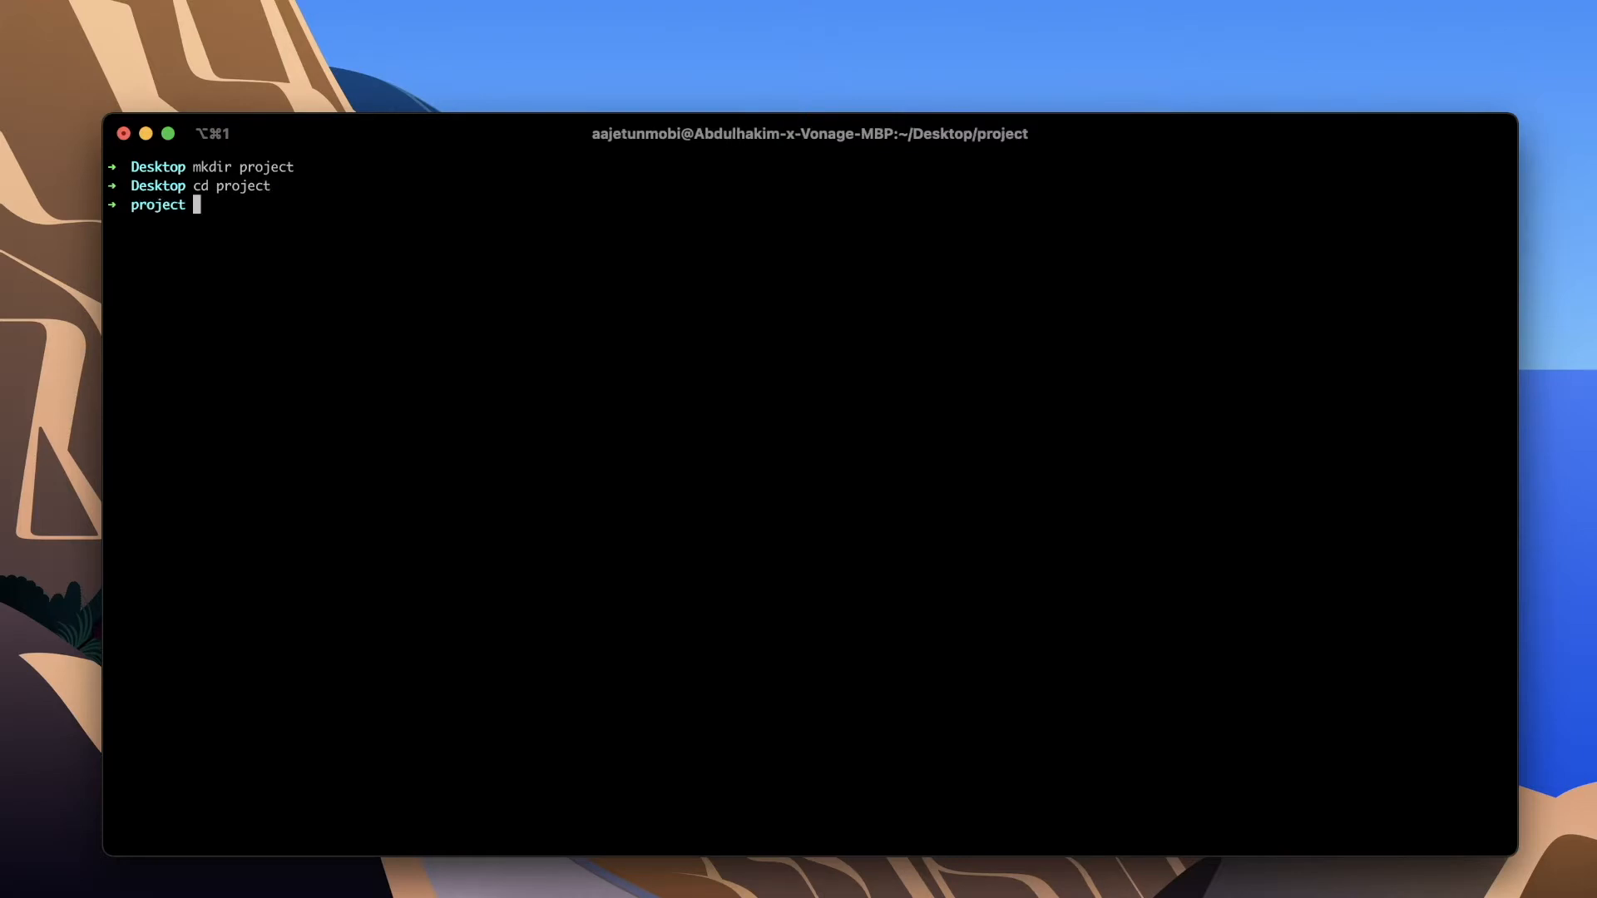
Initialise package.json with npm init -y and install express and localtunnel
text(npm init -)
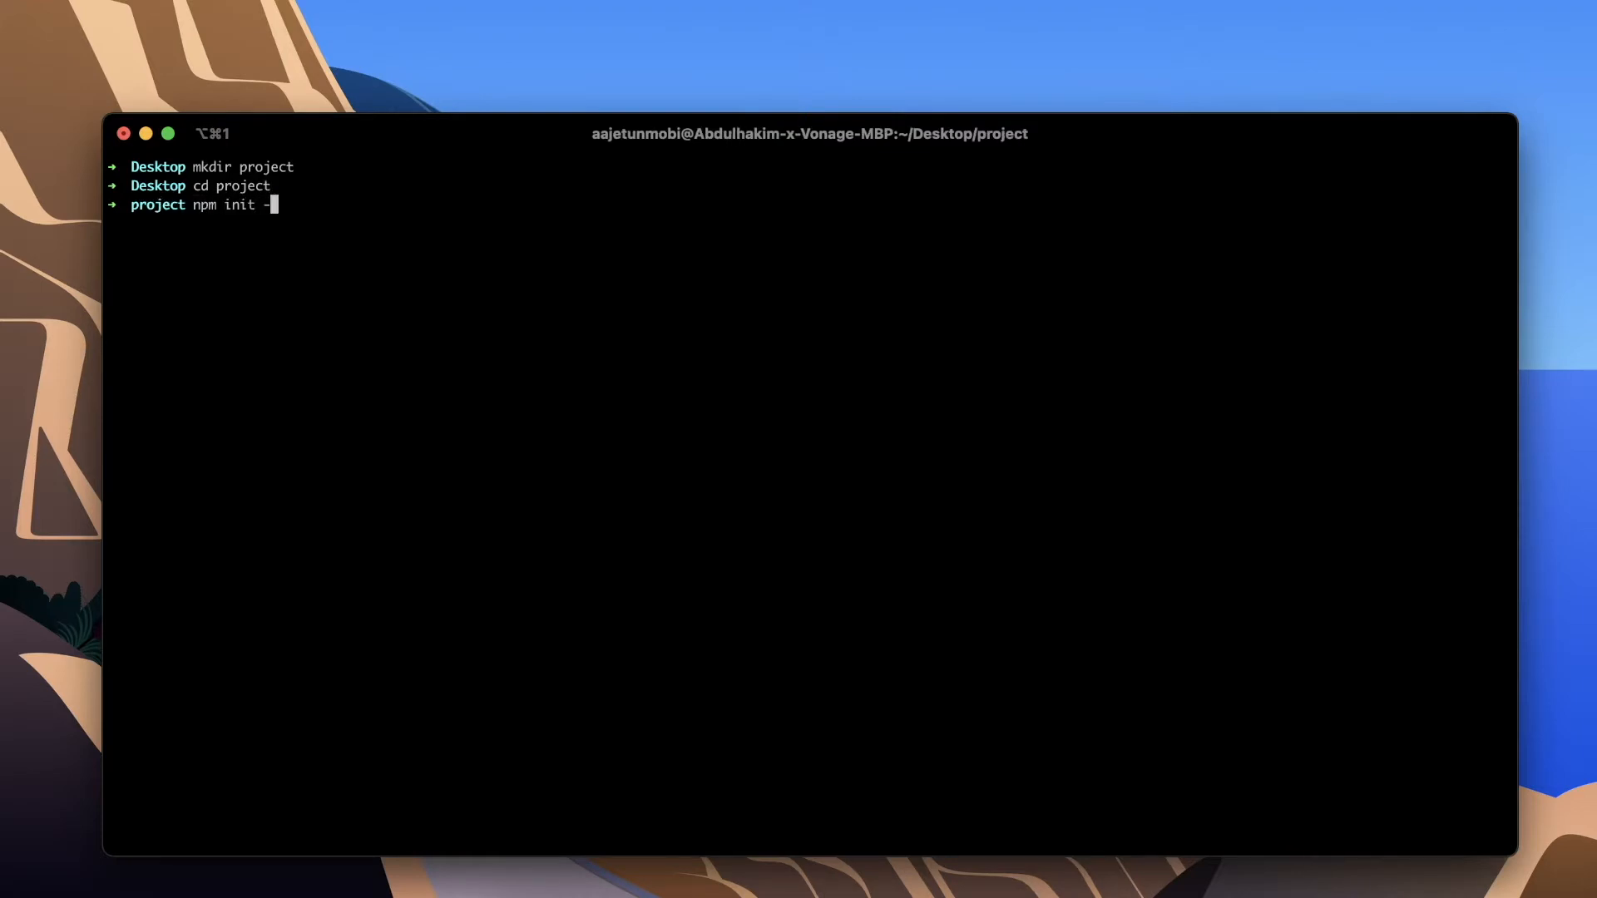
key(Return)
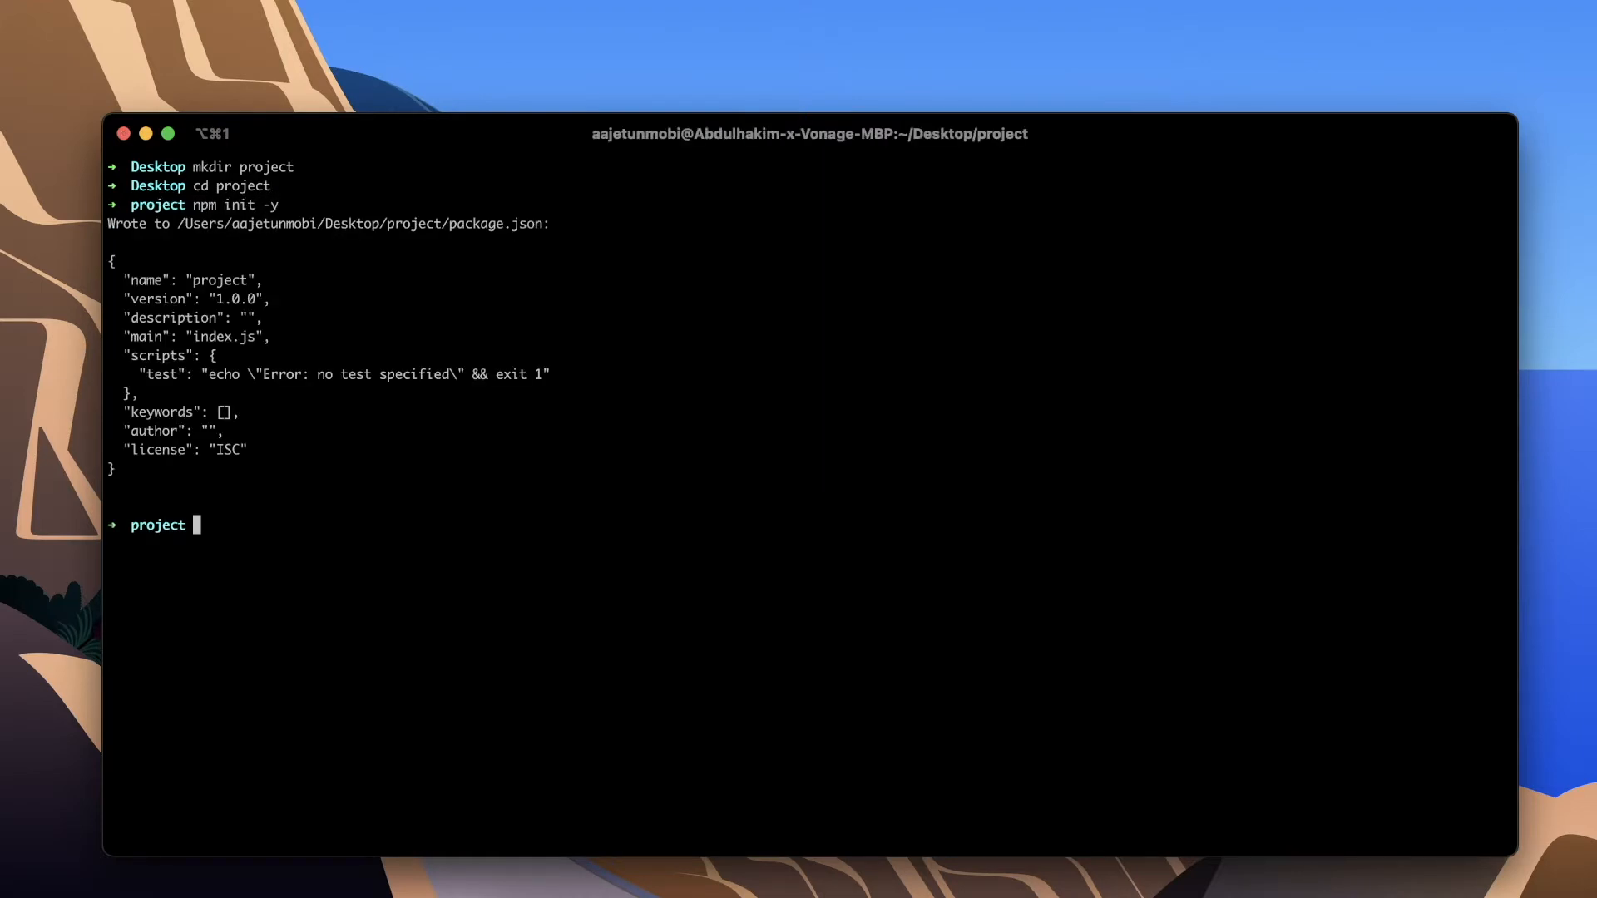
text(npm install express)
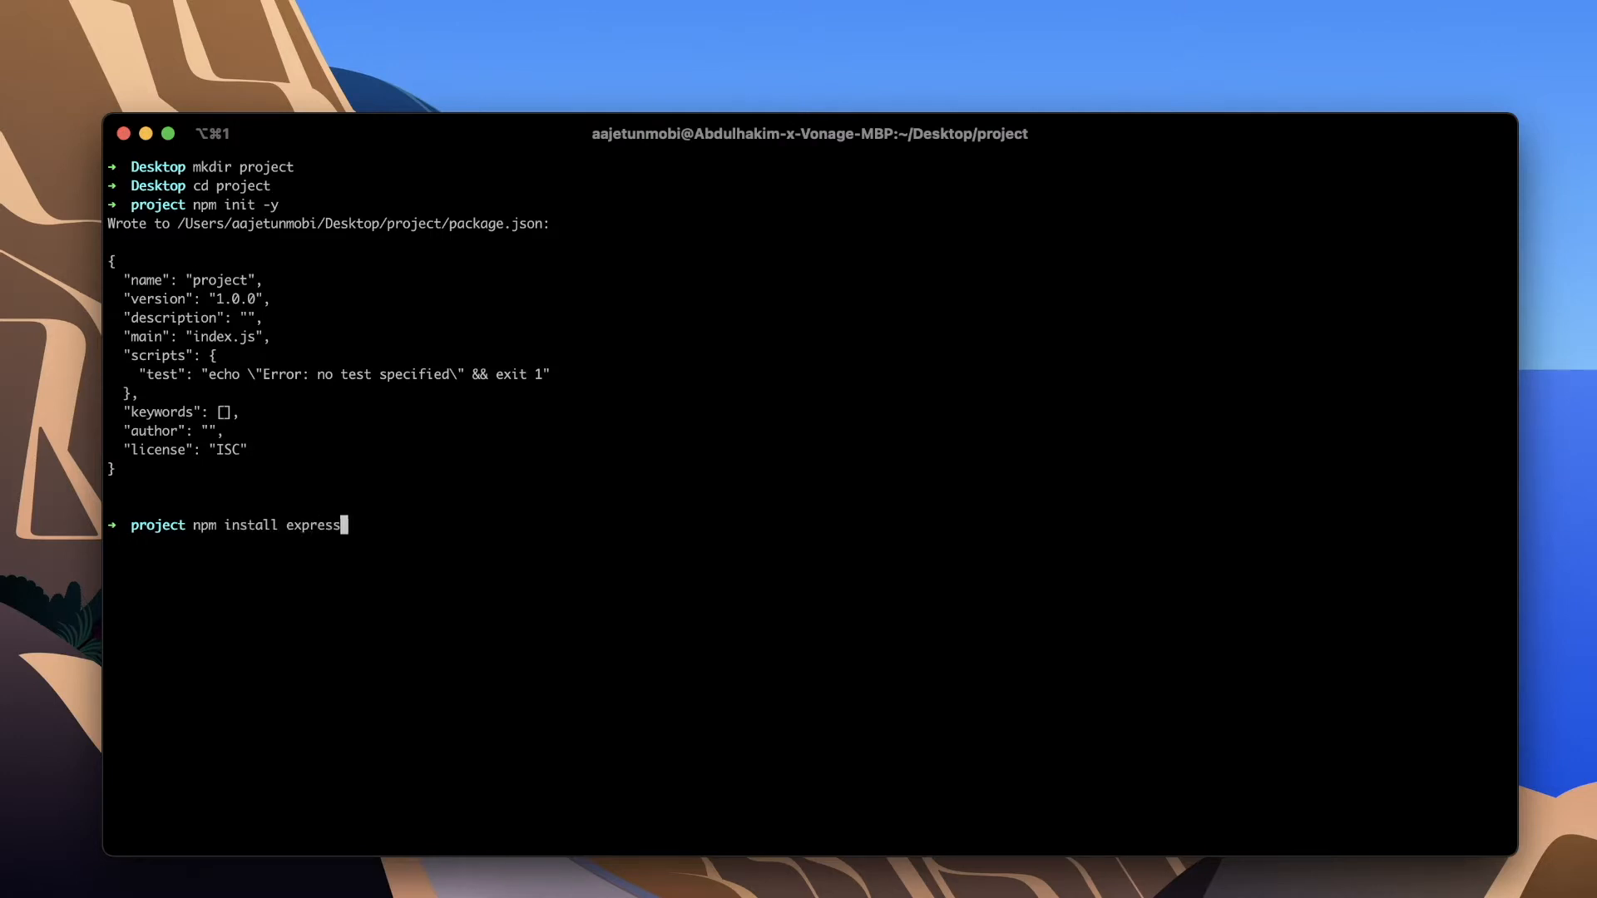
text(localtunnel --save)
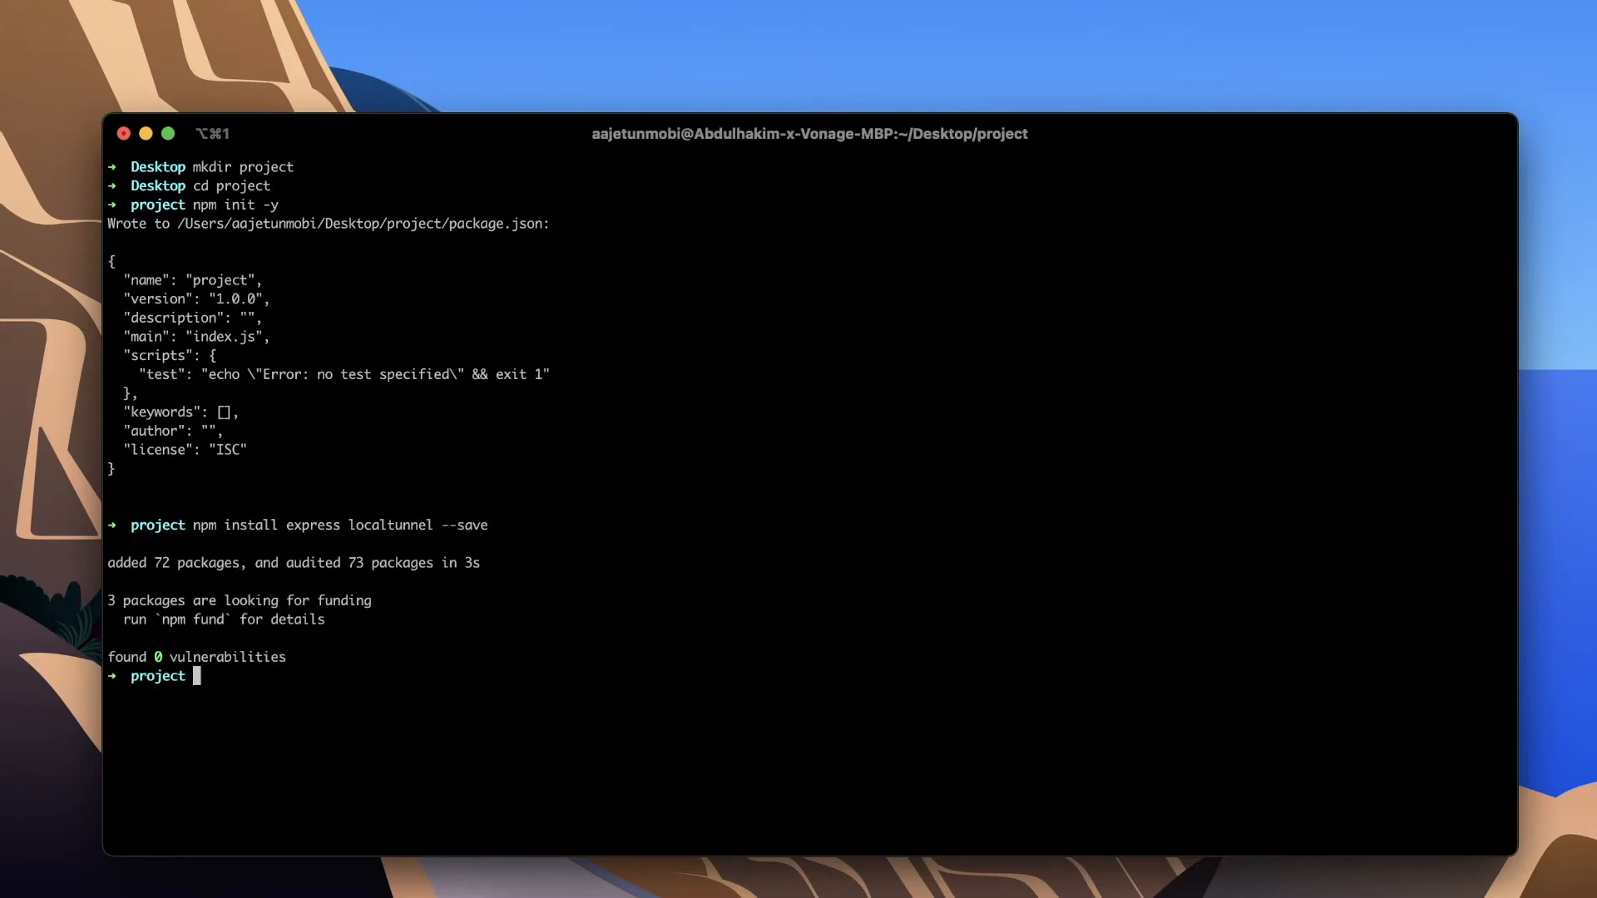
Create an empty server.js and open the project folder in VS Code
text(touch)
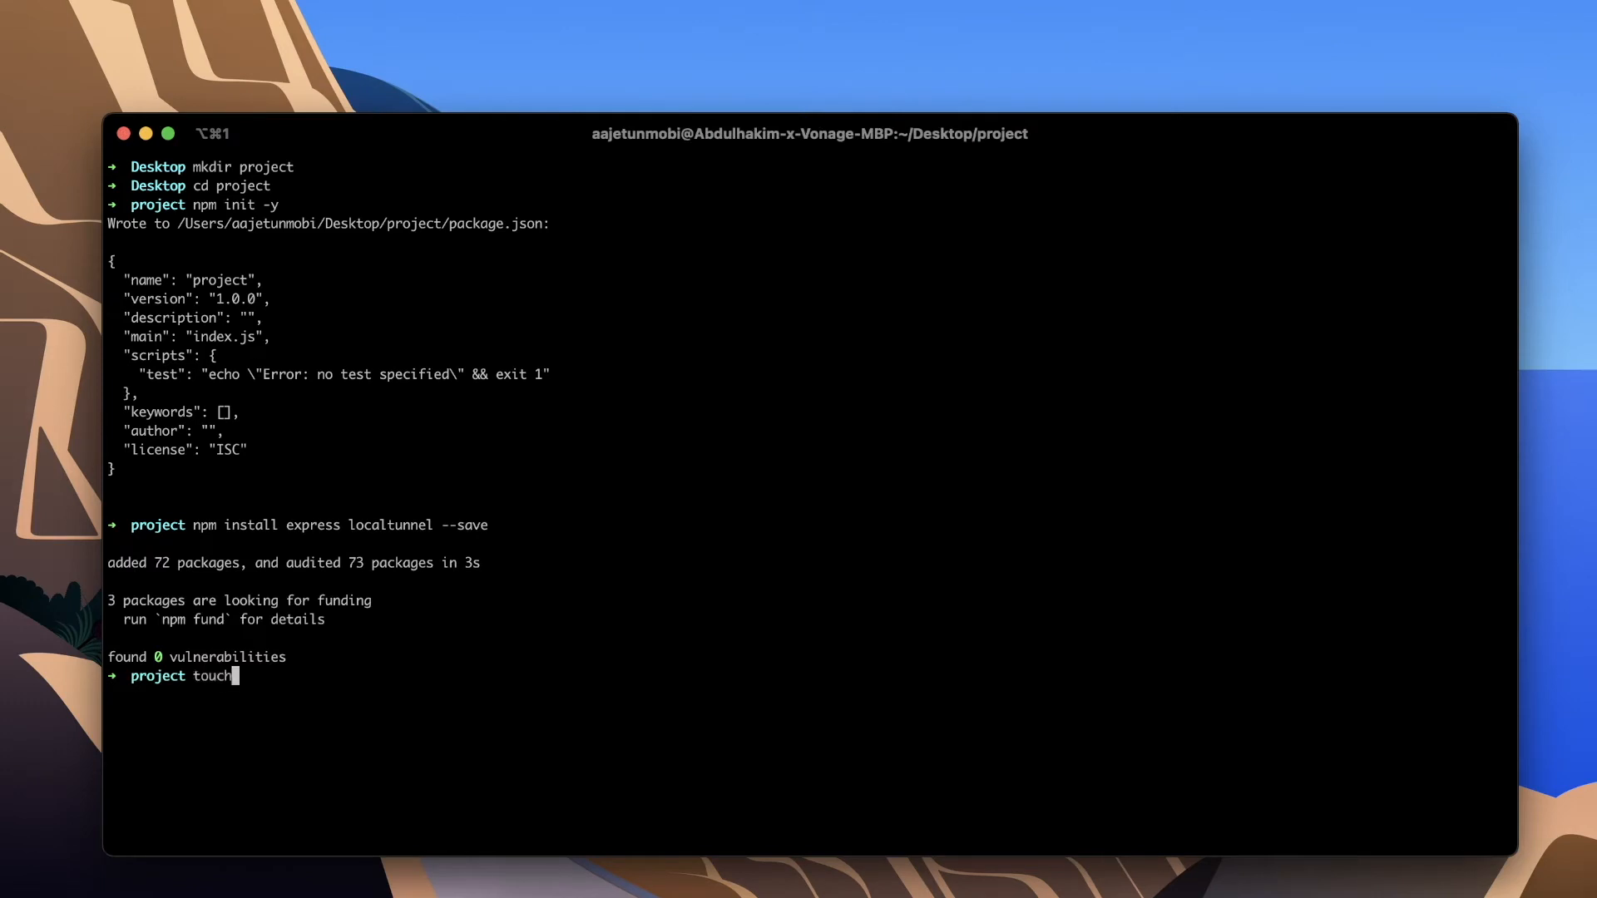
key(Return)
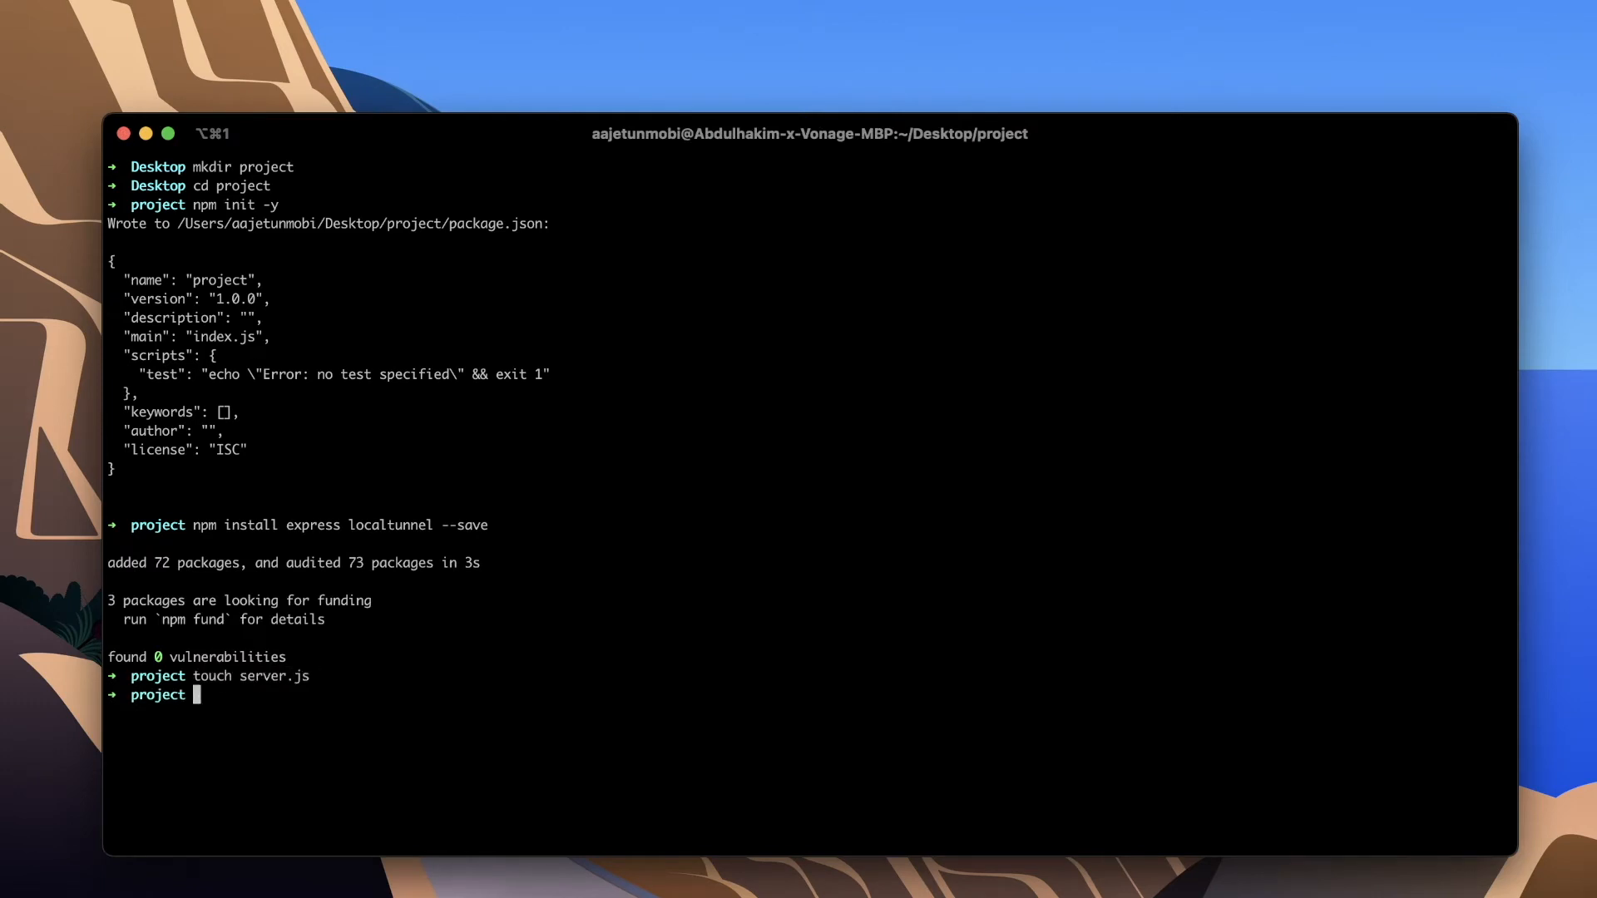
text(code)
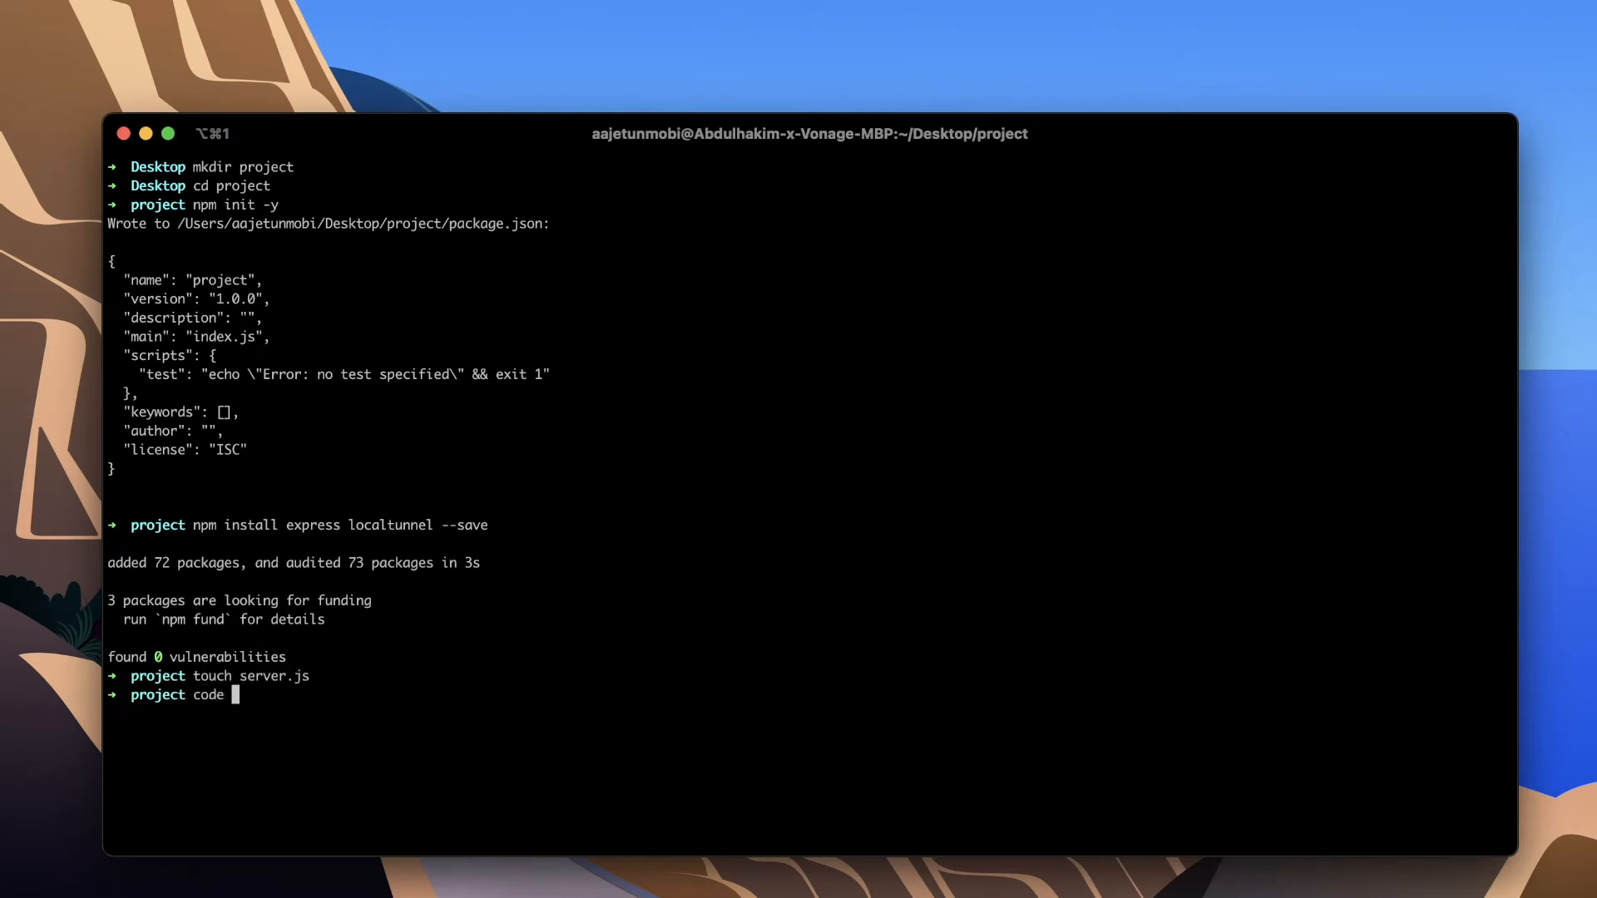
key(Return)
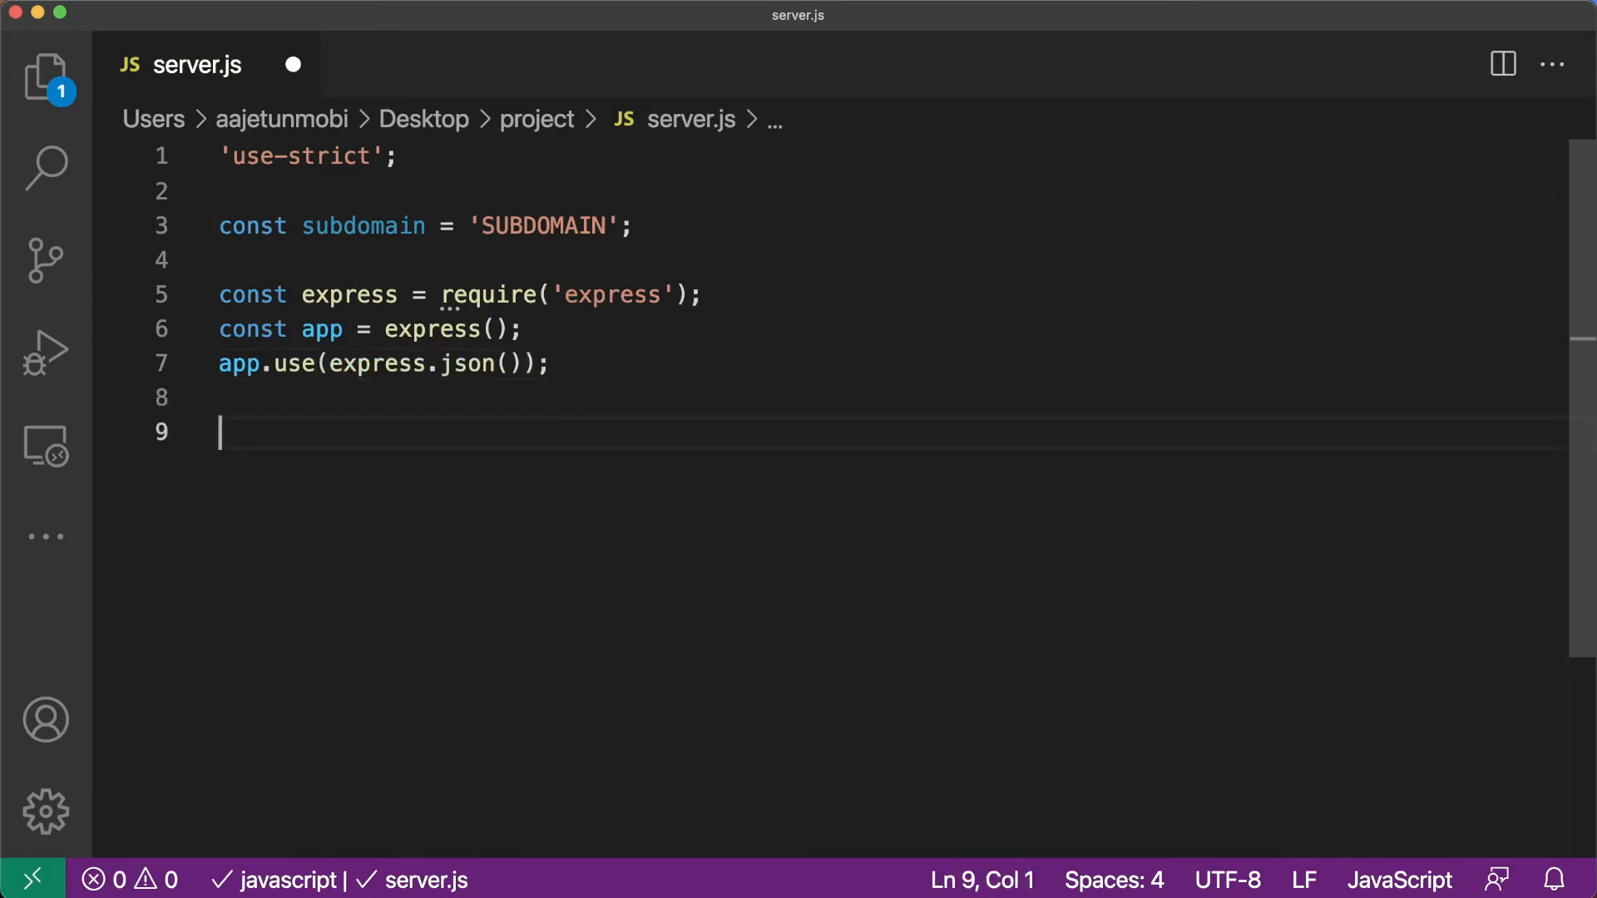
Write a vonageNumber constant and a /voice/answer route returning talk and connect NCCO actions dialing req.query.to
text(app.get('/voice/answer', (req, res))
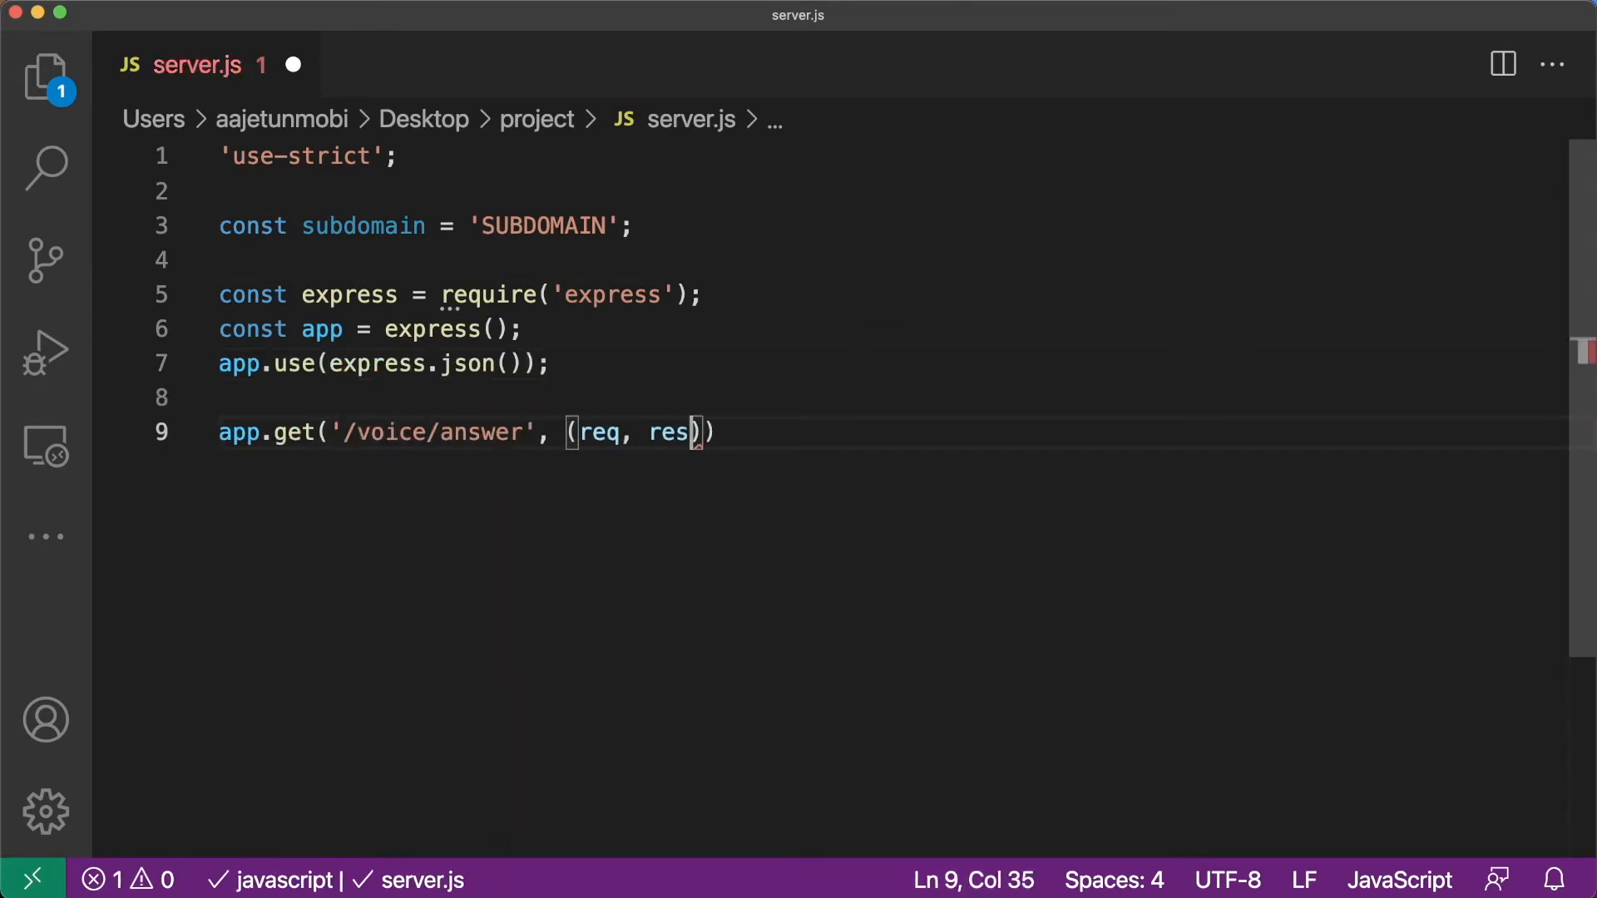
text(const vonageNumber = 'NUMBER)
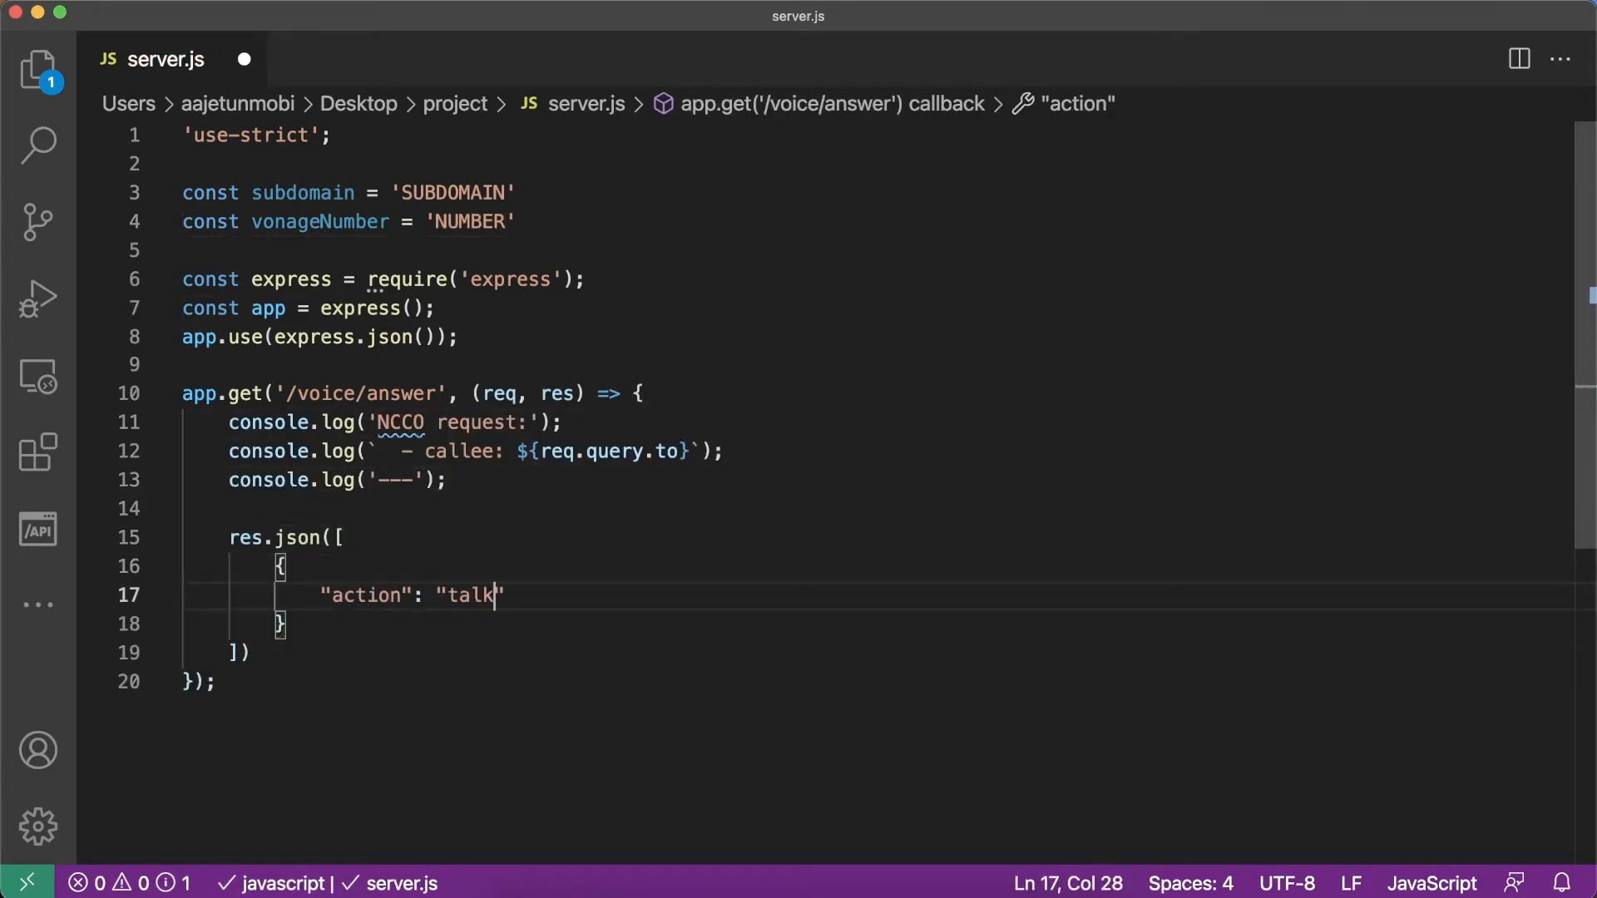
text(,)
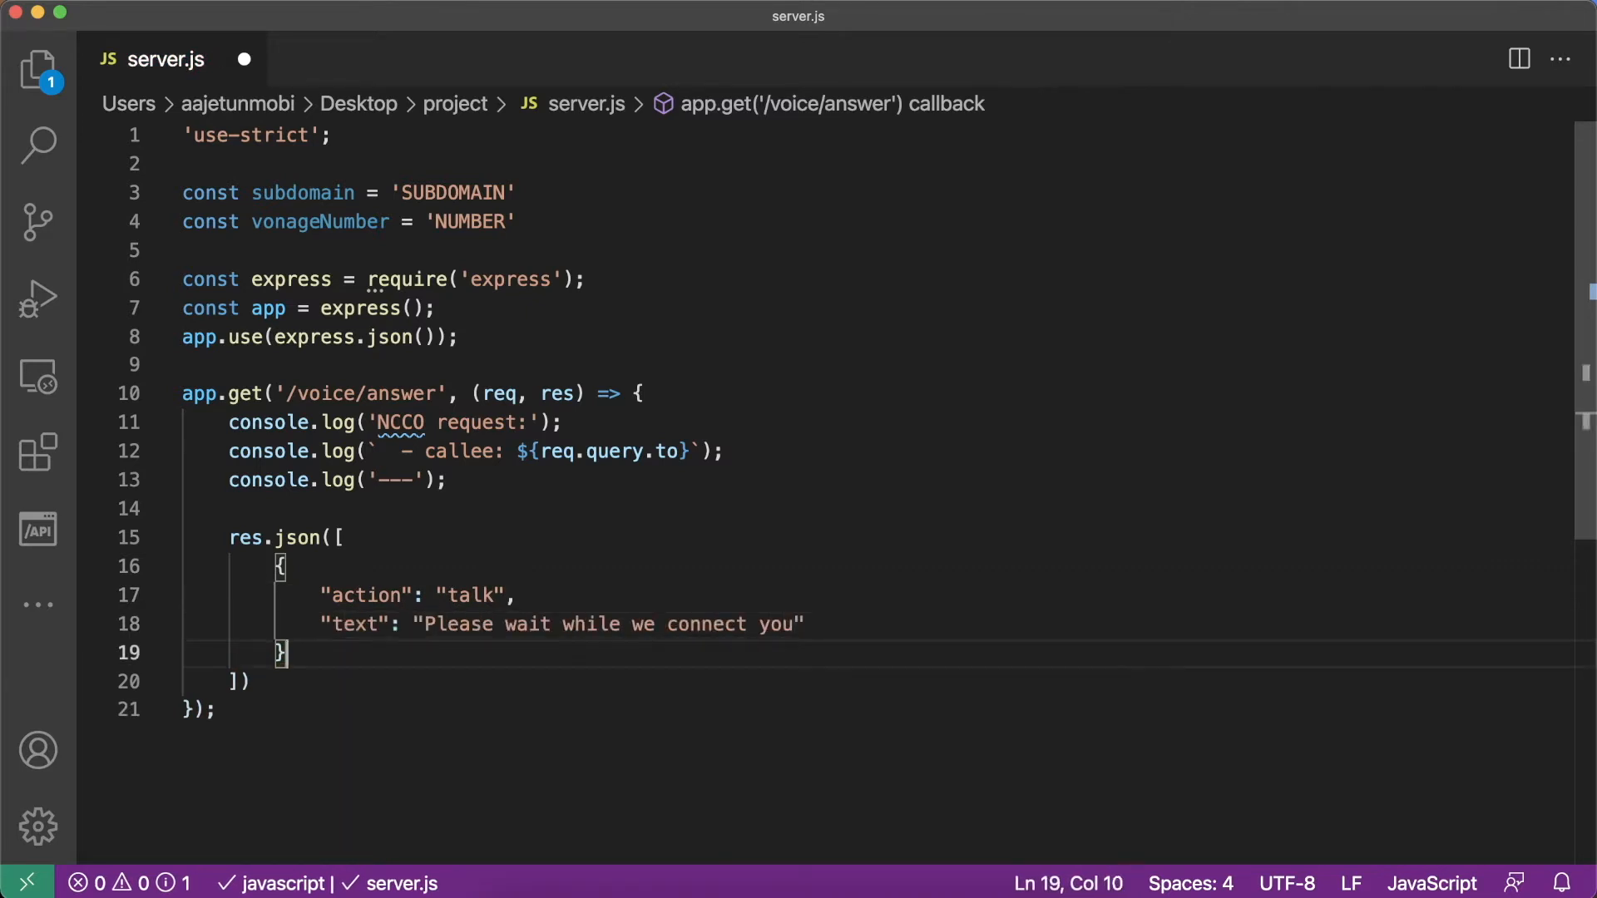
text(,)
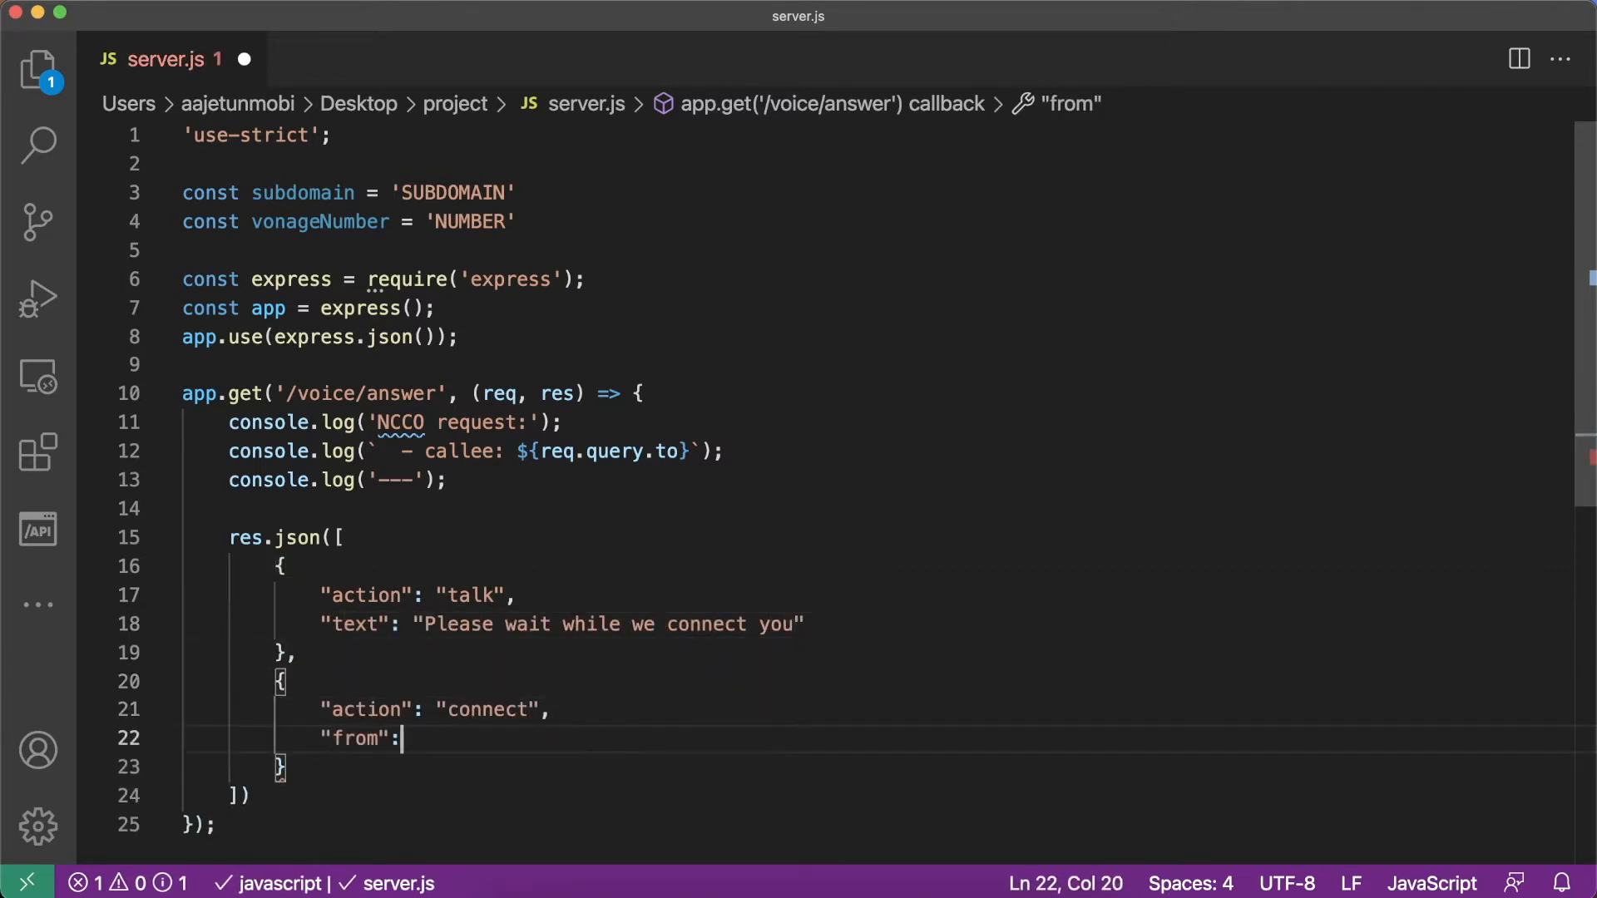
text(vonageNumber,)
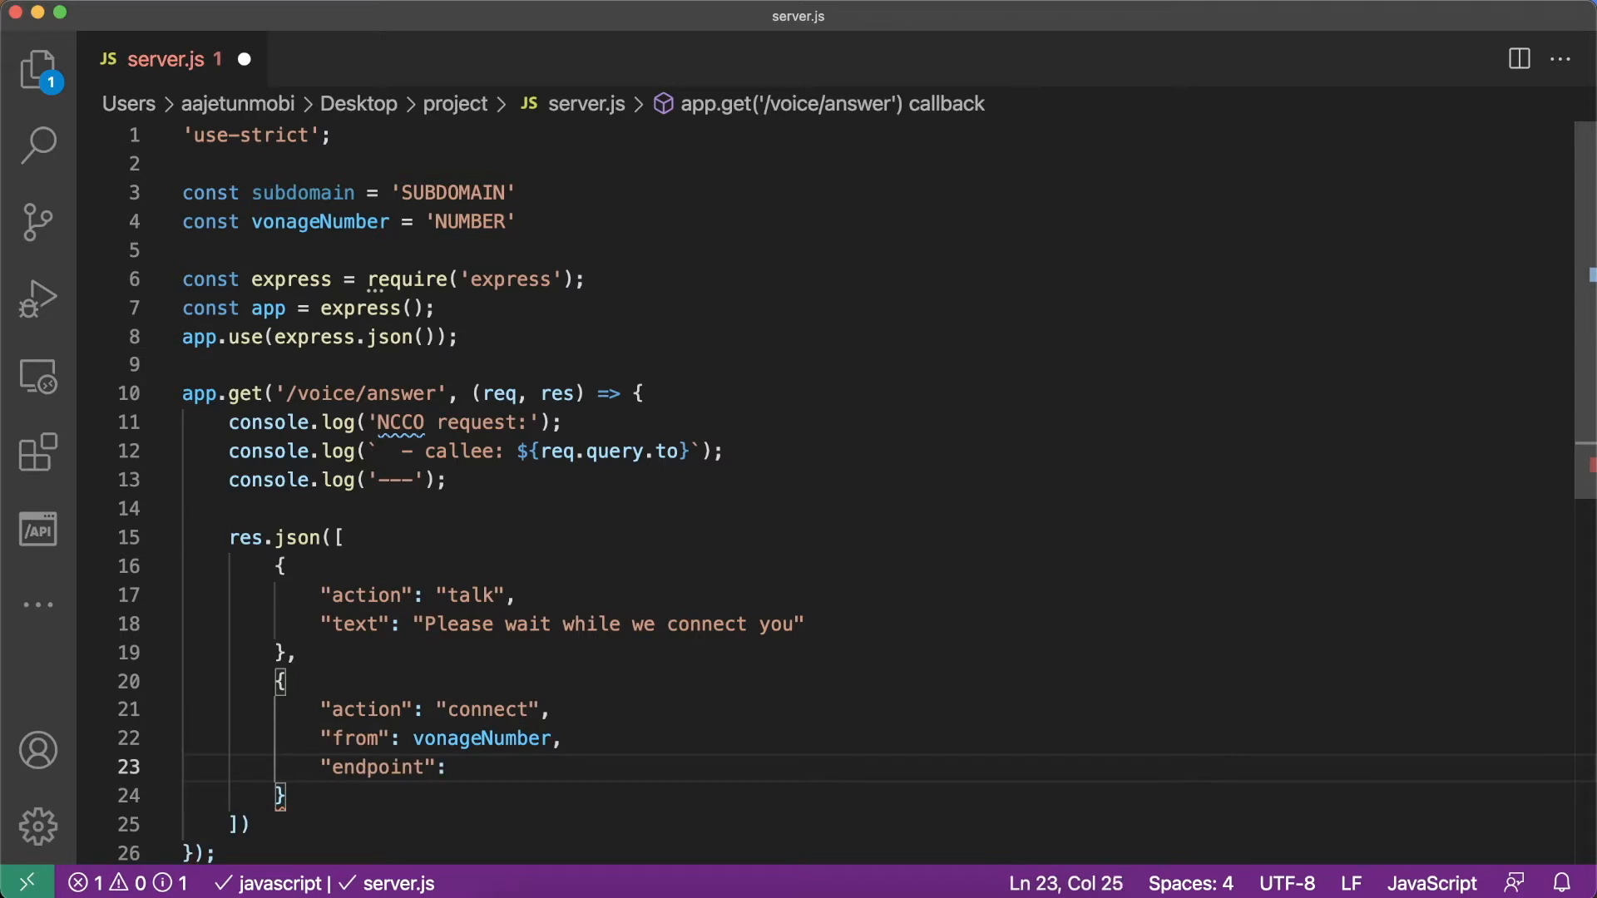
text([)
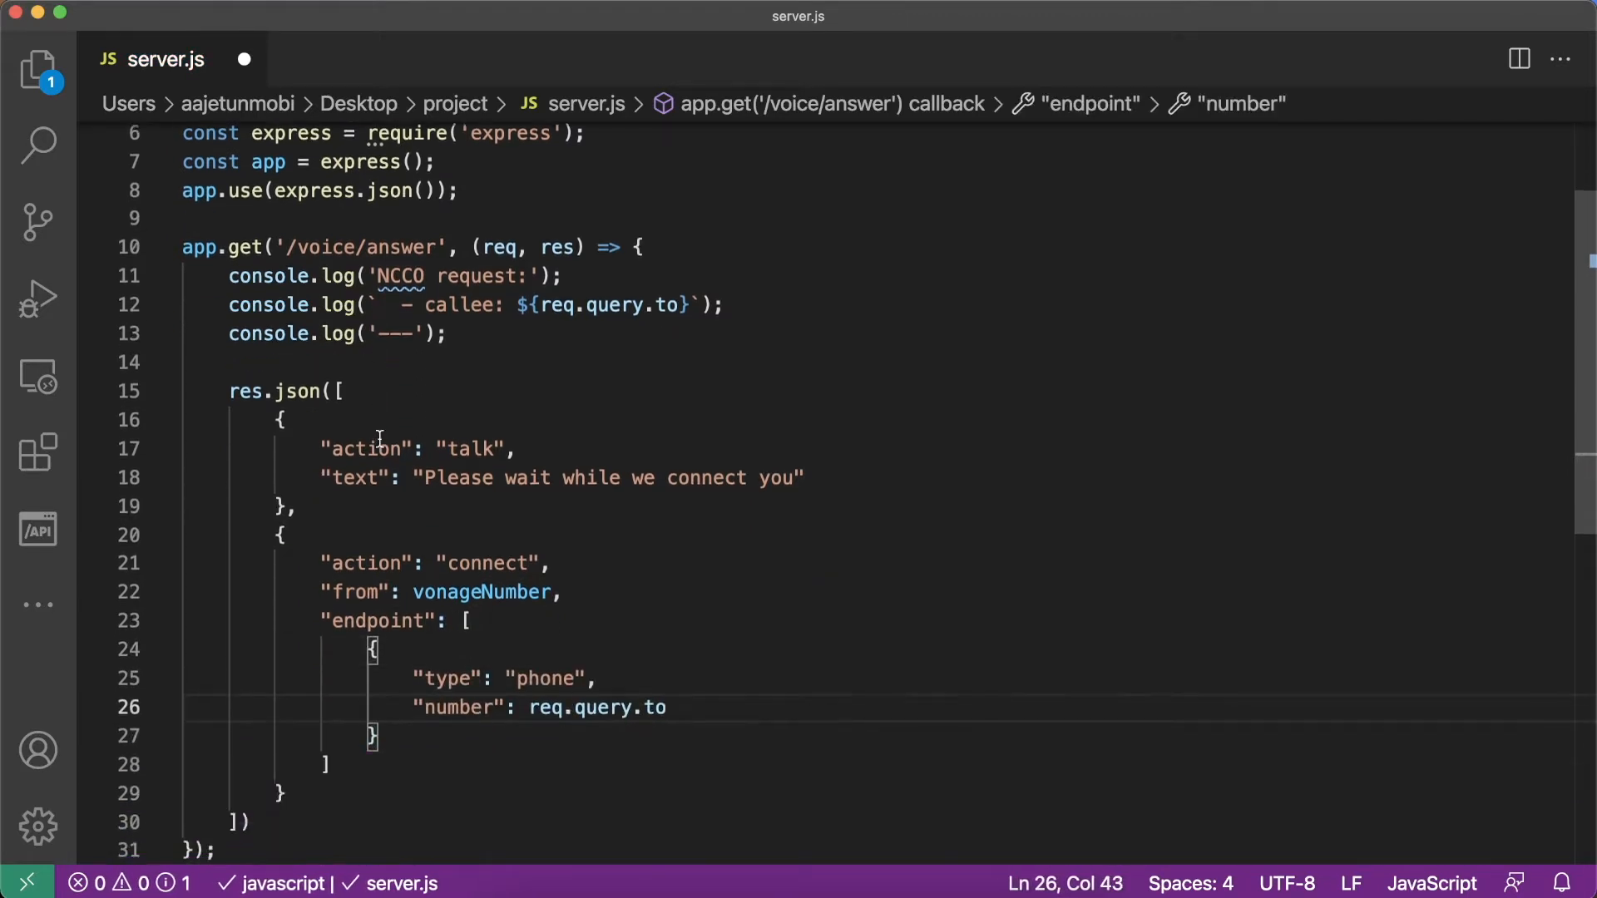
Make the Express app listen on port 3000
text(a)
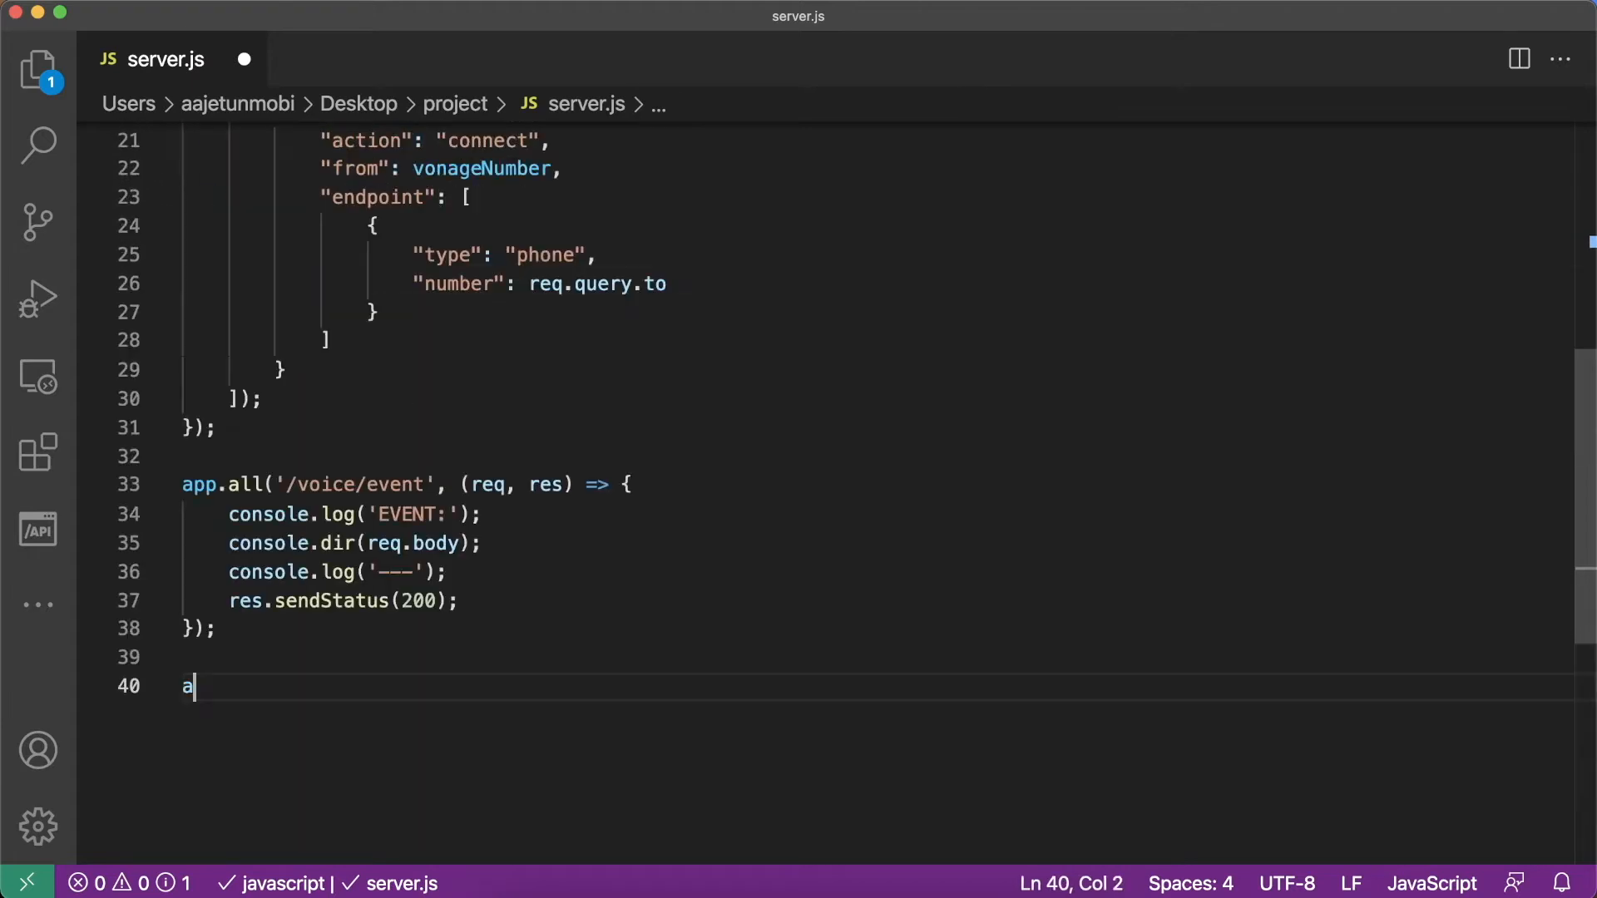
text(pp.listen)
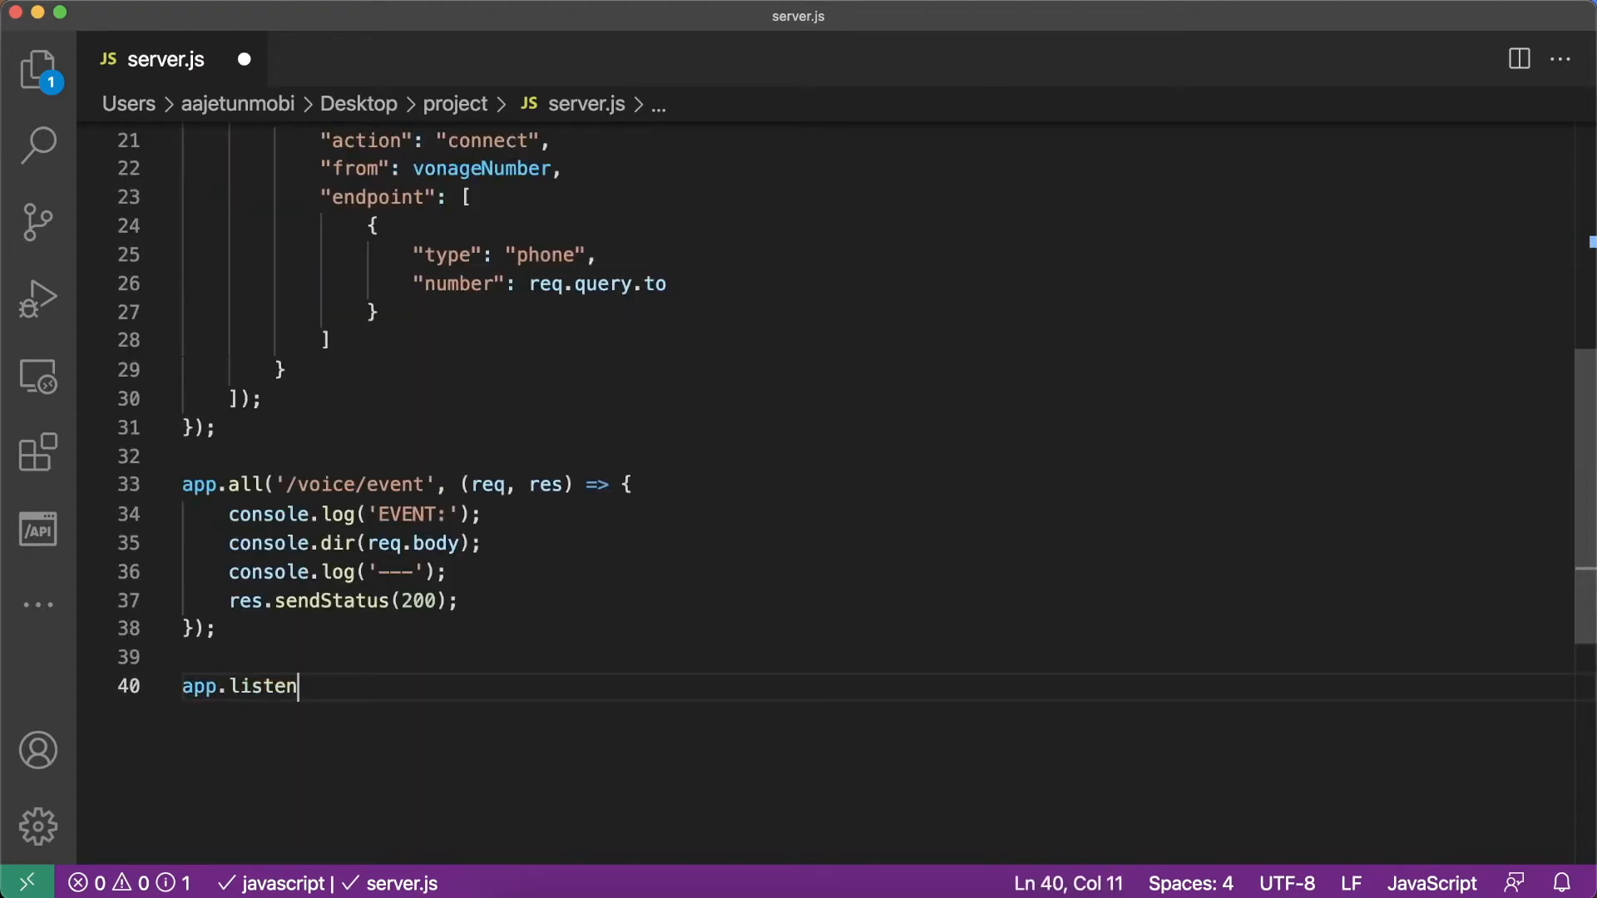
text((3000);)
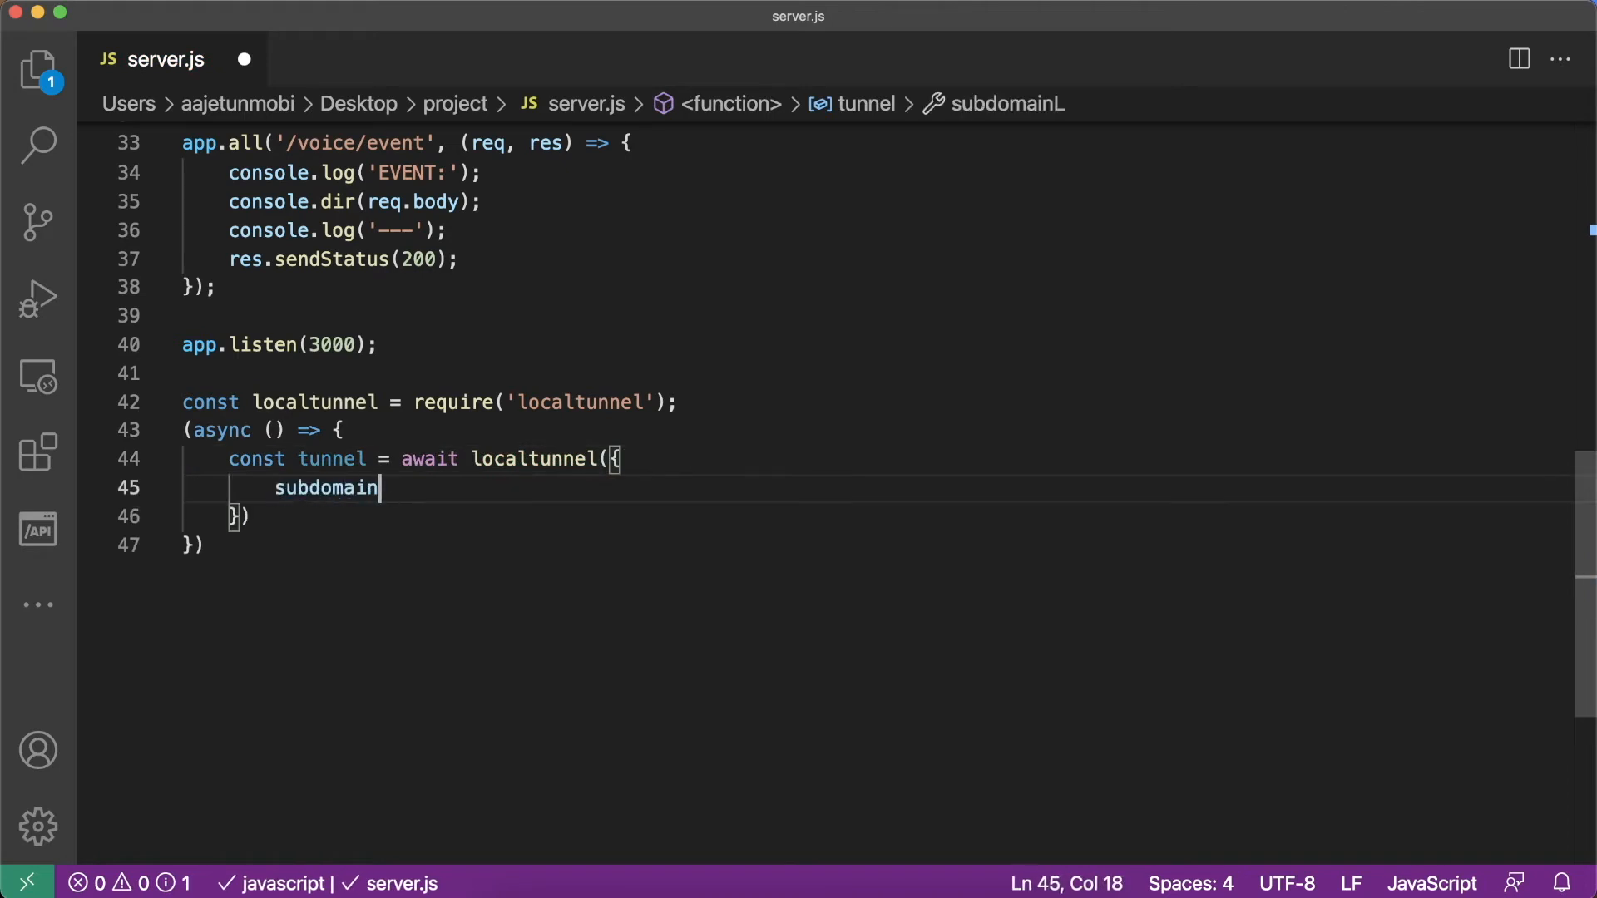
Add an async localtunnel block on port 3000 logging tunnel.url, with subdomain 'vonage'
text(: subdomain,)
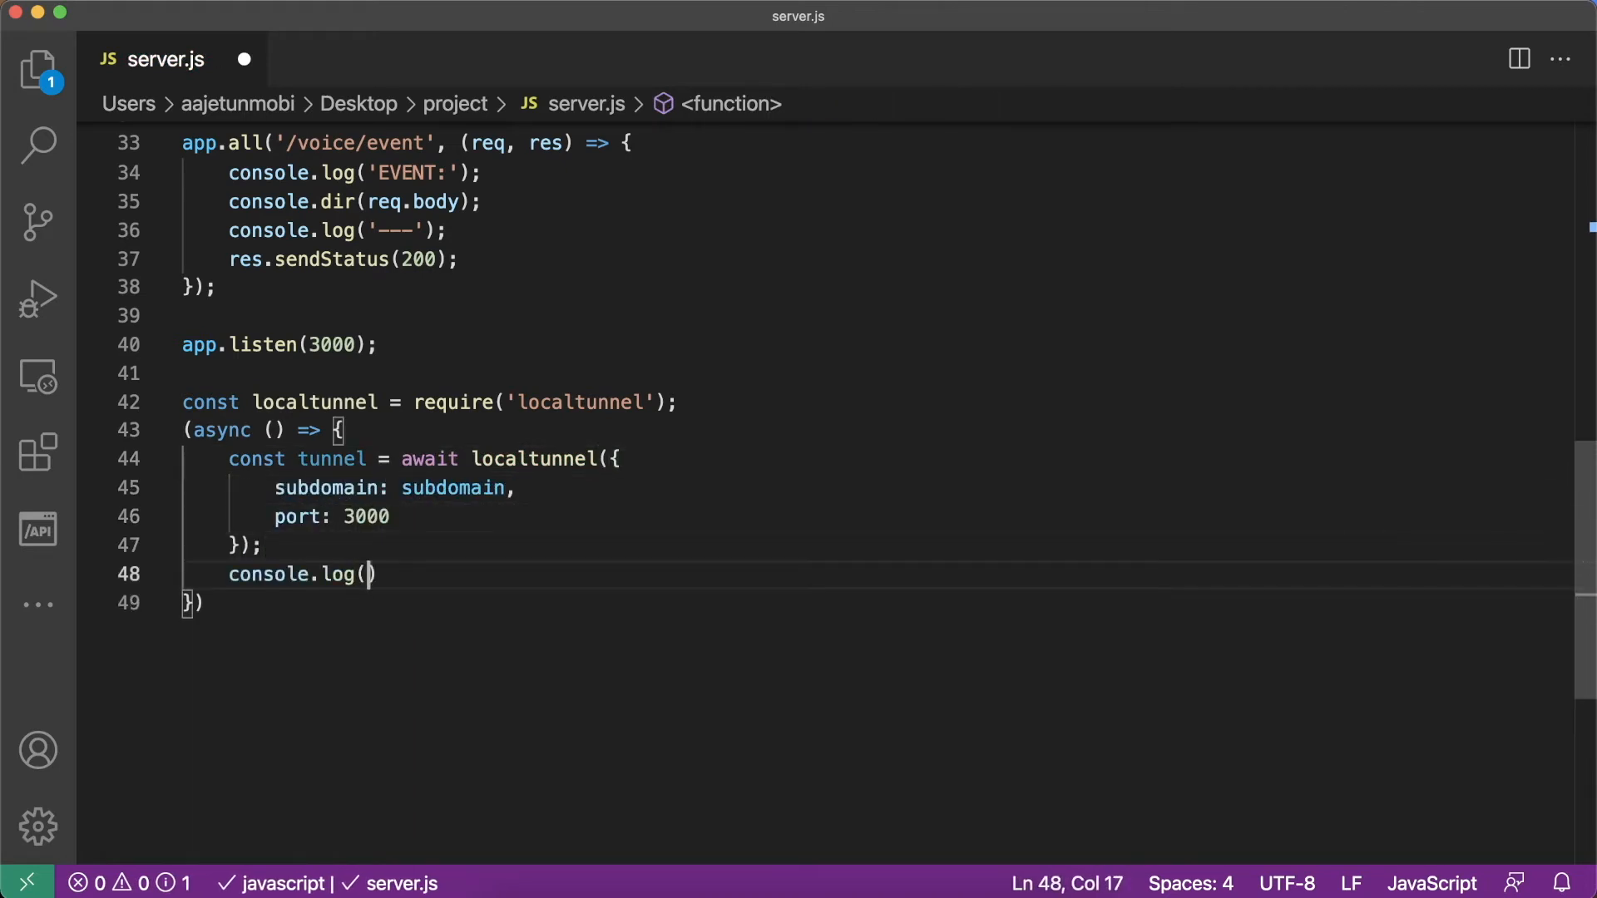
text(`App available at: ${tunnel.url}`)
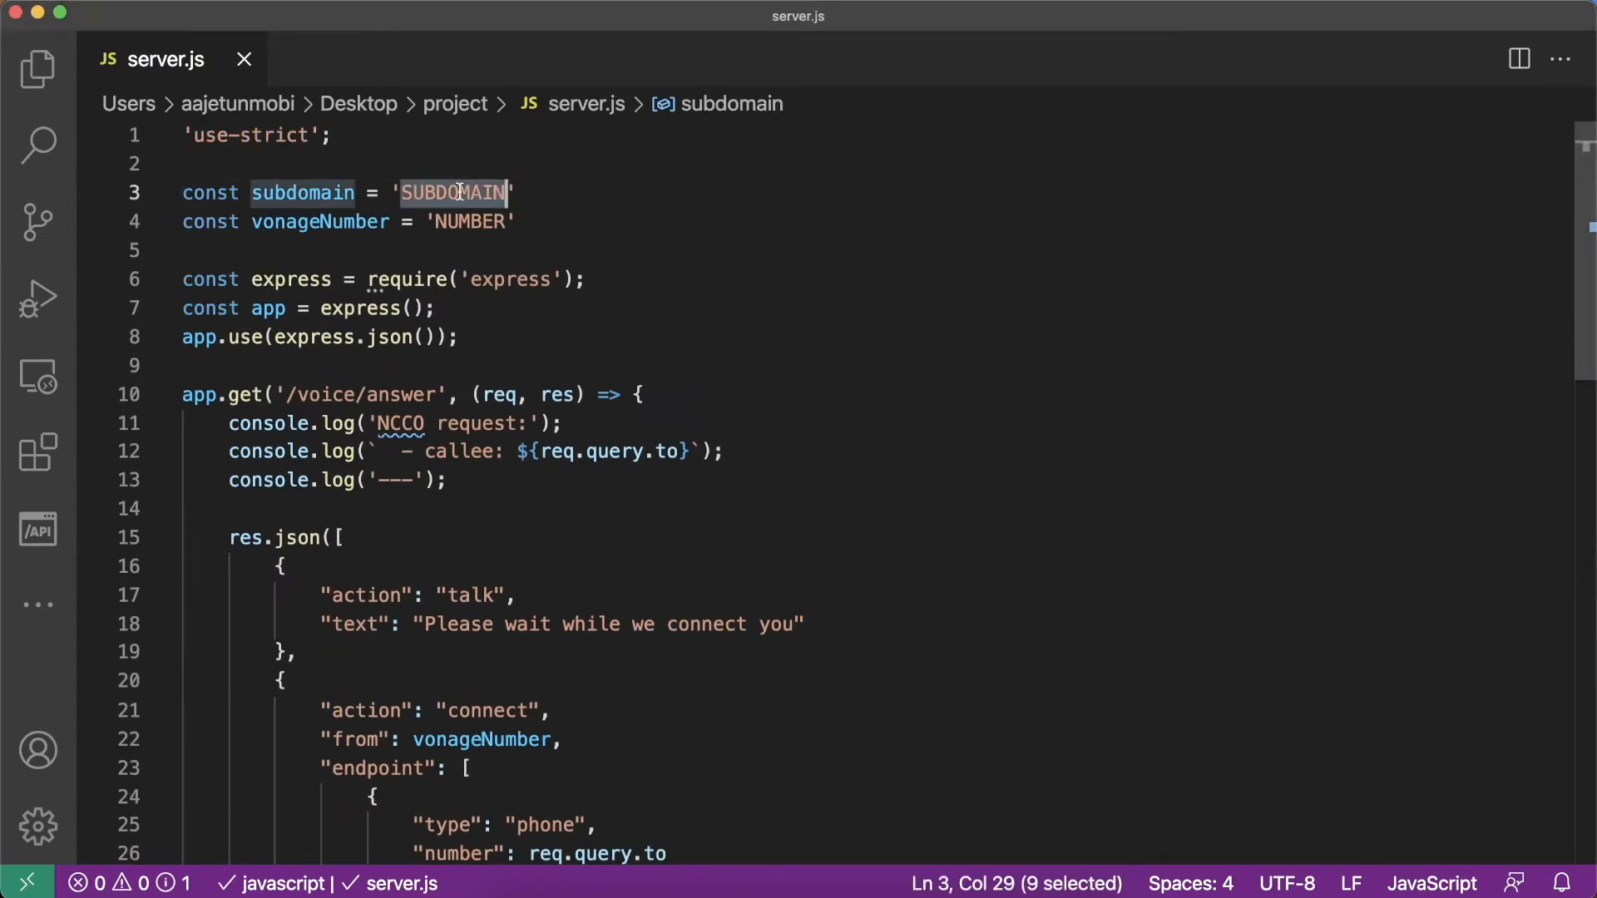
text(vonage)
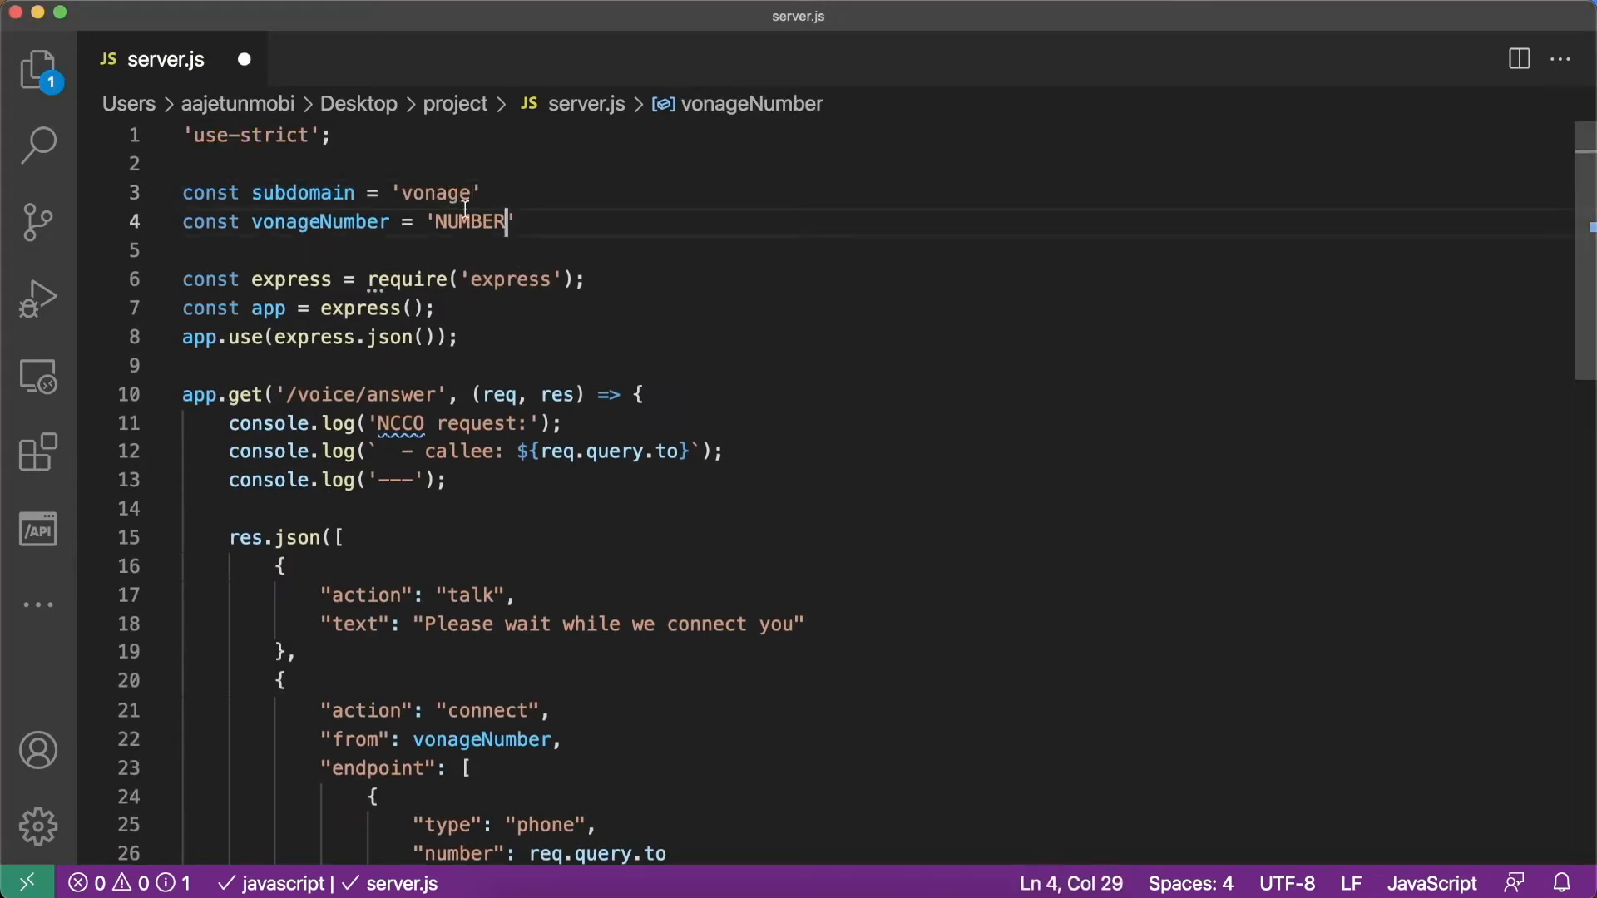
click(833, 892)
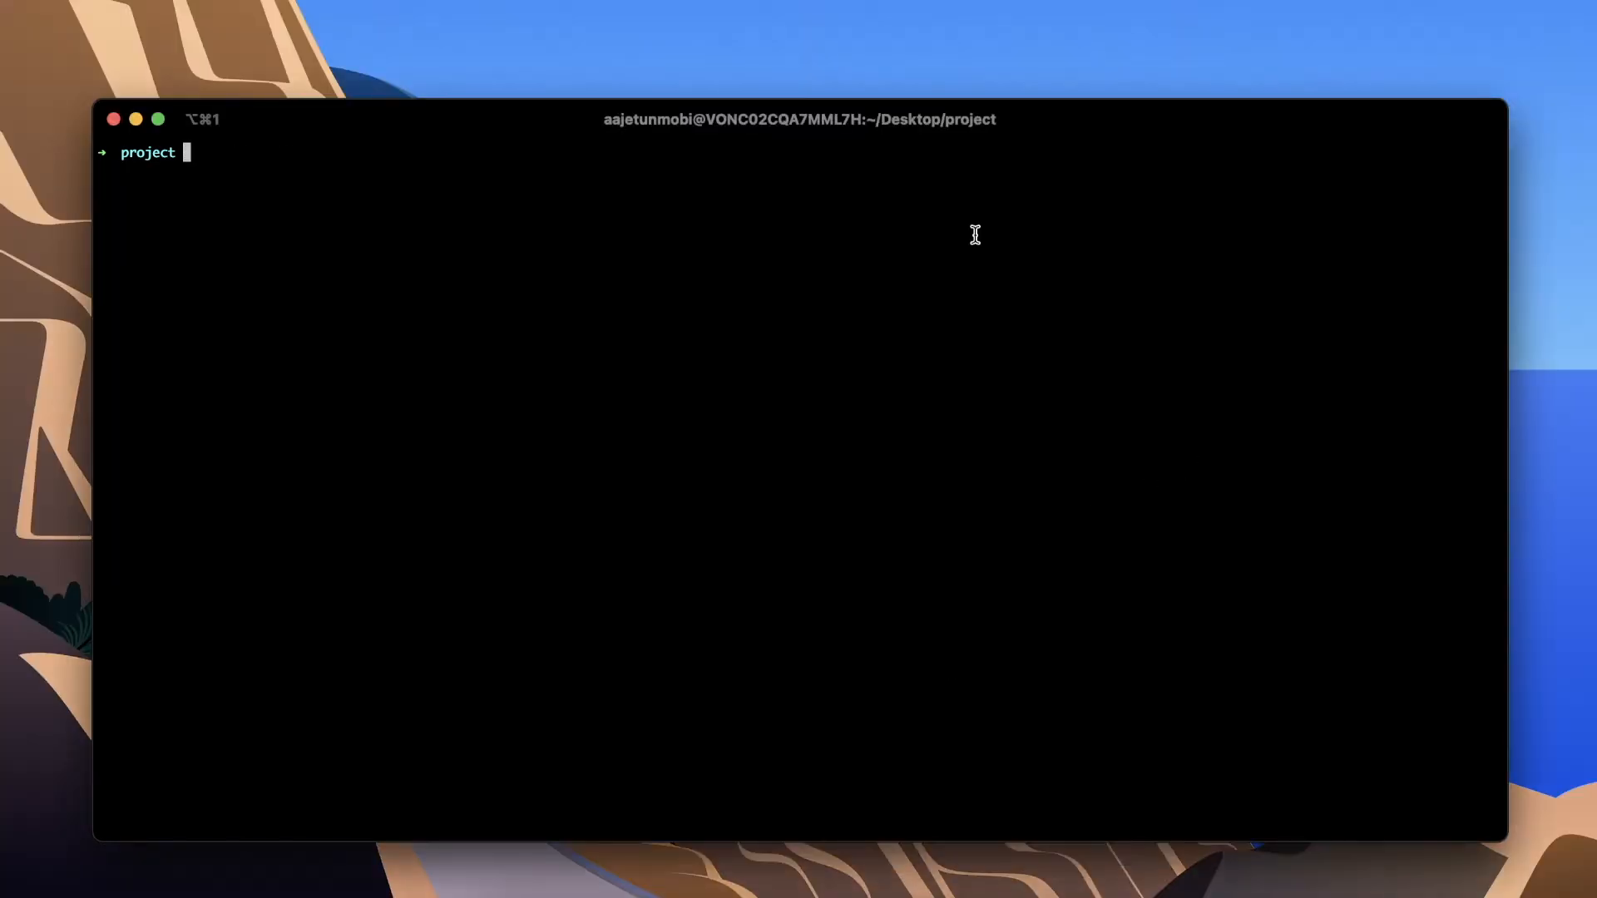
text(vonage apps:create)
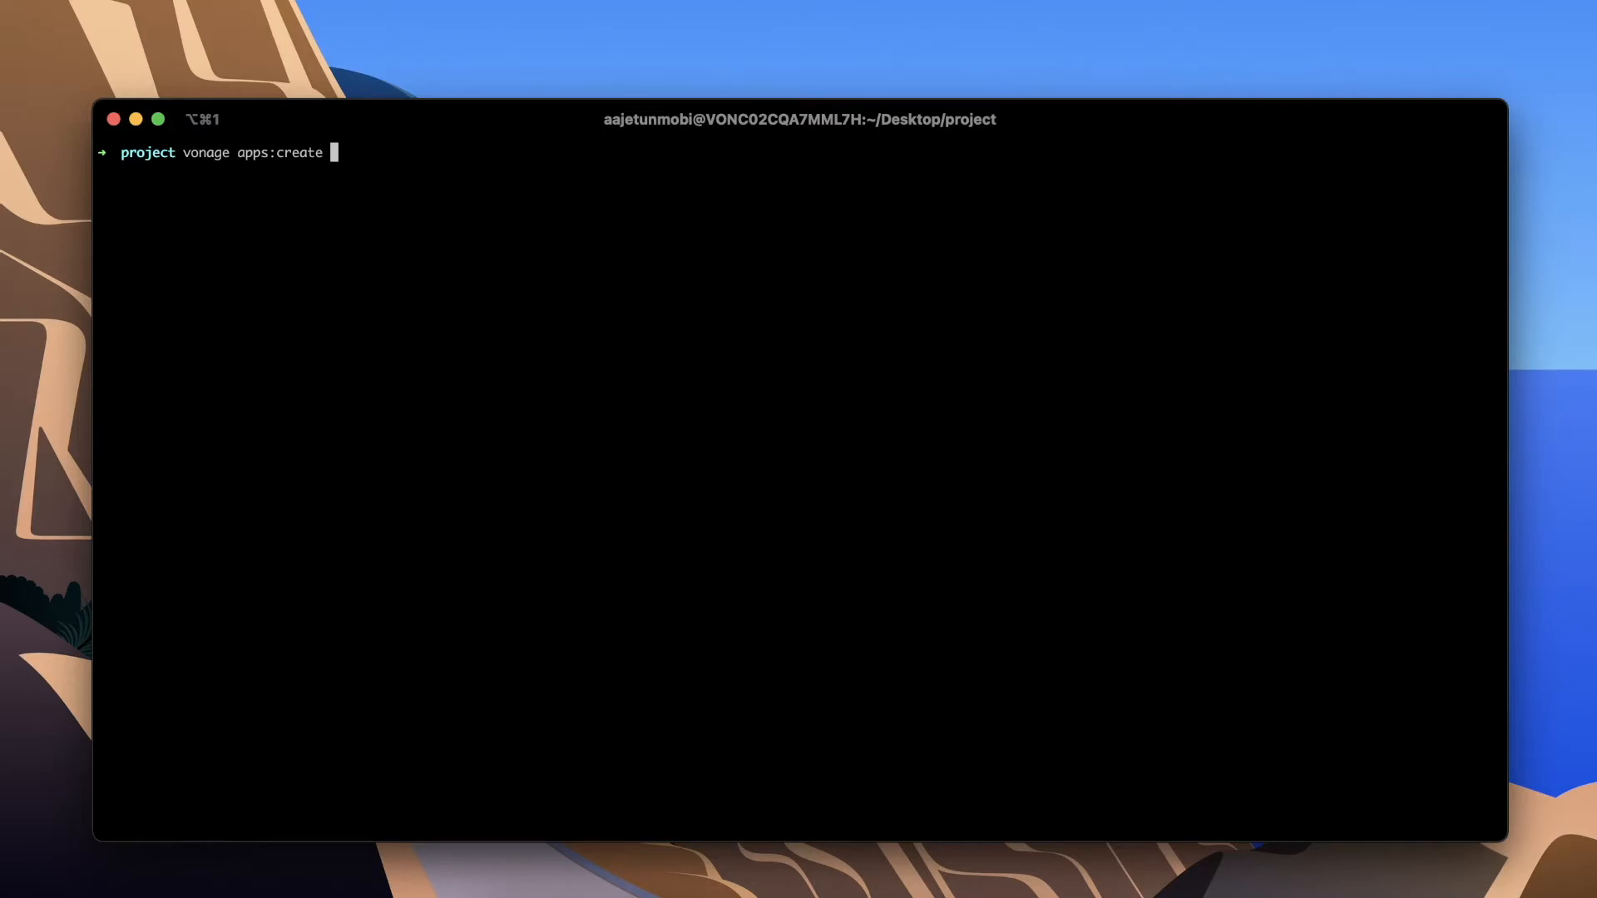
text(tutorial --vo)
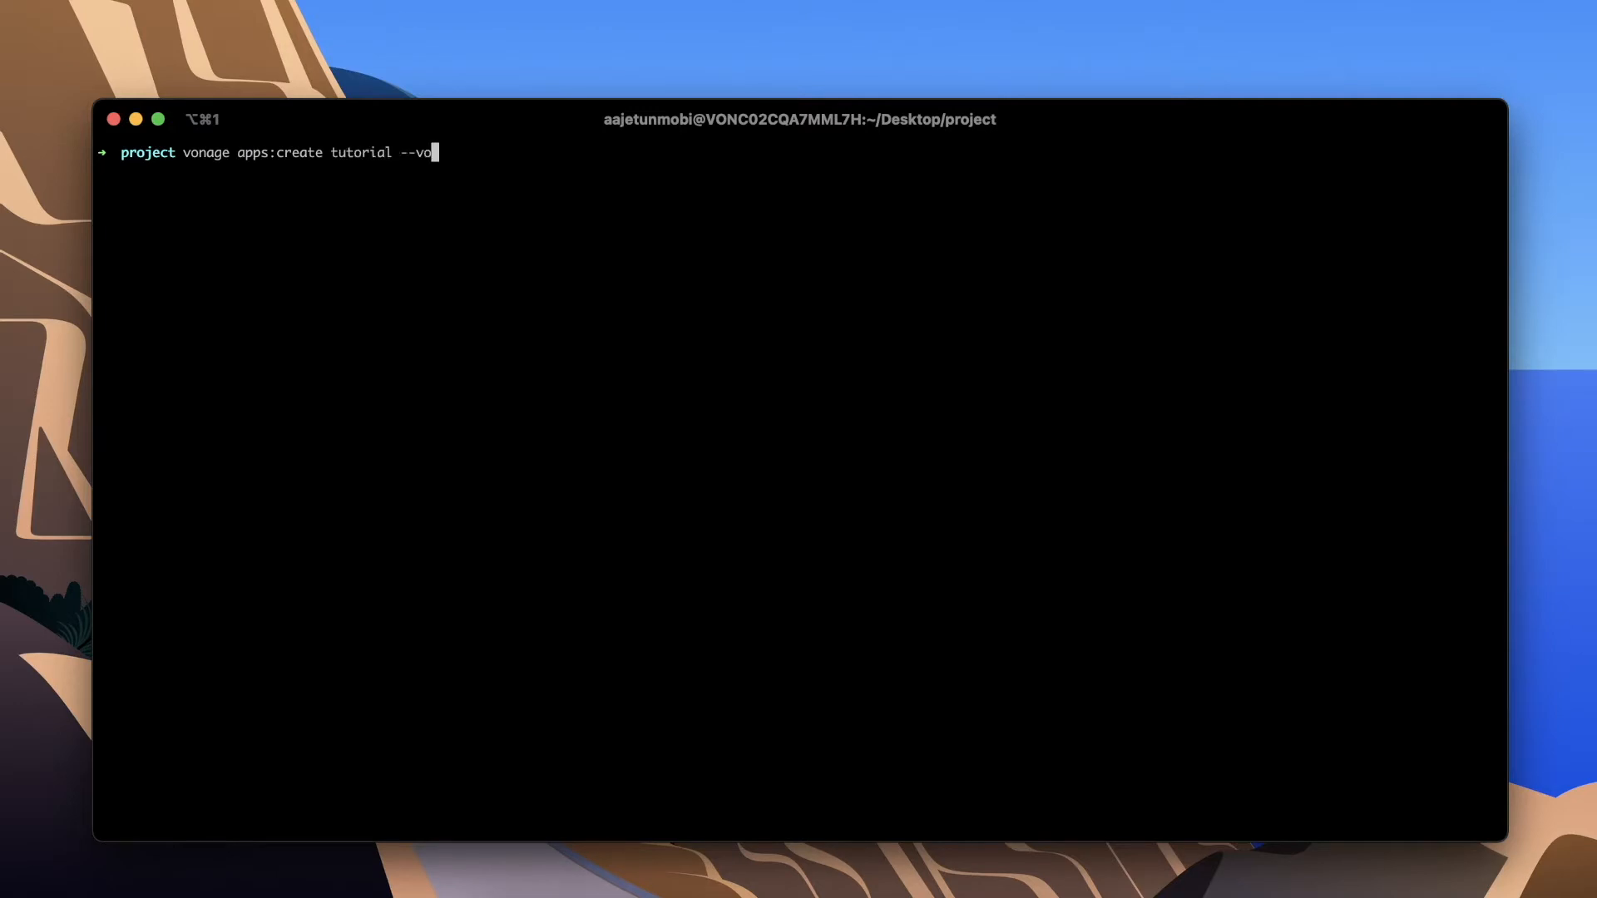
text(ice_answer_url)
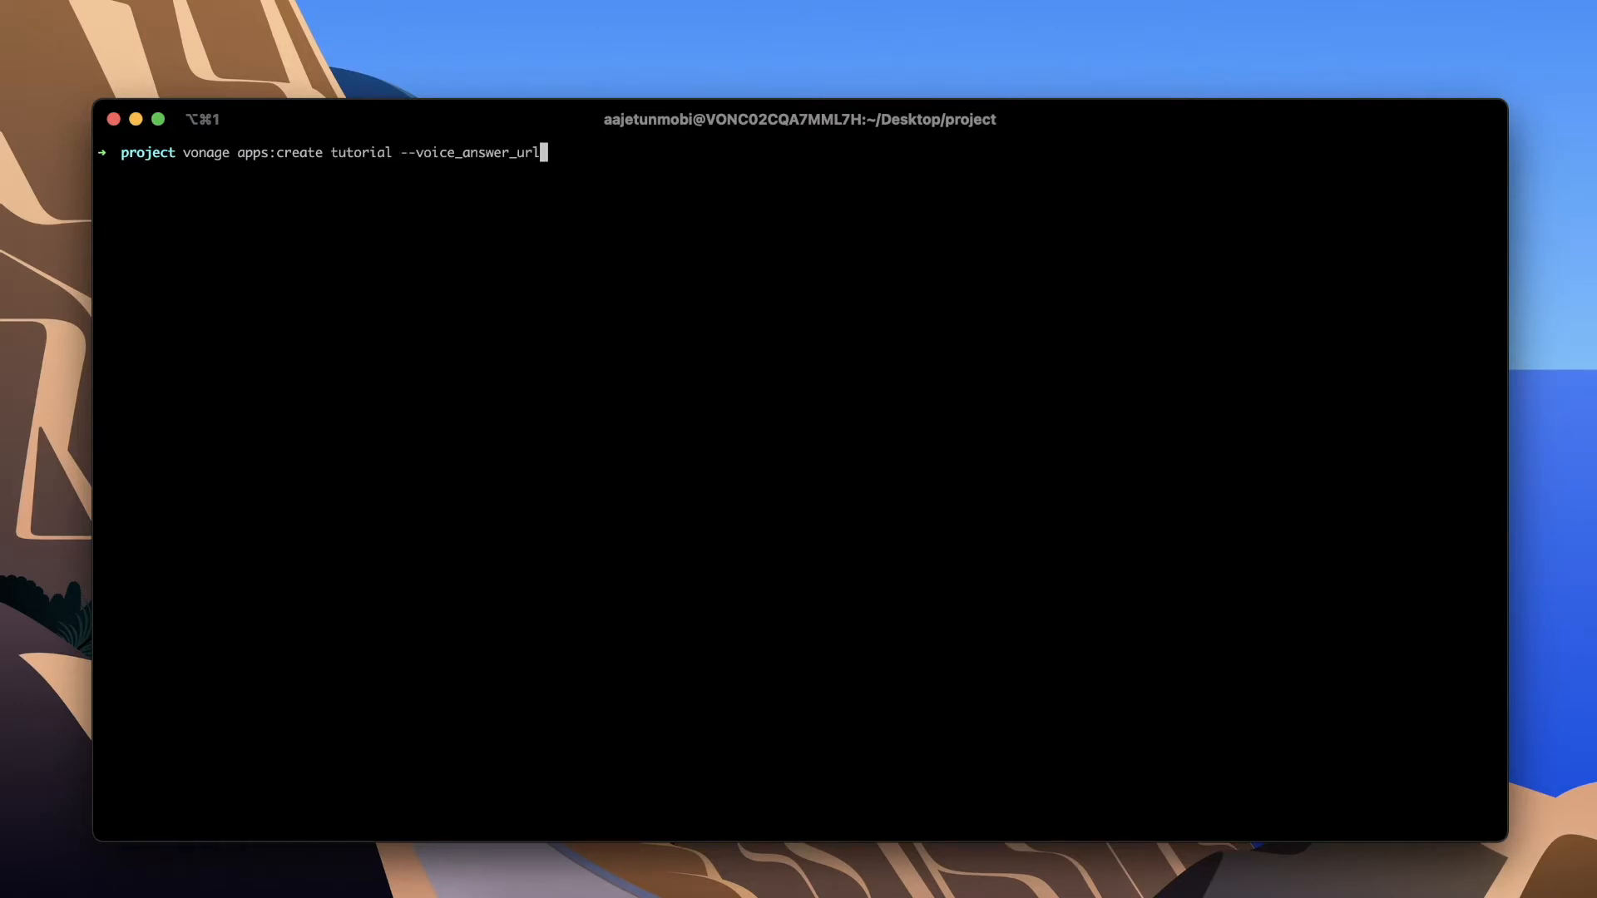
text(=https://vo)
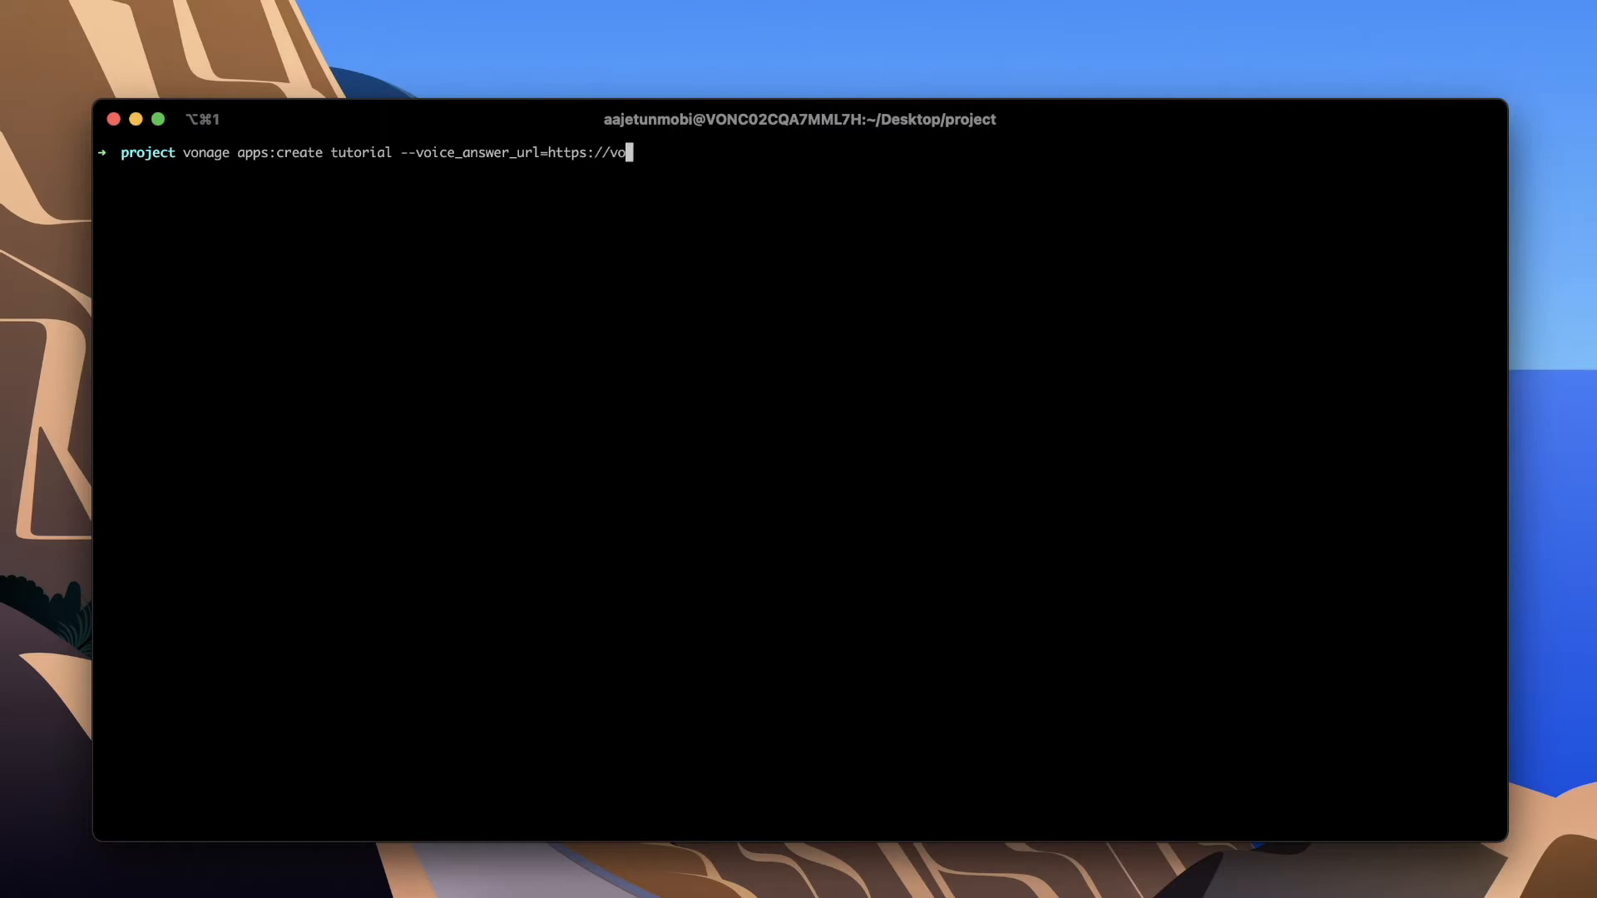
text(nage.loca.lt/)
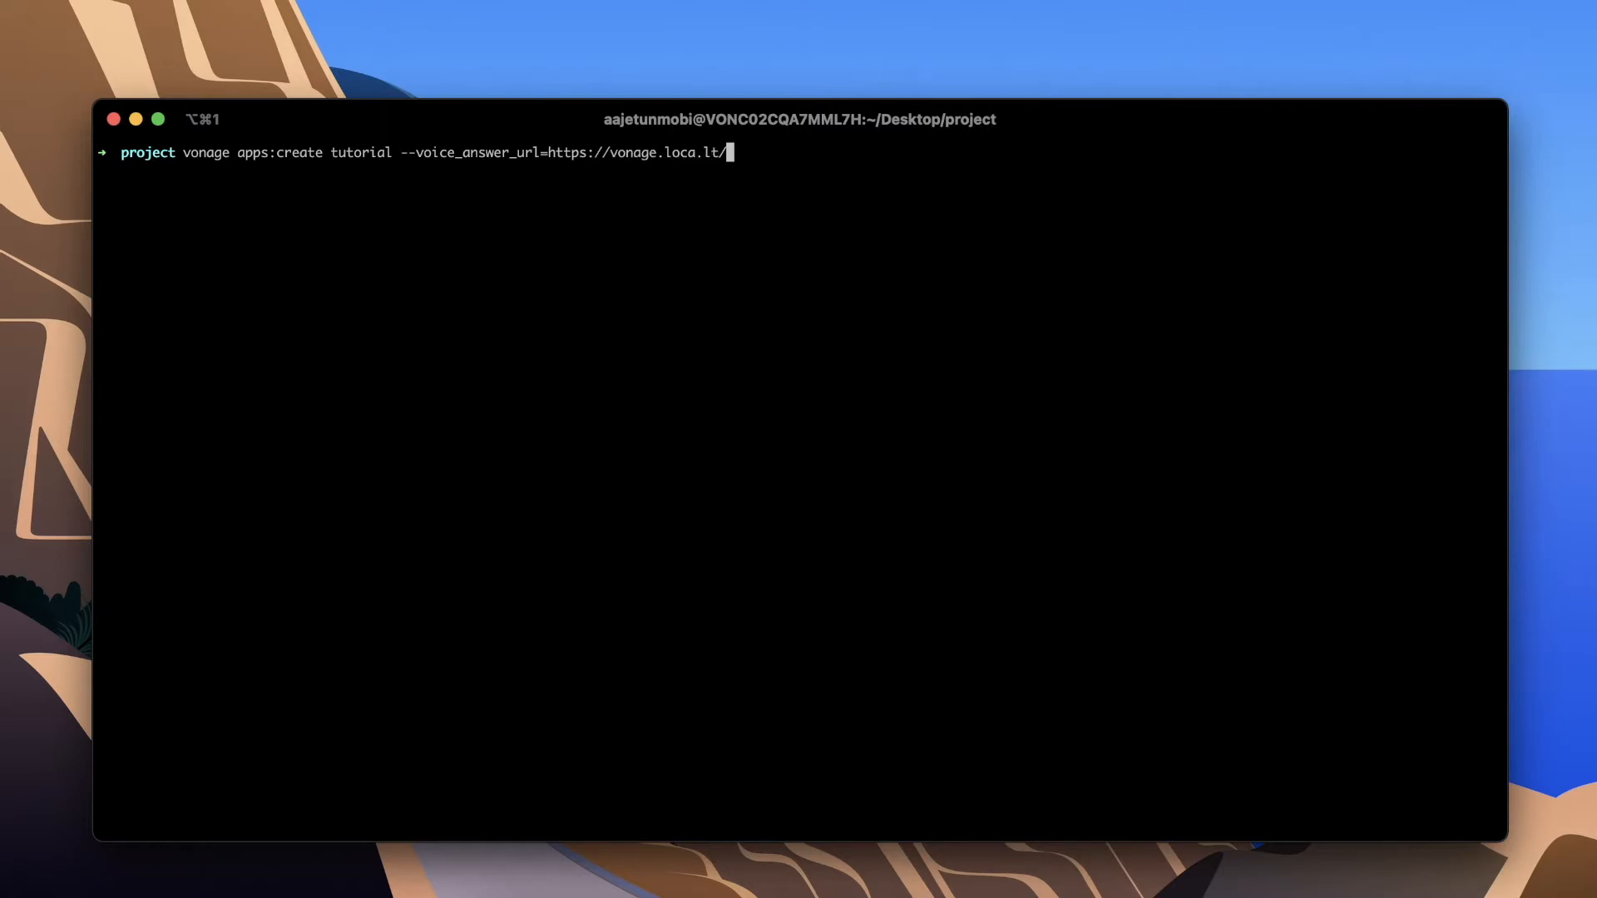
text(voice/an)
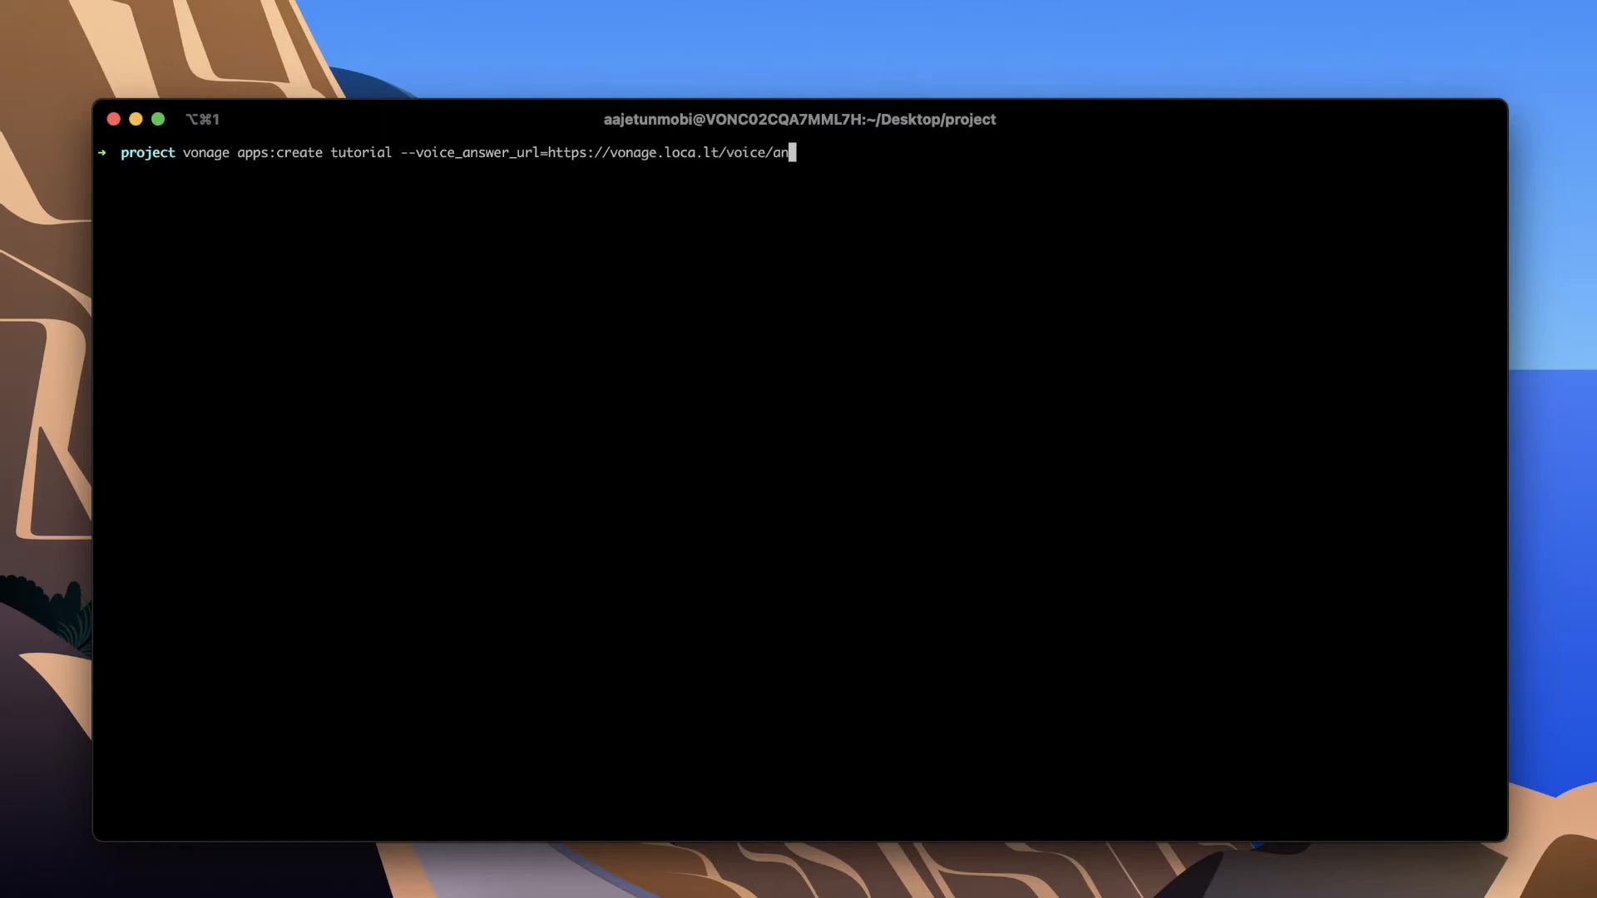
text(swer --v)
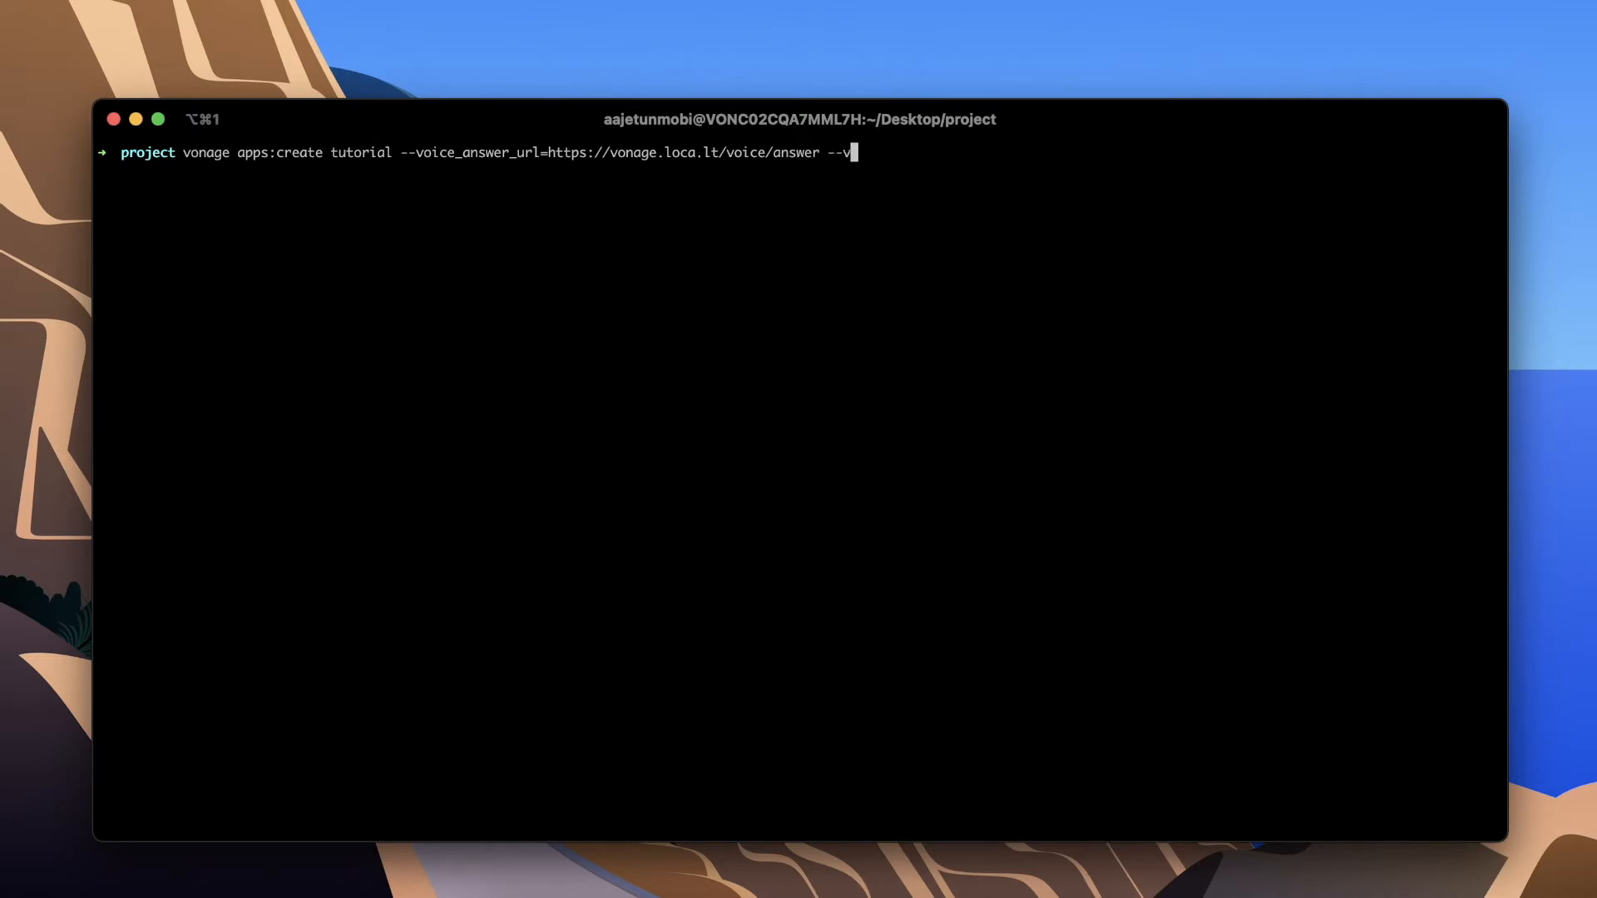
text(oice_)
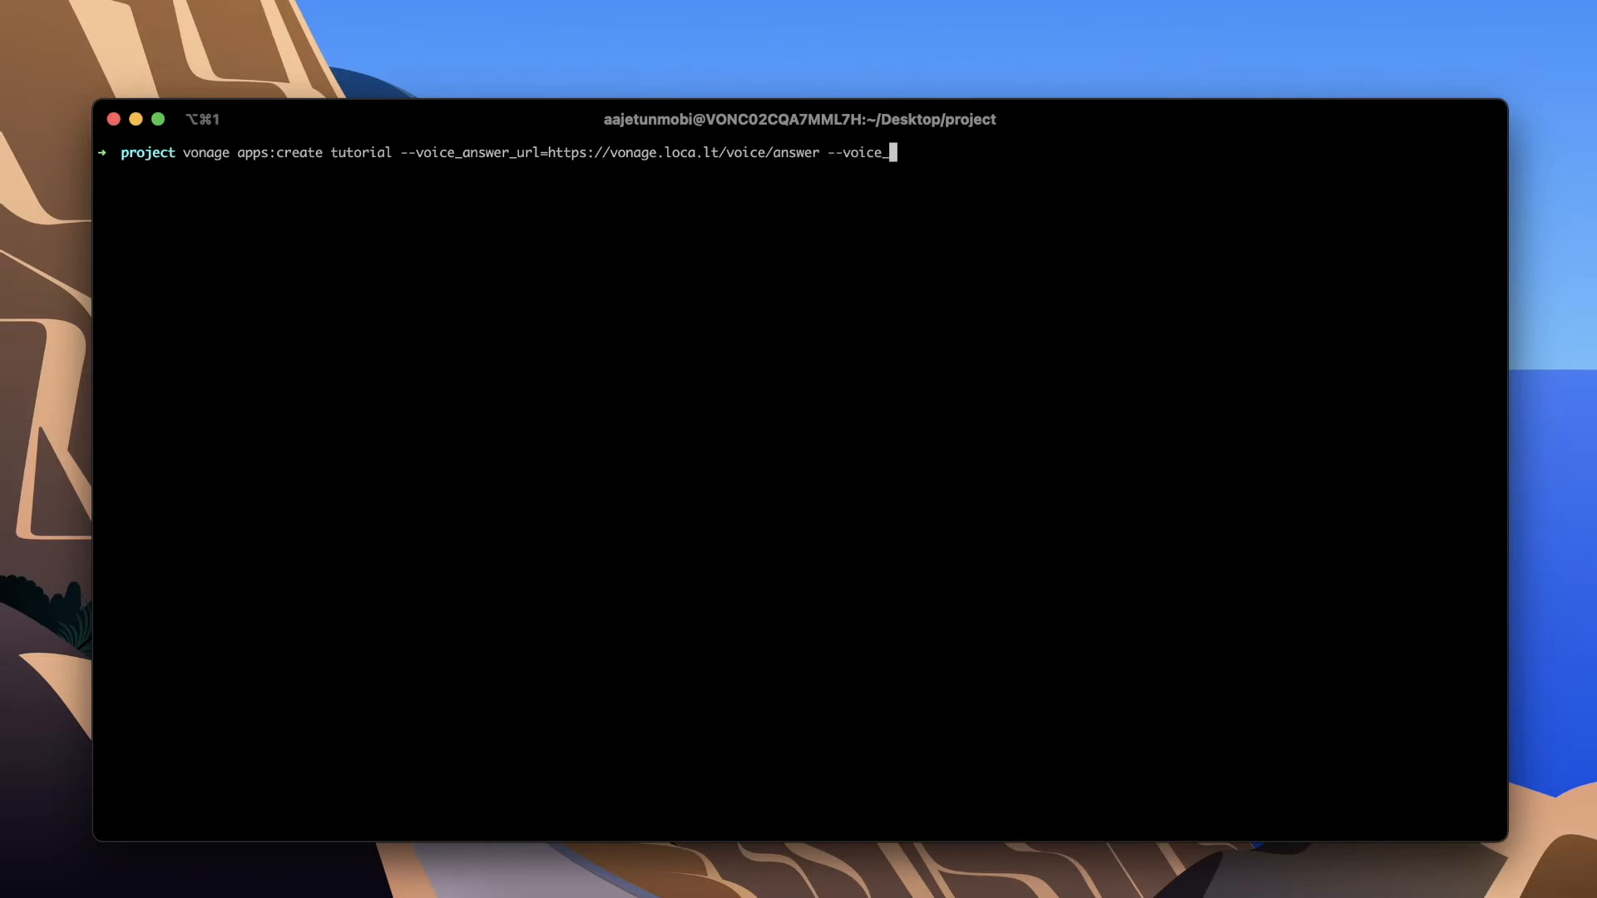
text(event_url=ht)
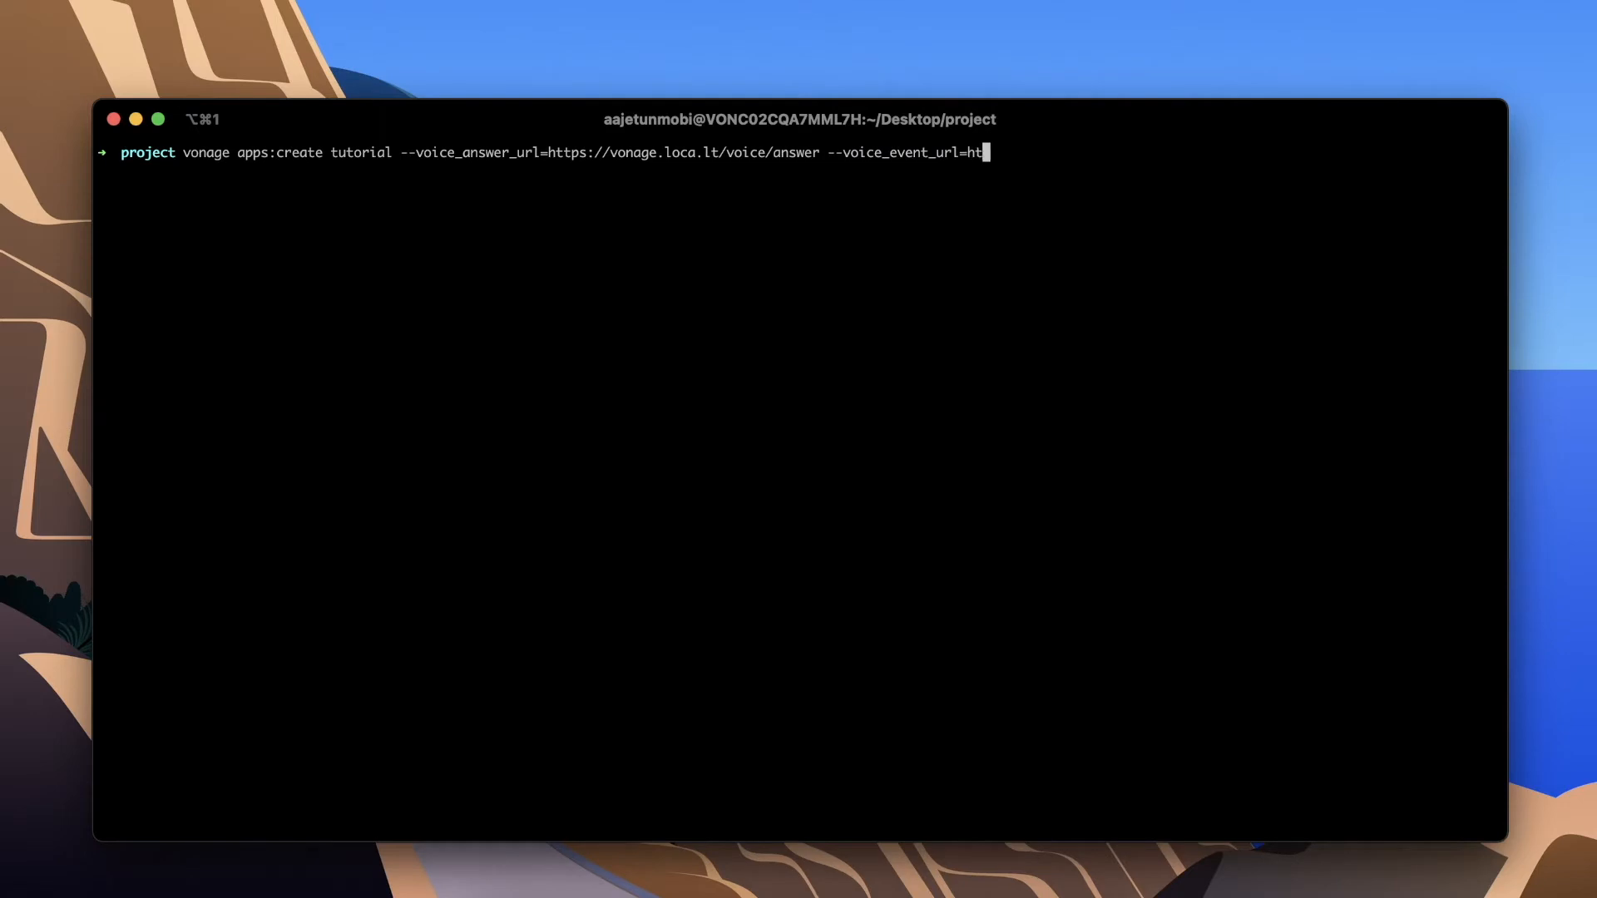
text(tps://vonage)
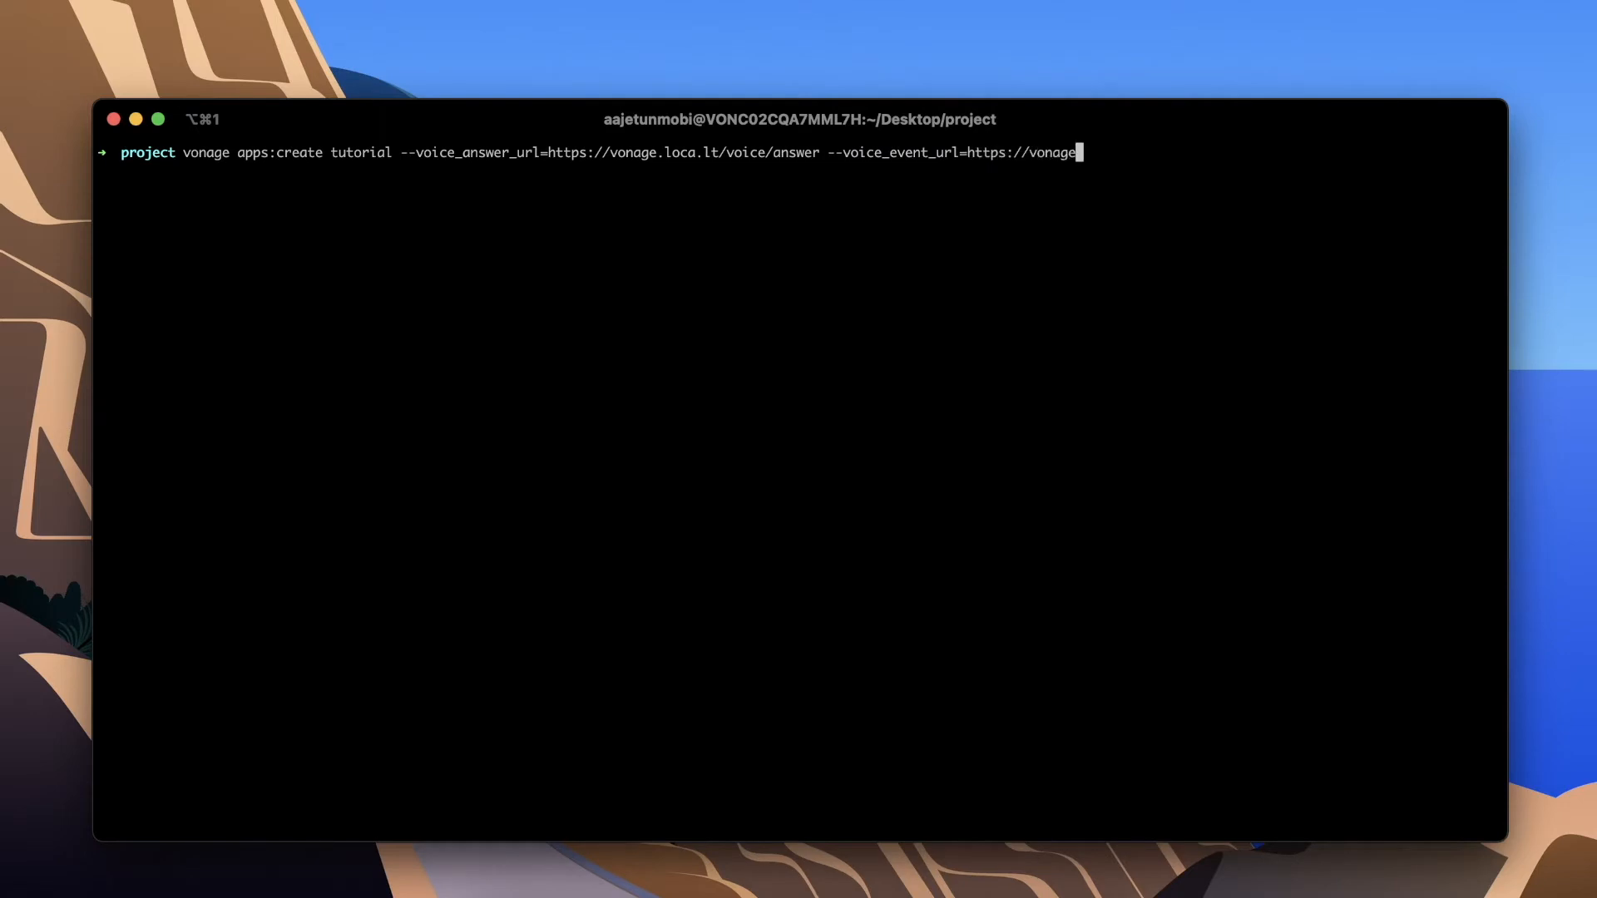
text(.loca.lt/)
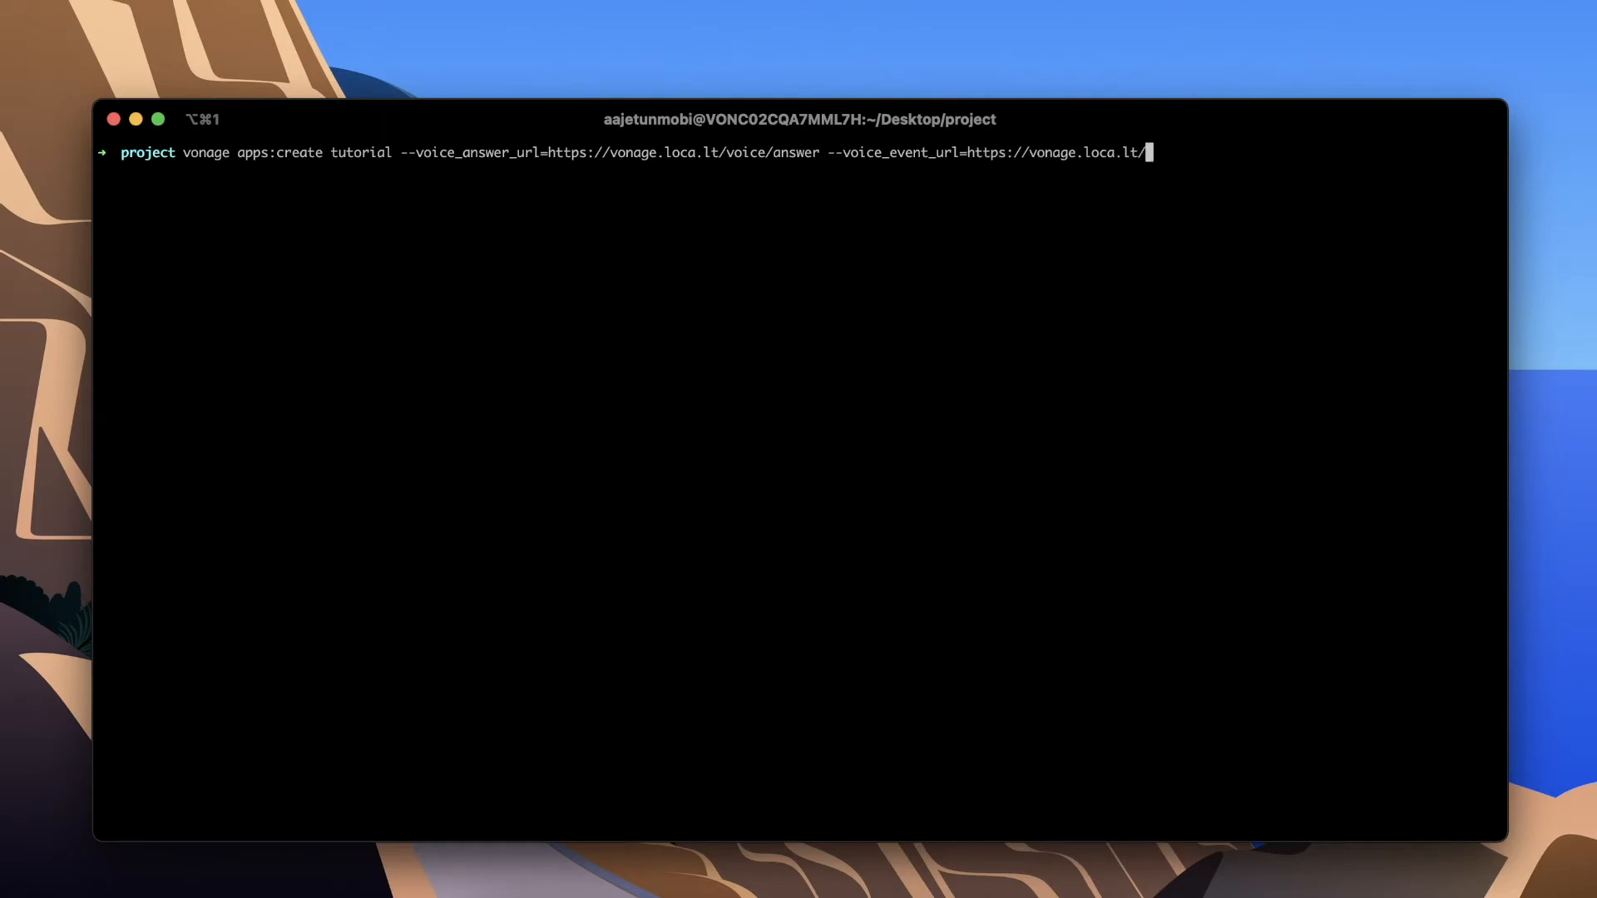
key(Return)
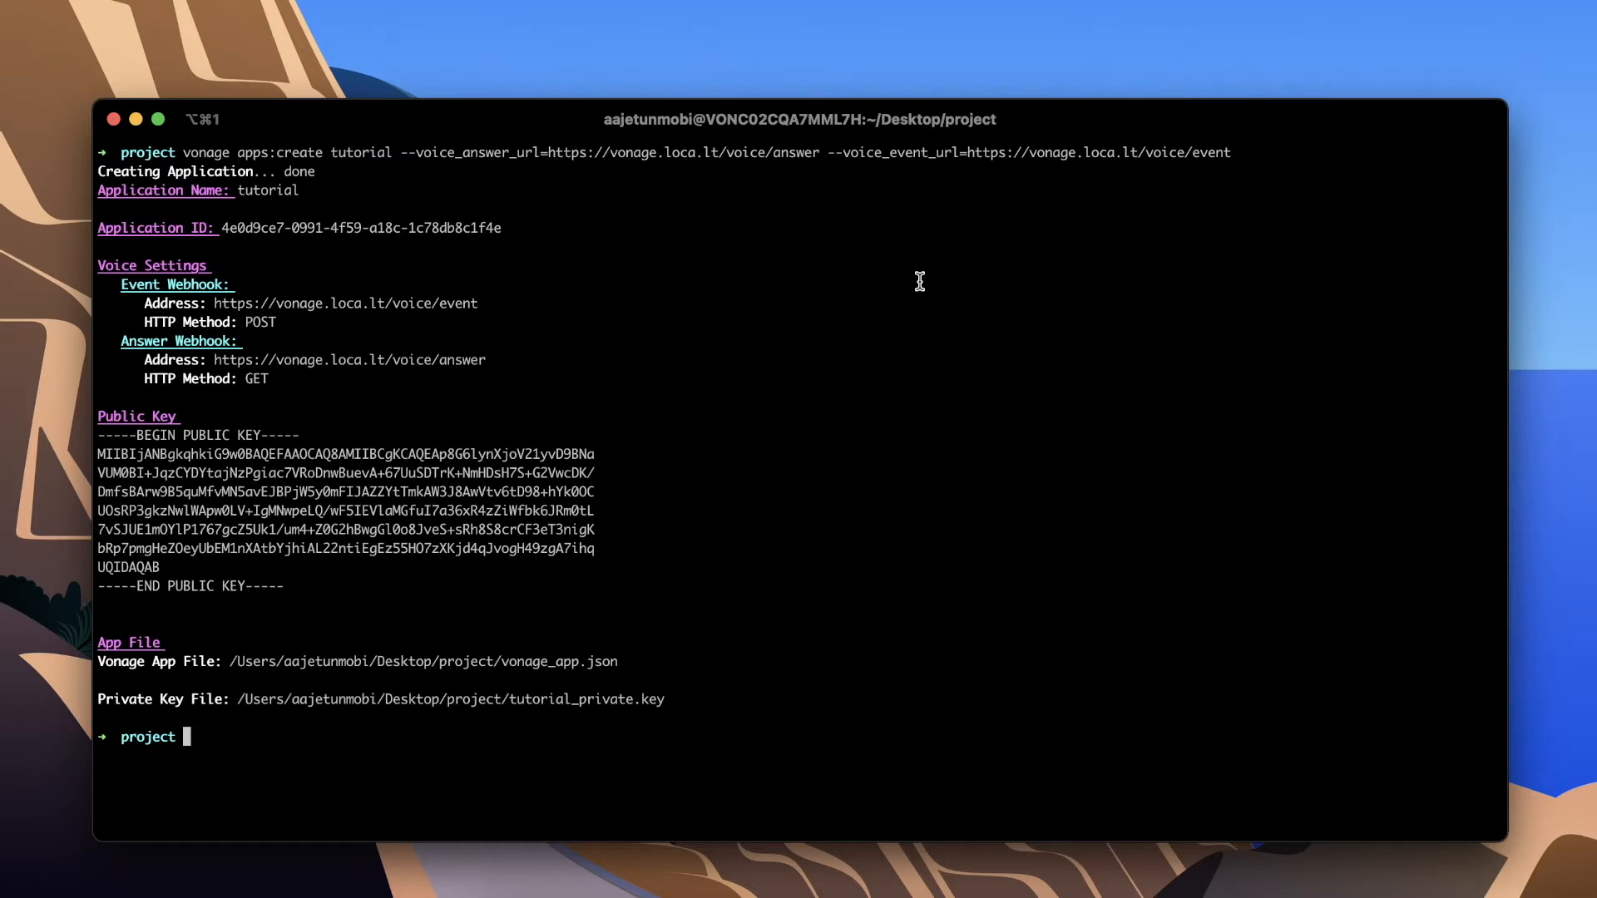
Create the application user Alice with 'vonage apps:users:create Alice'
text(vonage)
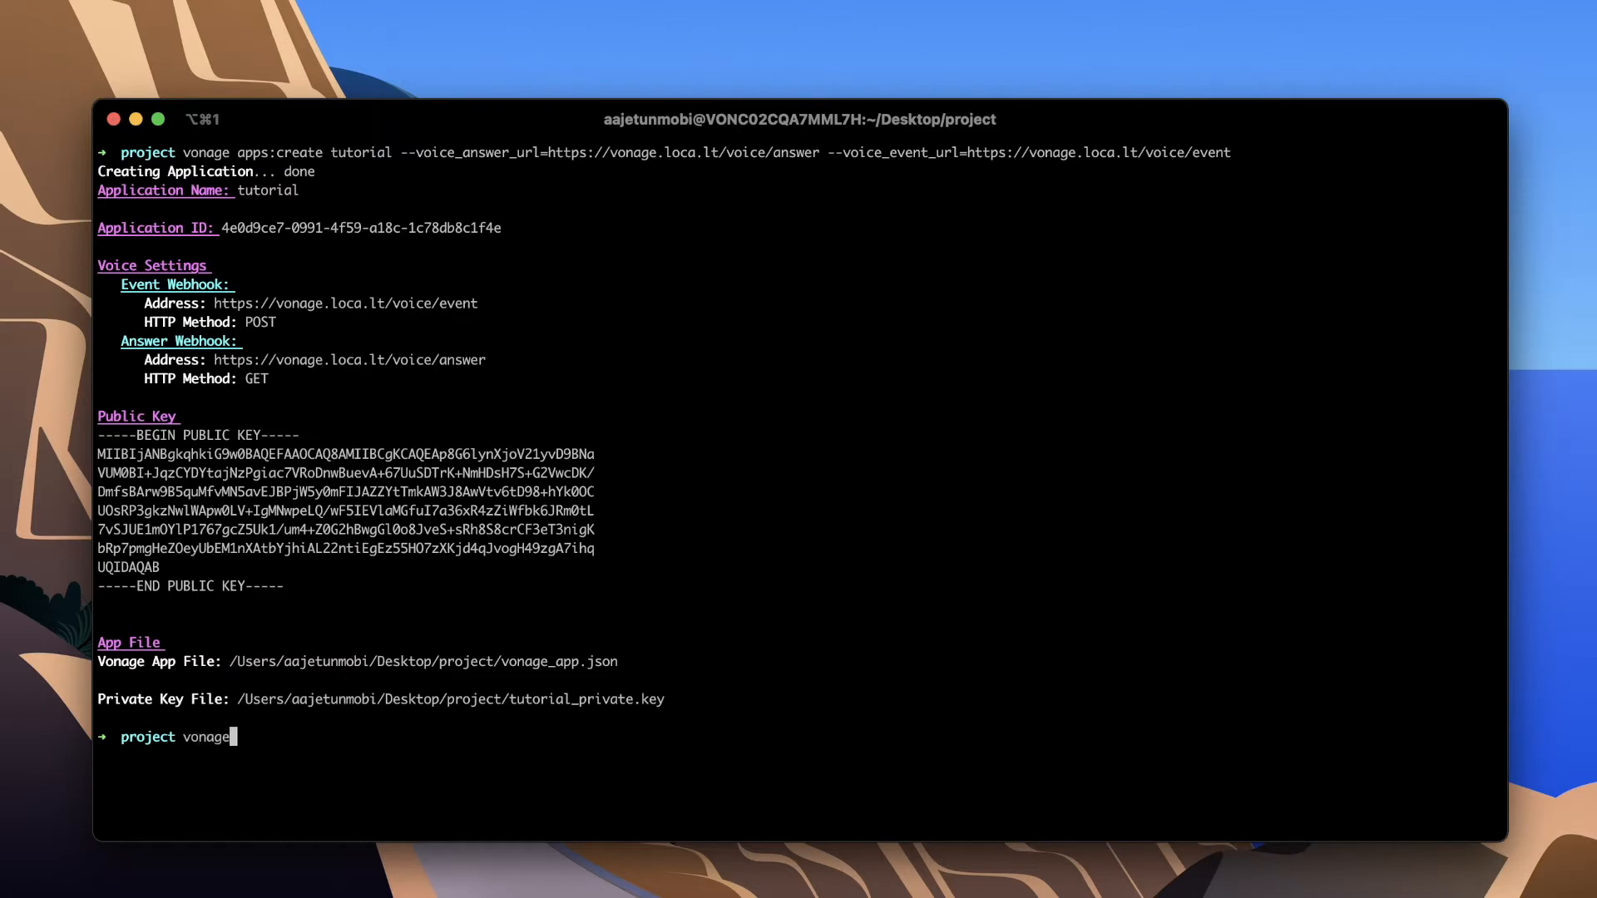
text(apps:users:create Alice)
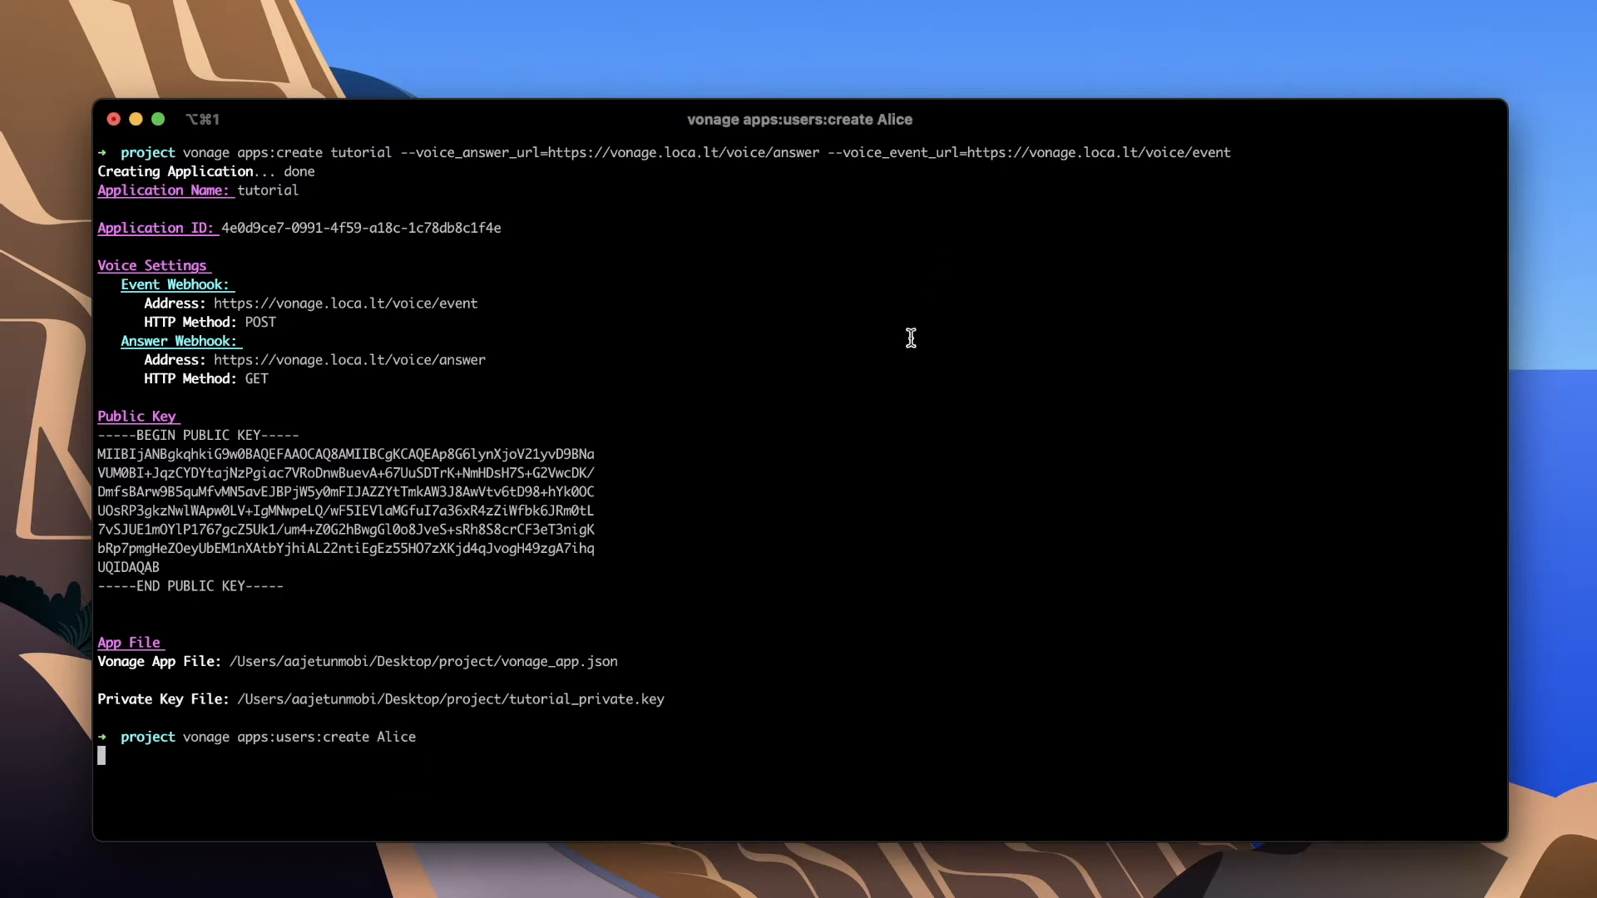
key(Return)
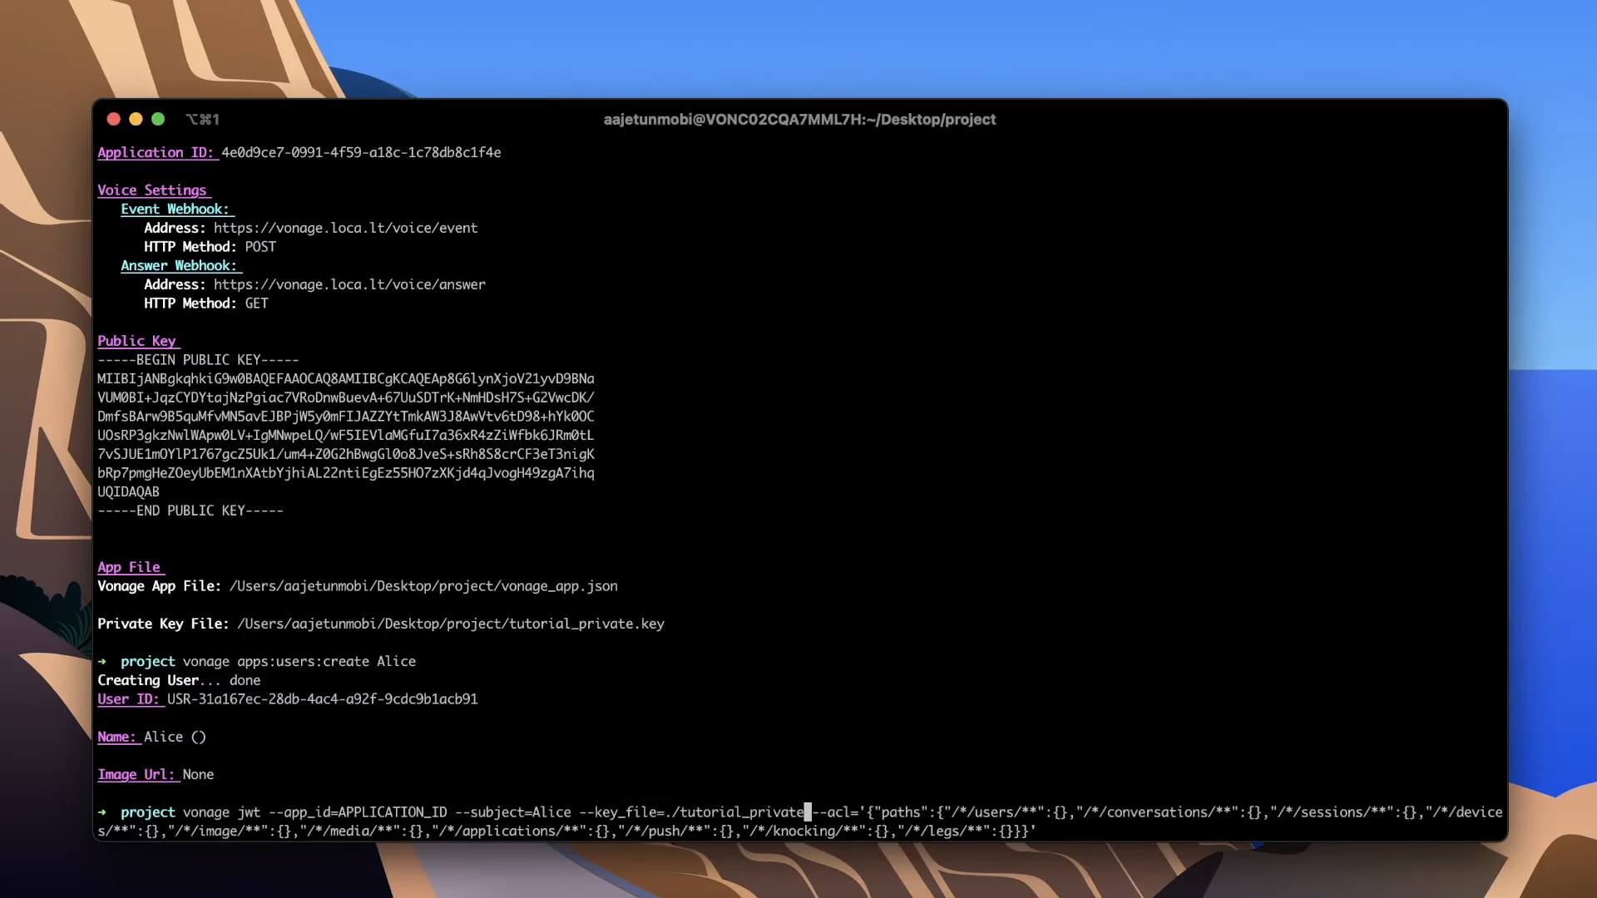
Select and copy the Application ID for reuse in the JWT command
double_click(362, 153)
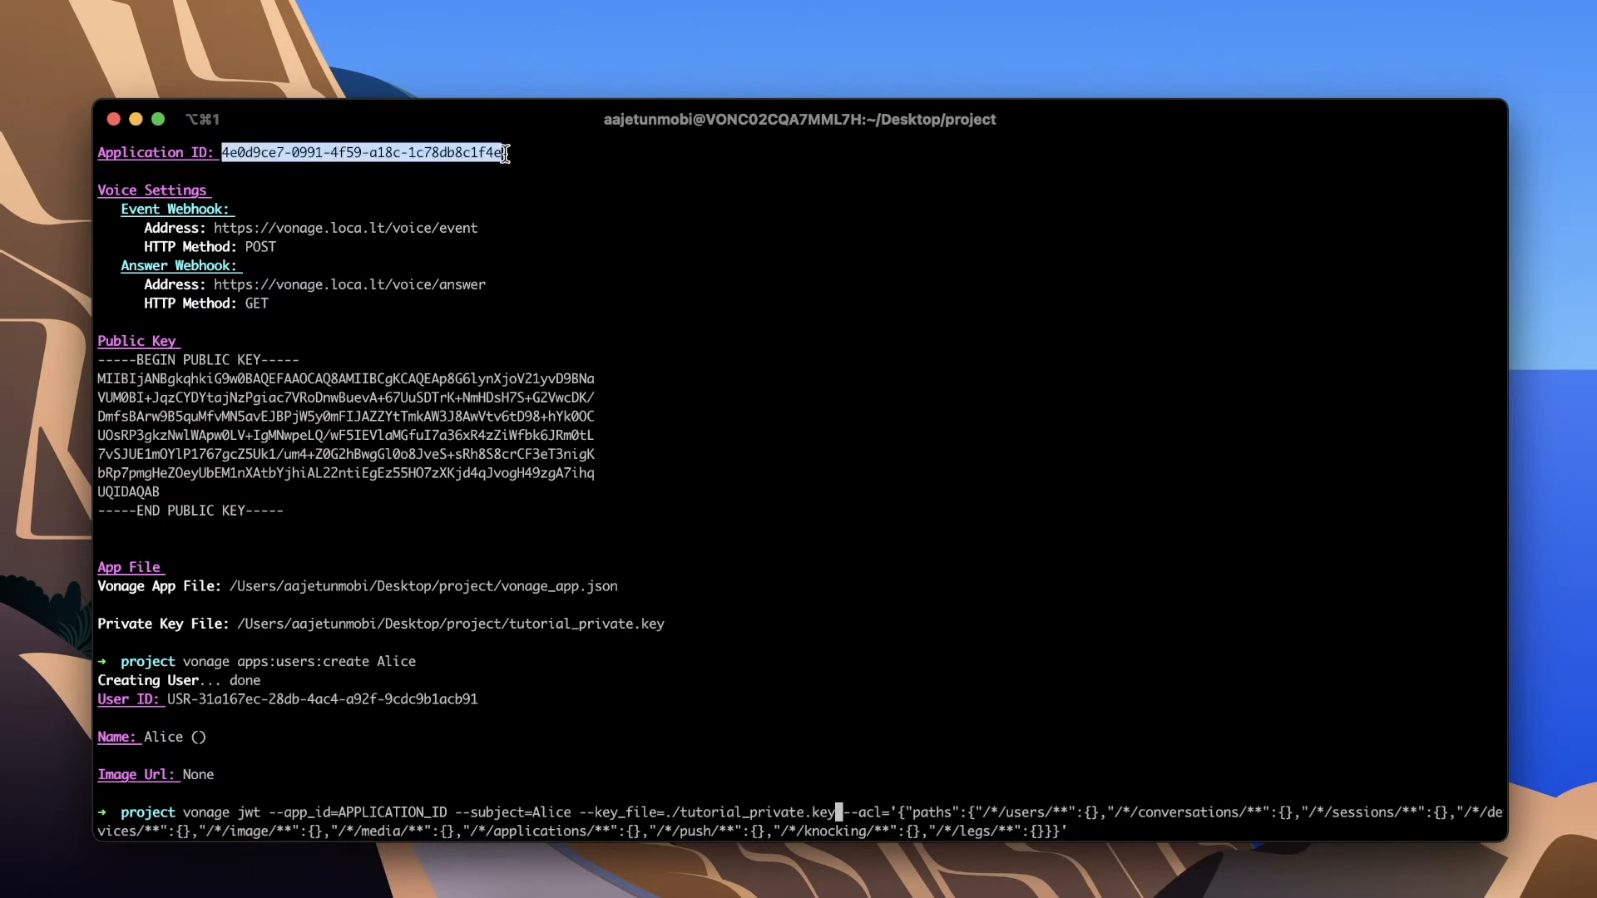
key(Return)
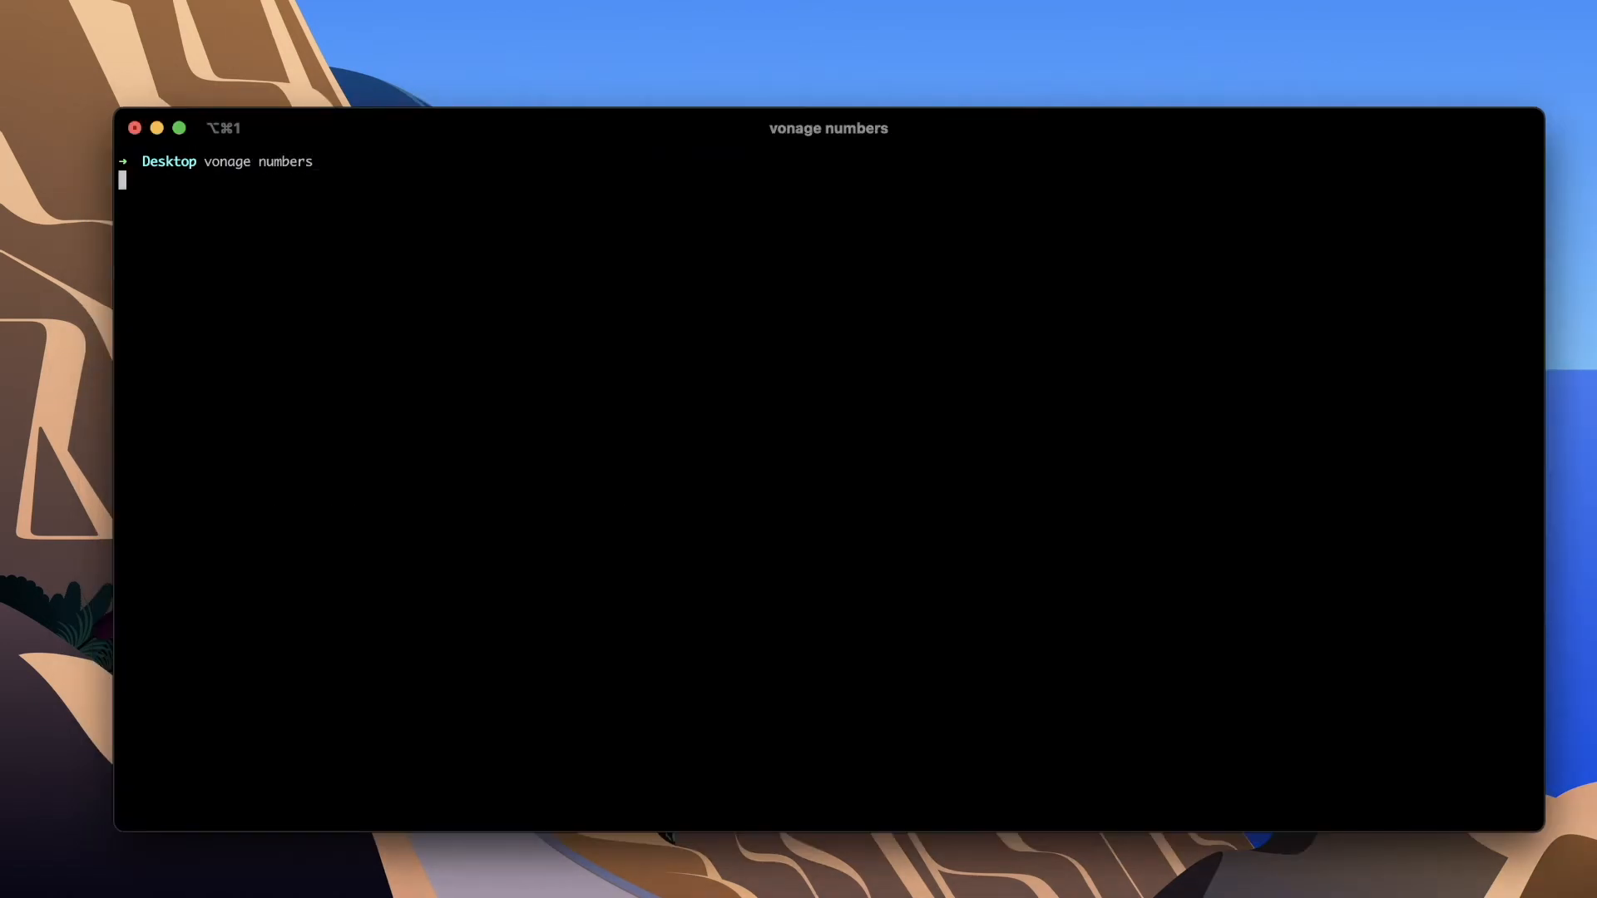
List the account's numbers, then draft 'vonage numbers:search GB --type=mobile-lvn'
key(Return)
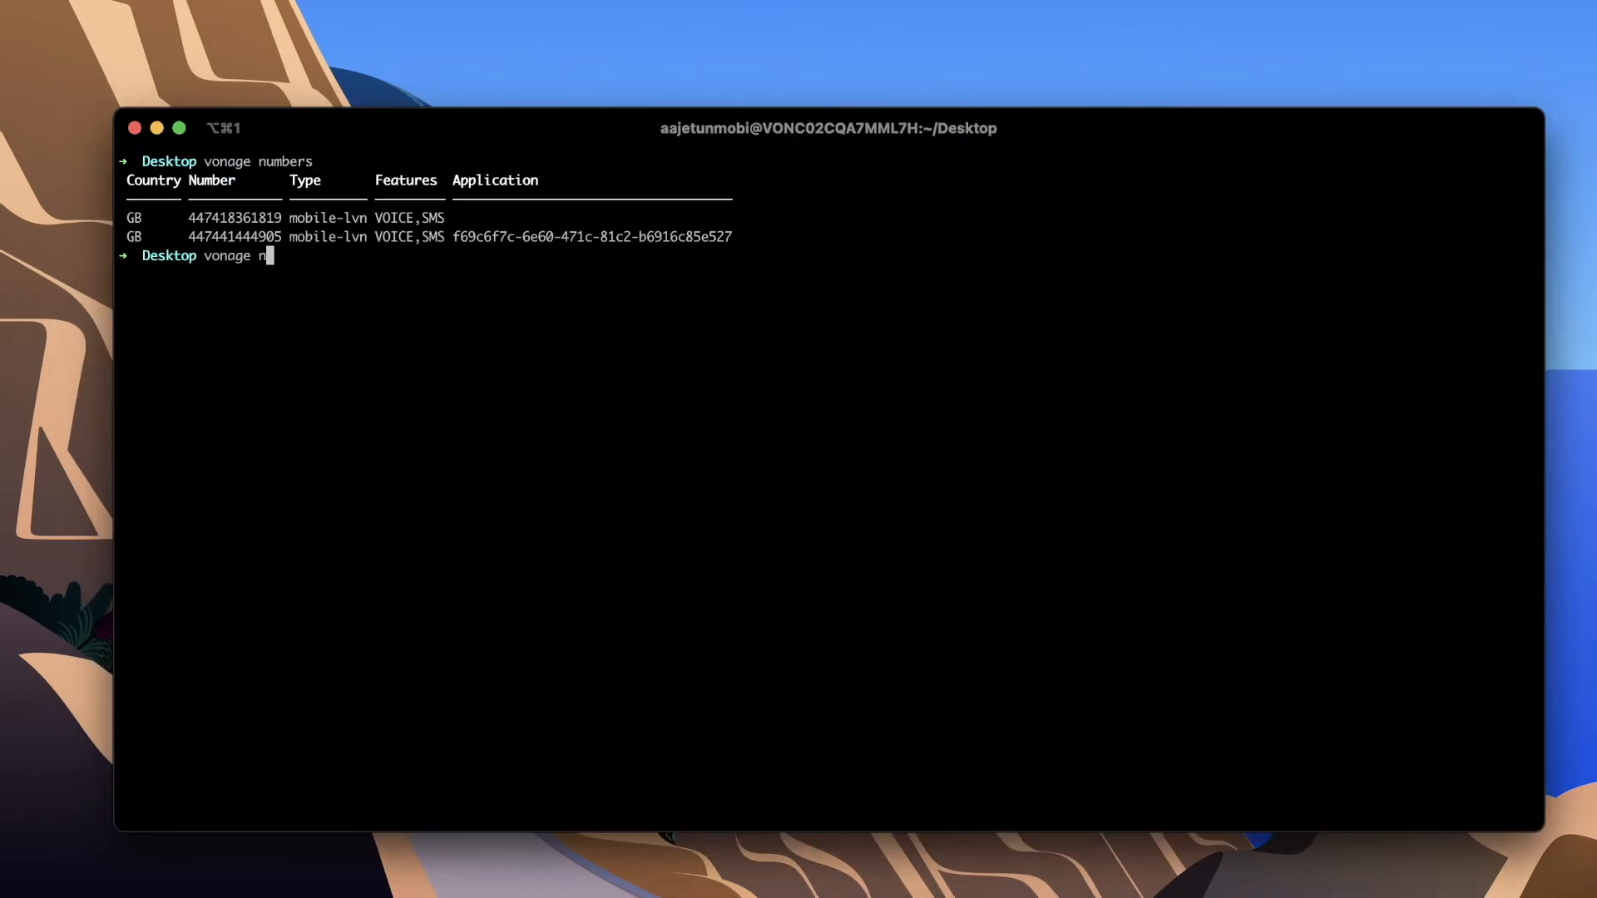
text(umbers:search)
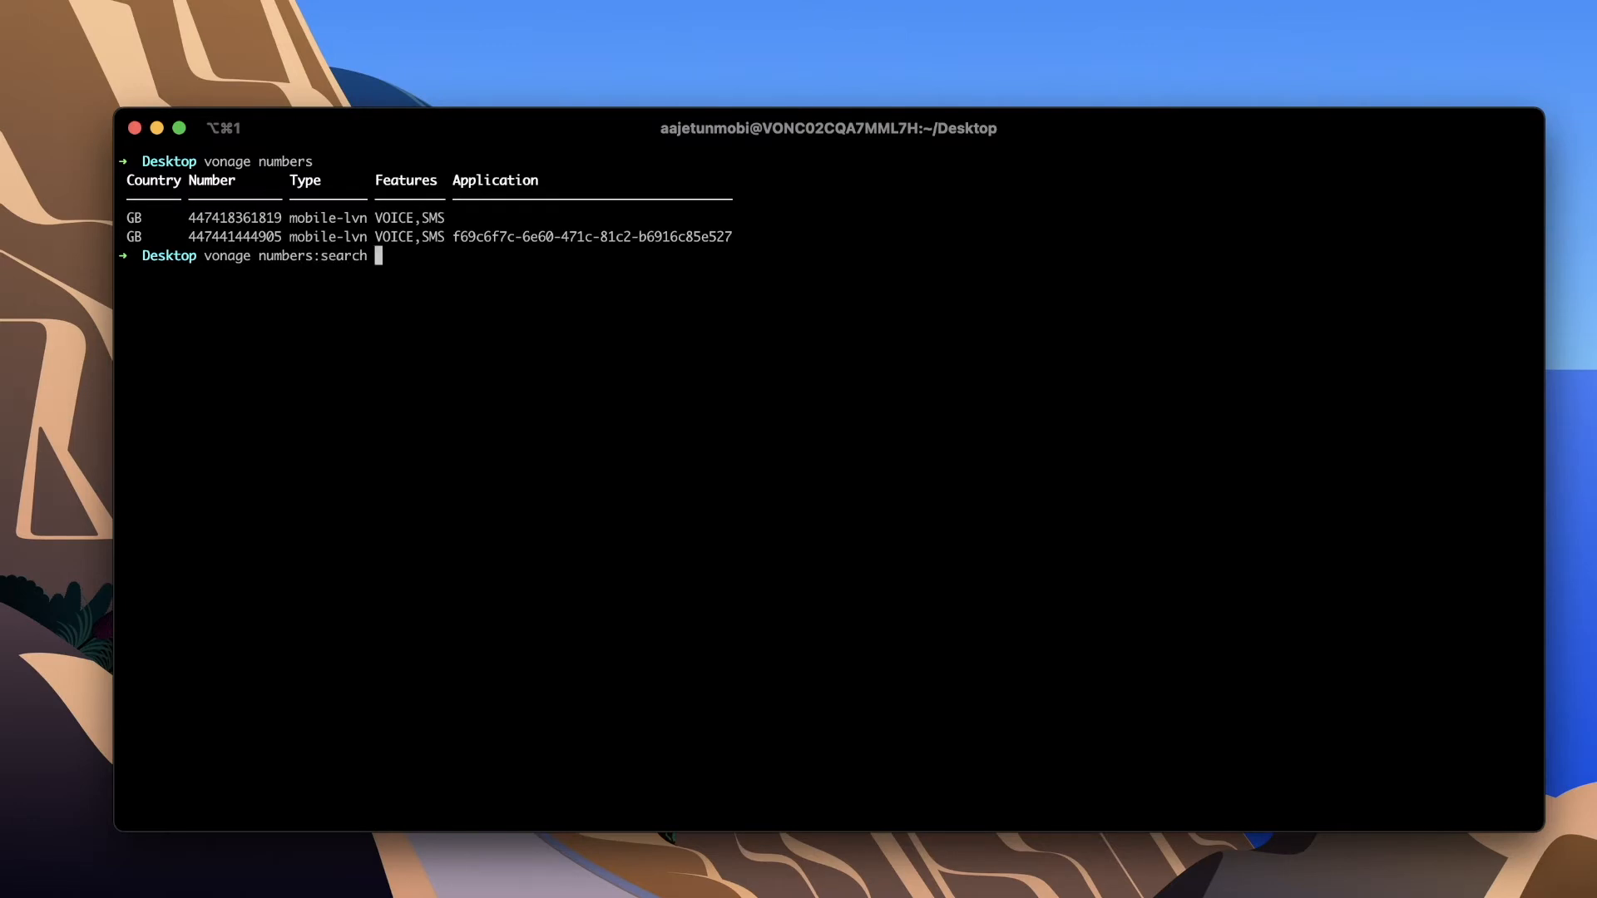
text(GB --type=mob)
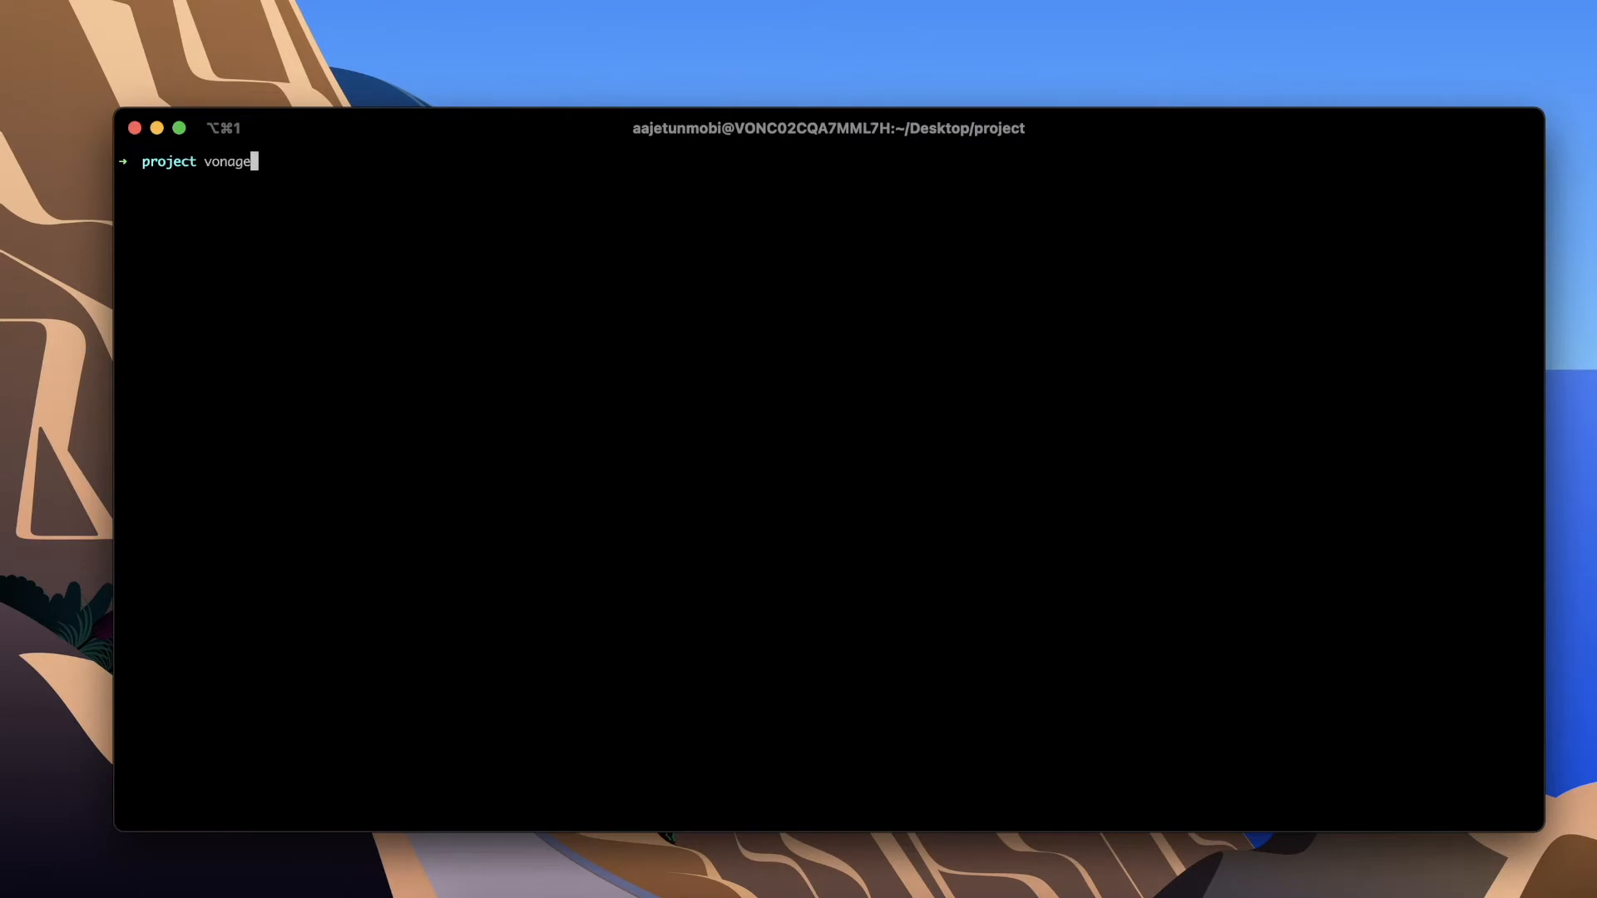
text(apps:link)
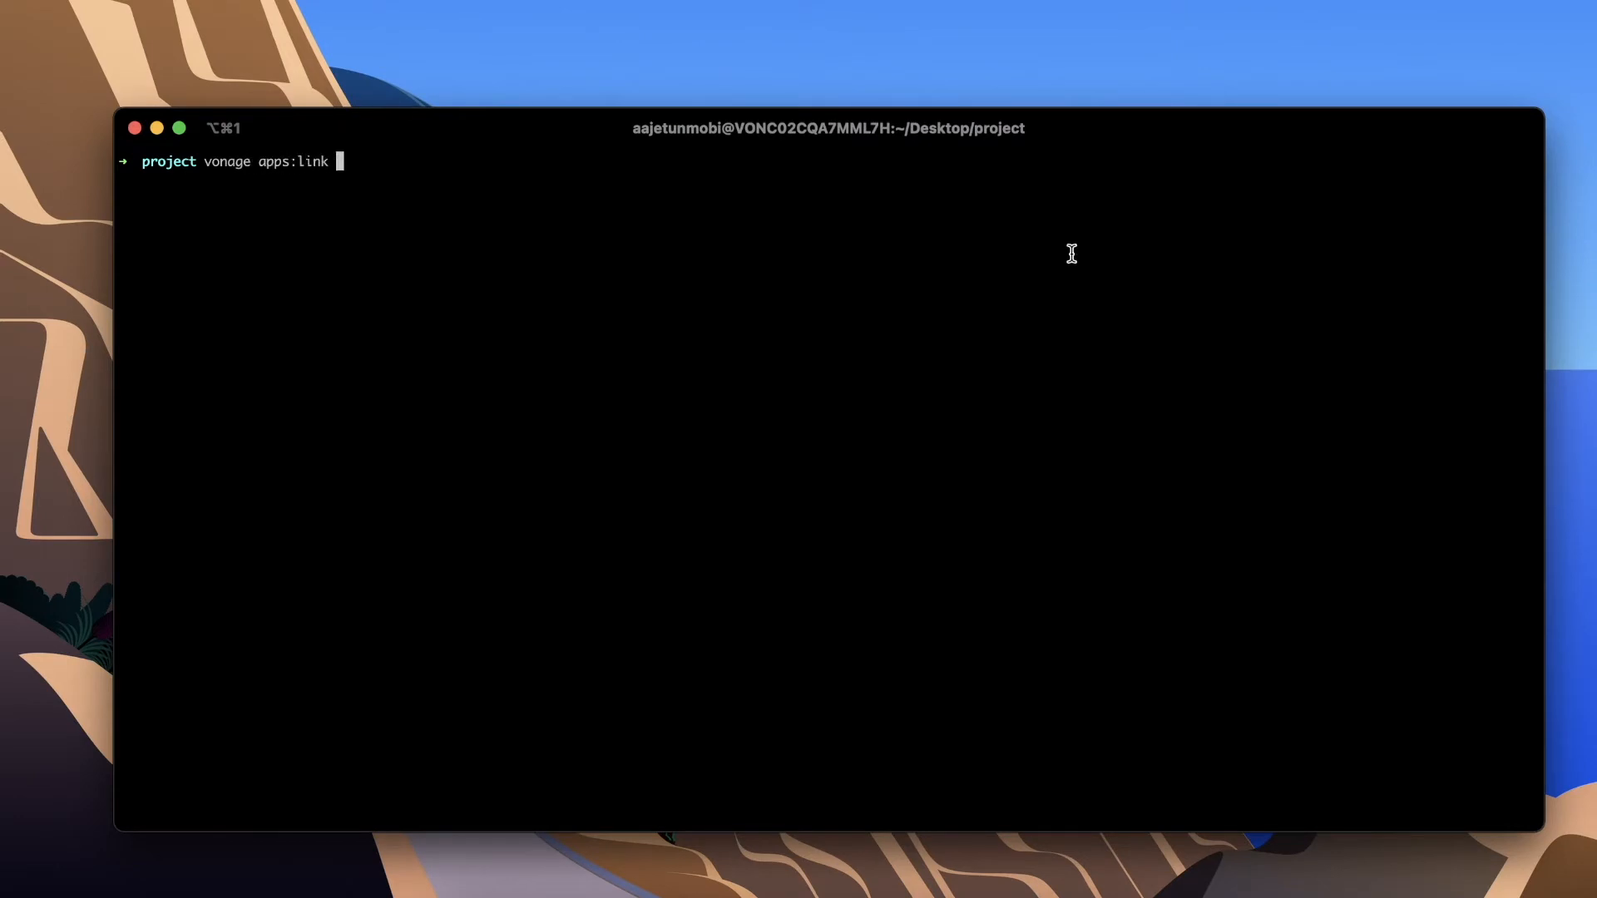
text(4e0d9ce7-0991-4f59-a18c-1c78db8c1f4e --number)
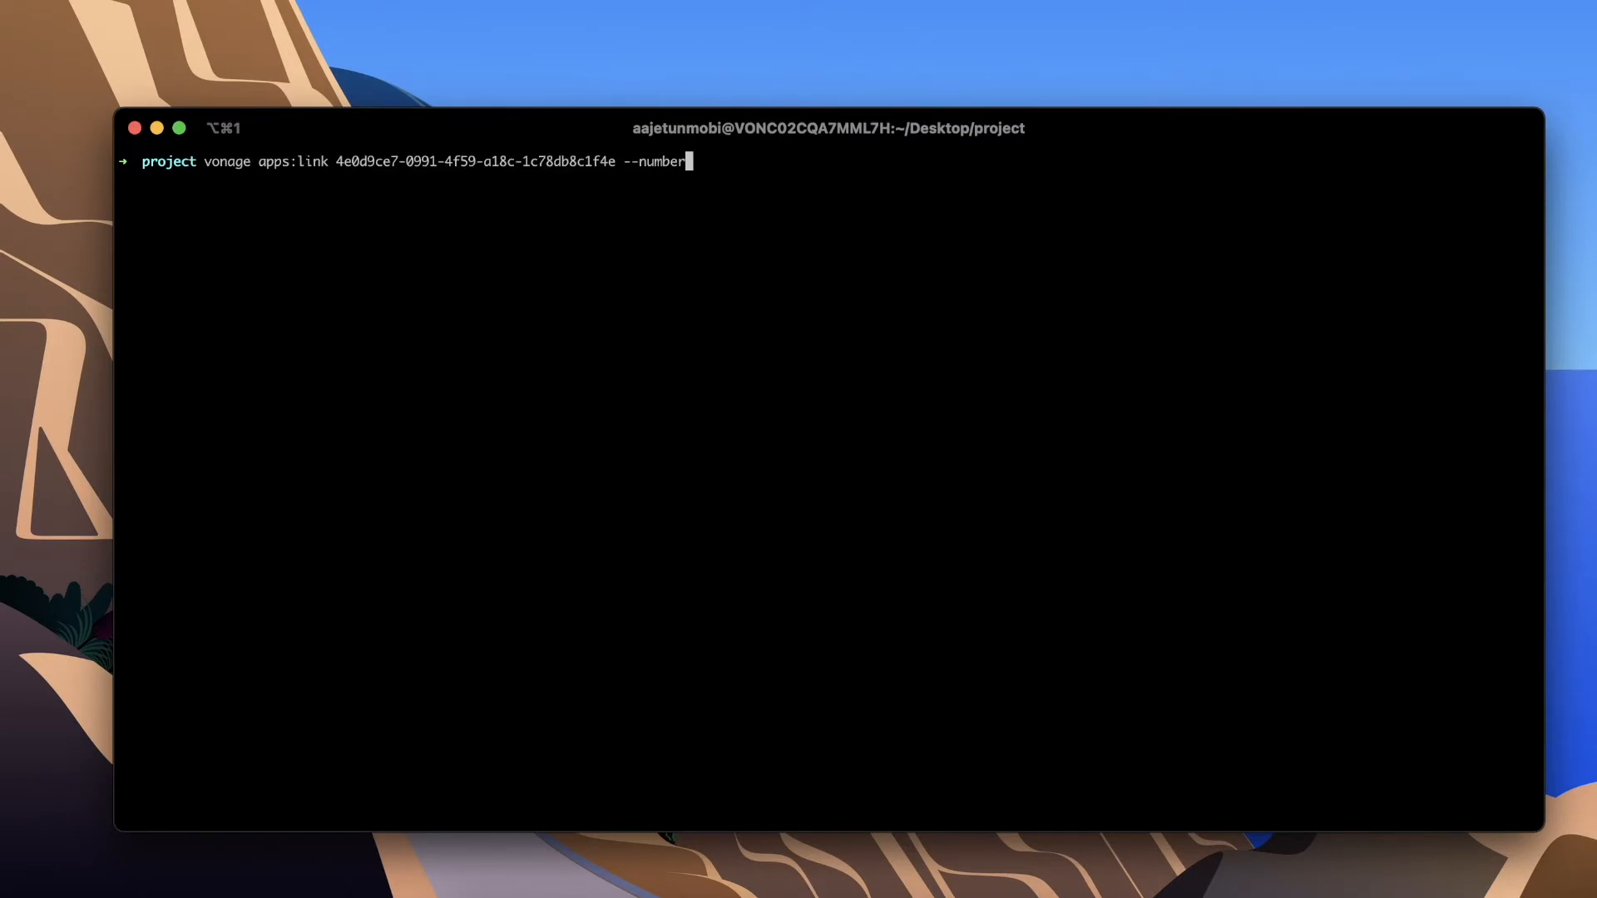
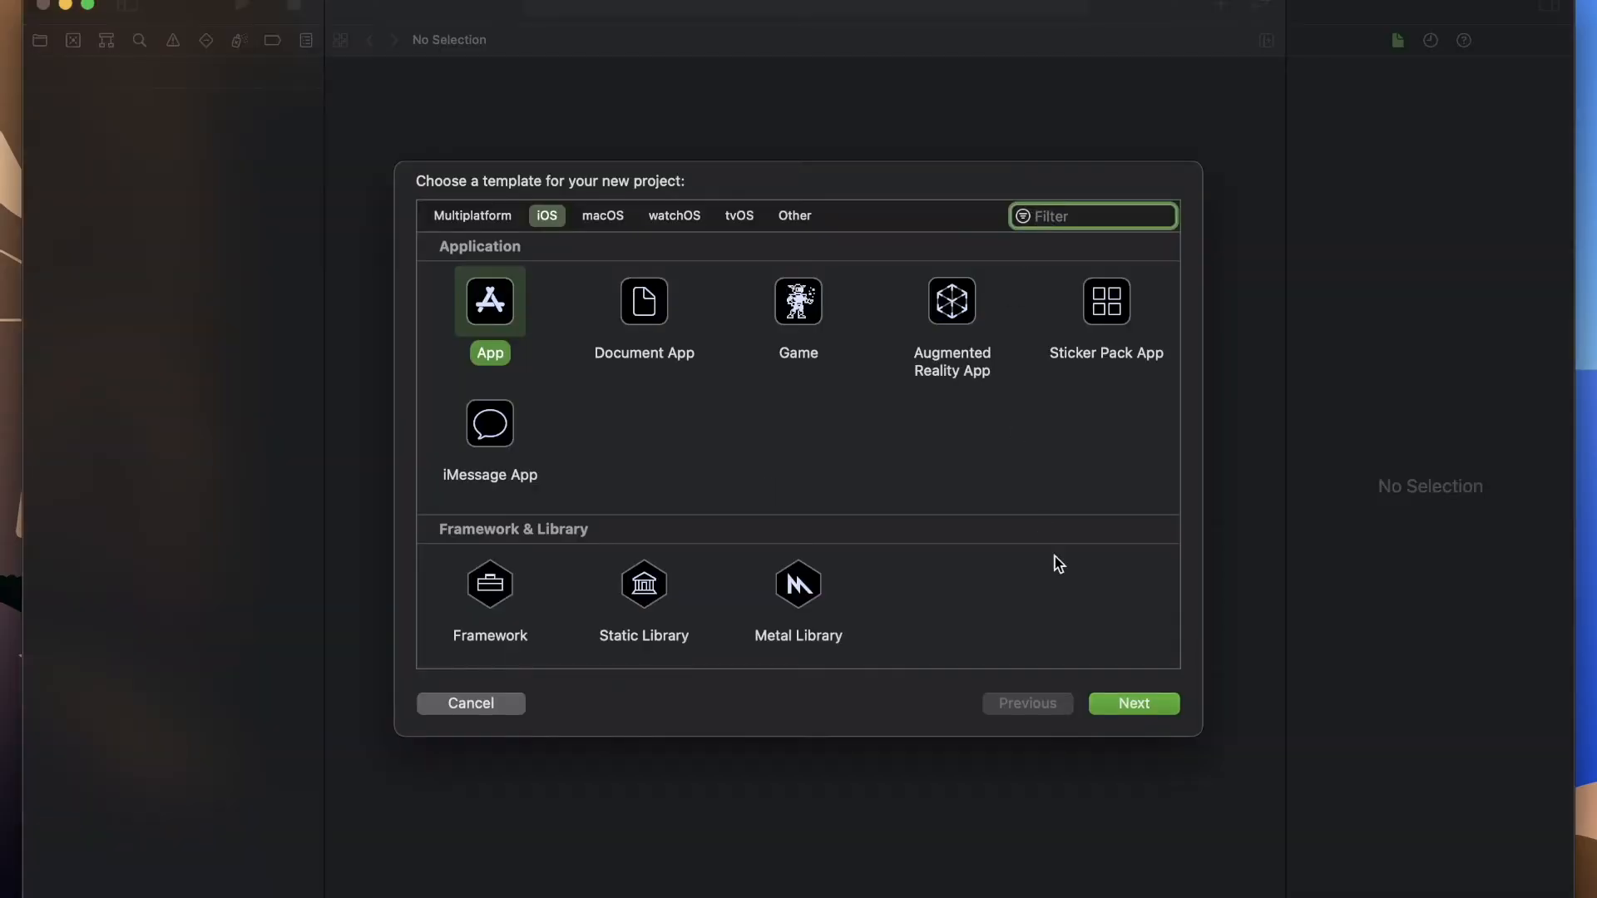
Create an iOS App project named apptophone with Storyboard interface and Swift language
click(1133, 704)
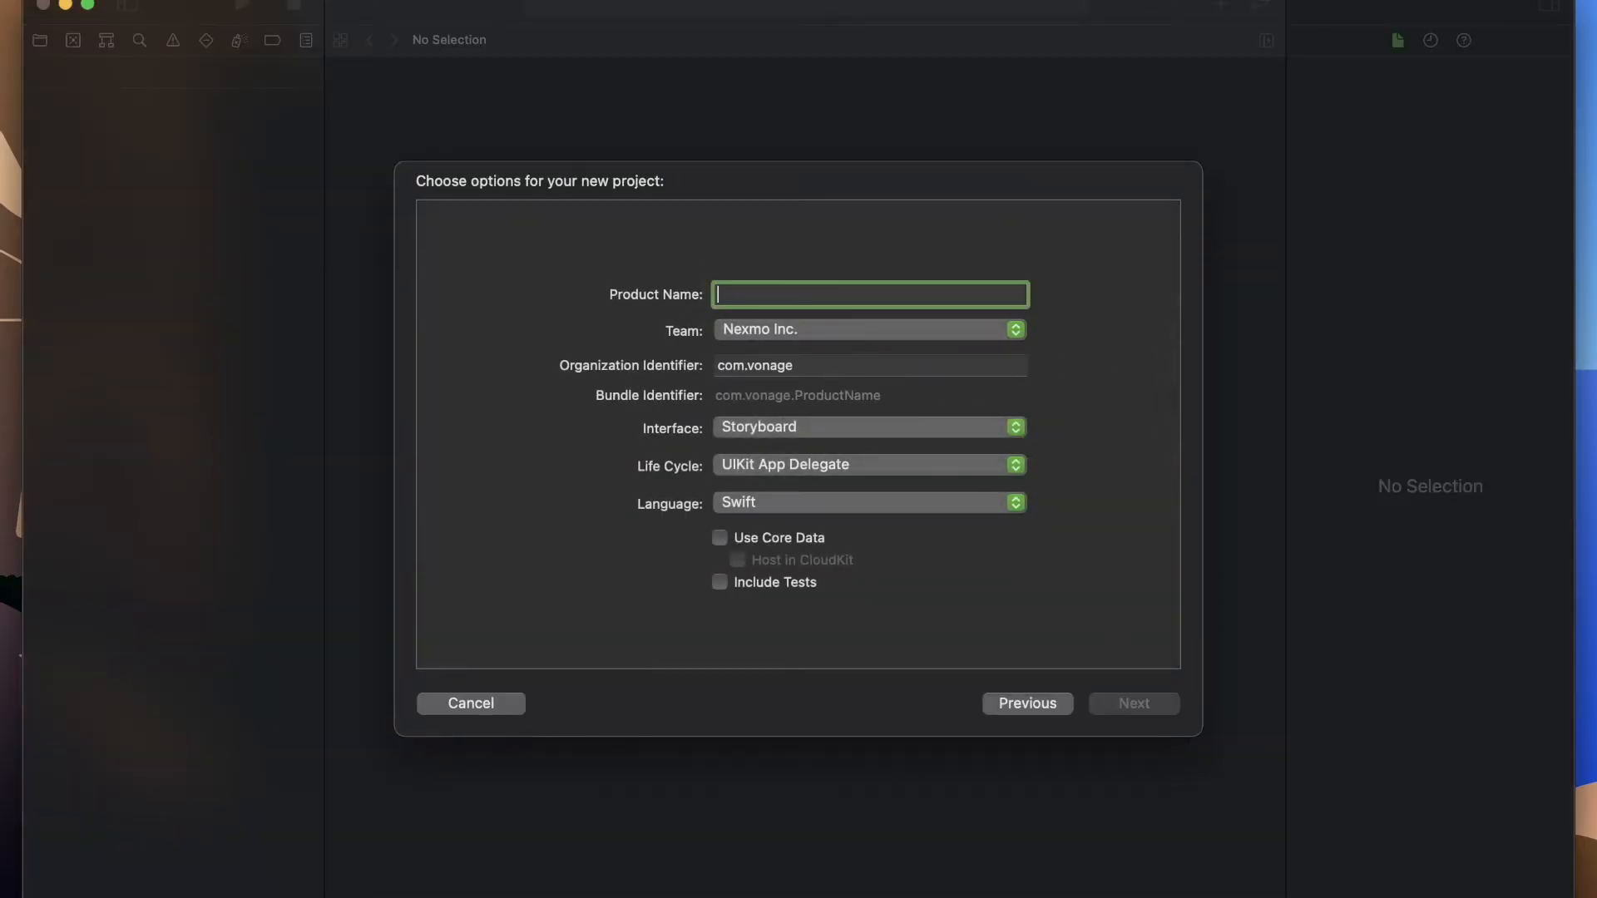
text(apptophone)
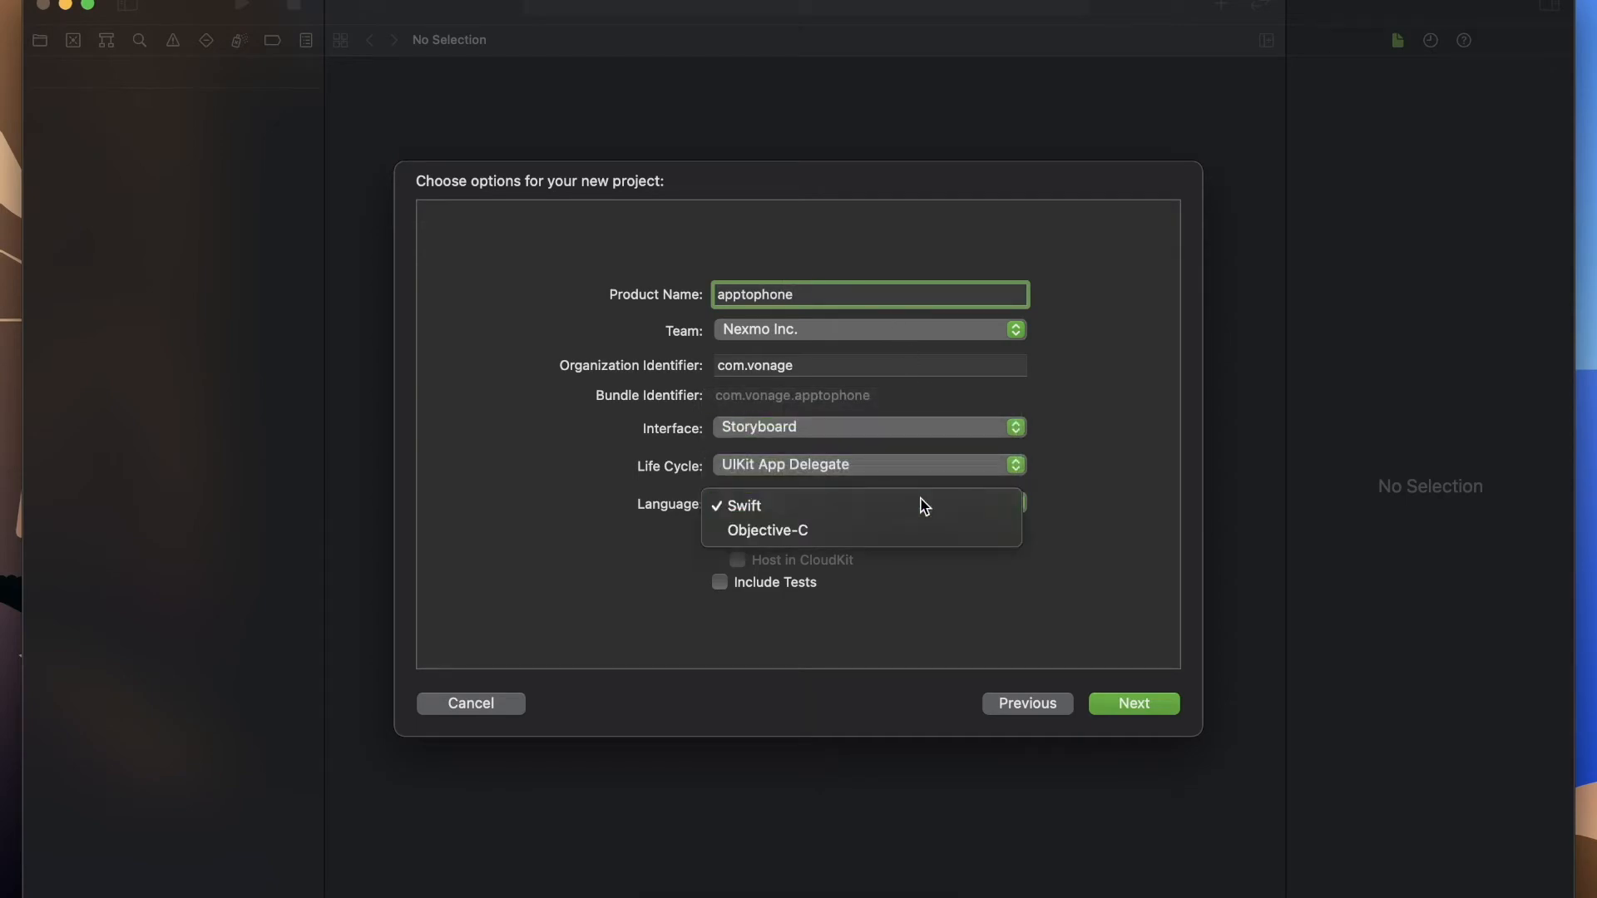
click(1134, 704)
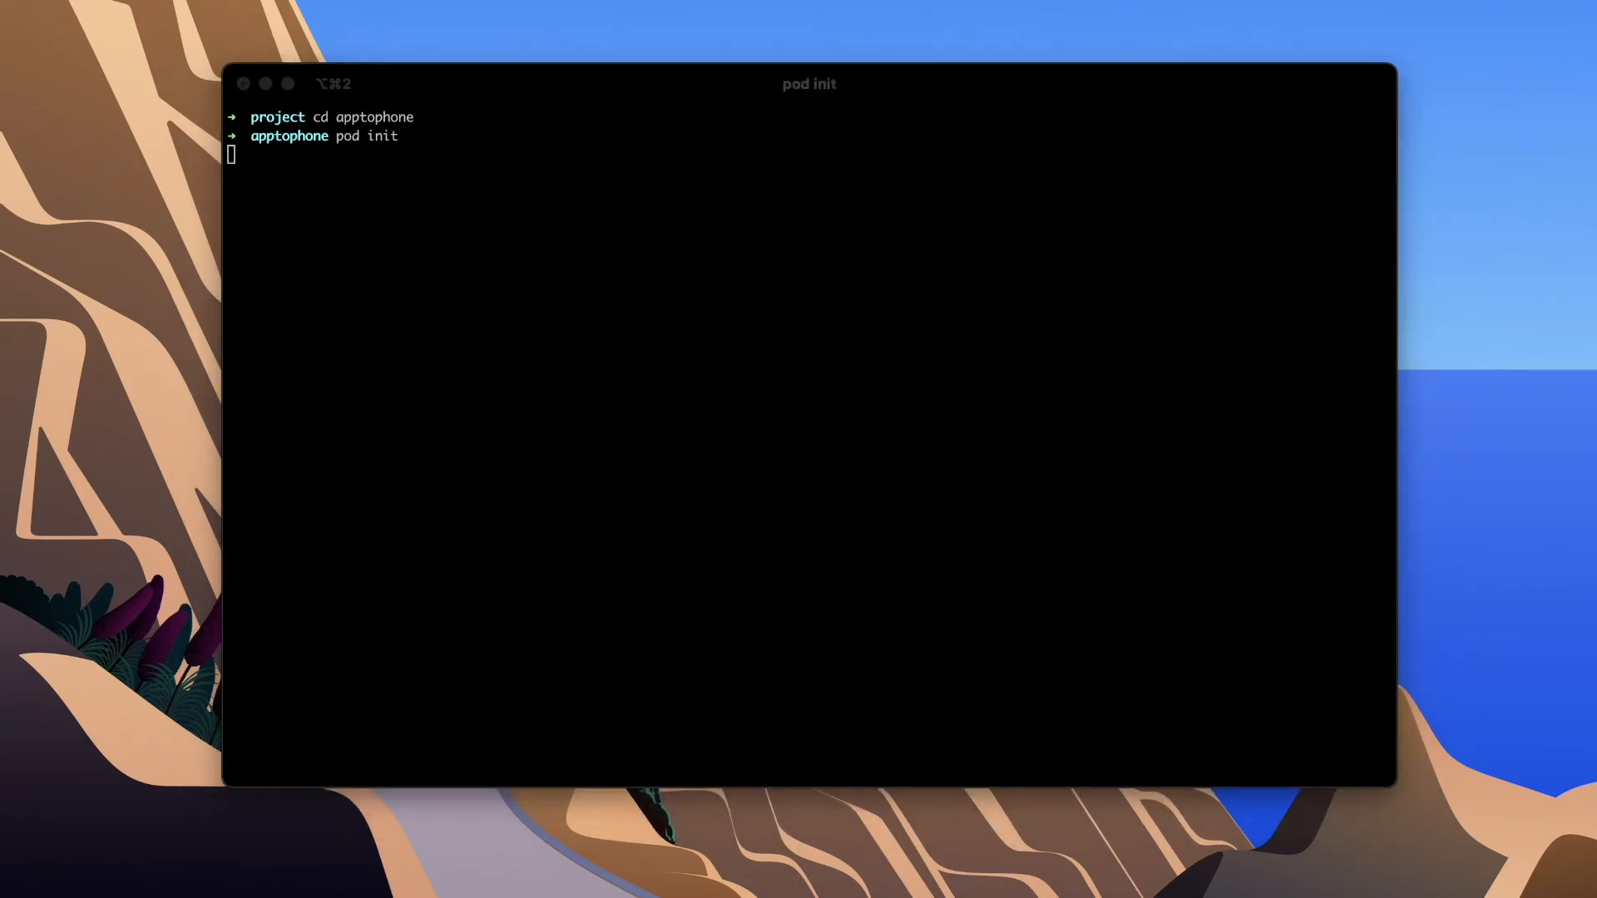
Run pod init, add pod 'NexmoClient' to the Podfile in nano, save it, and open the workspace with xed
key(Return)
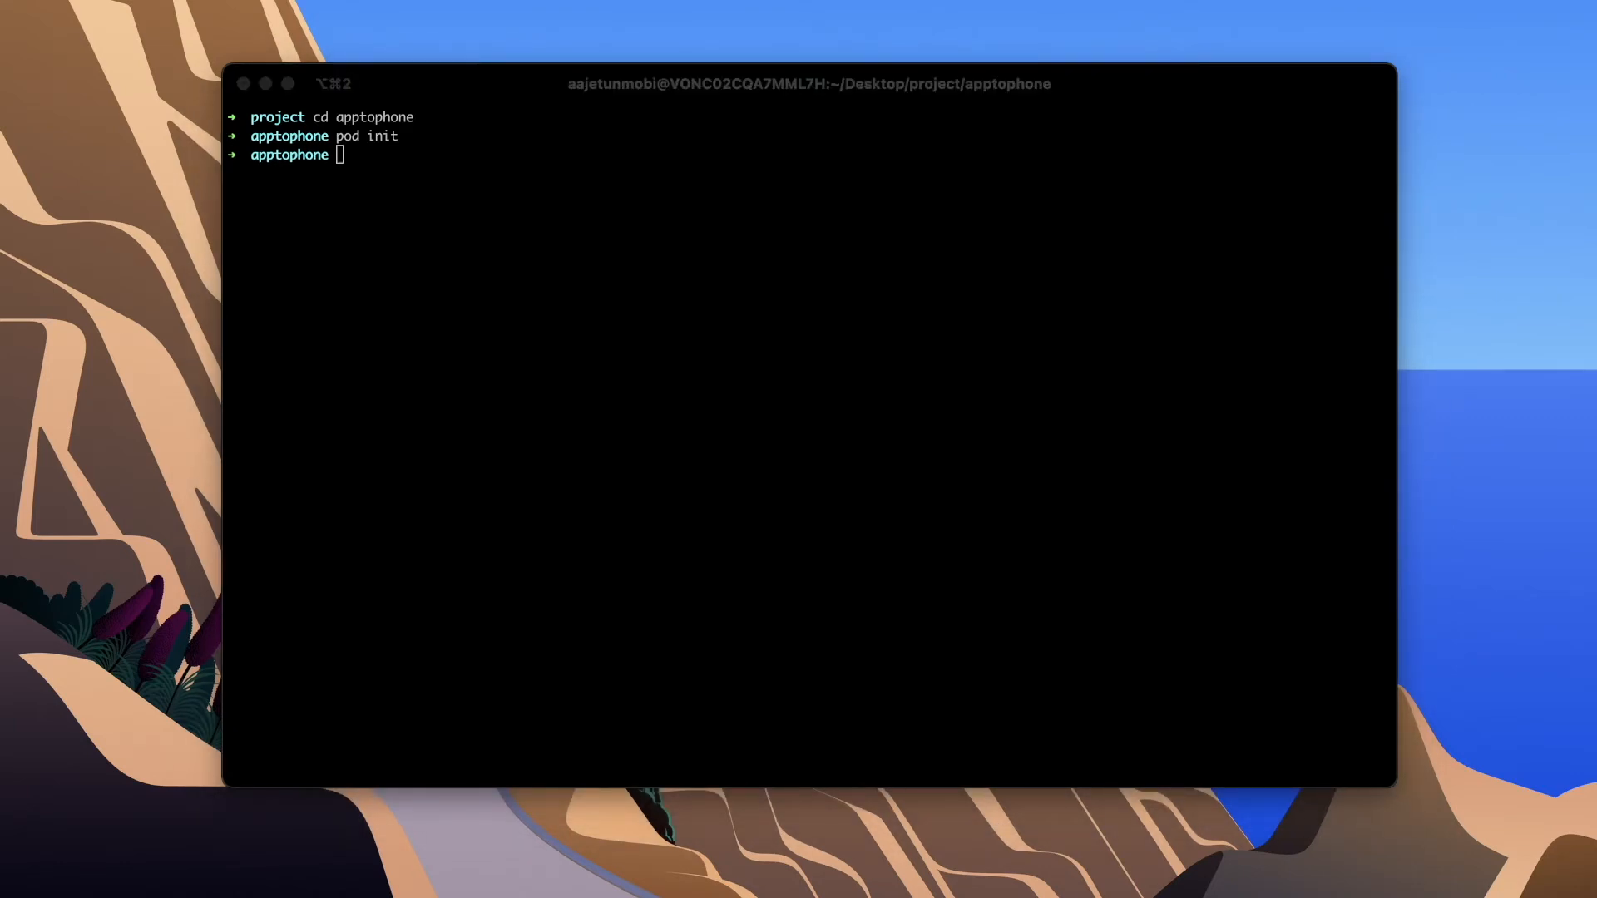
text(nano)
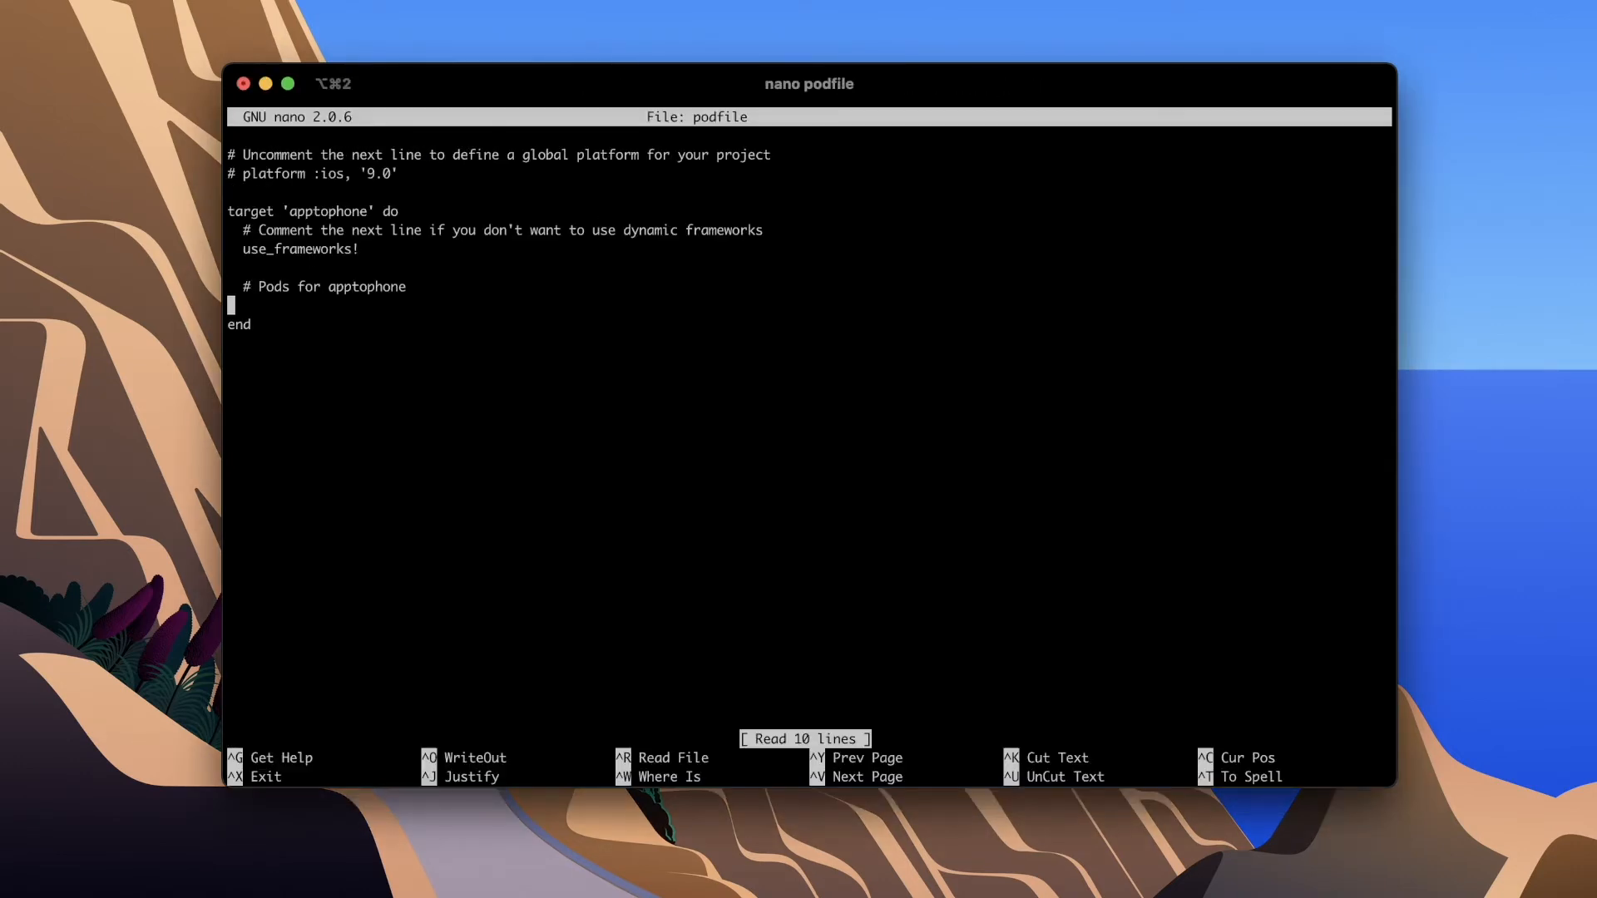
text(pod 'NexmoC)
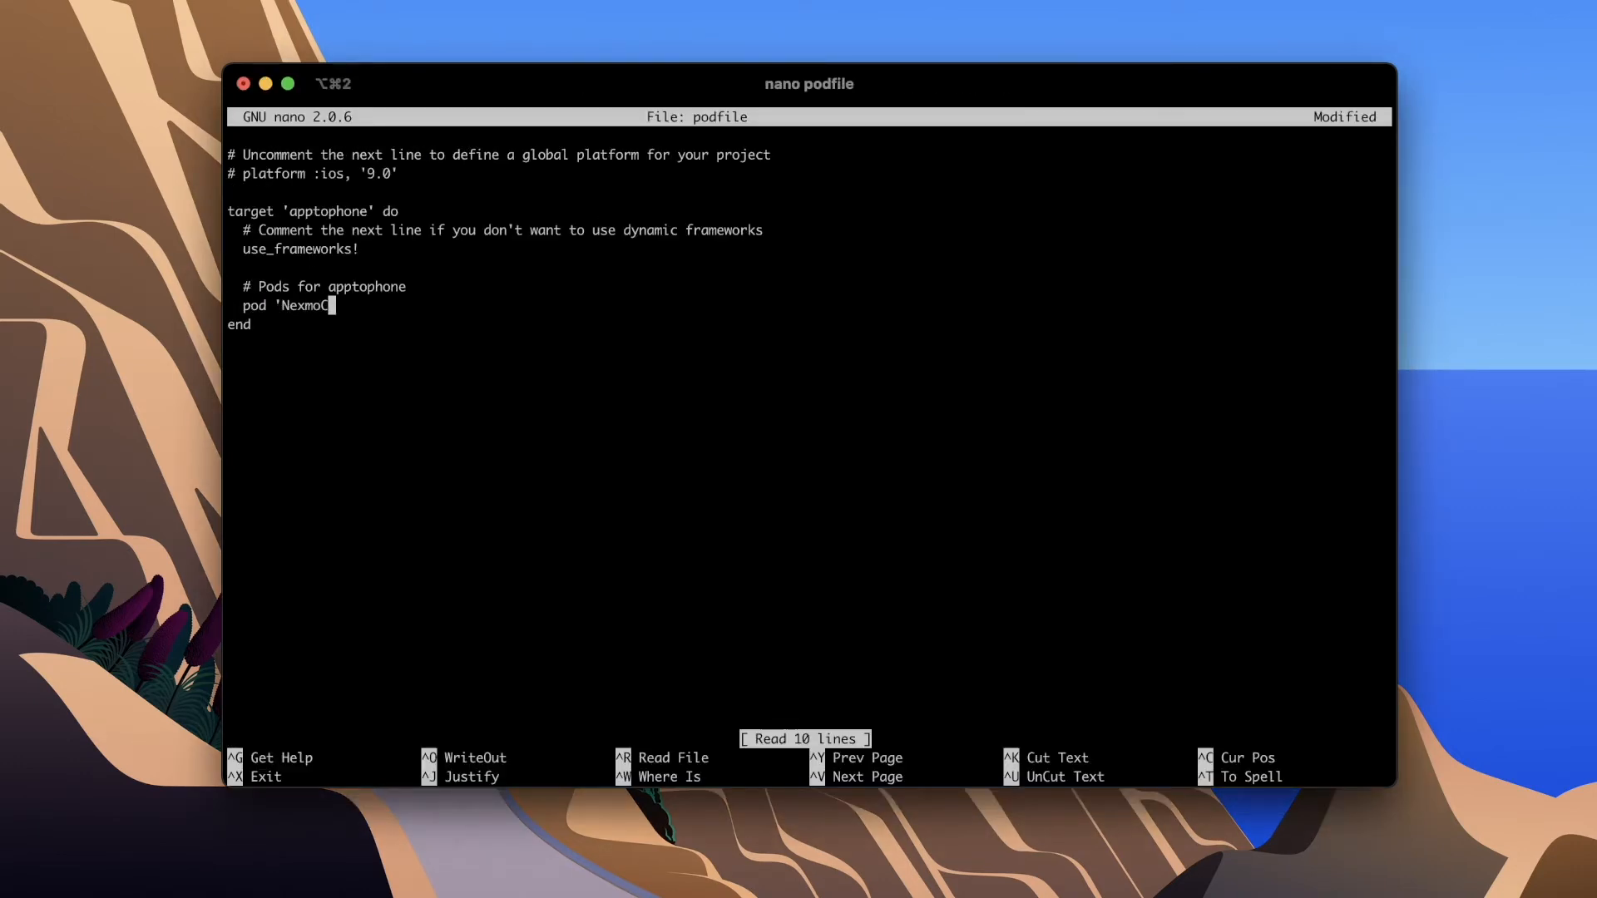
key(ctrl+x)
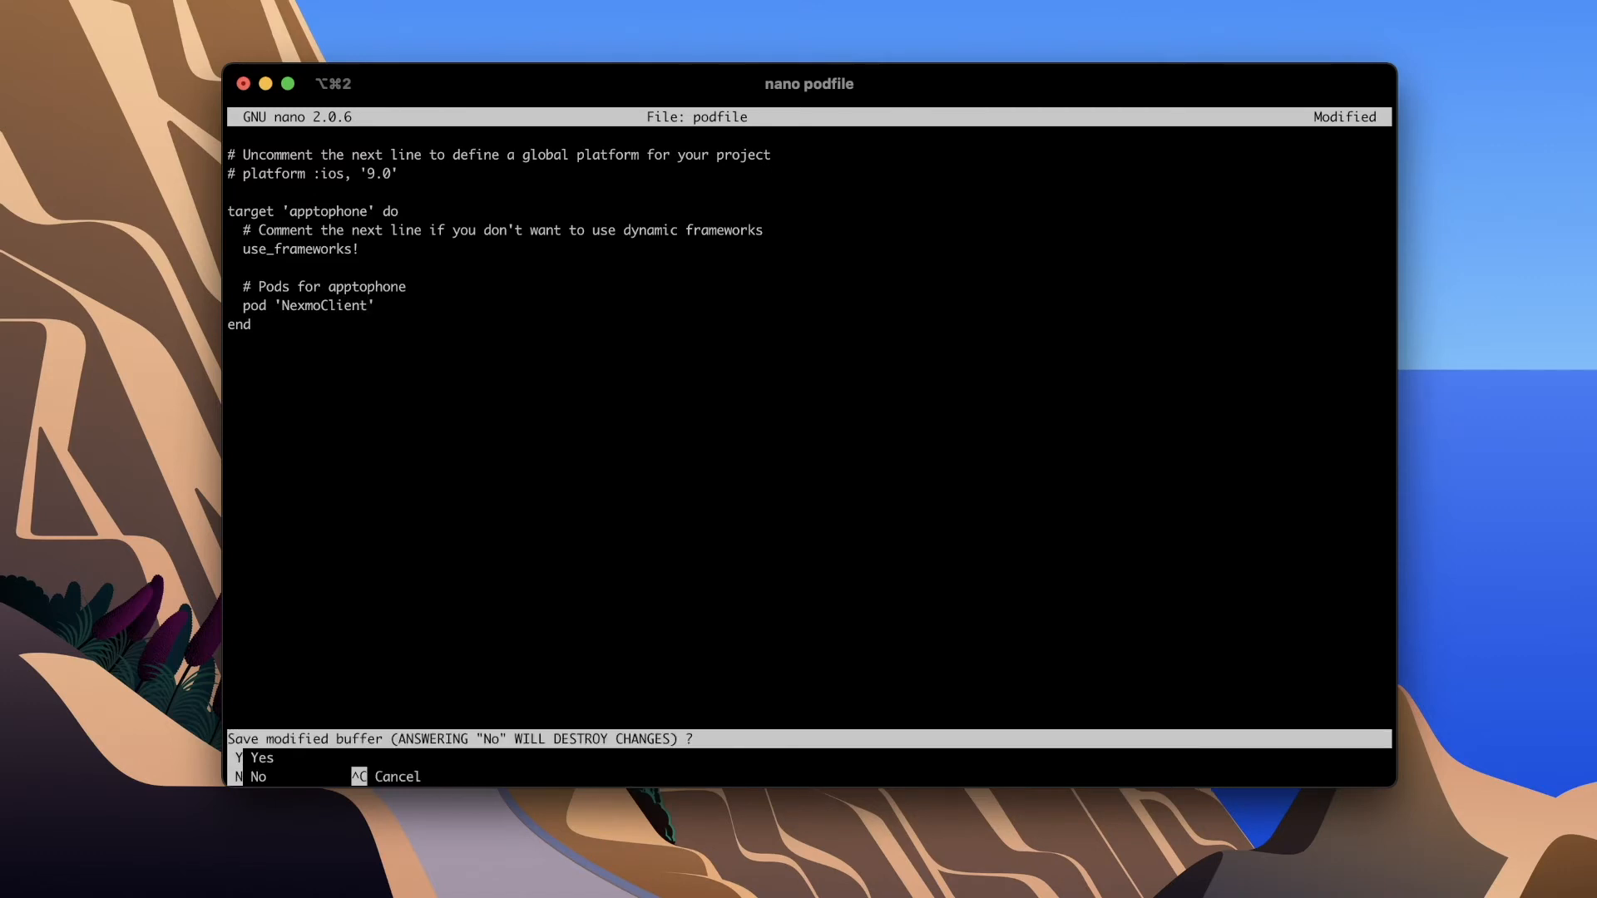
key(y)
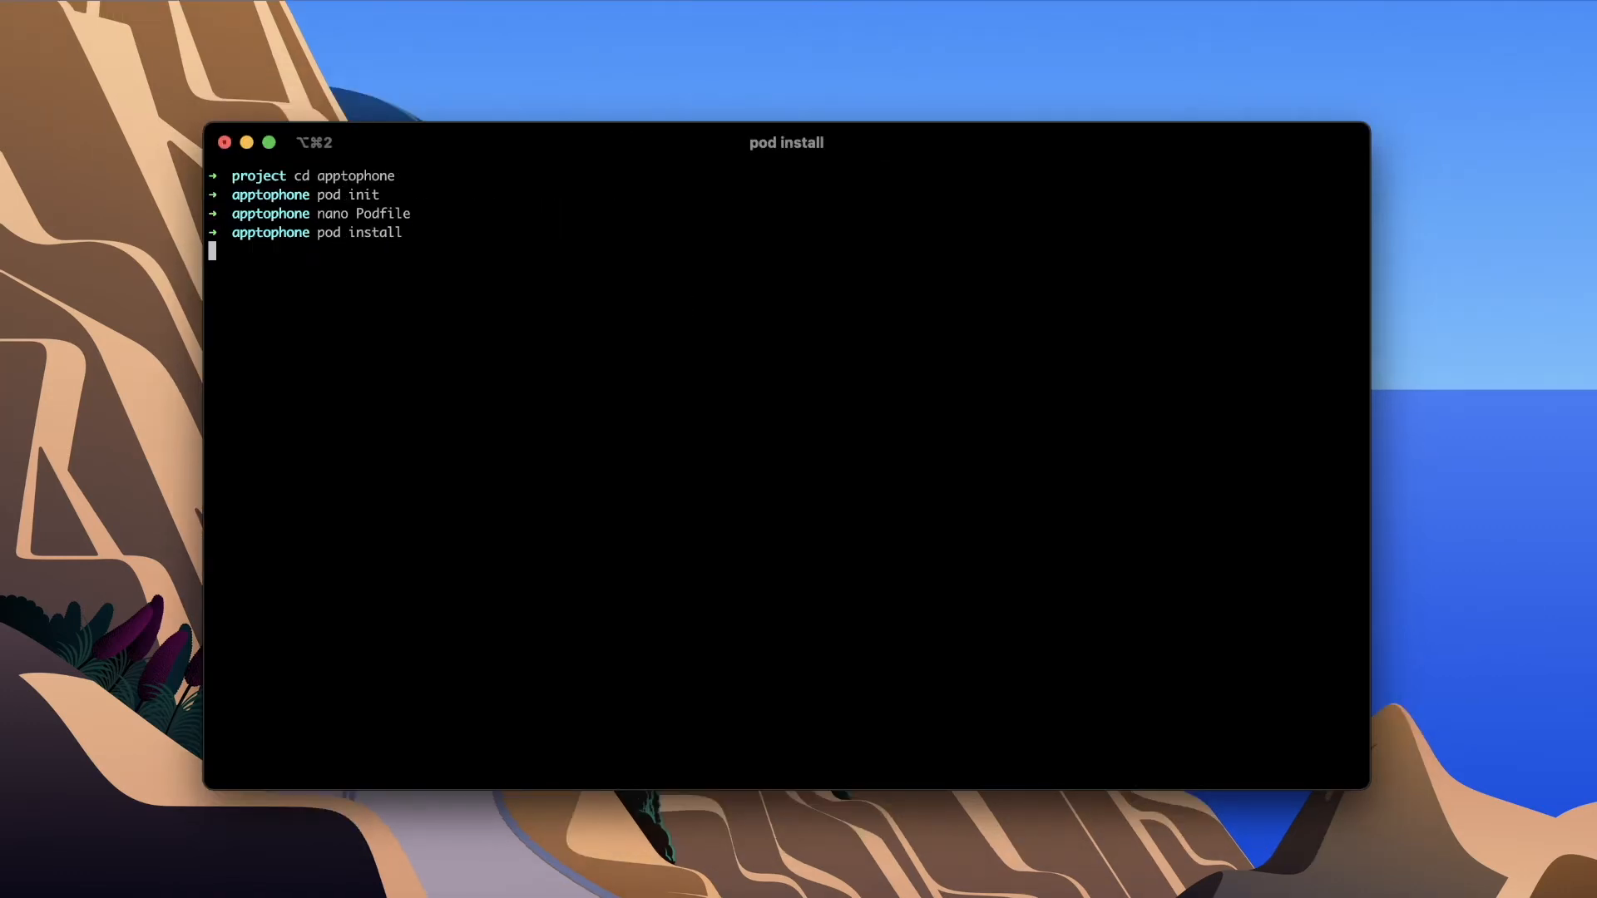
text(xed)
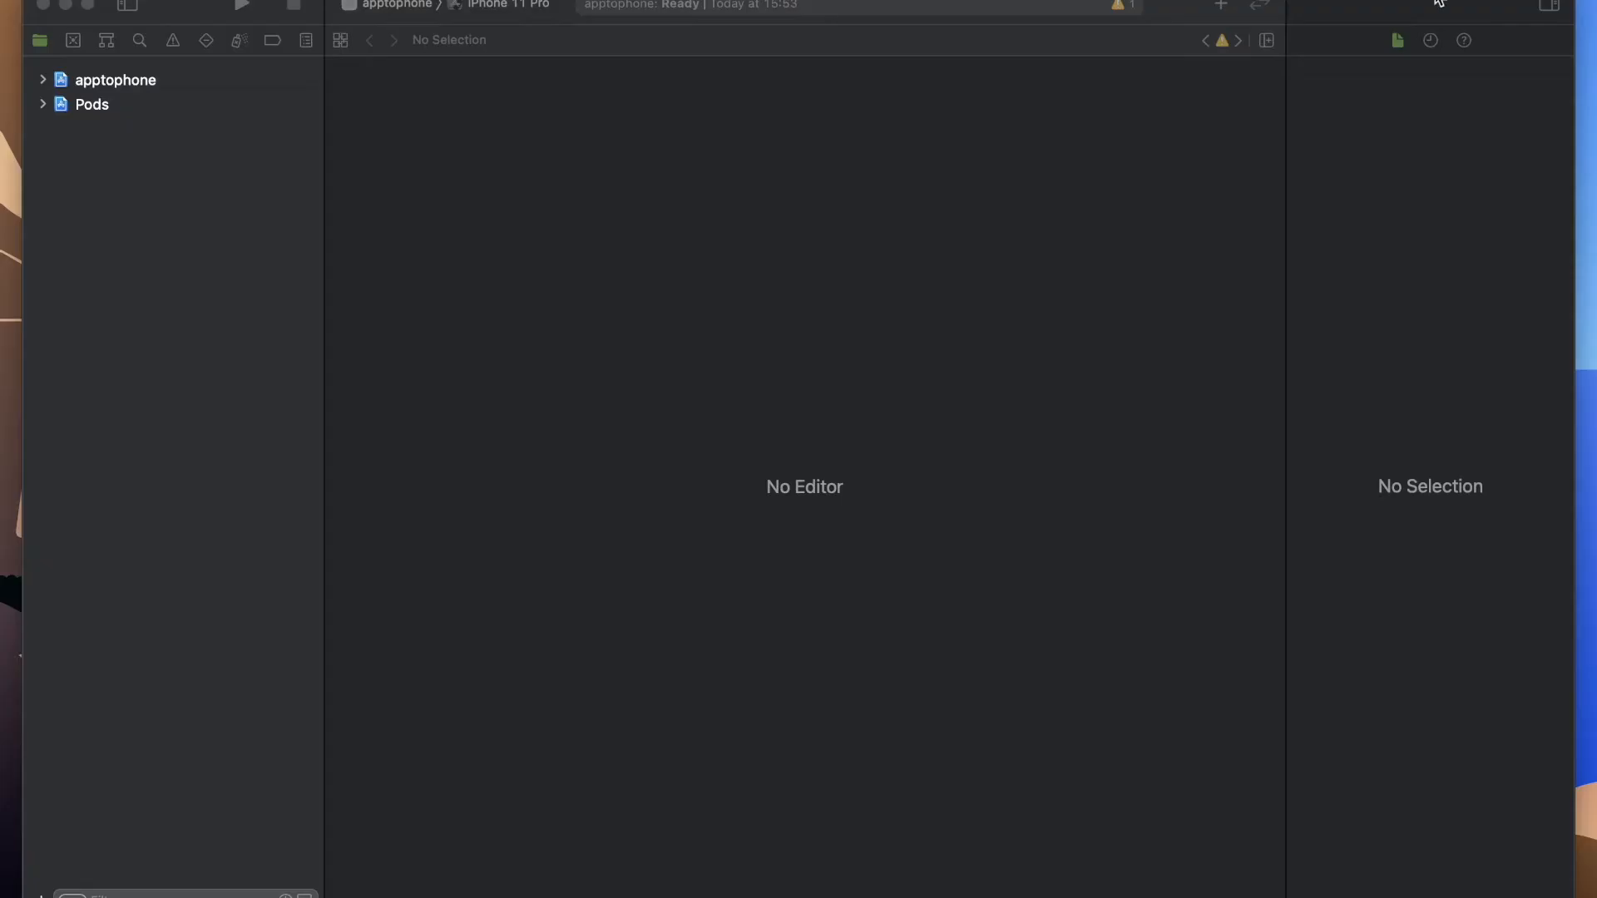
Locate Info.plist in the apptophone folder and add the Privacy - Microphone Usage Description key
click(43, 80)
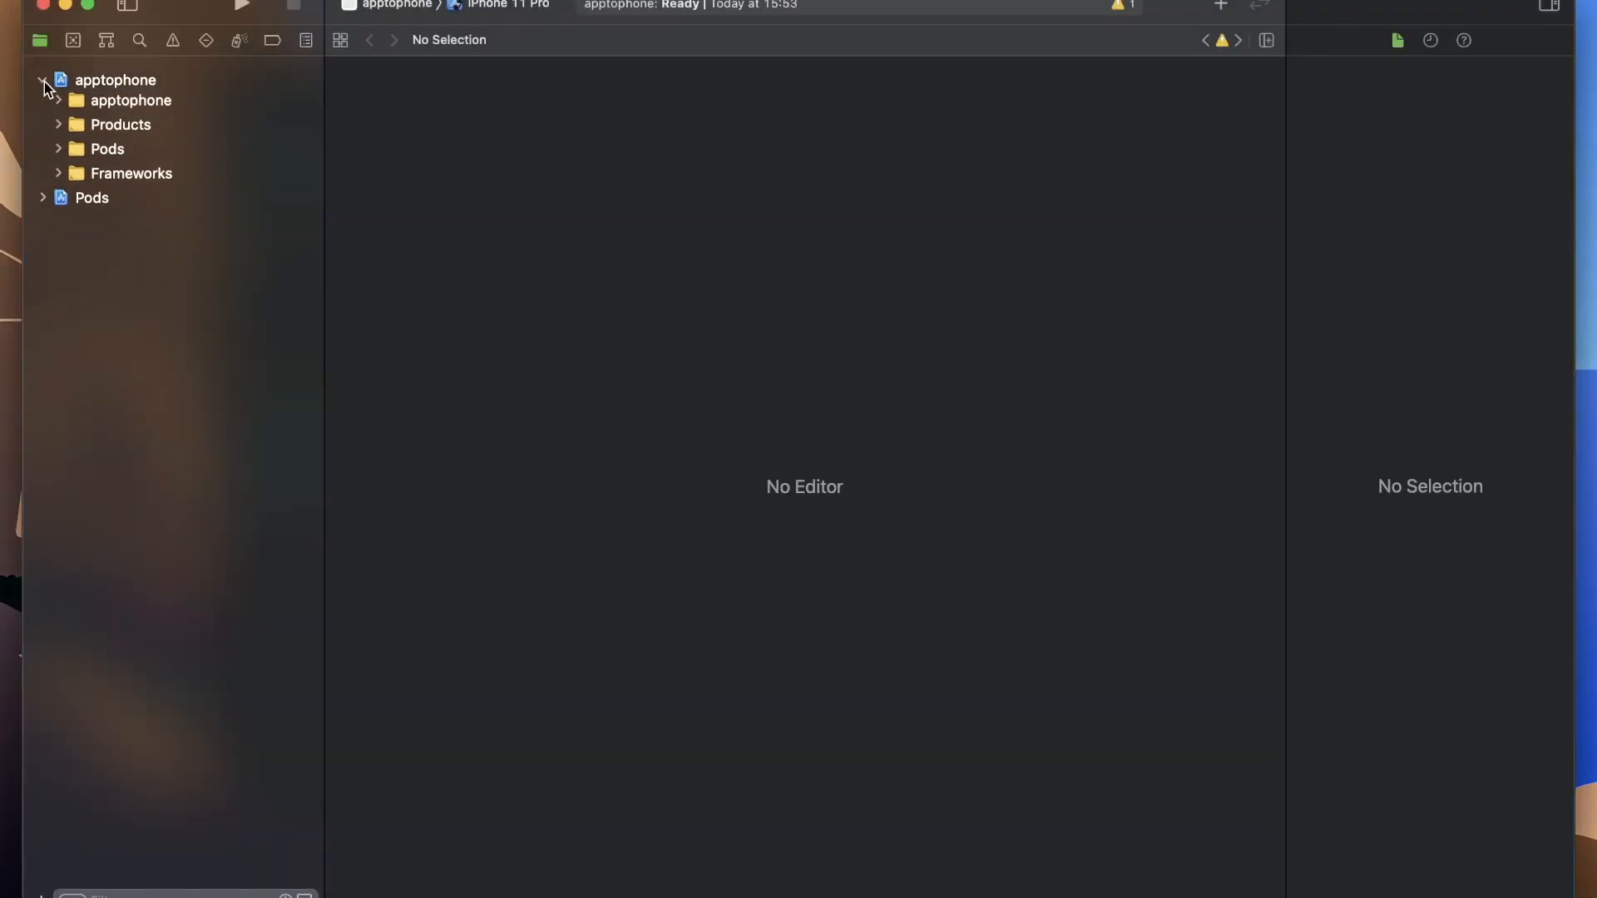
click(56, 103)
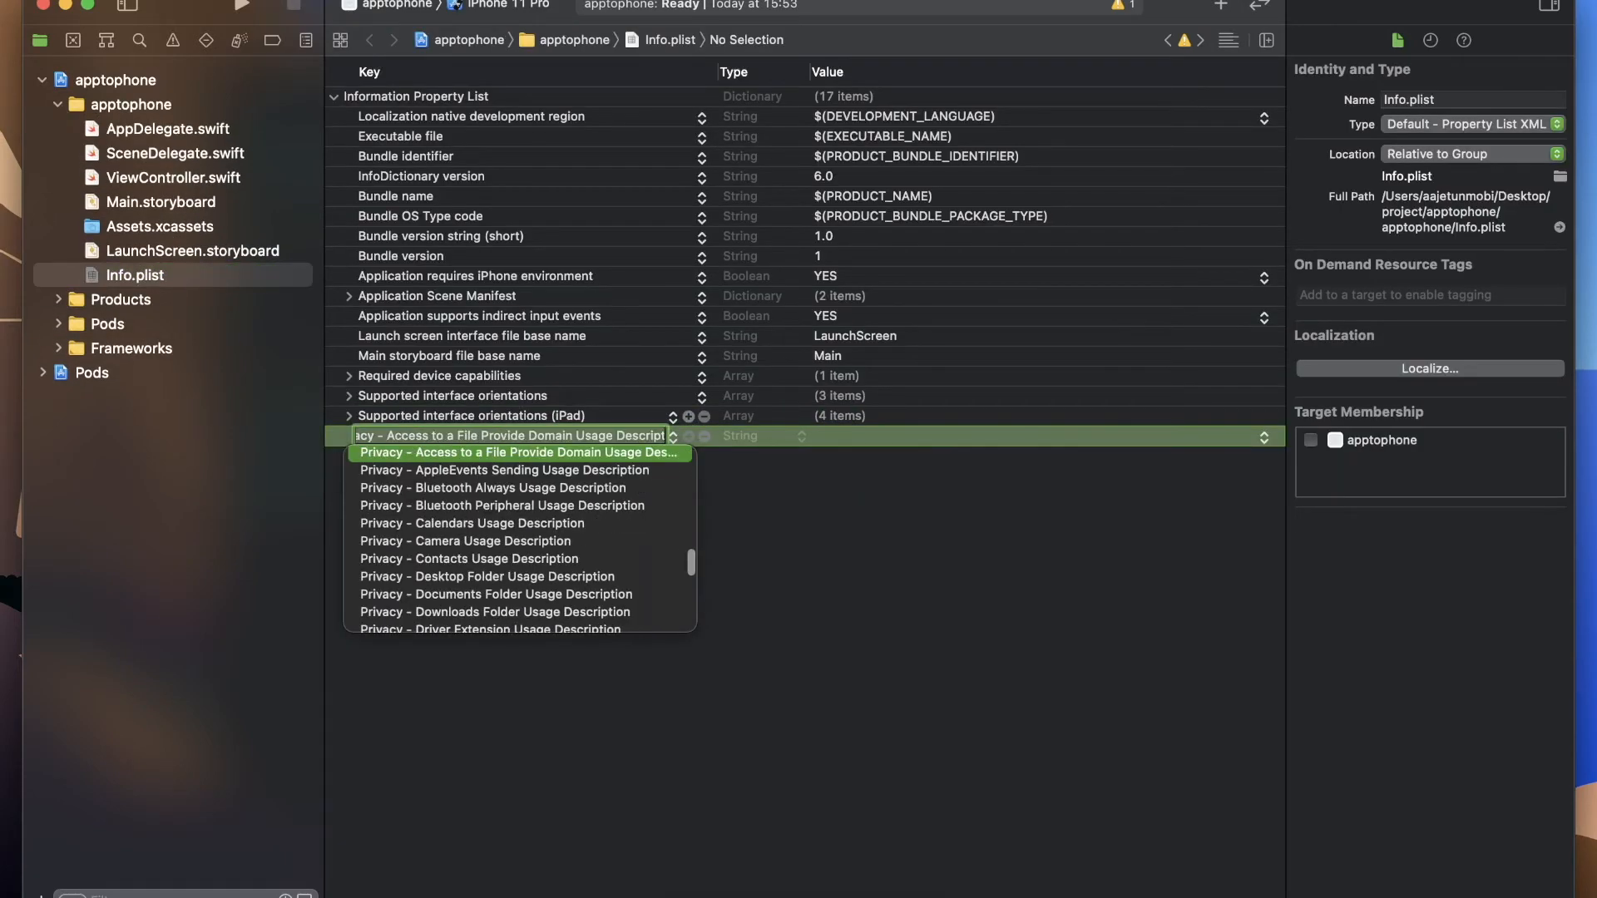
scroll(down, 3)
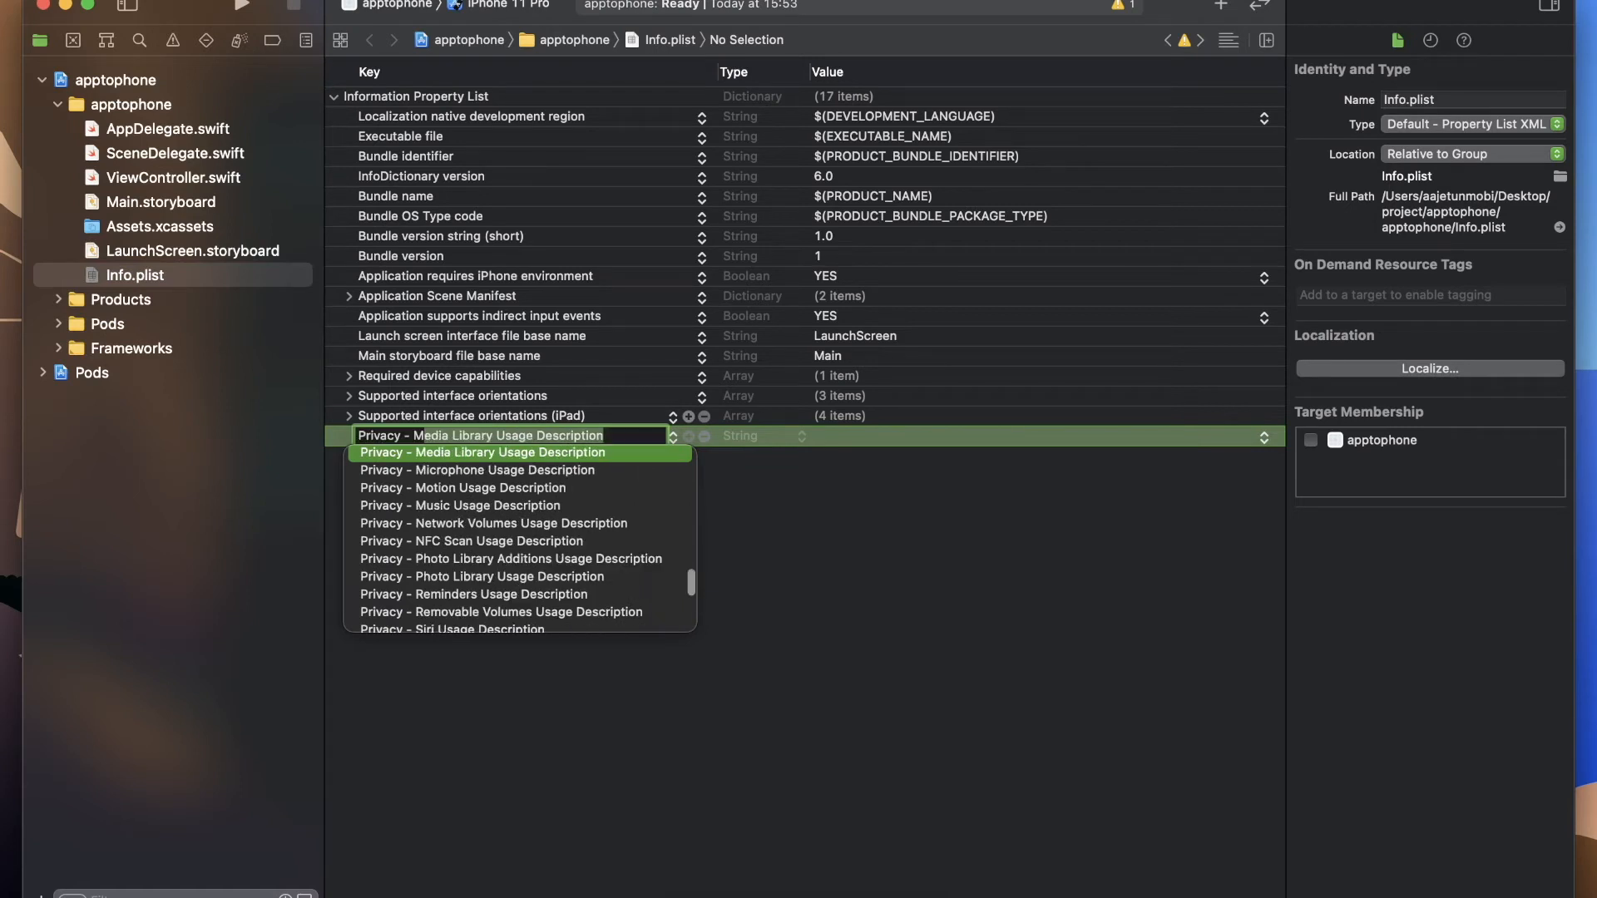
click(477, 469)
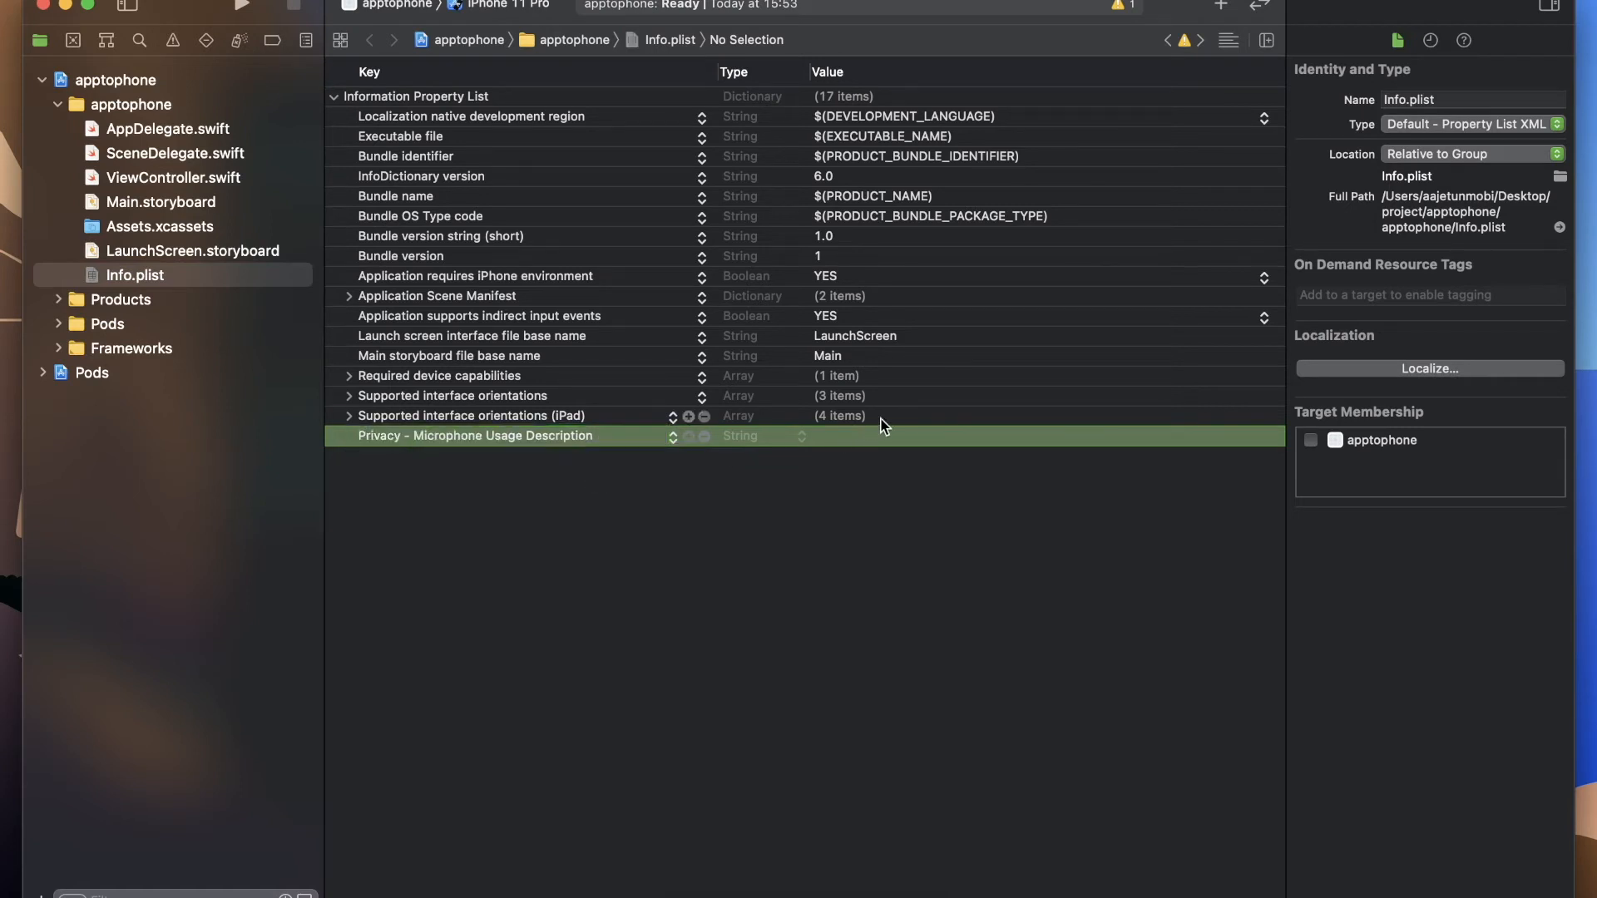
Set its value to 'To make and receive calls.'
text(To)
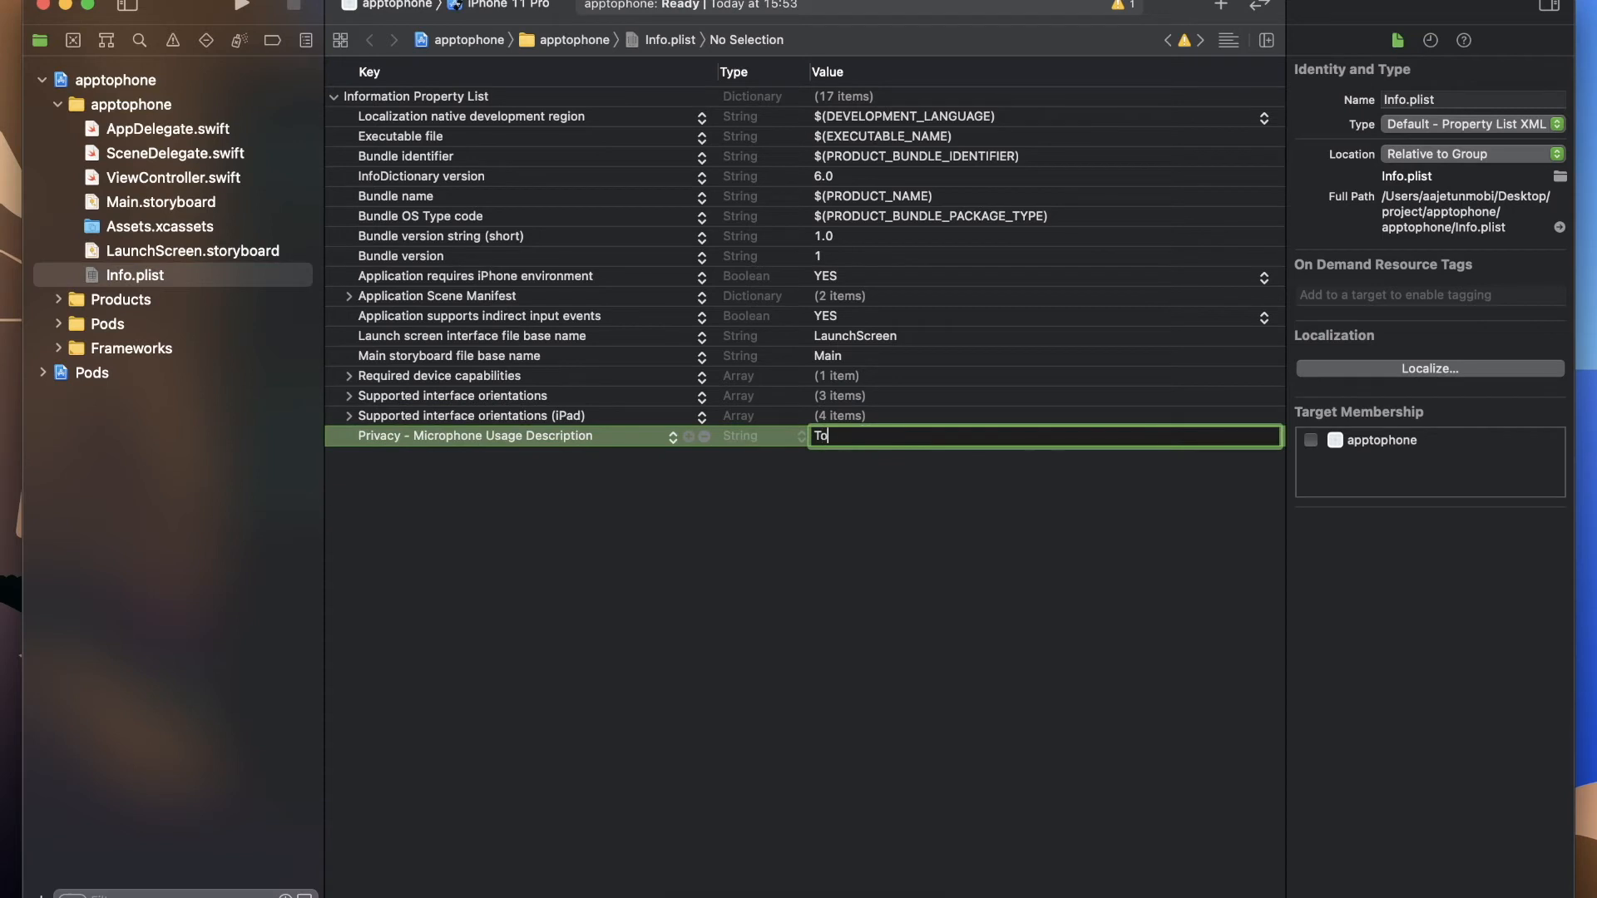
text(make and r)
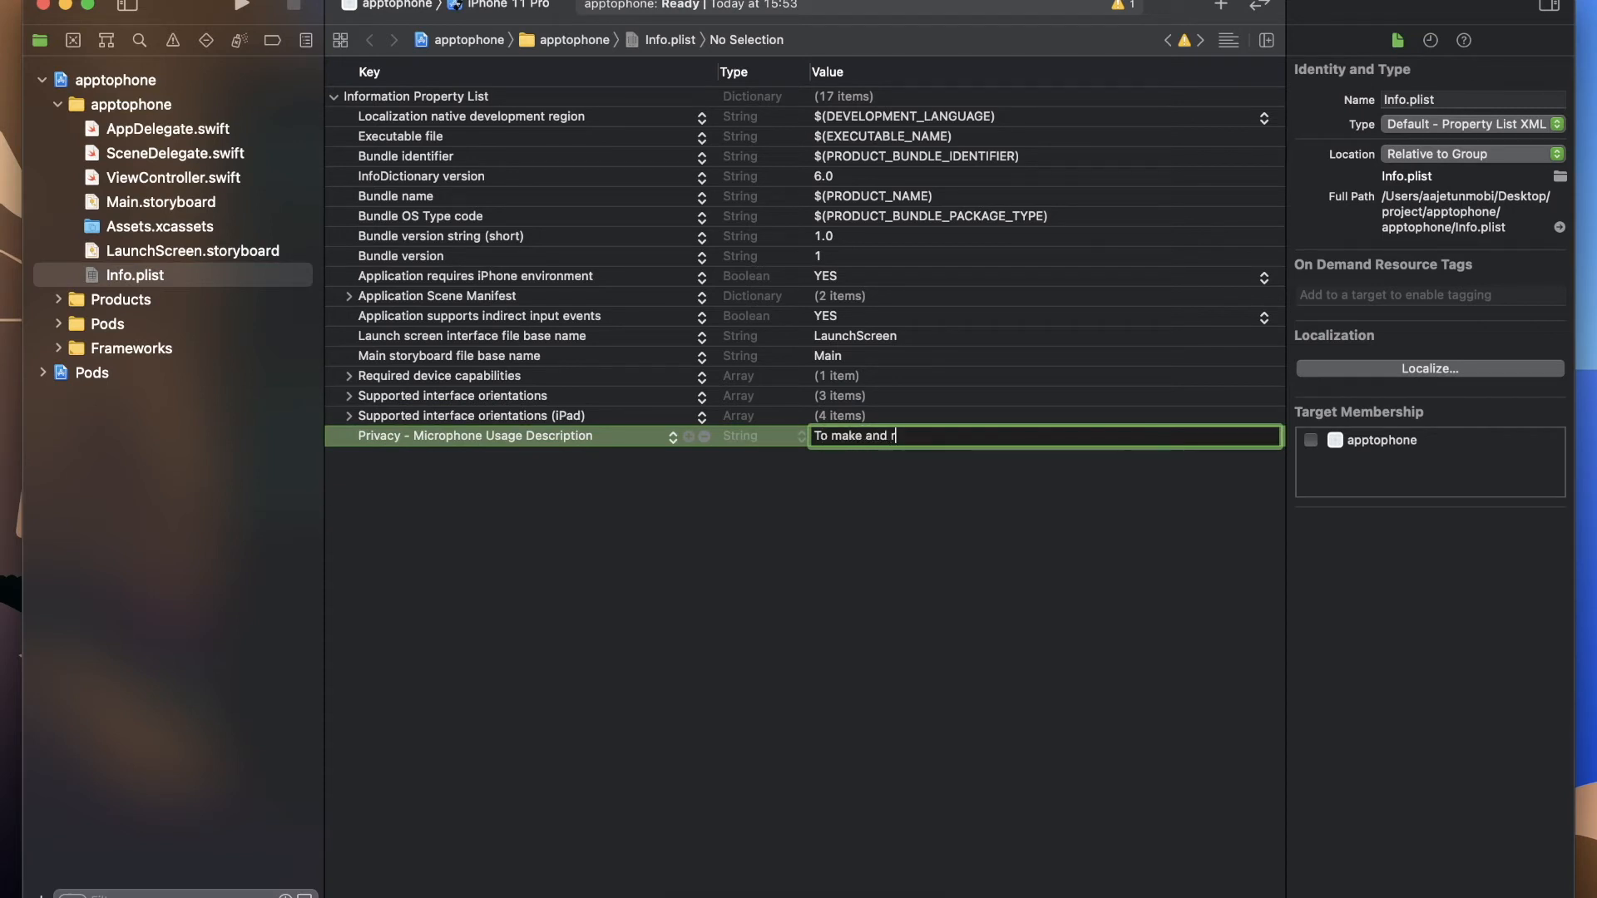
text(eceive calls.)
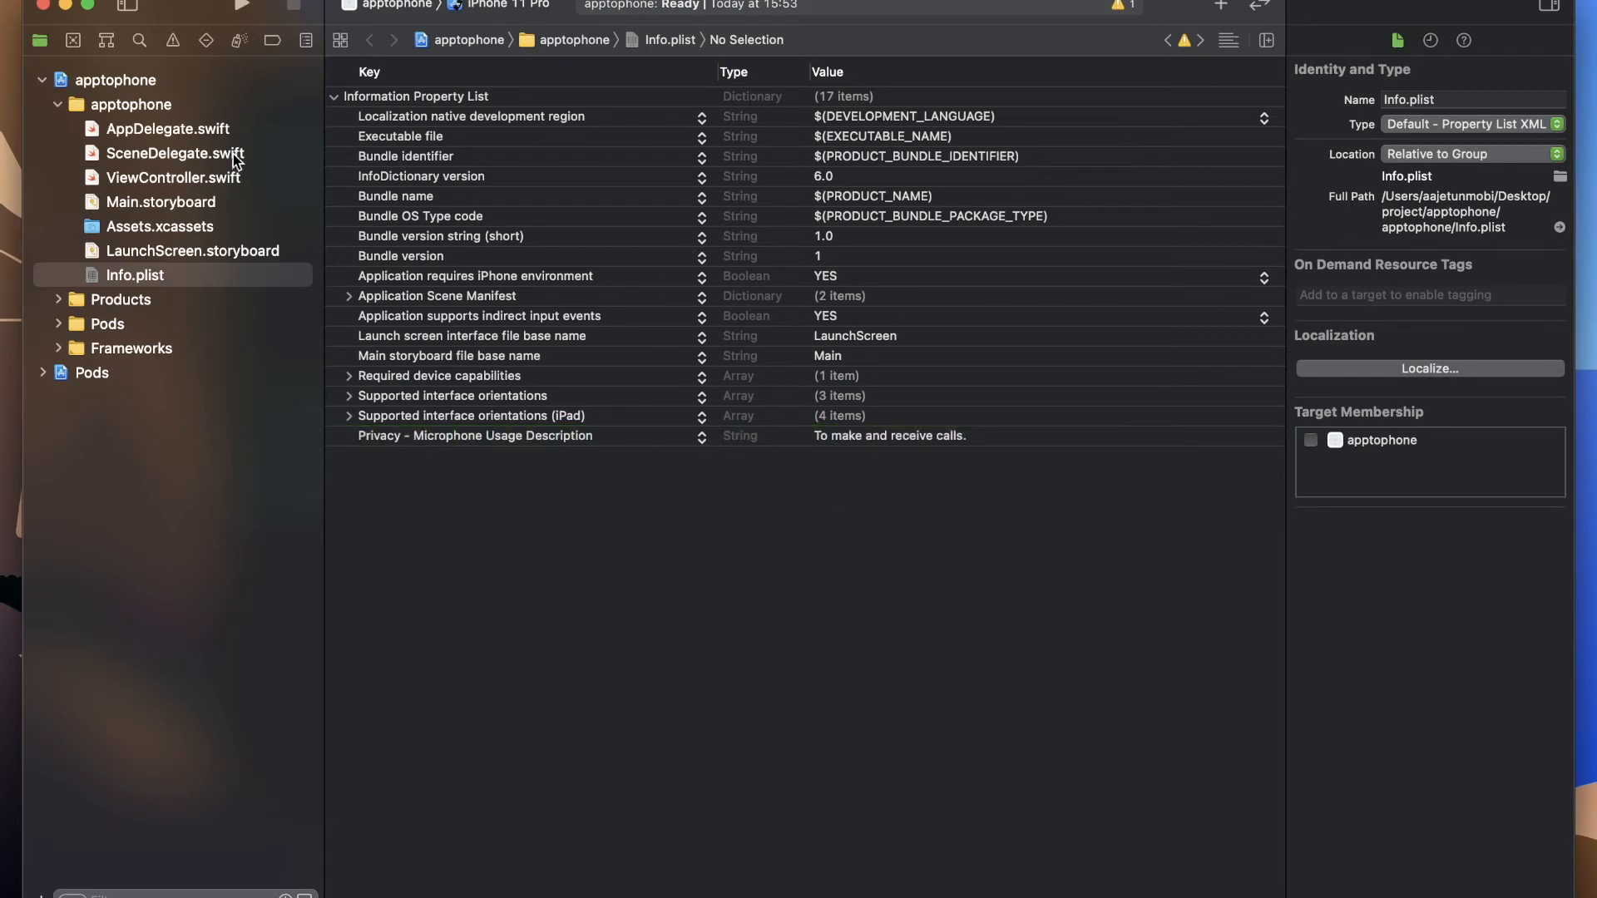
In AppDelegate, import AVFoundation and request record permission, printing "Microphone permission: \(granted)"
click(167, 128)
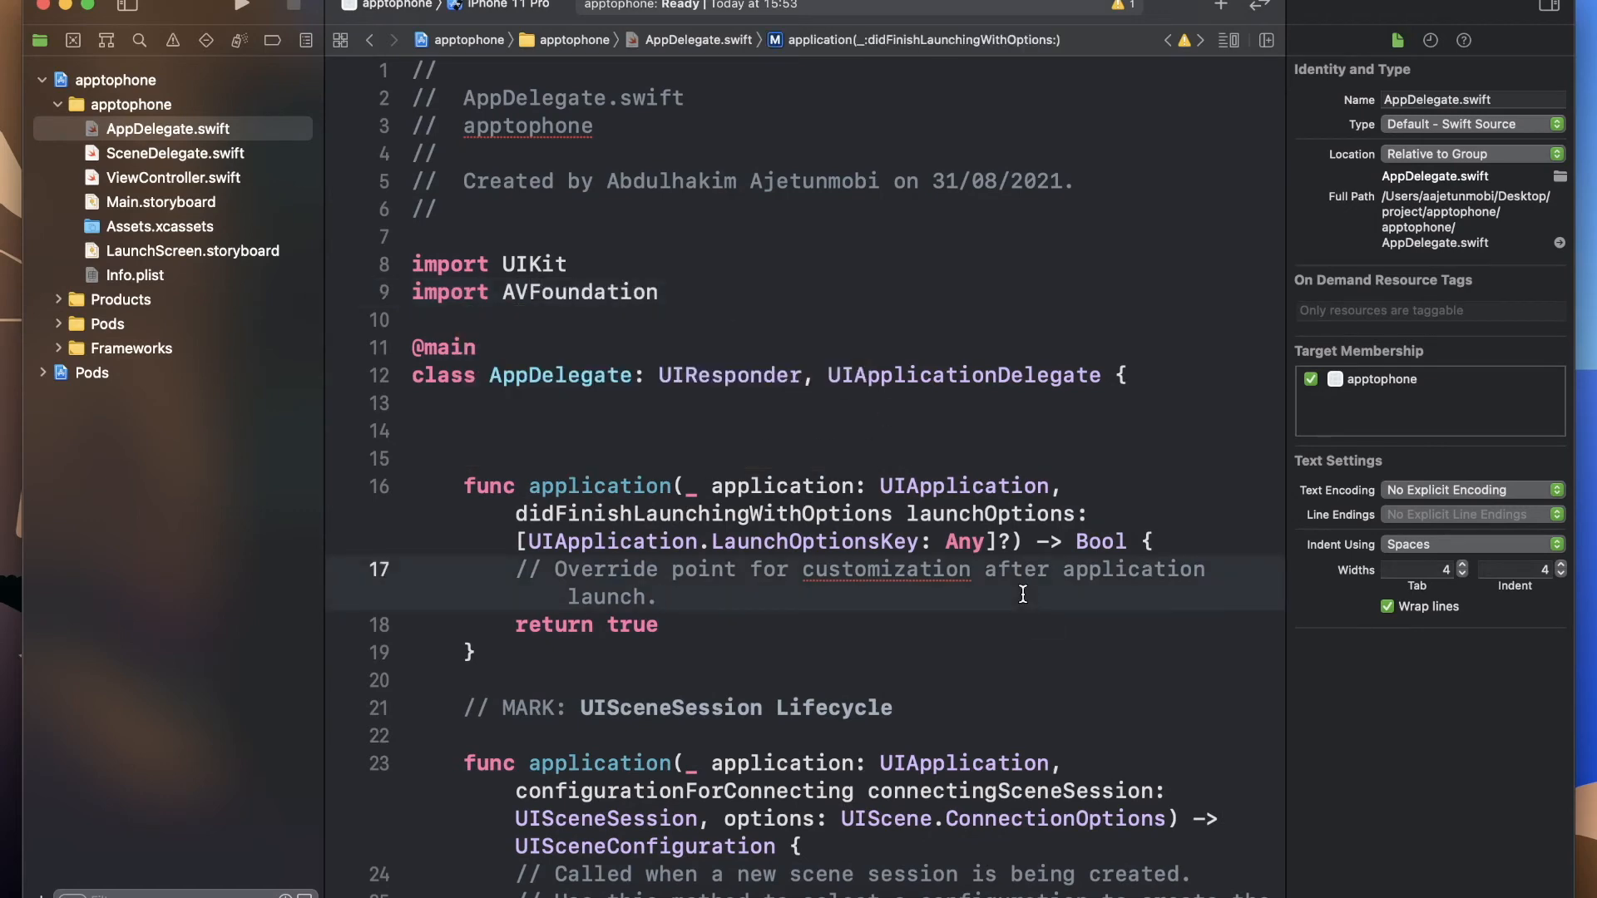
text(AVA)
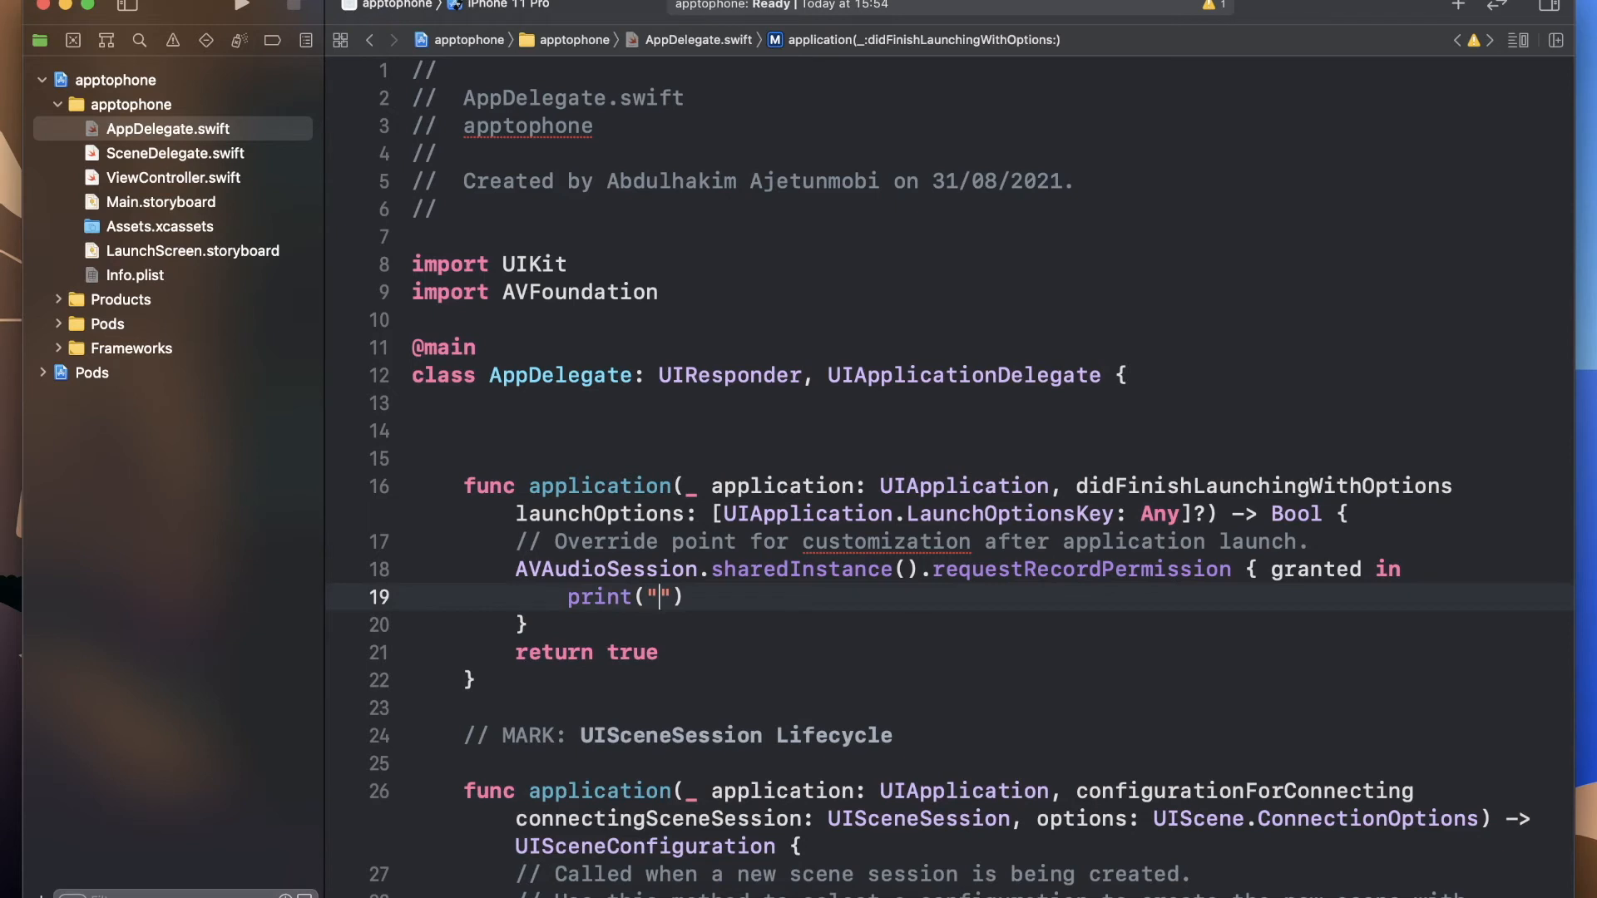
text(Microphone permissi)
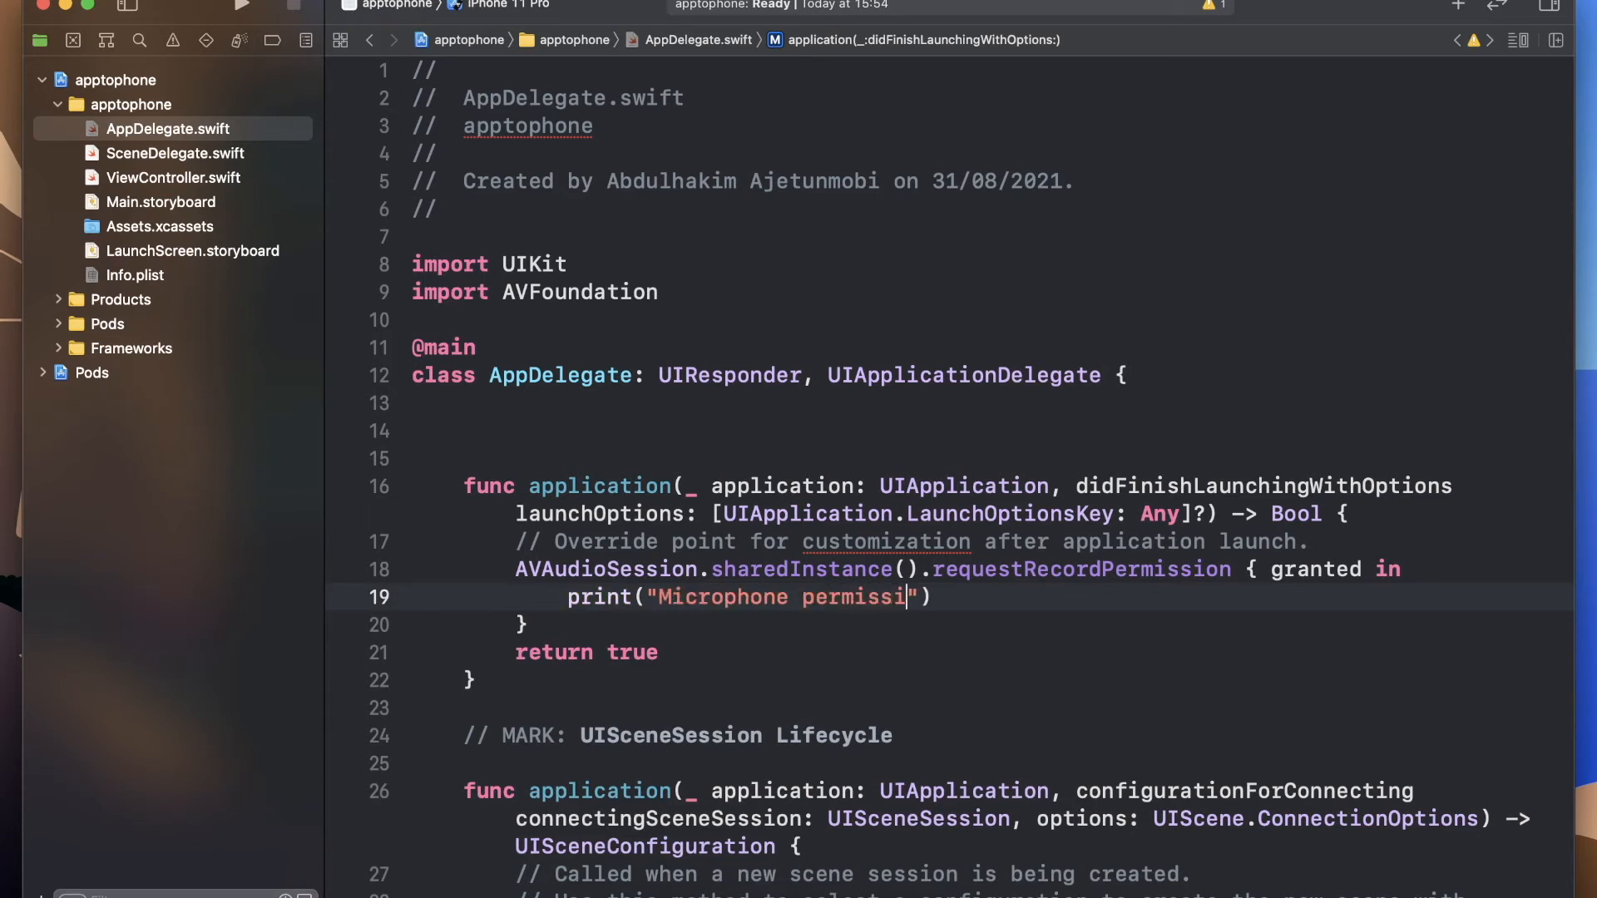
text(on:)
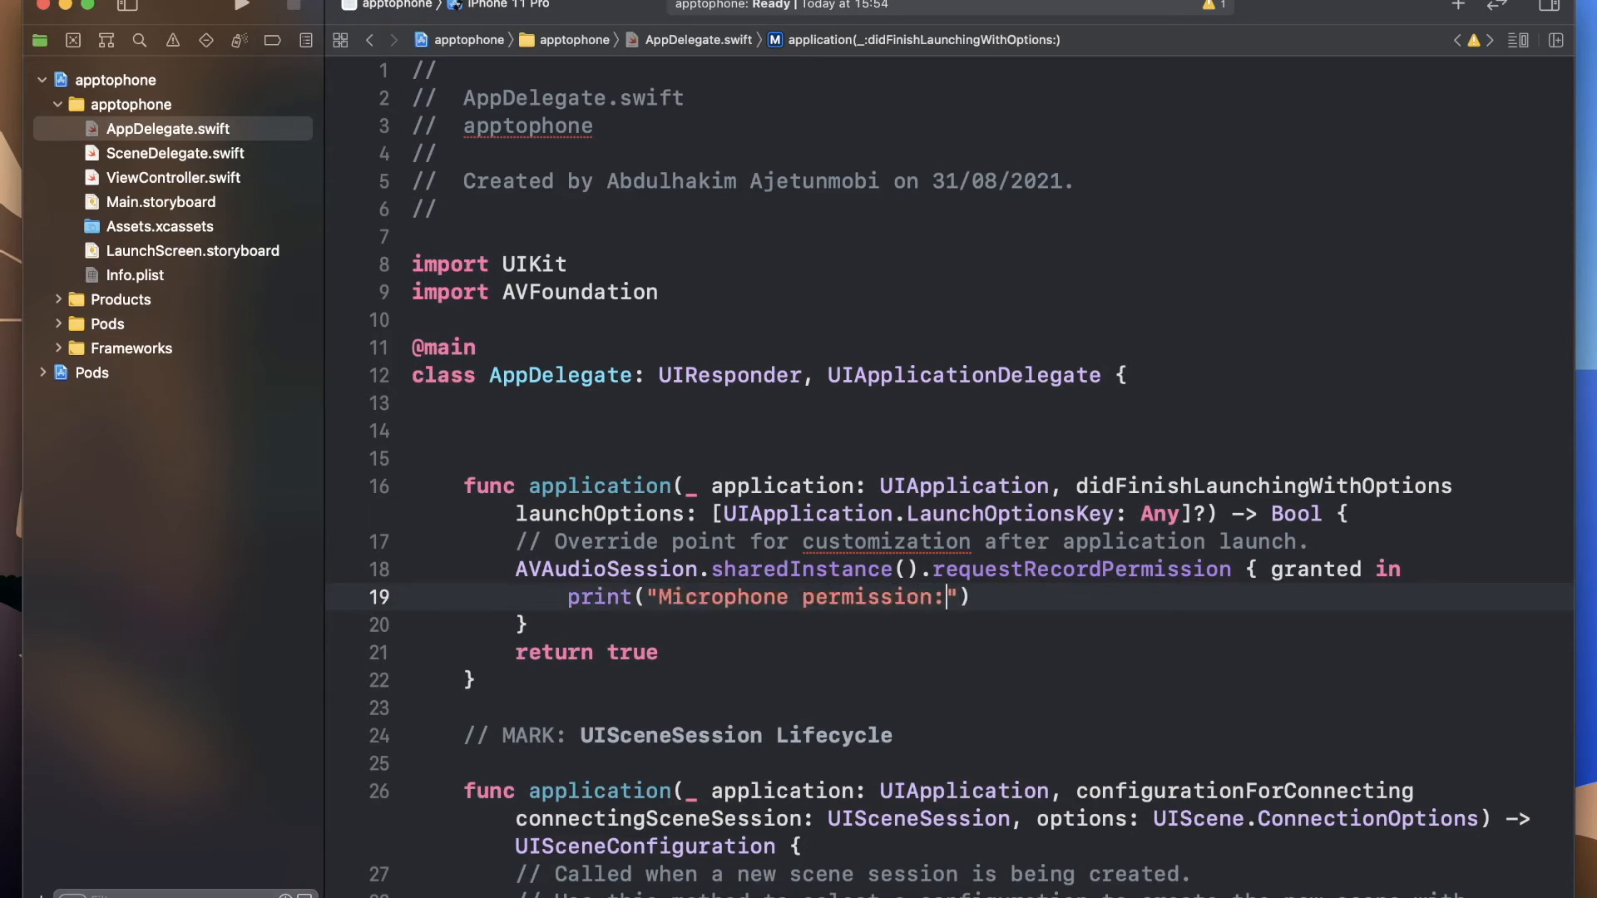
text(\(granted))
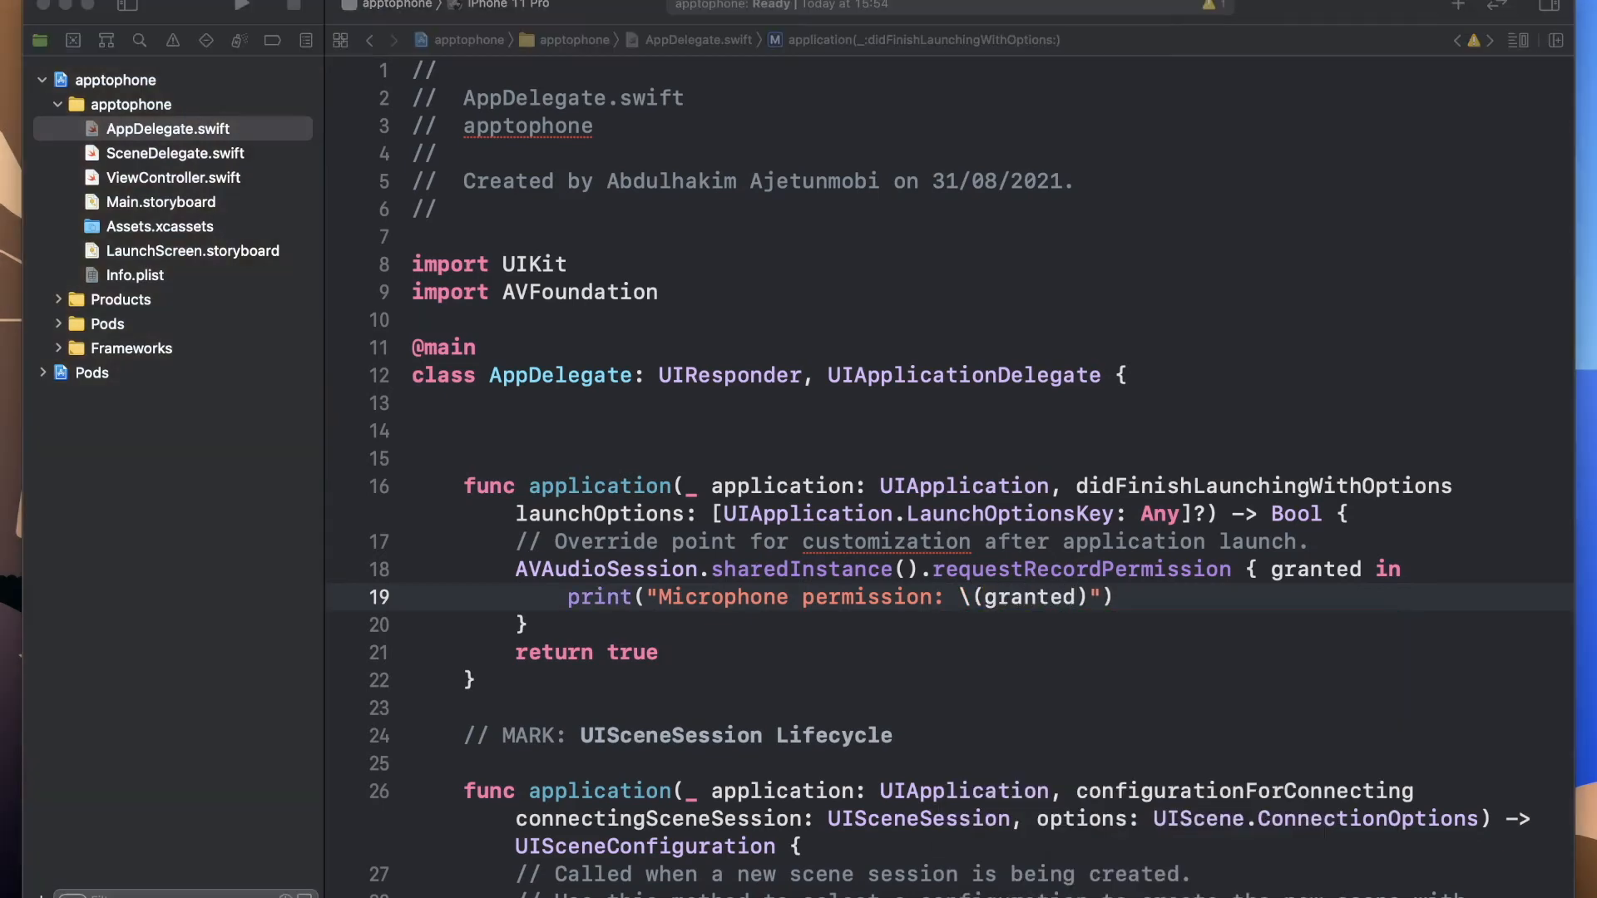
Run the app in Simulator and grant microphone access, logging "Microphone permission: true"
click(241, 7)
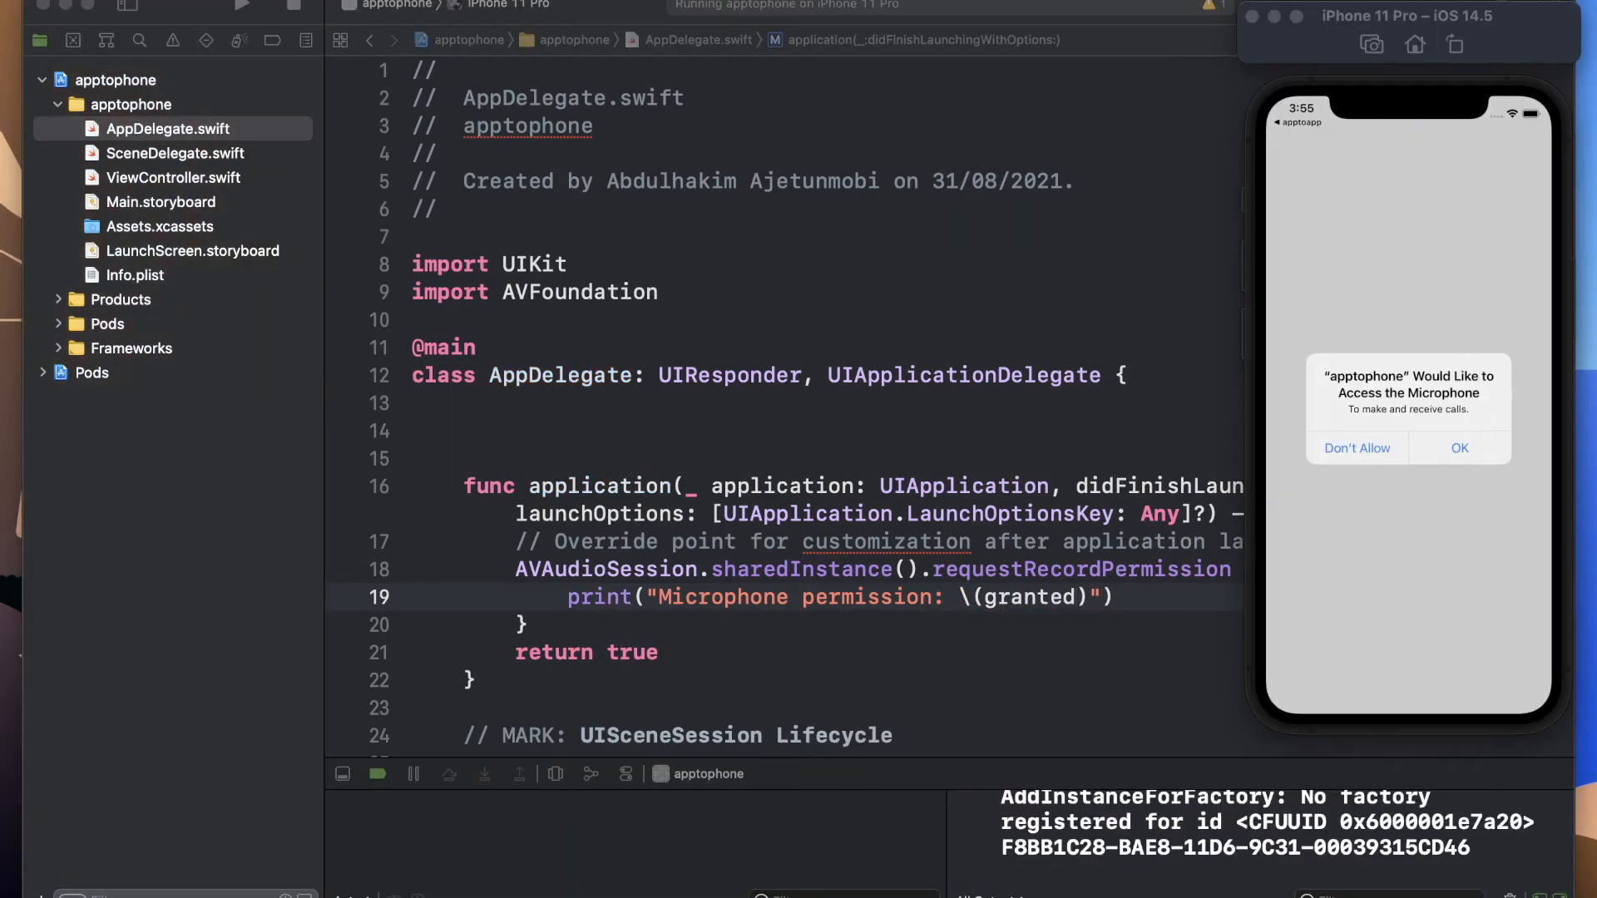
click(1459, 447)
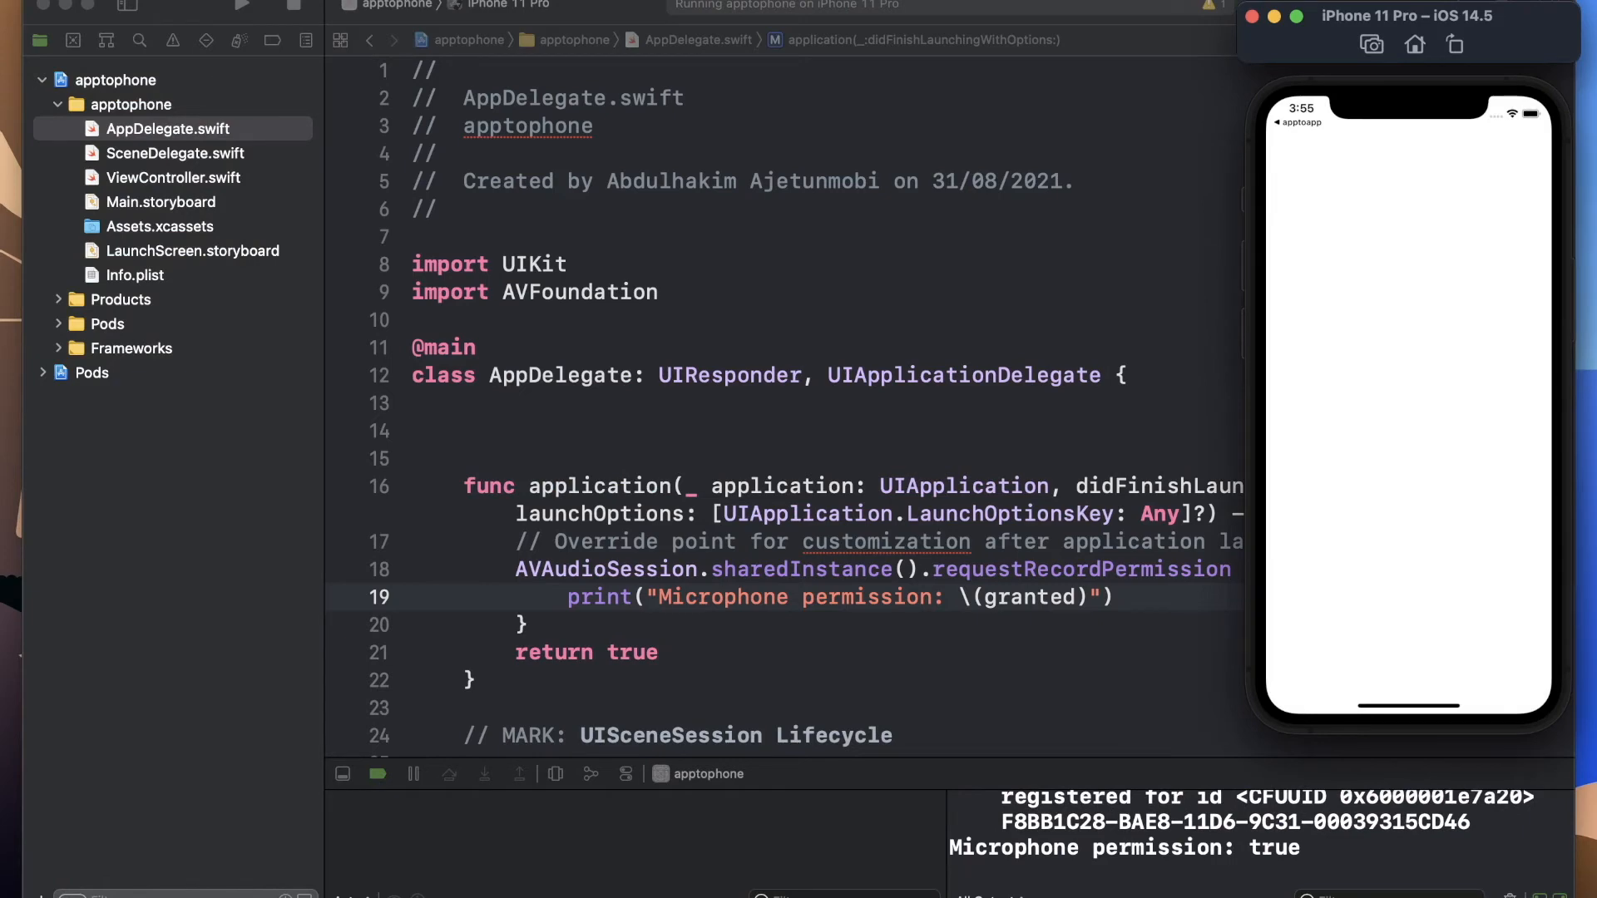
click(173, 197)
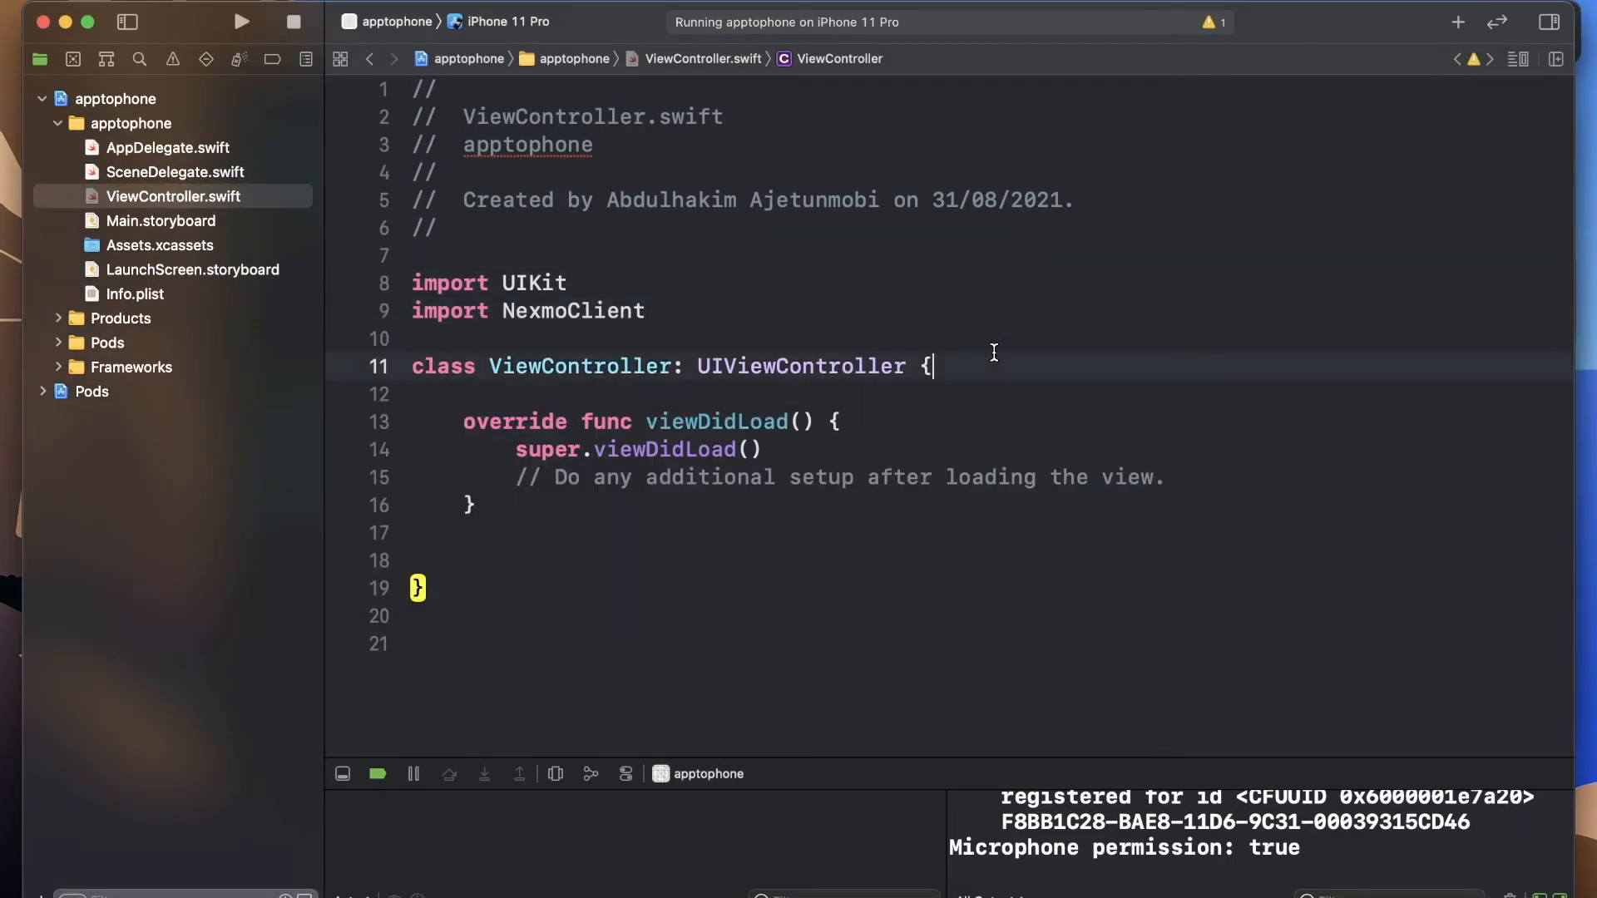
Declare connectionStatusLabel and a typed callButton titled "Call", add them as subviews with manual constraints
text(let connectionStatusLabel = UILabel())
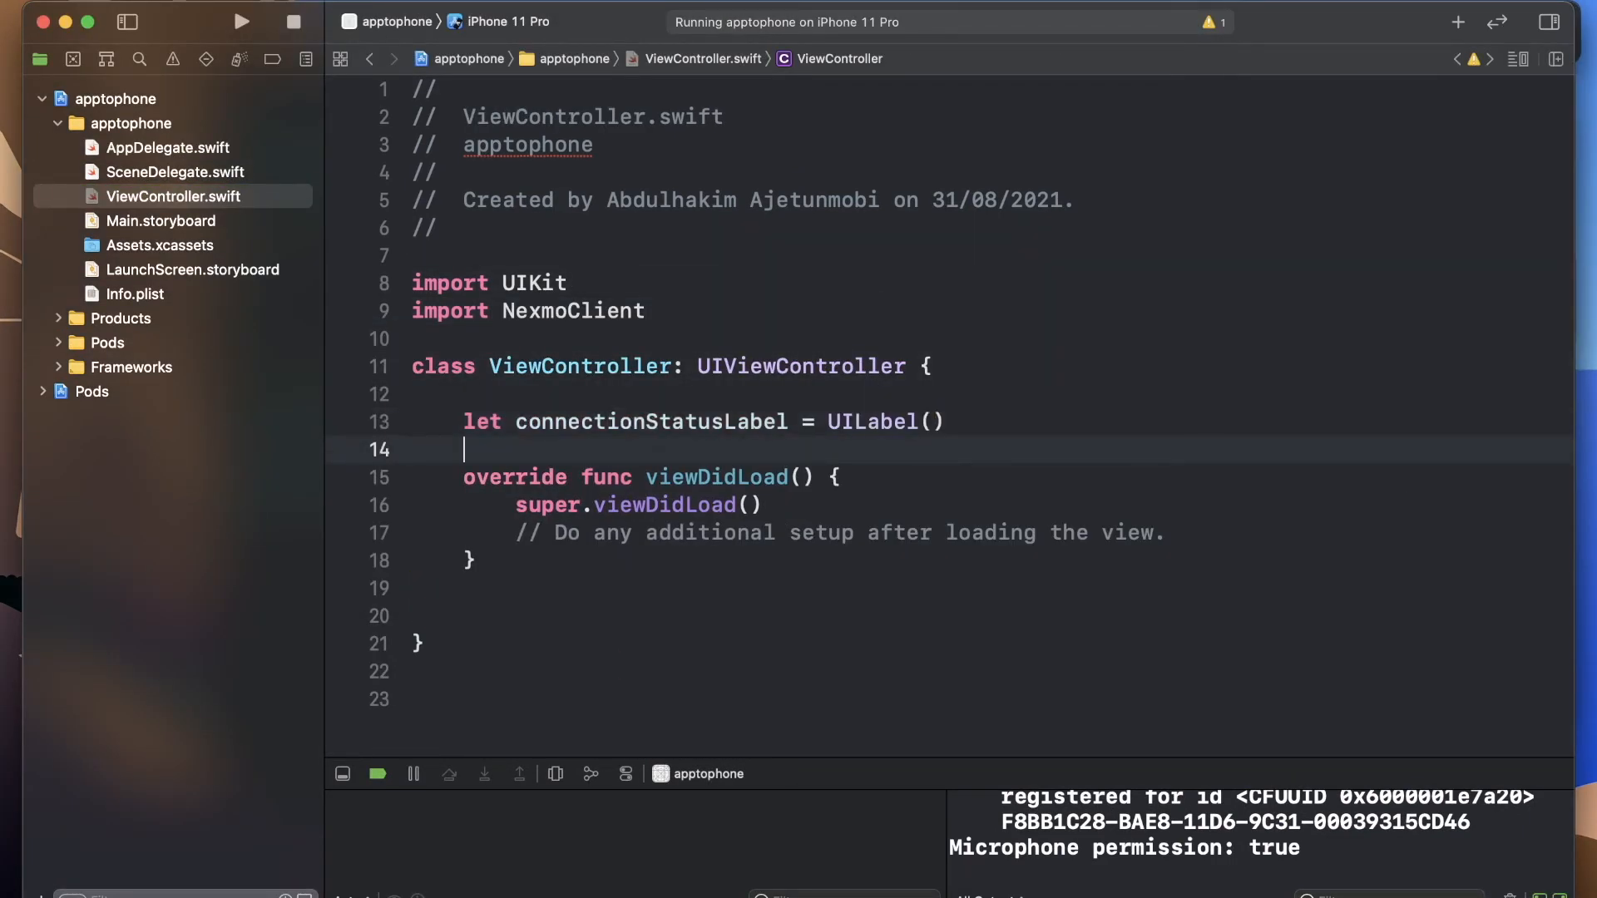
text(let callButton = UIButton()
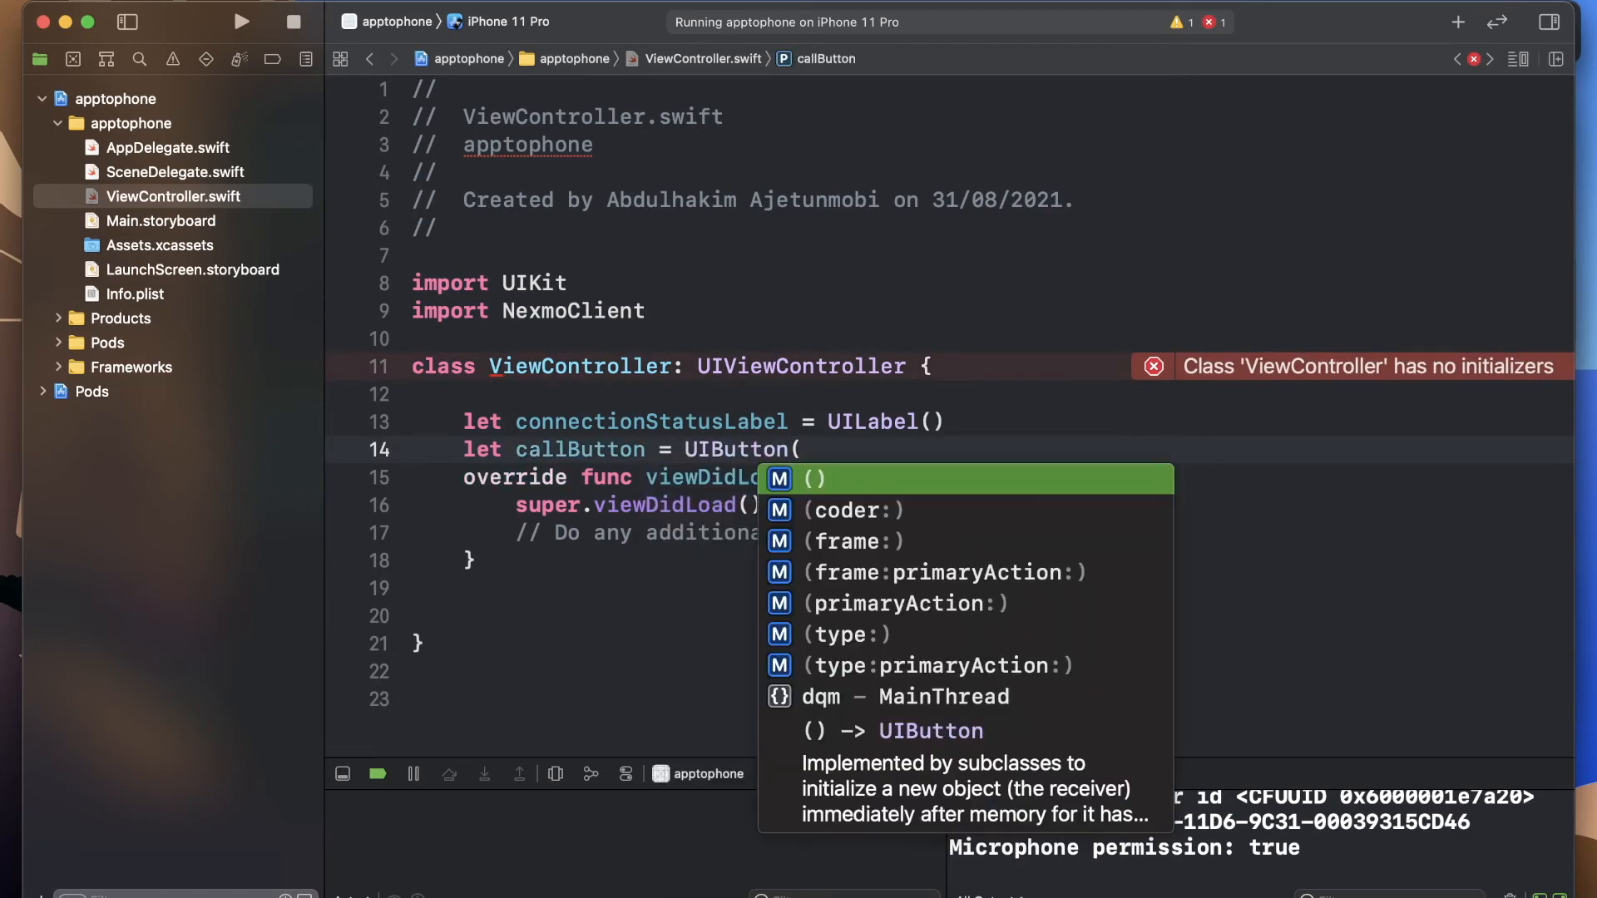
click(863, 634)
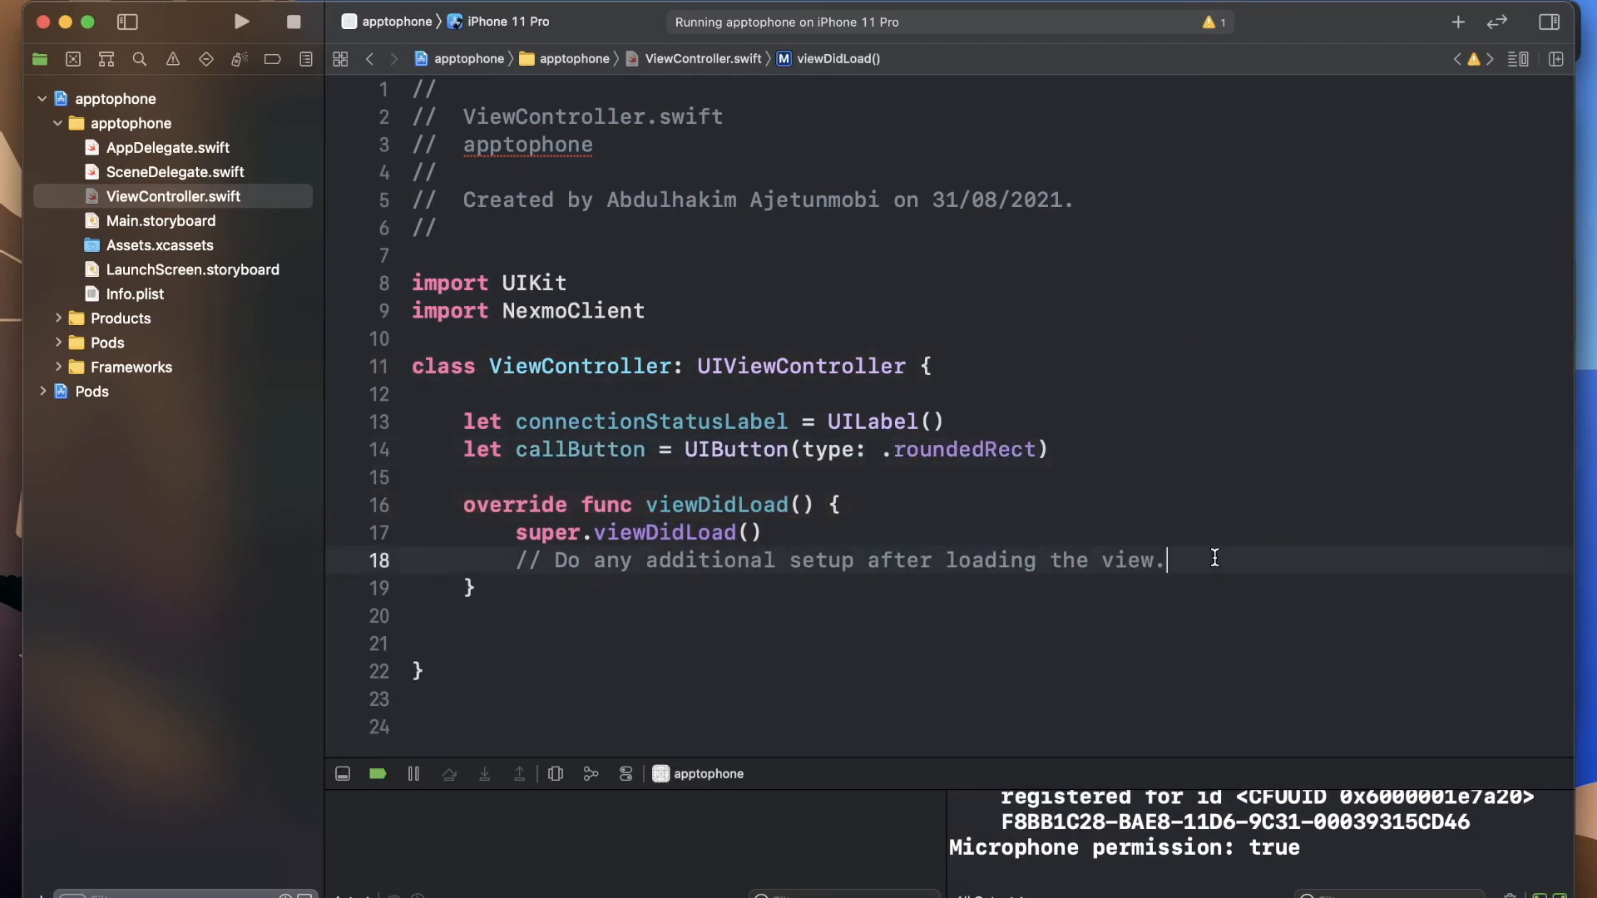
text(cone)
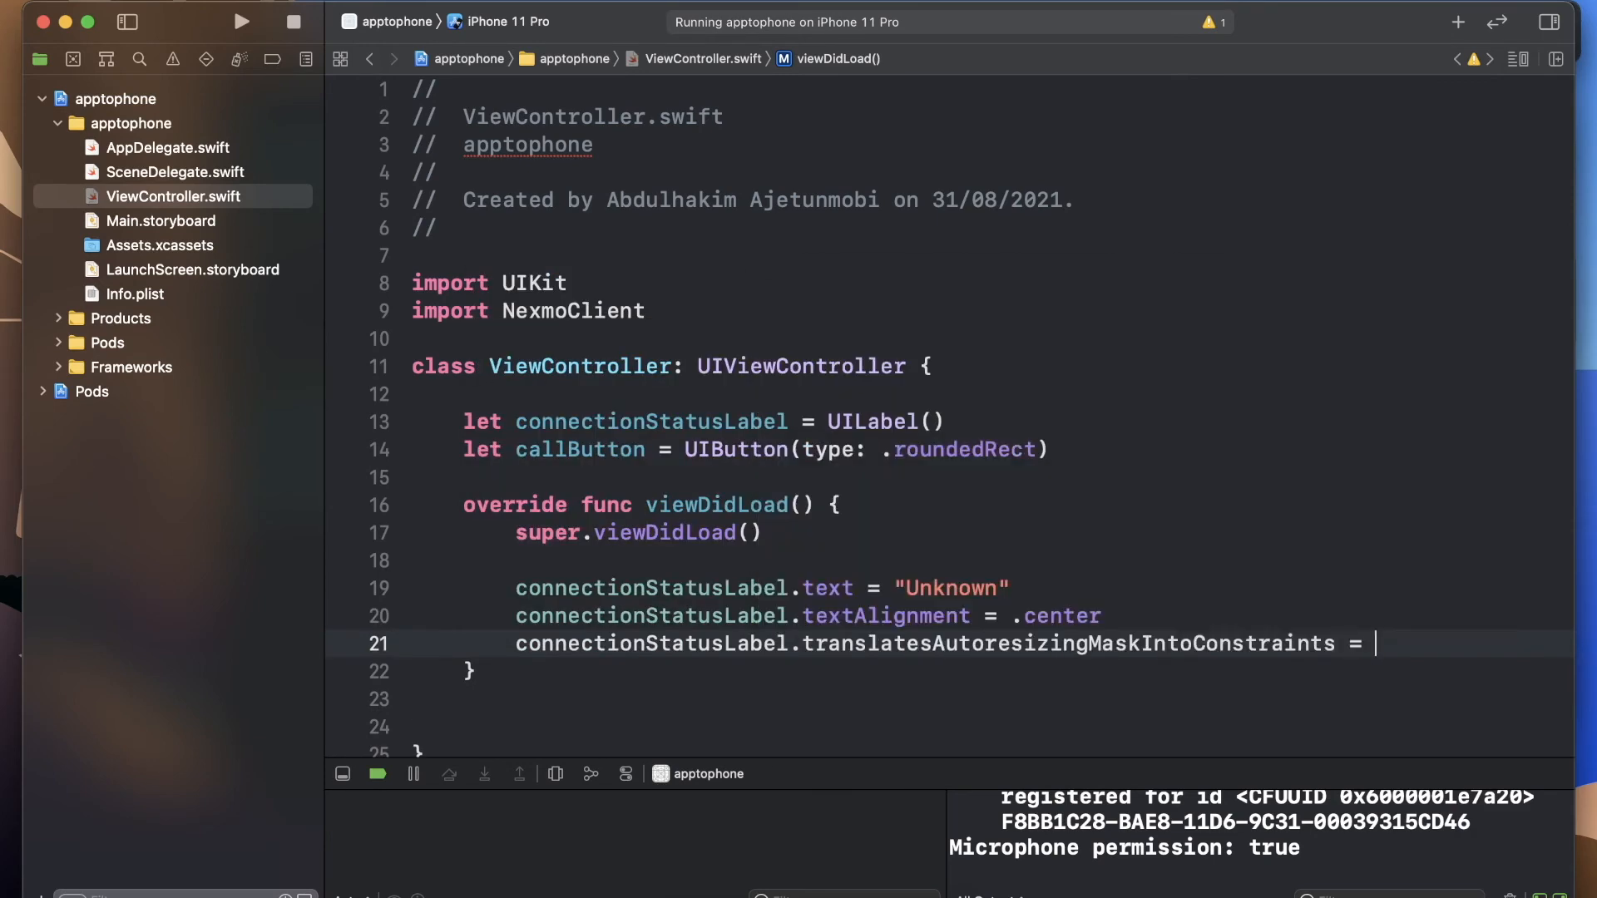
text(false)
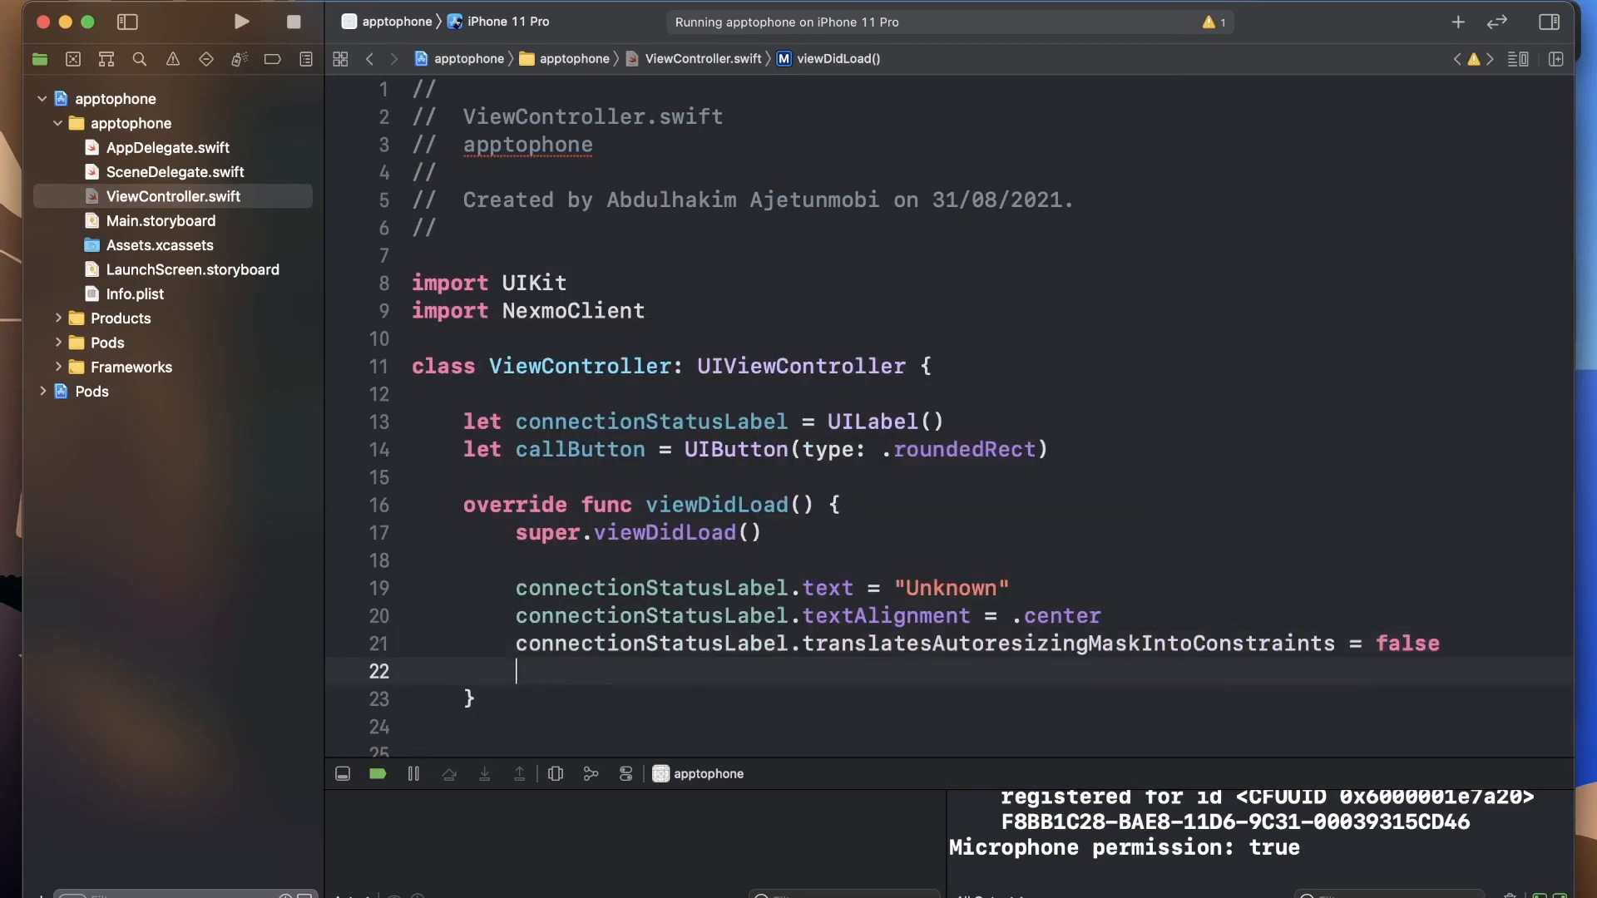
text(view.addSubview(connectionStatusLabel))
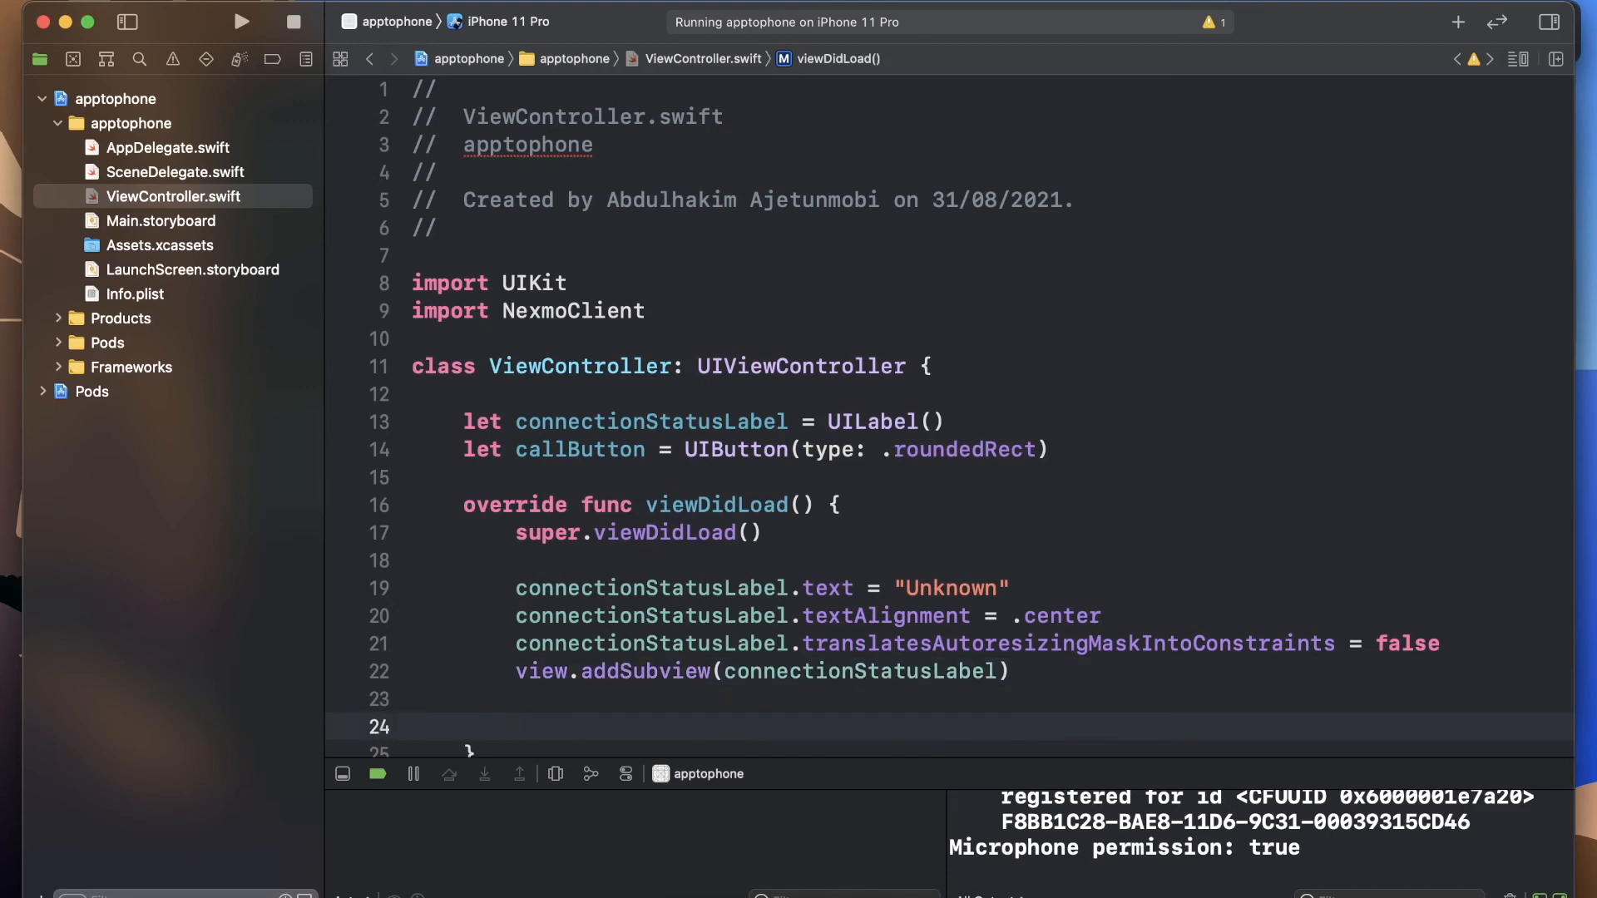
text(callButton.setTitle("Call", for: .normal))
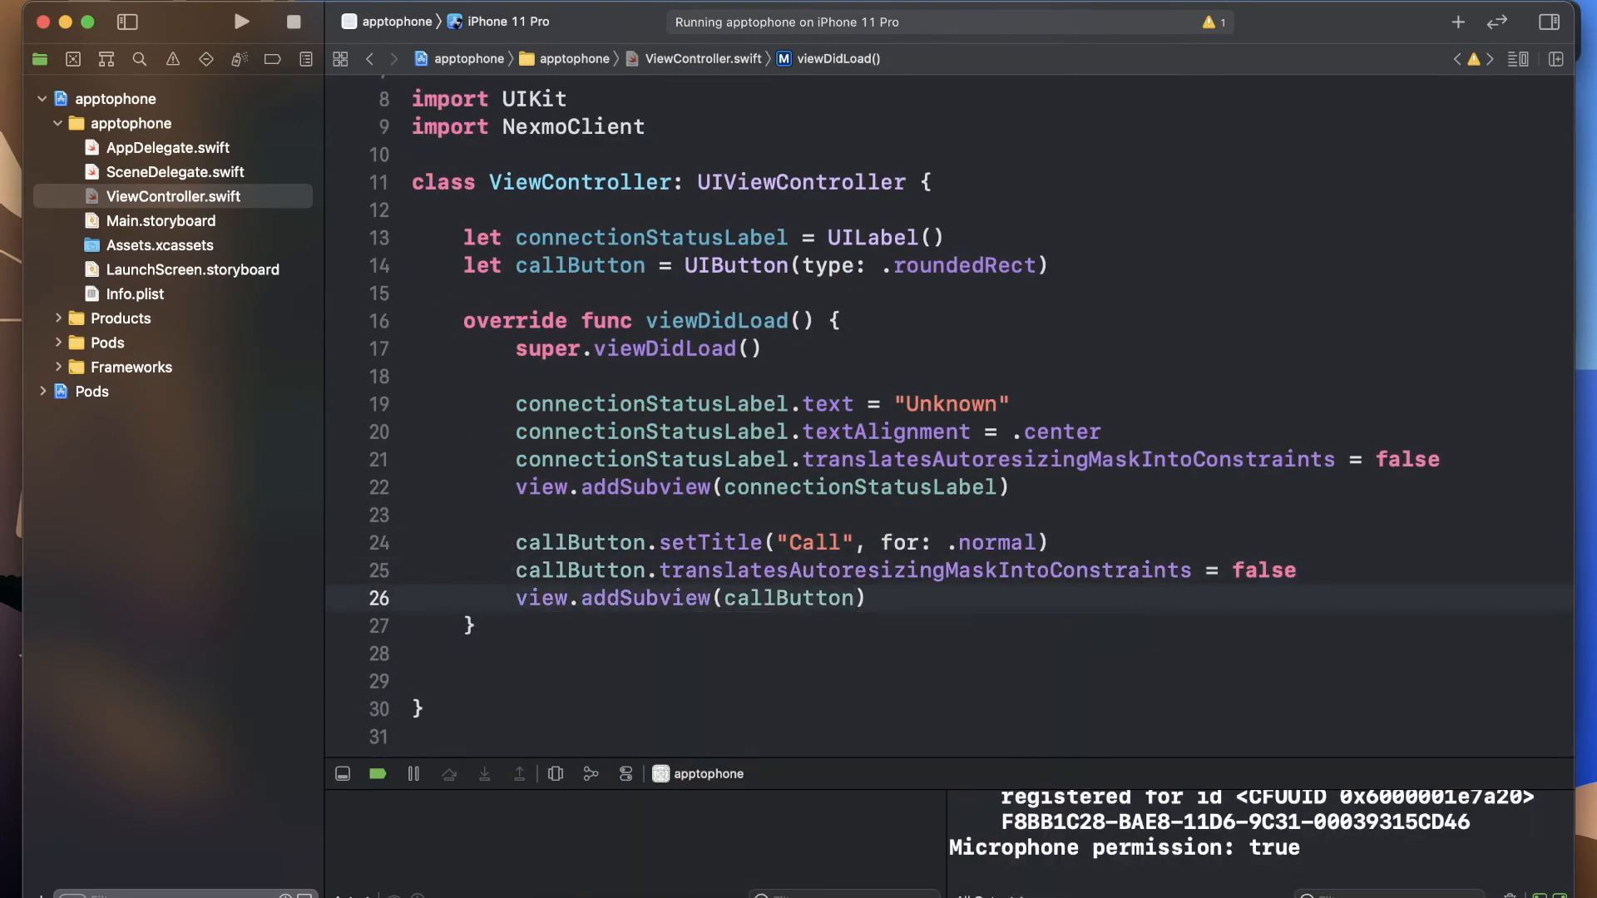
click(106, 58)
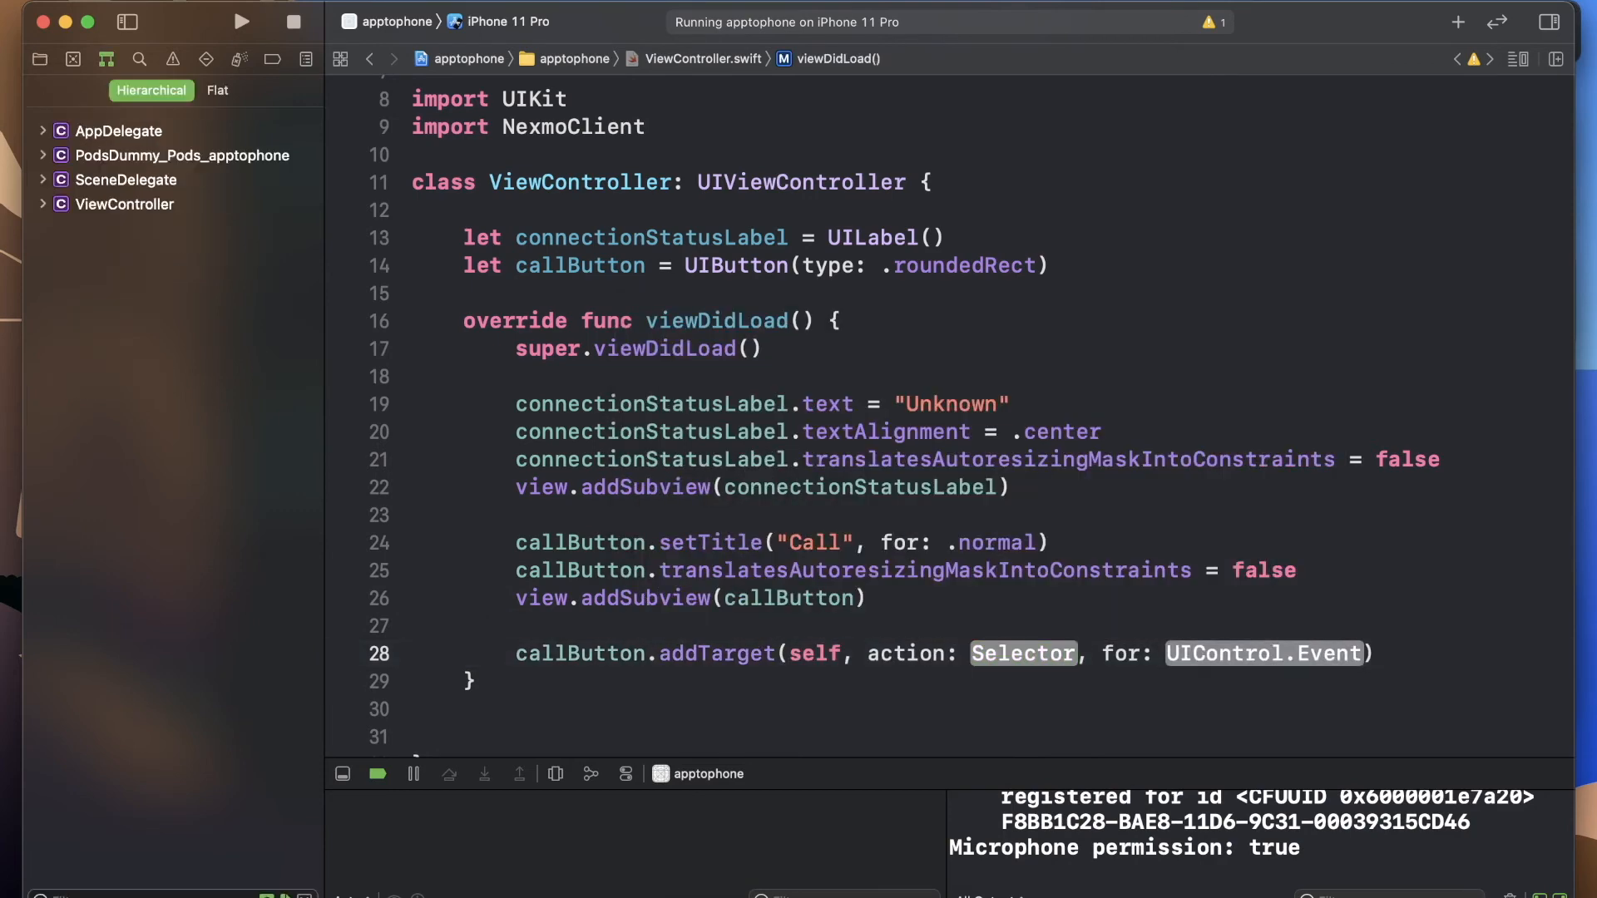
text(#selector(callButtonPressed))
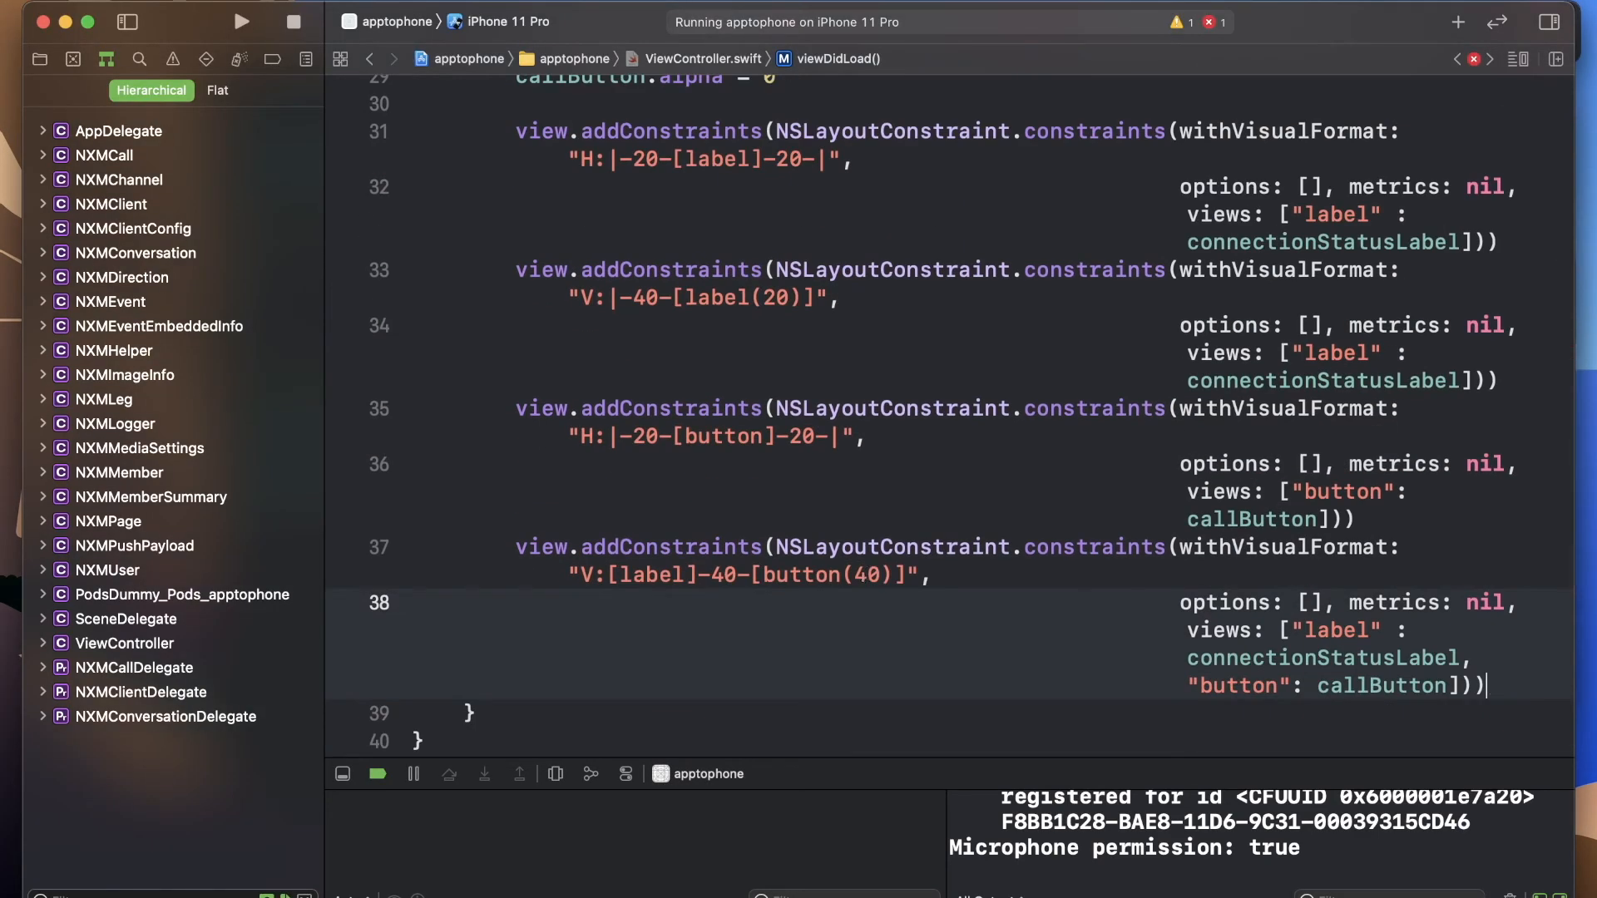
text(@objc pr)
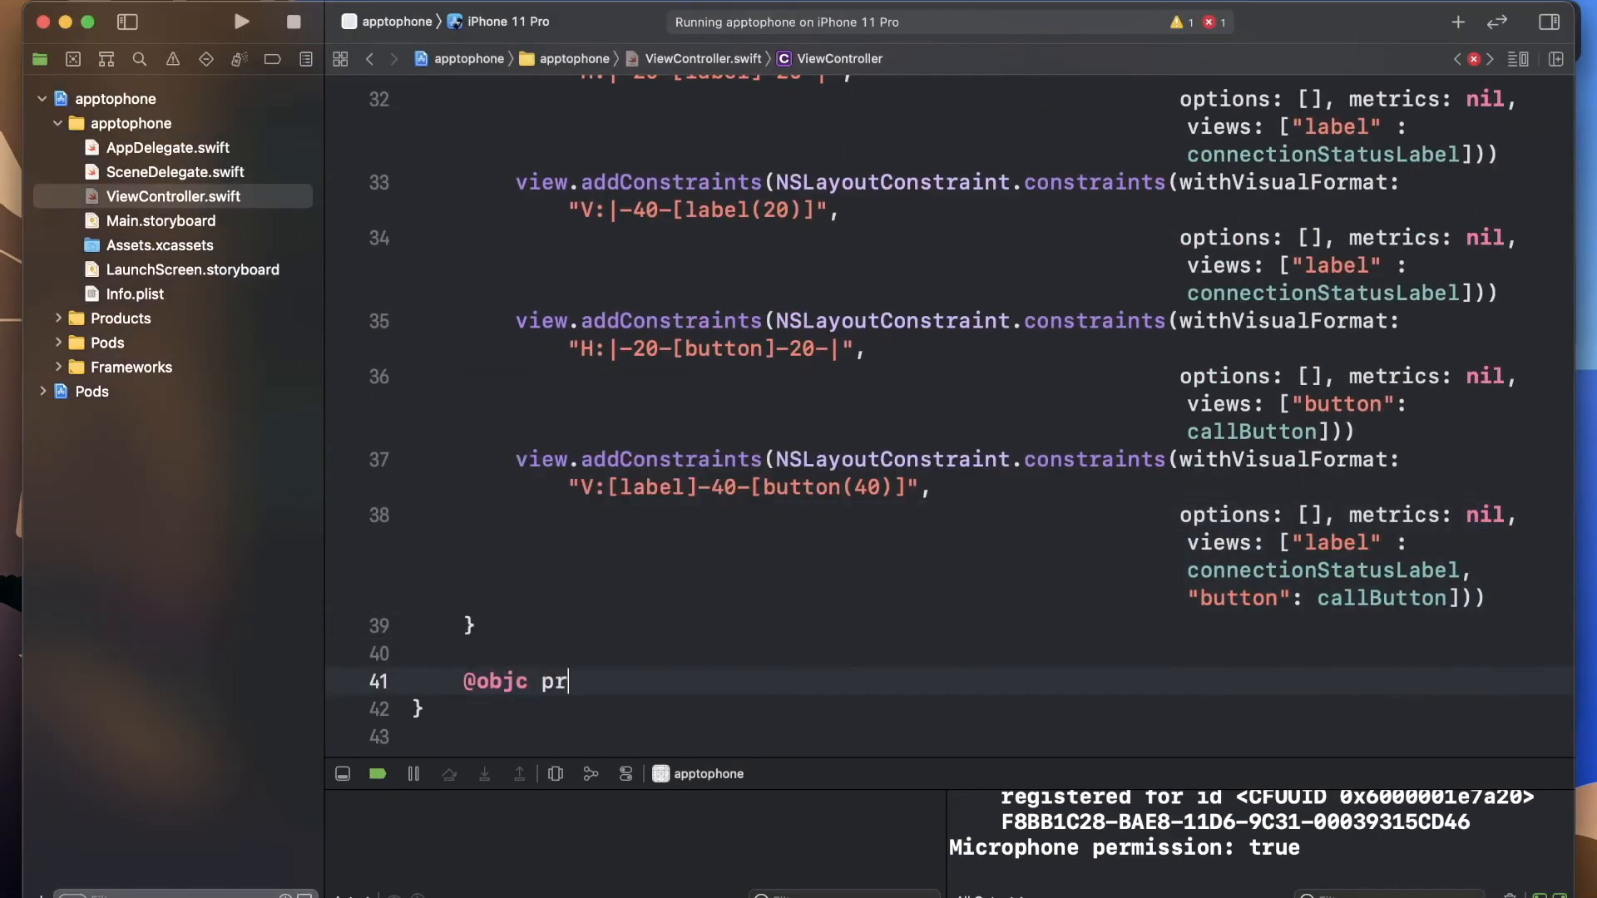
text(ivate func callButtonPressed() {)
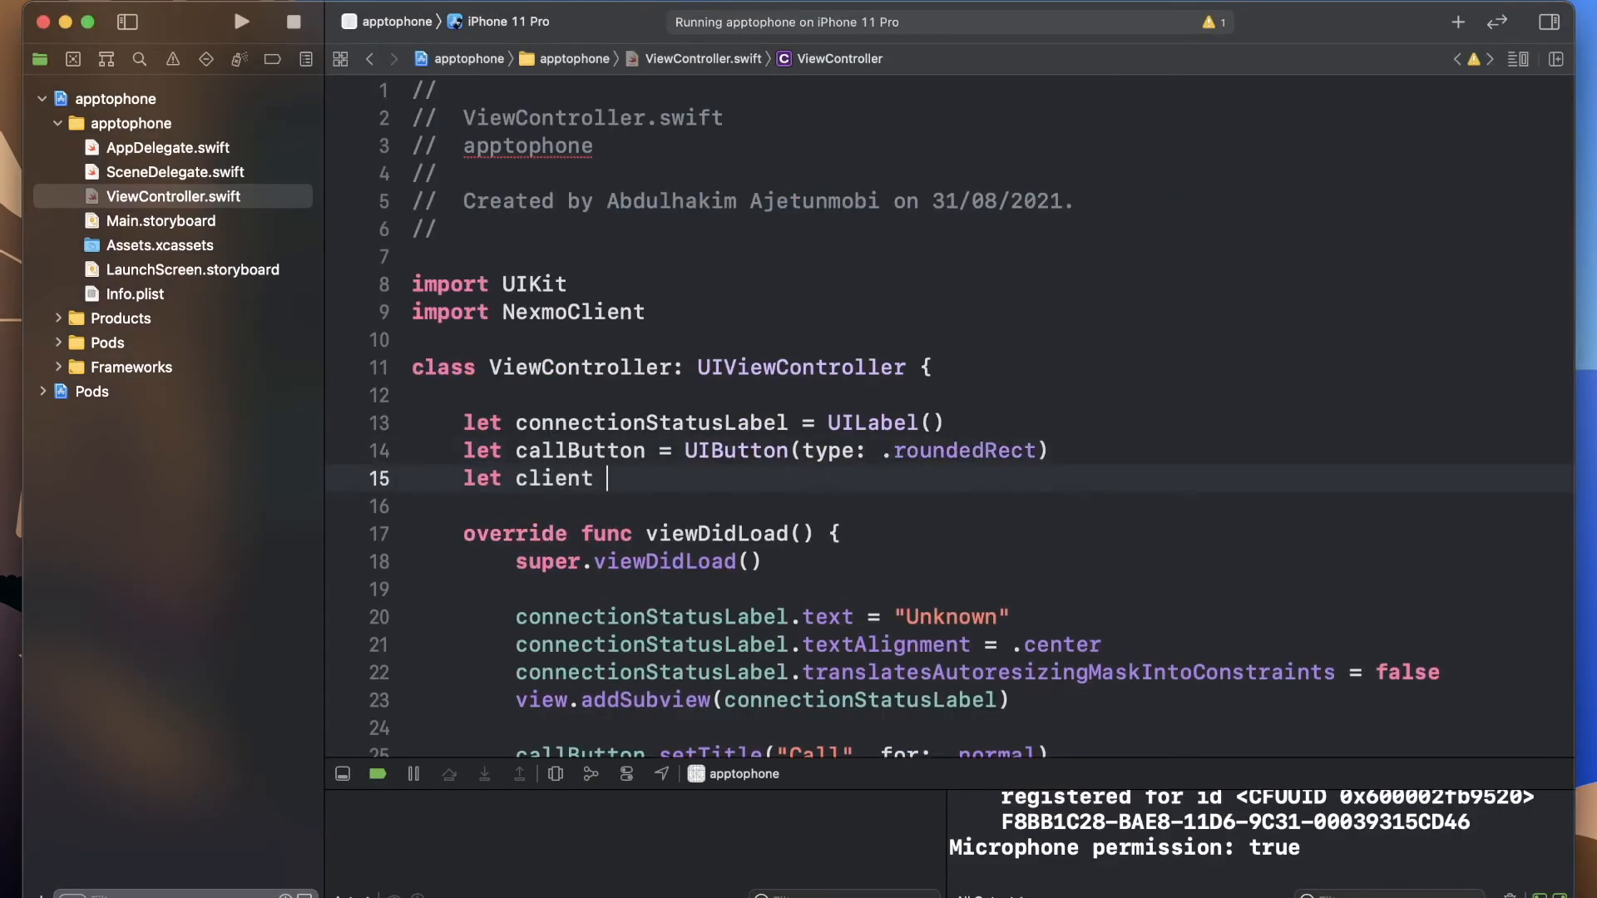
Add 'let client = NXMClient.shared', set the delegate to self and call login(withAuthToken: "")
text(= NXMCli)
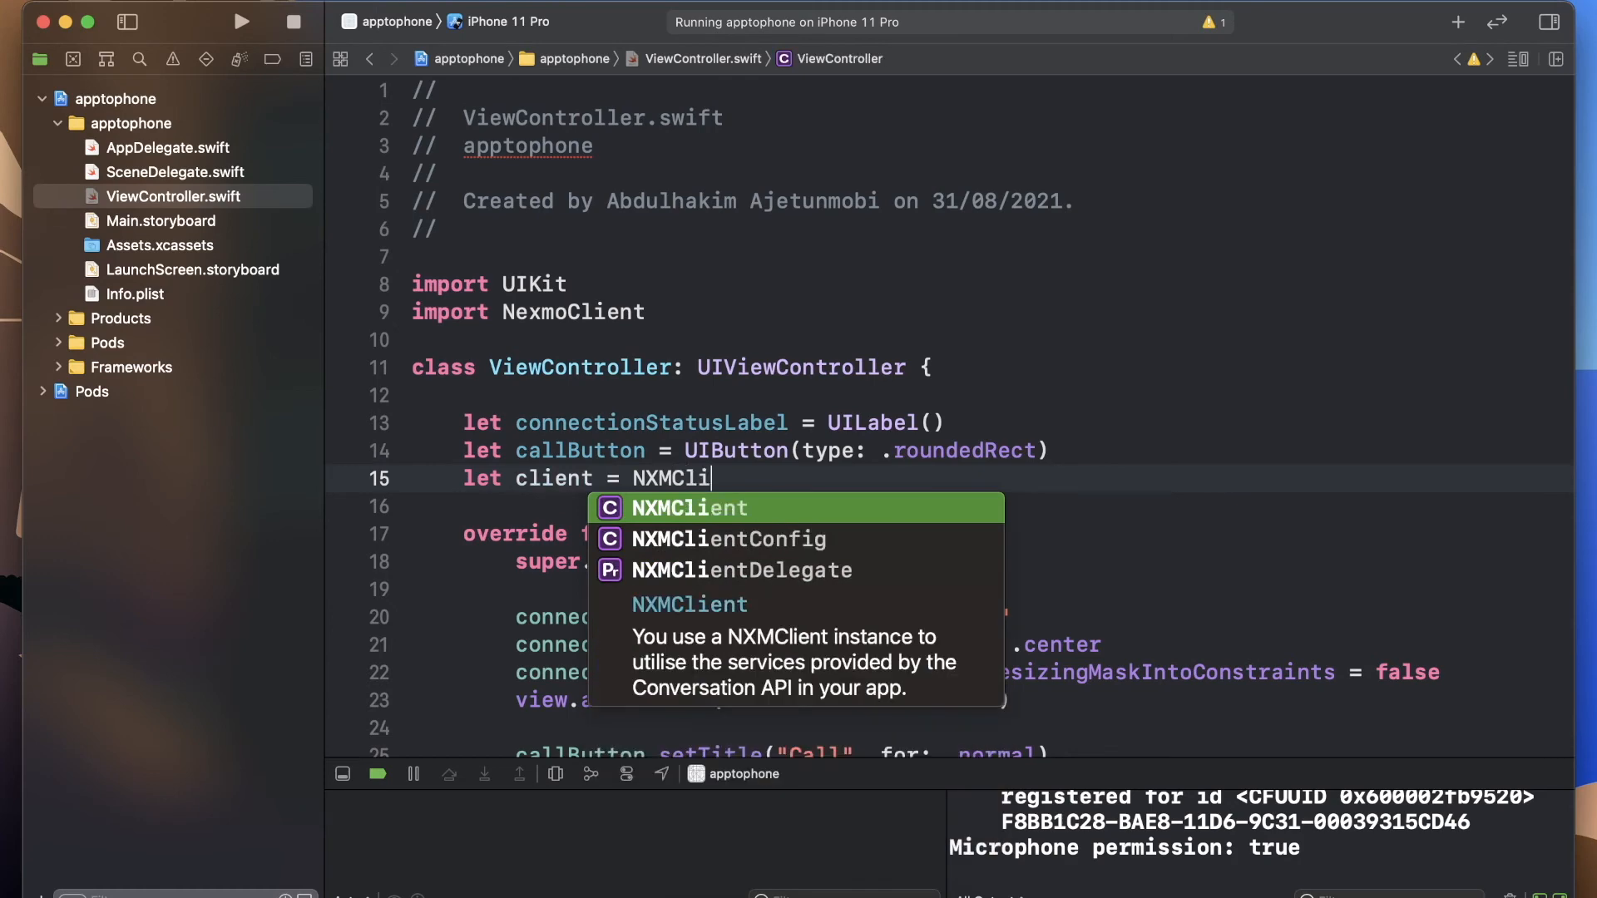
click(689, 507)
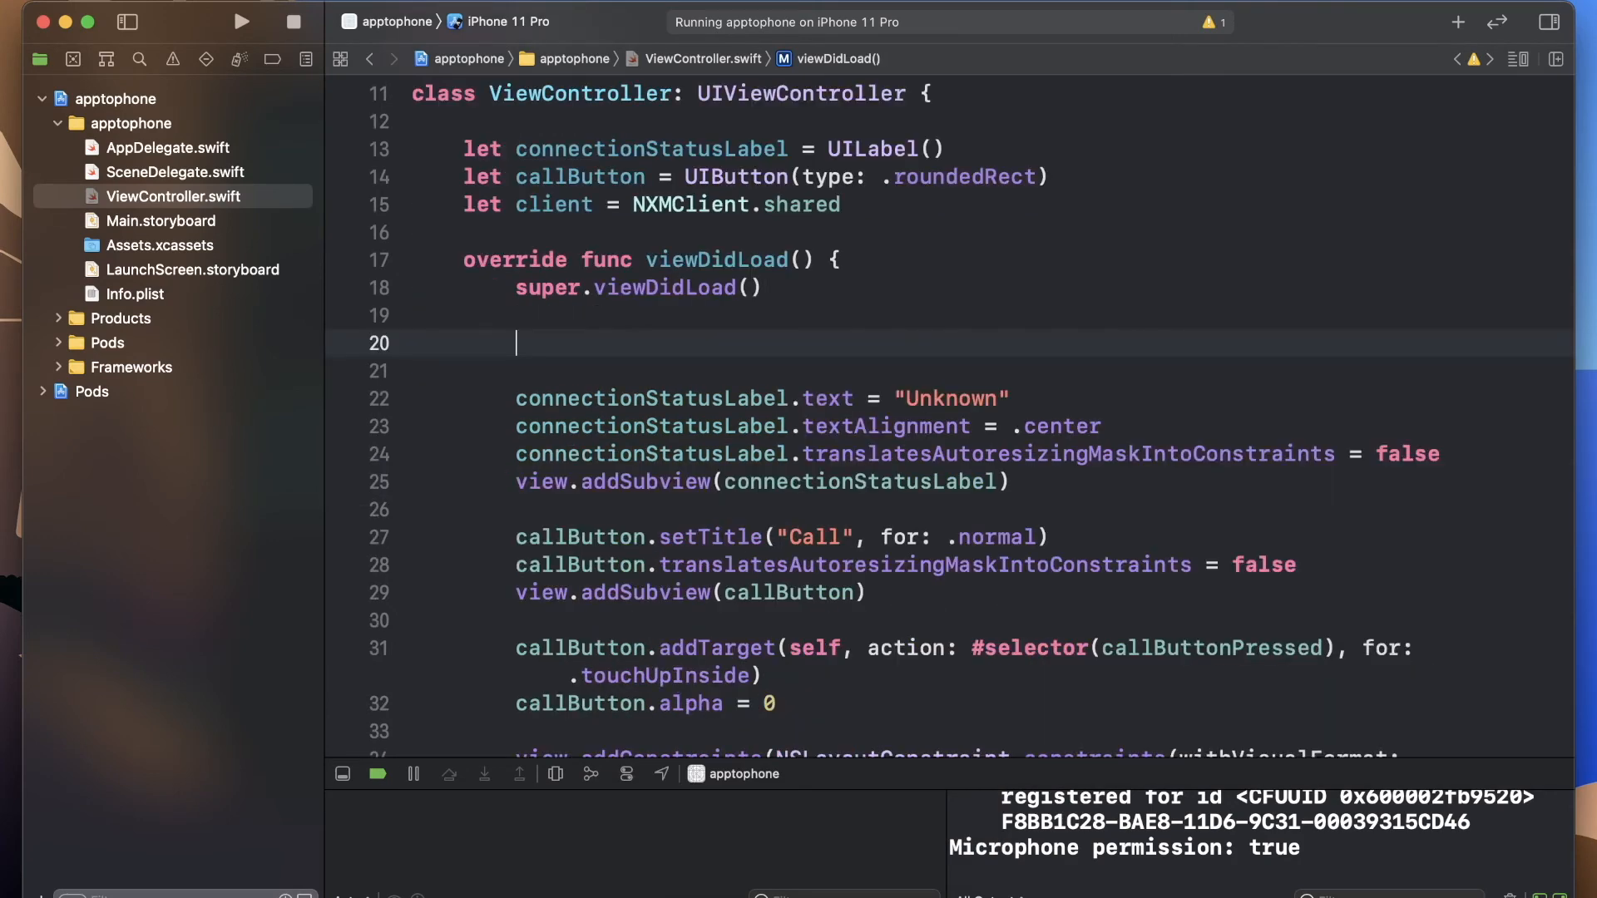
text(client.setDelegate(delegate: NXMClientDelegate)
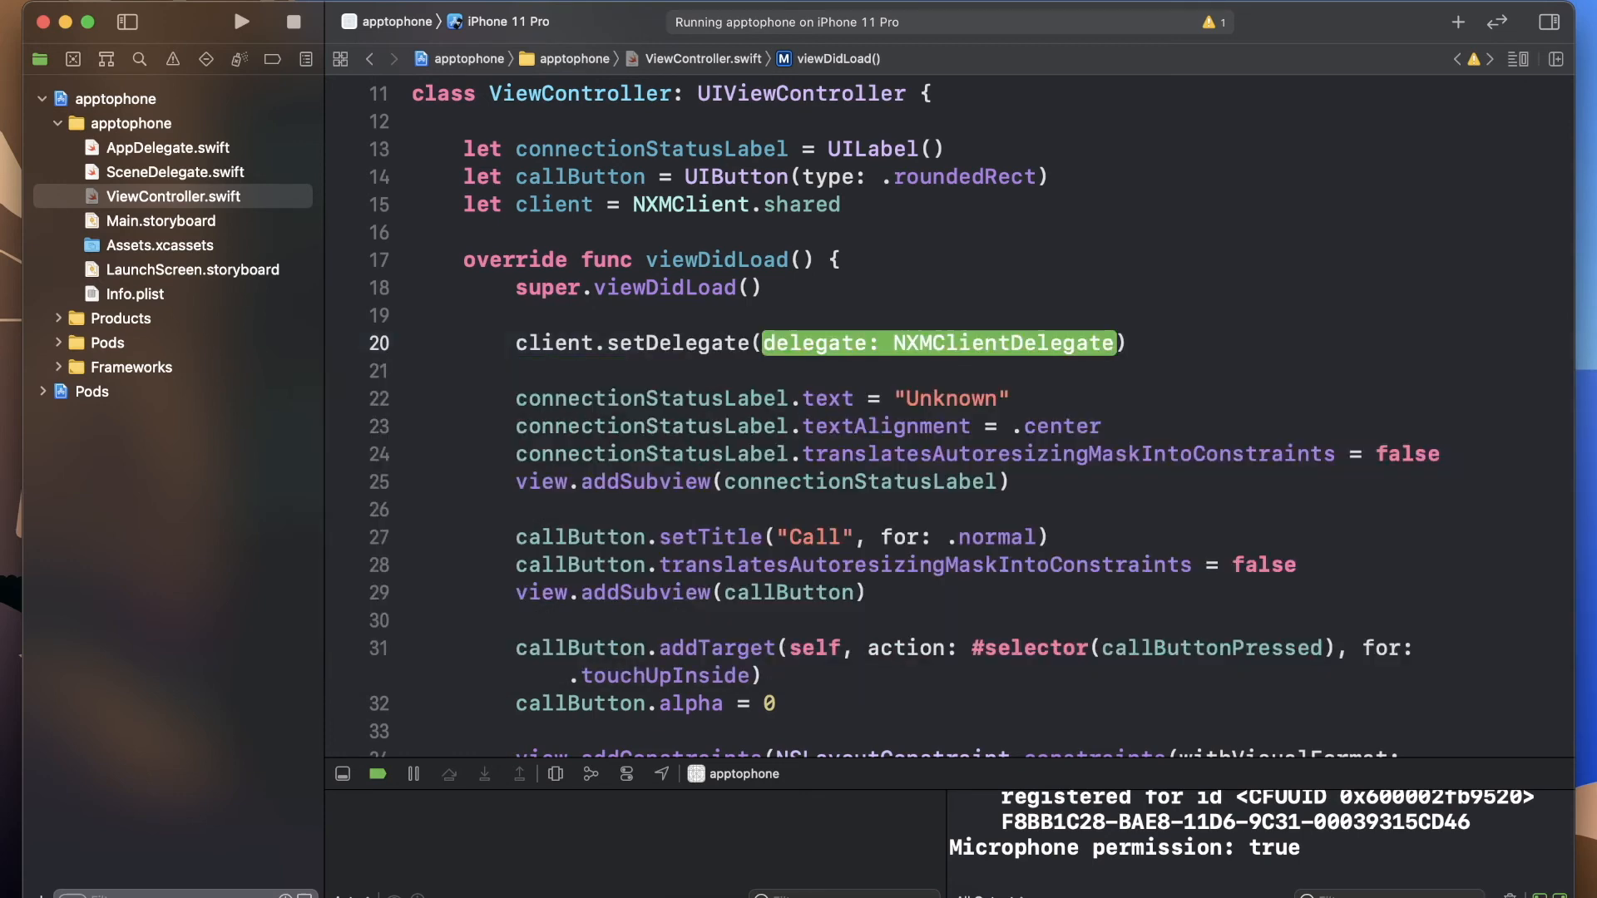
text(self))
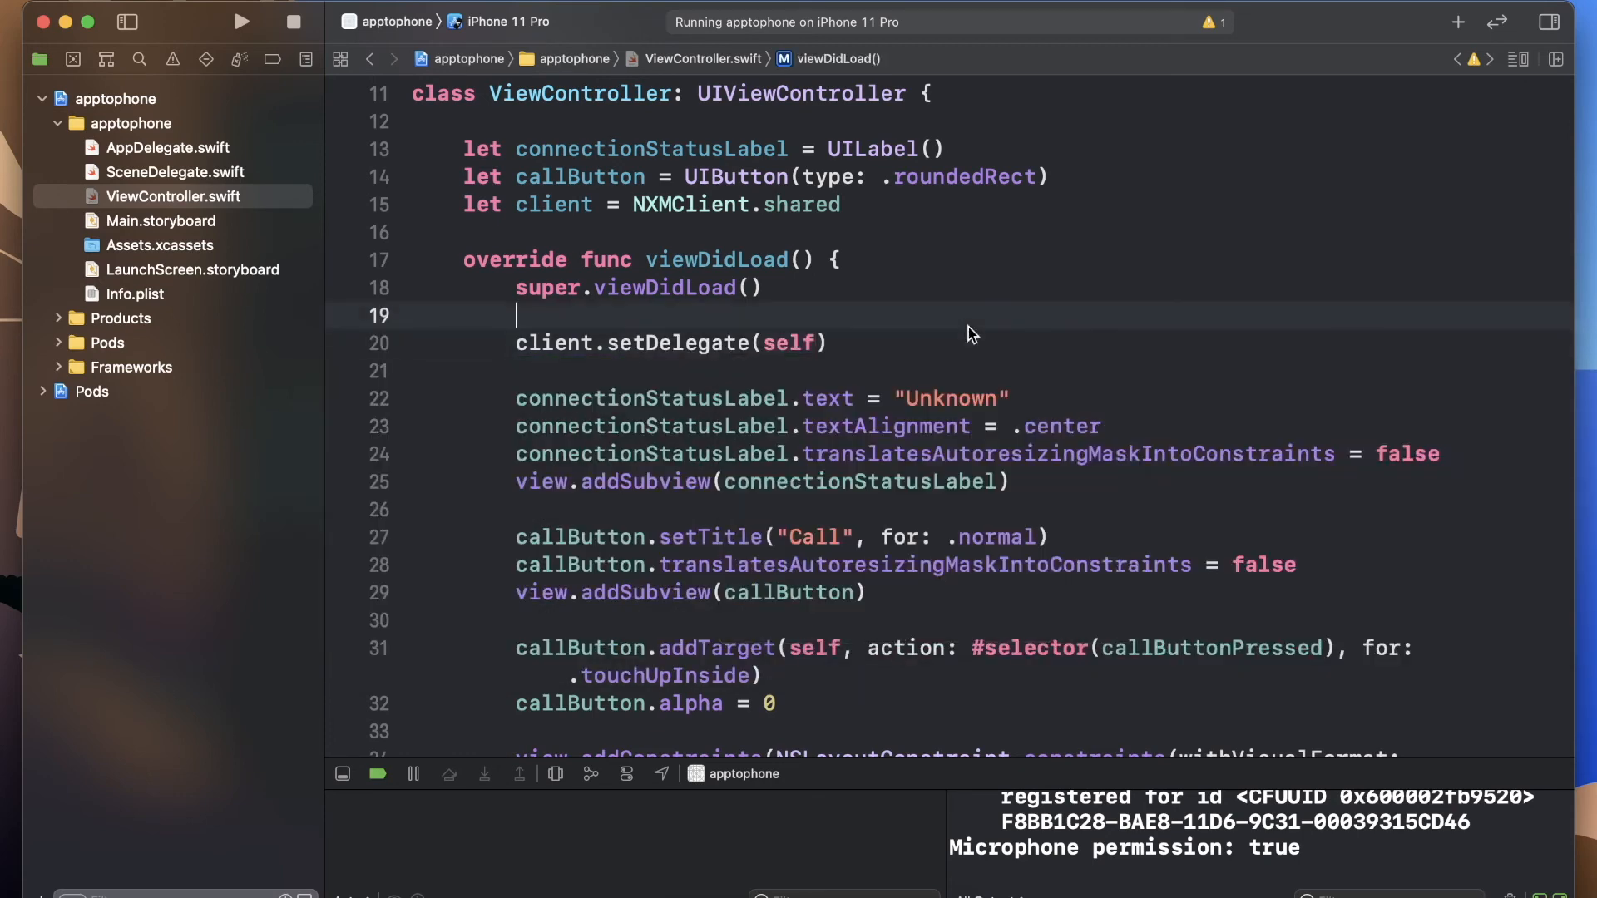
text(cli)
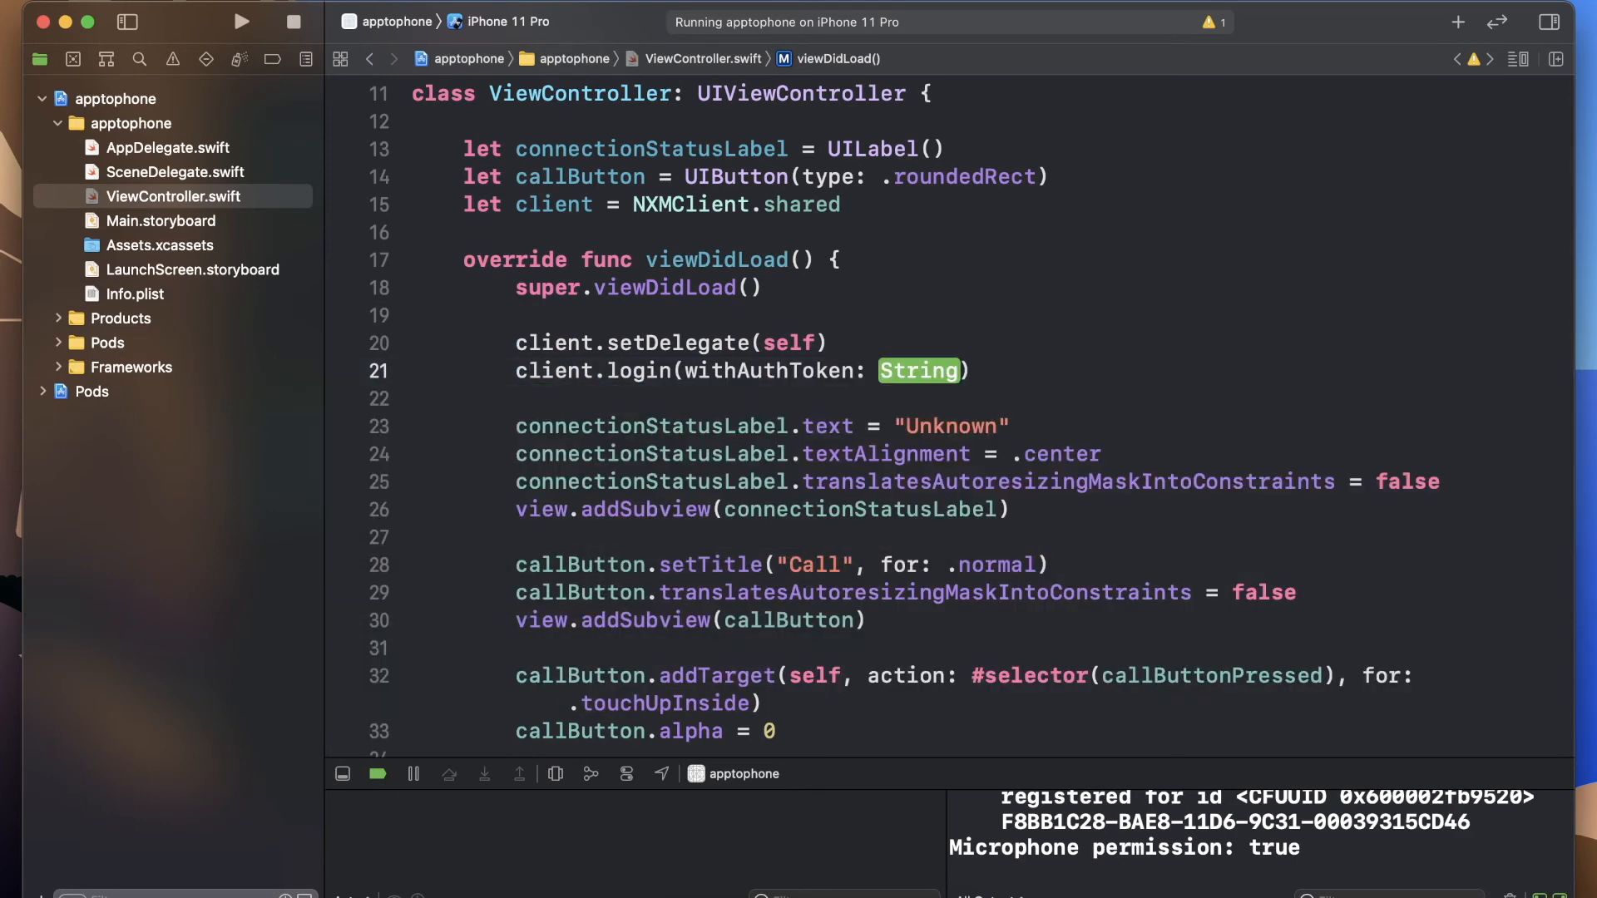
text("")
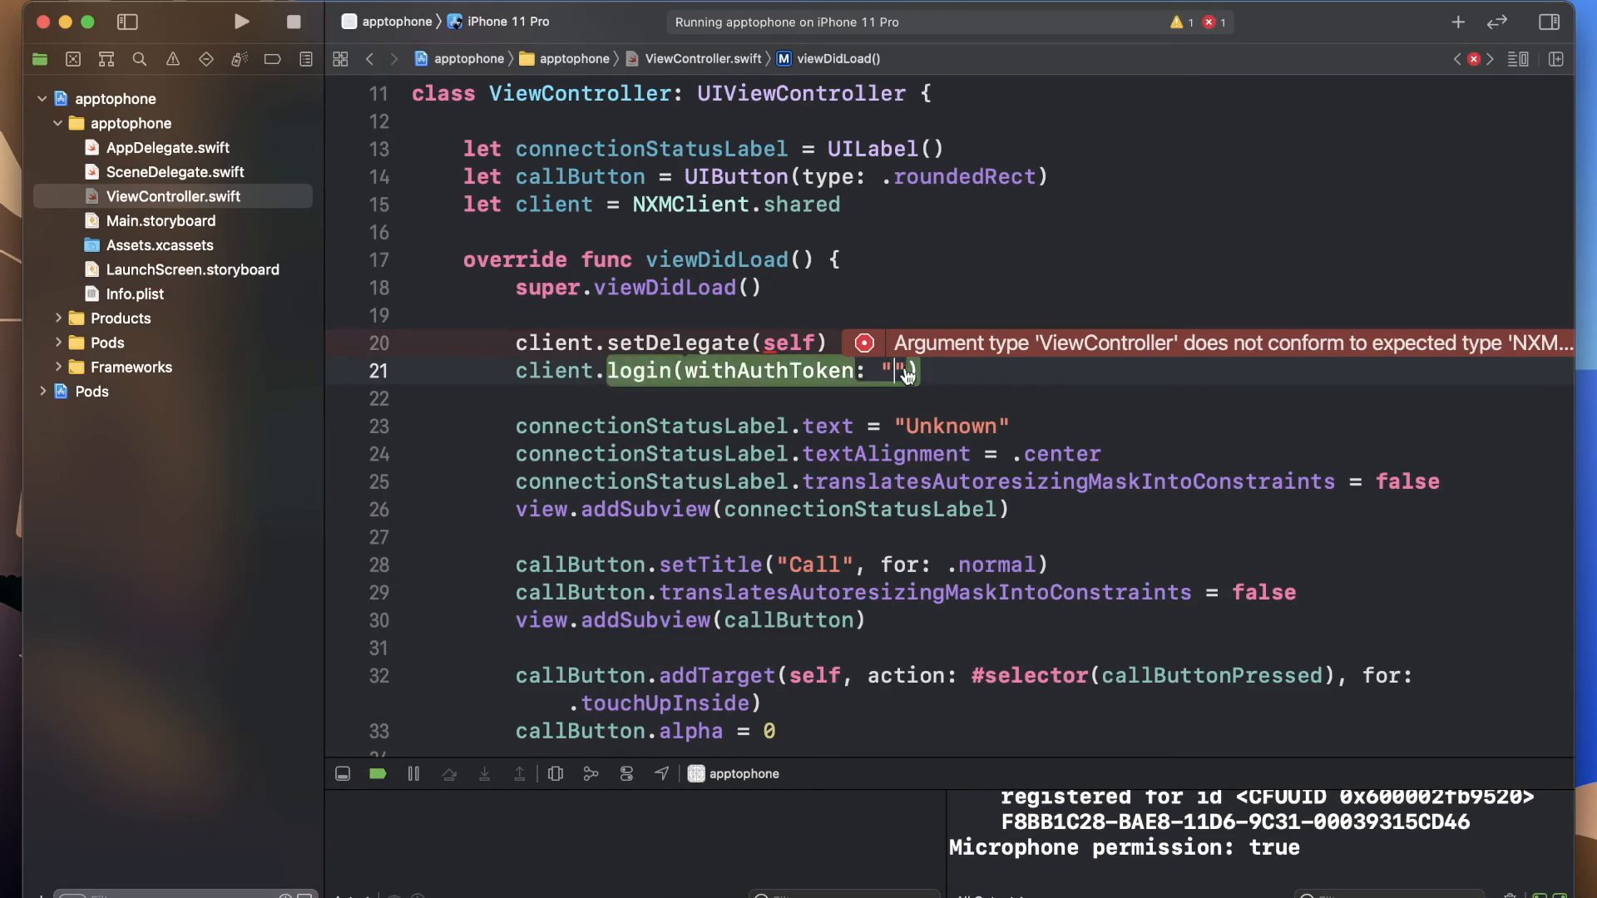
scroll(down, 3)
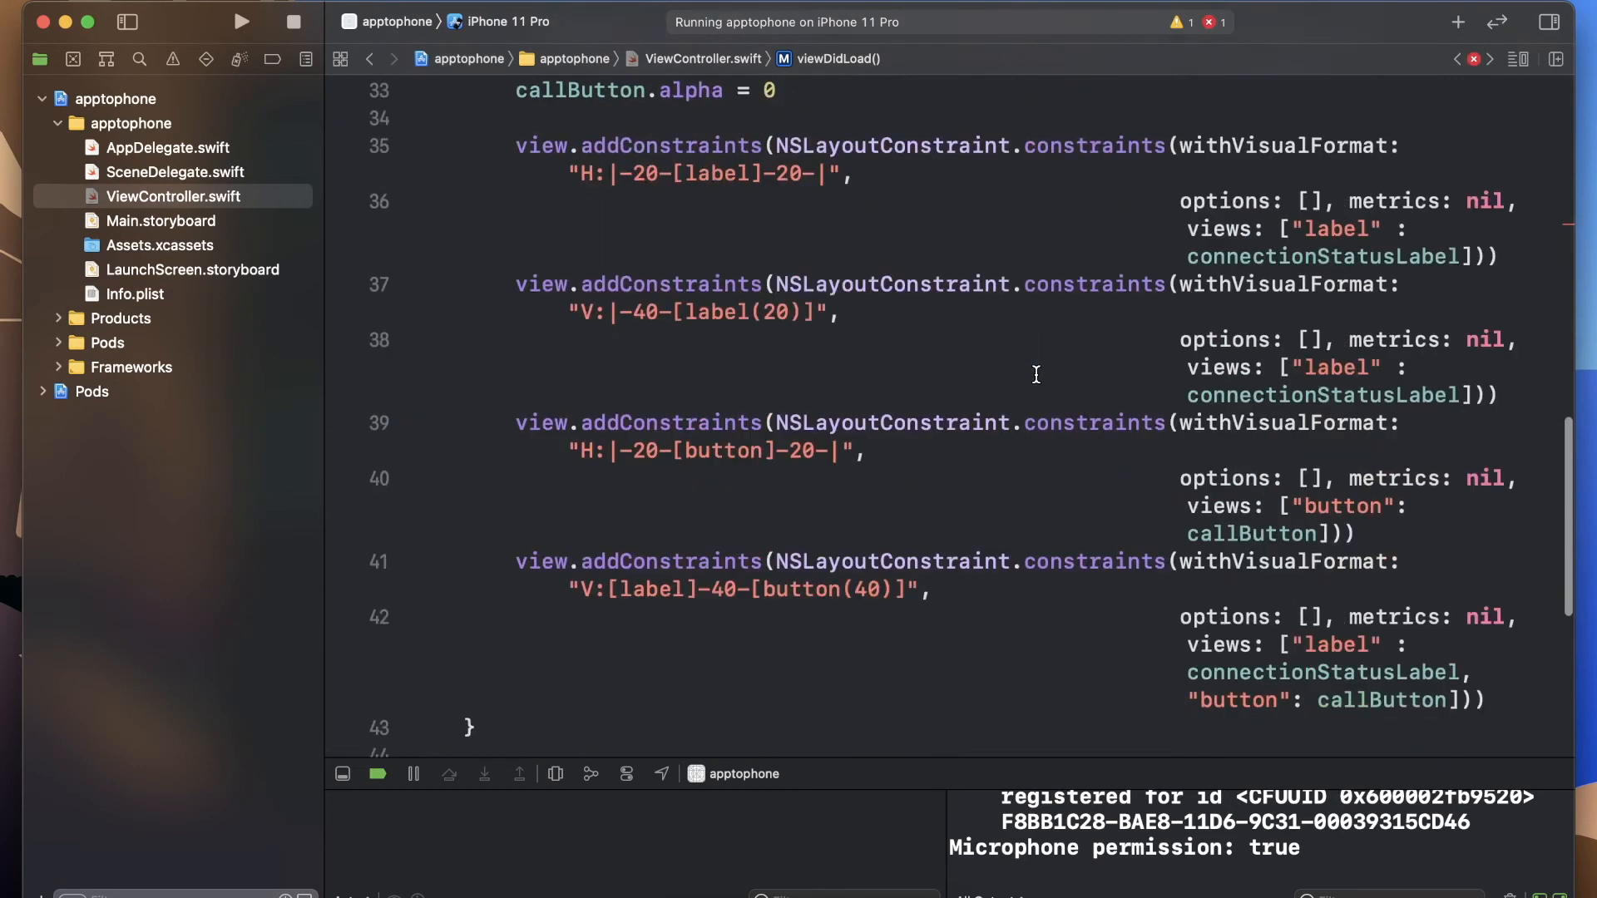
In an NXMClientDelegate extension, handle errors on DispatchQueue.main by hiding callButton and showing error.localizedDescription
text(extension ViewController: NXMClientDelegate {)
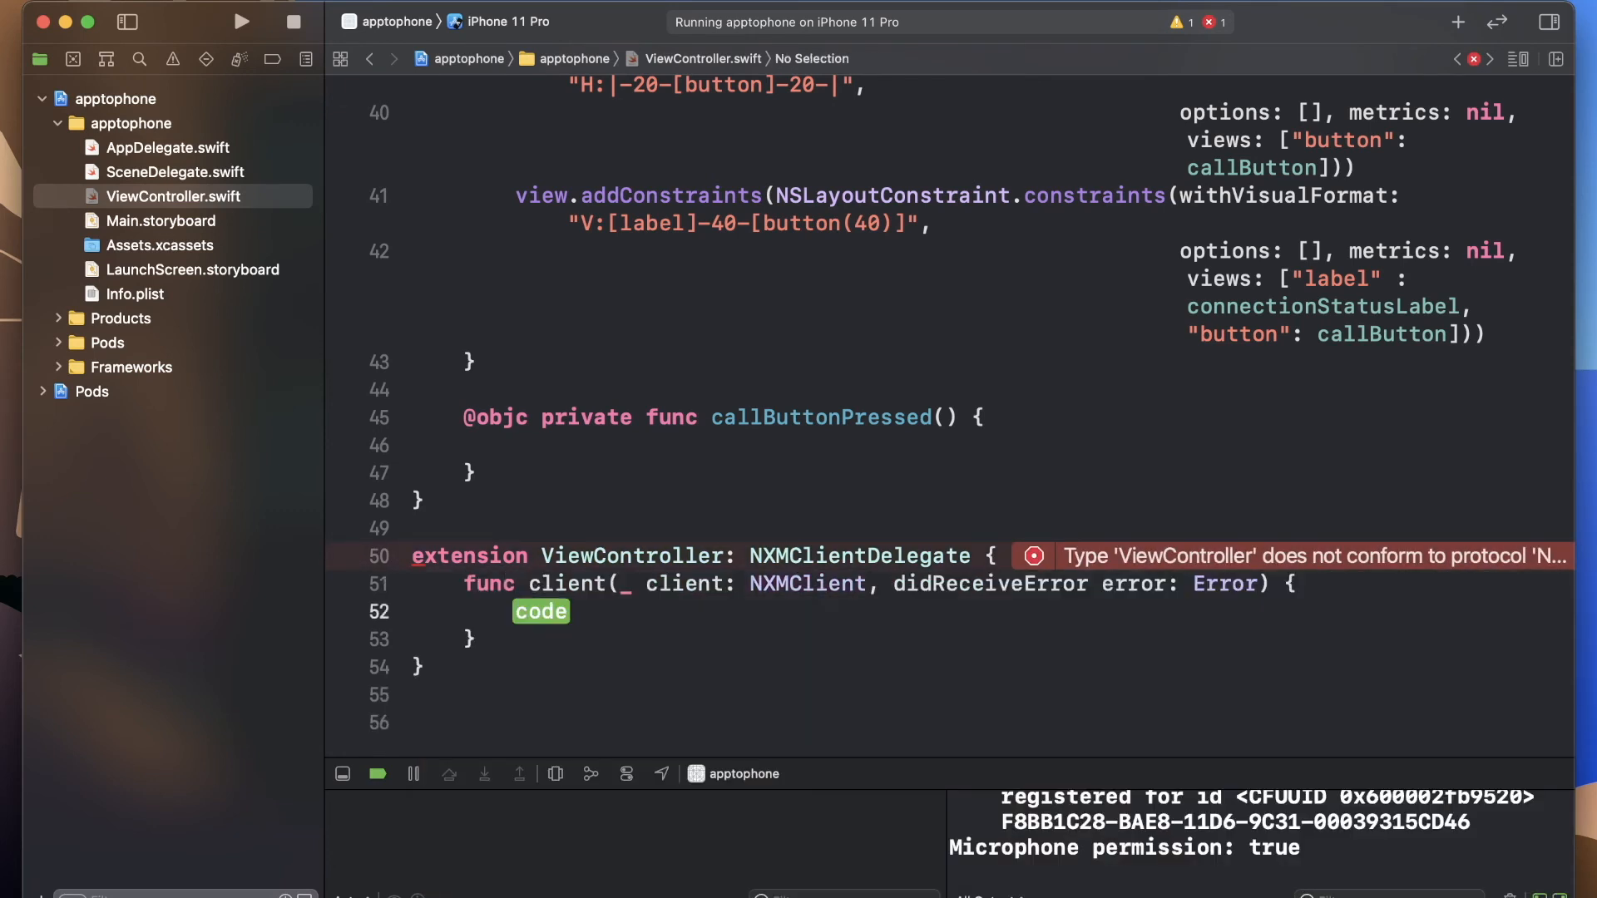
text(D)
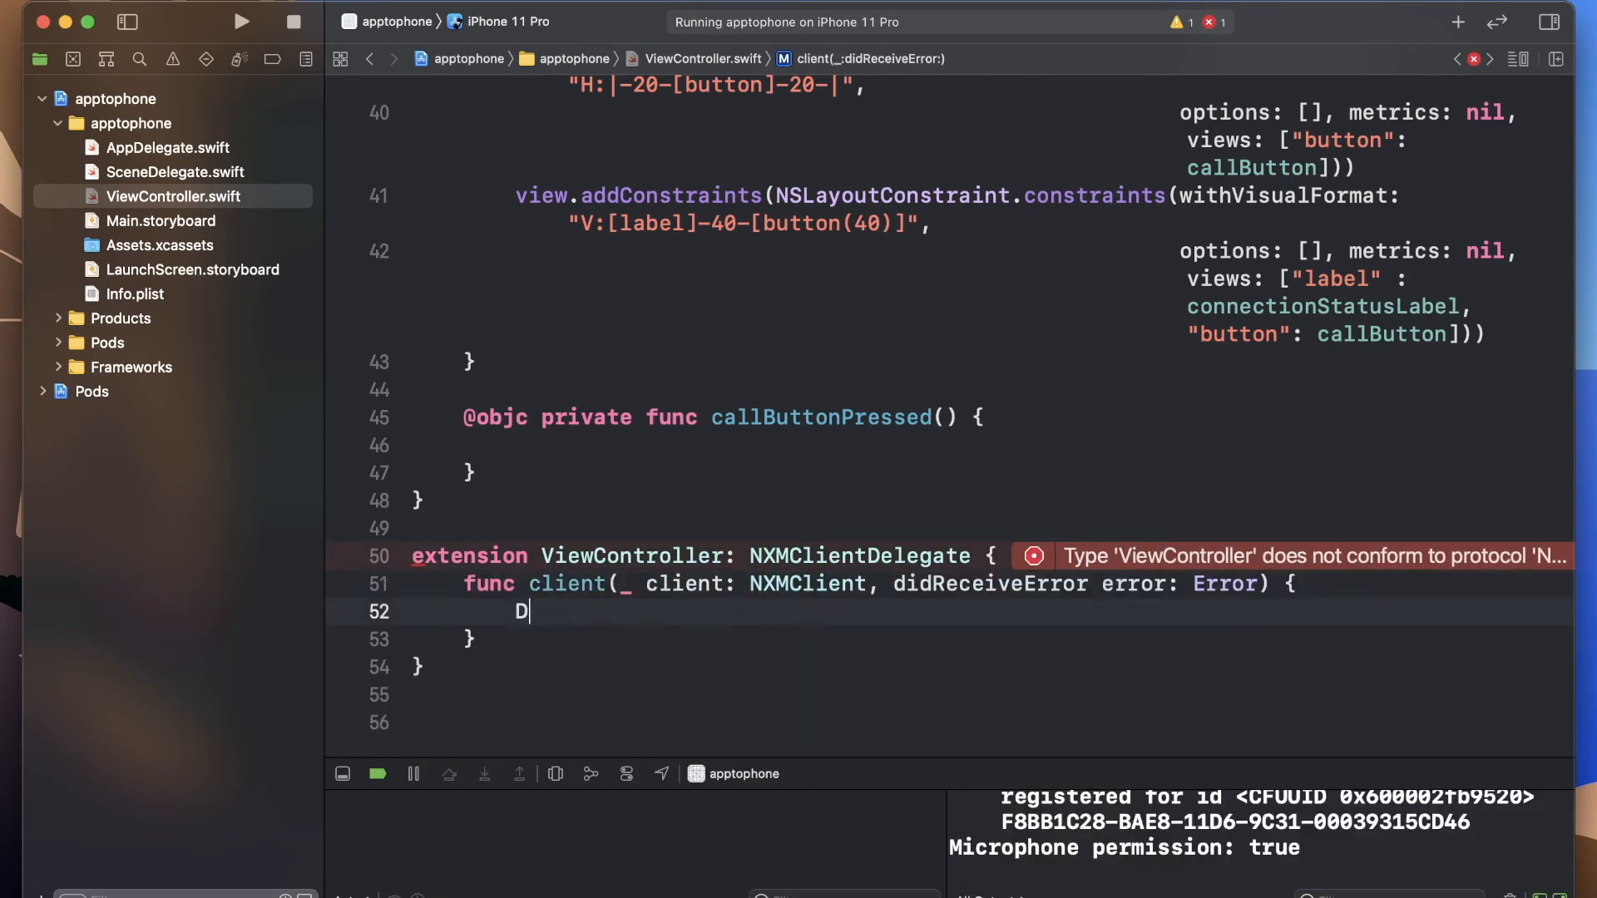
text(ispa)
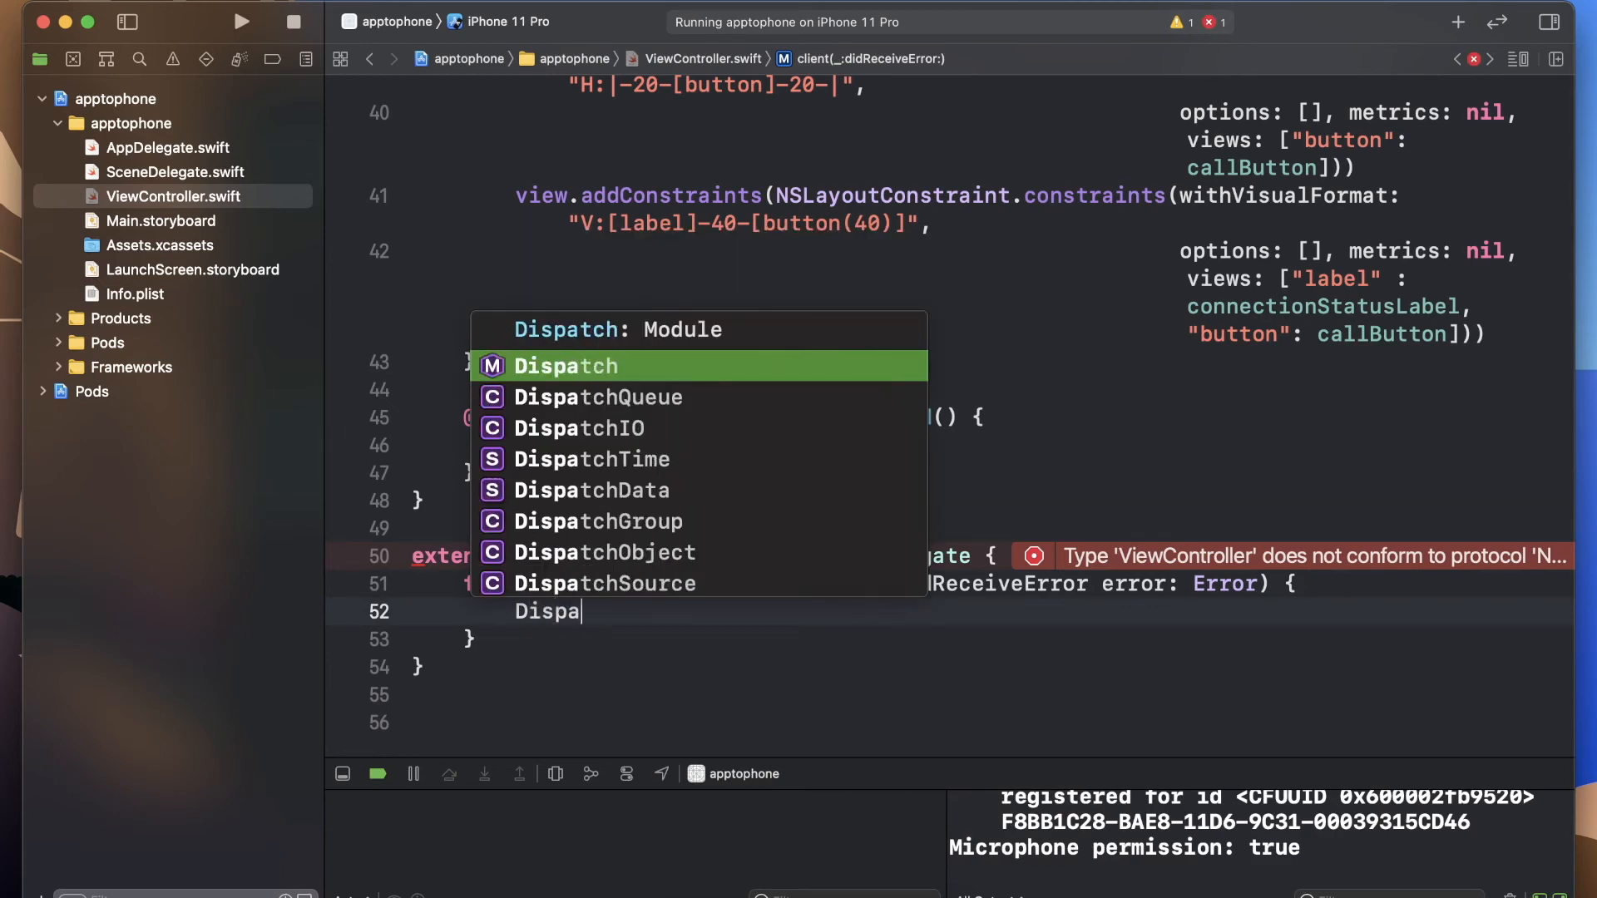
click(595, 396)
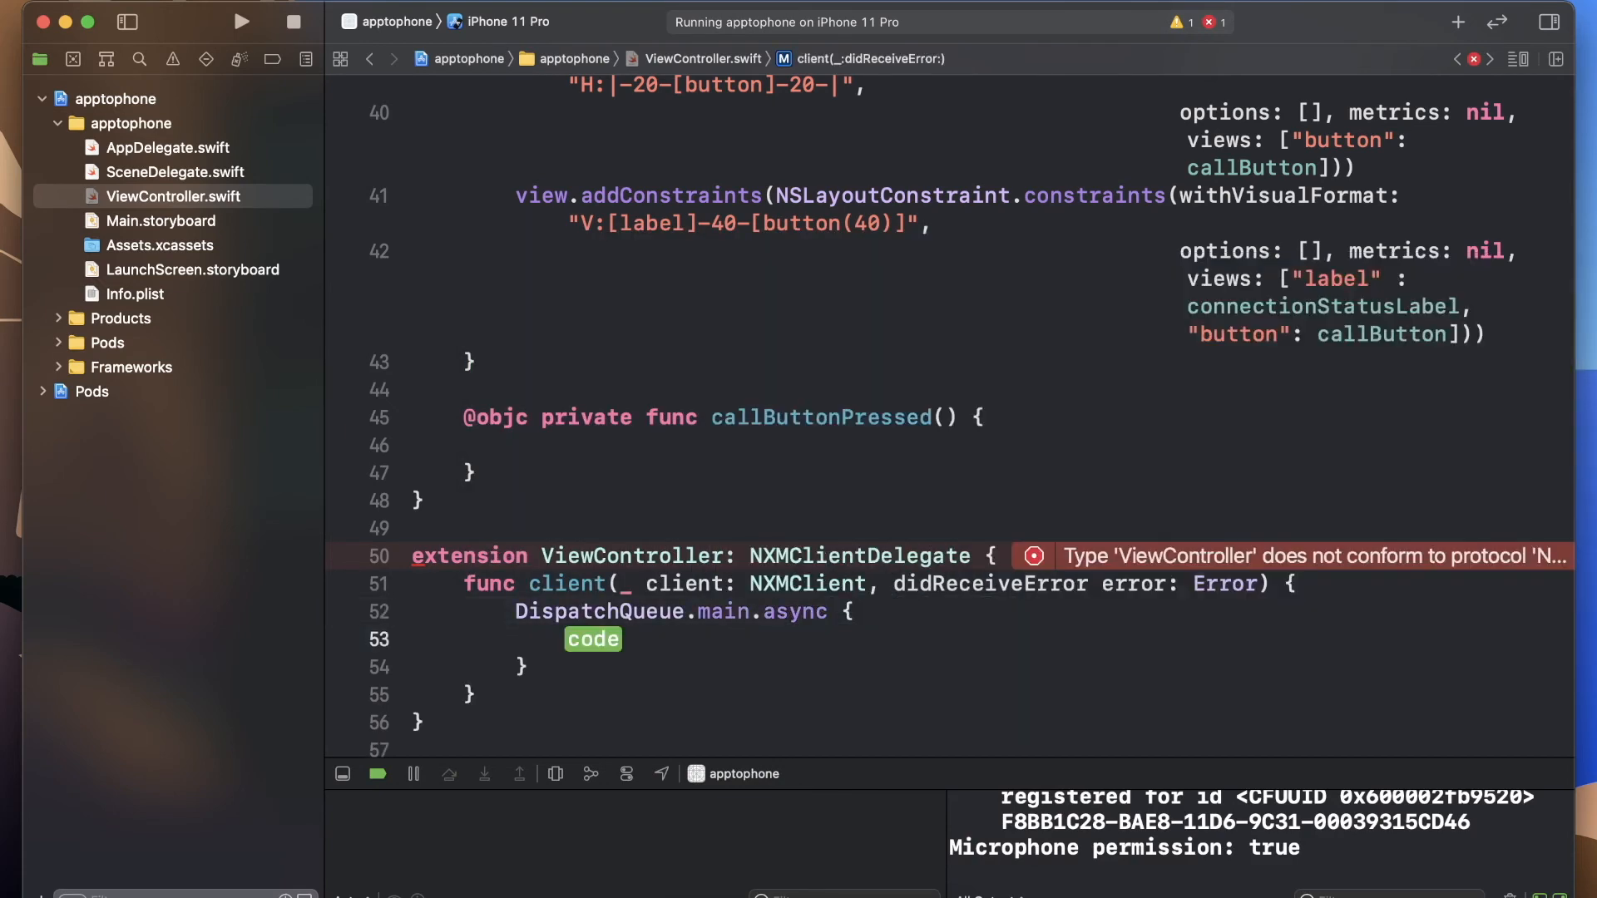
text(self.callButton.alpha = 0)
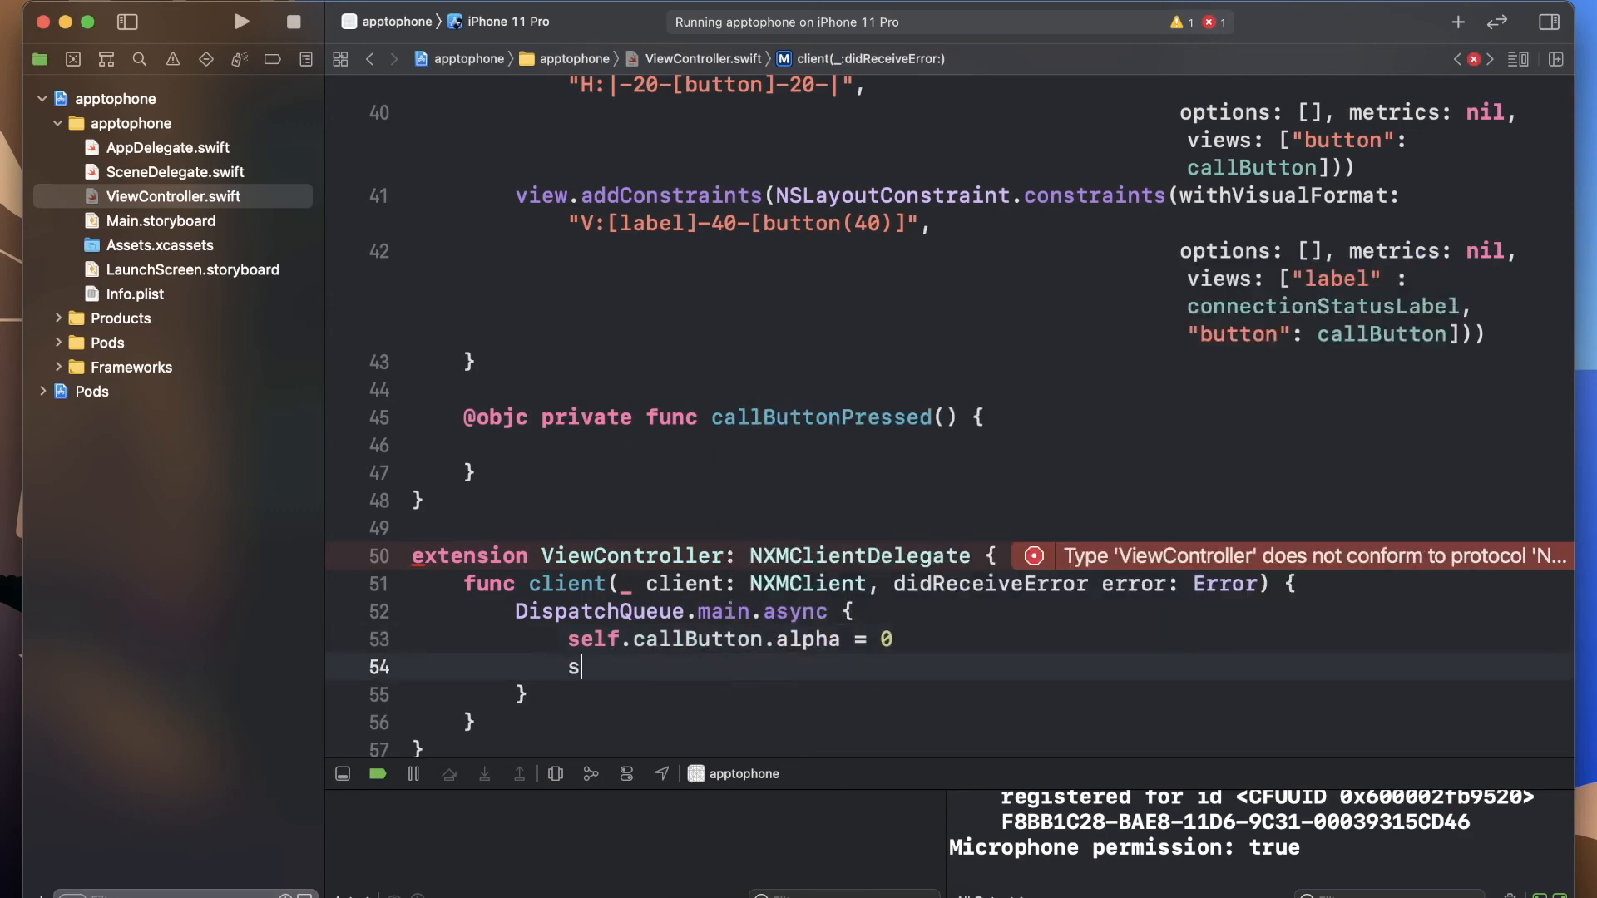
text(self.connectionStatusLabel.text = error.localizedDescription)
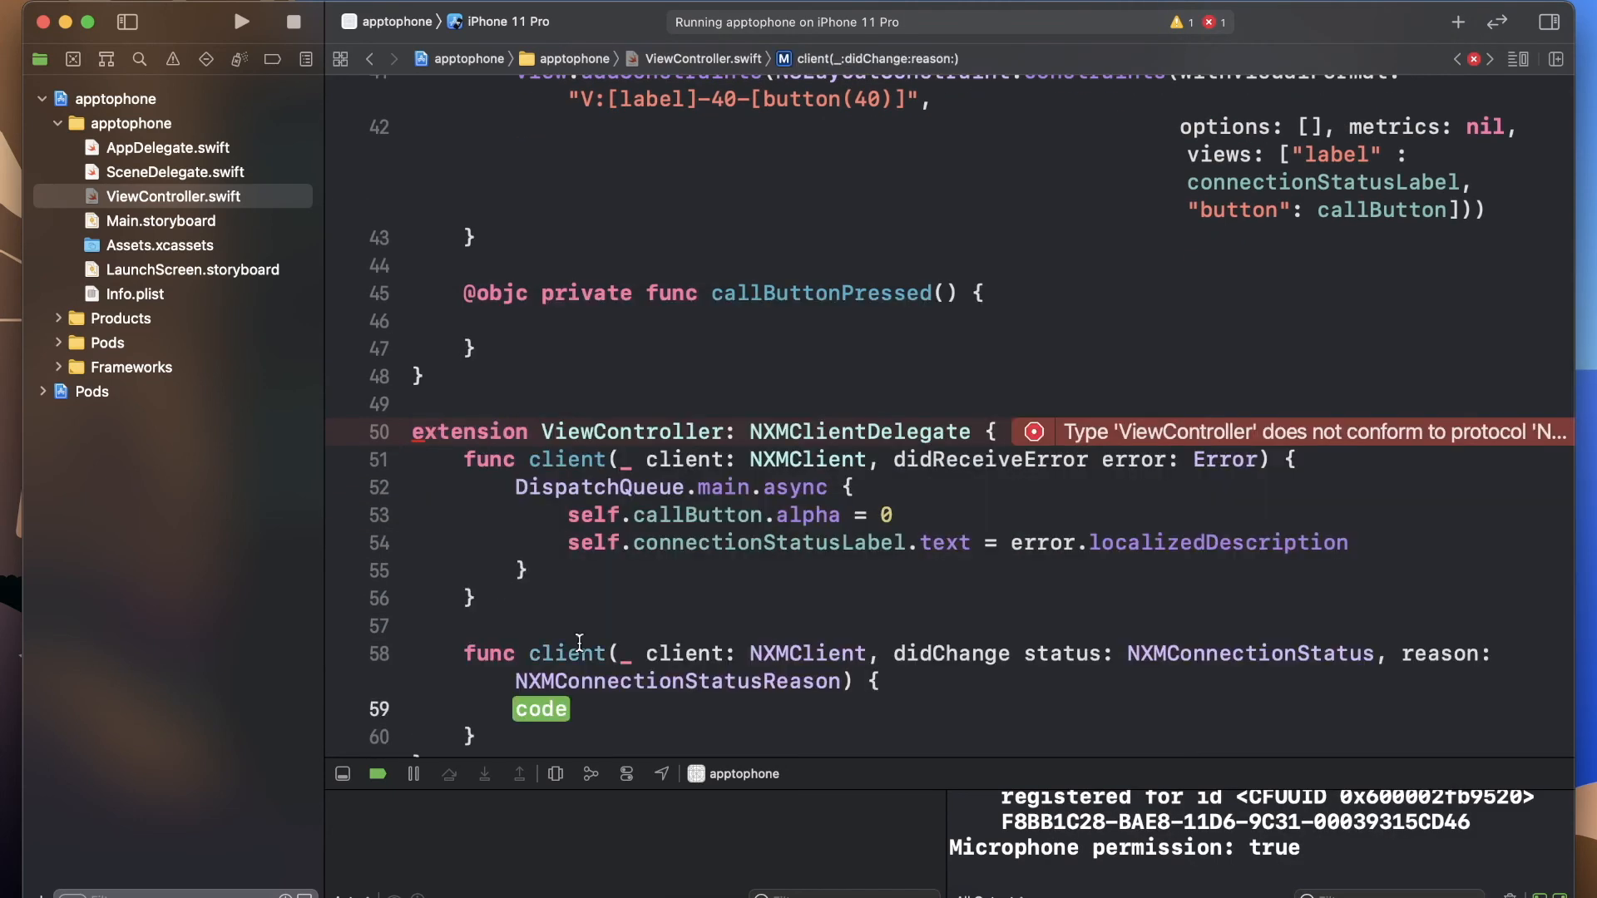
In didChange status, hide callButton and switch on status to set the label text, then relaunch the app
text(dispatchQueue.main.async {)
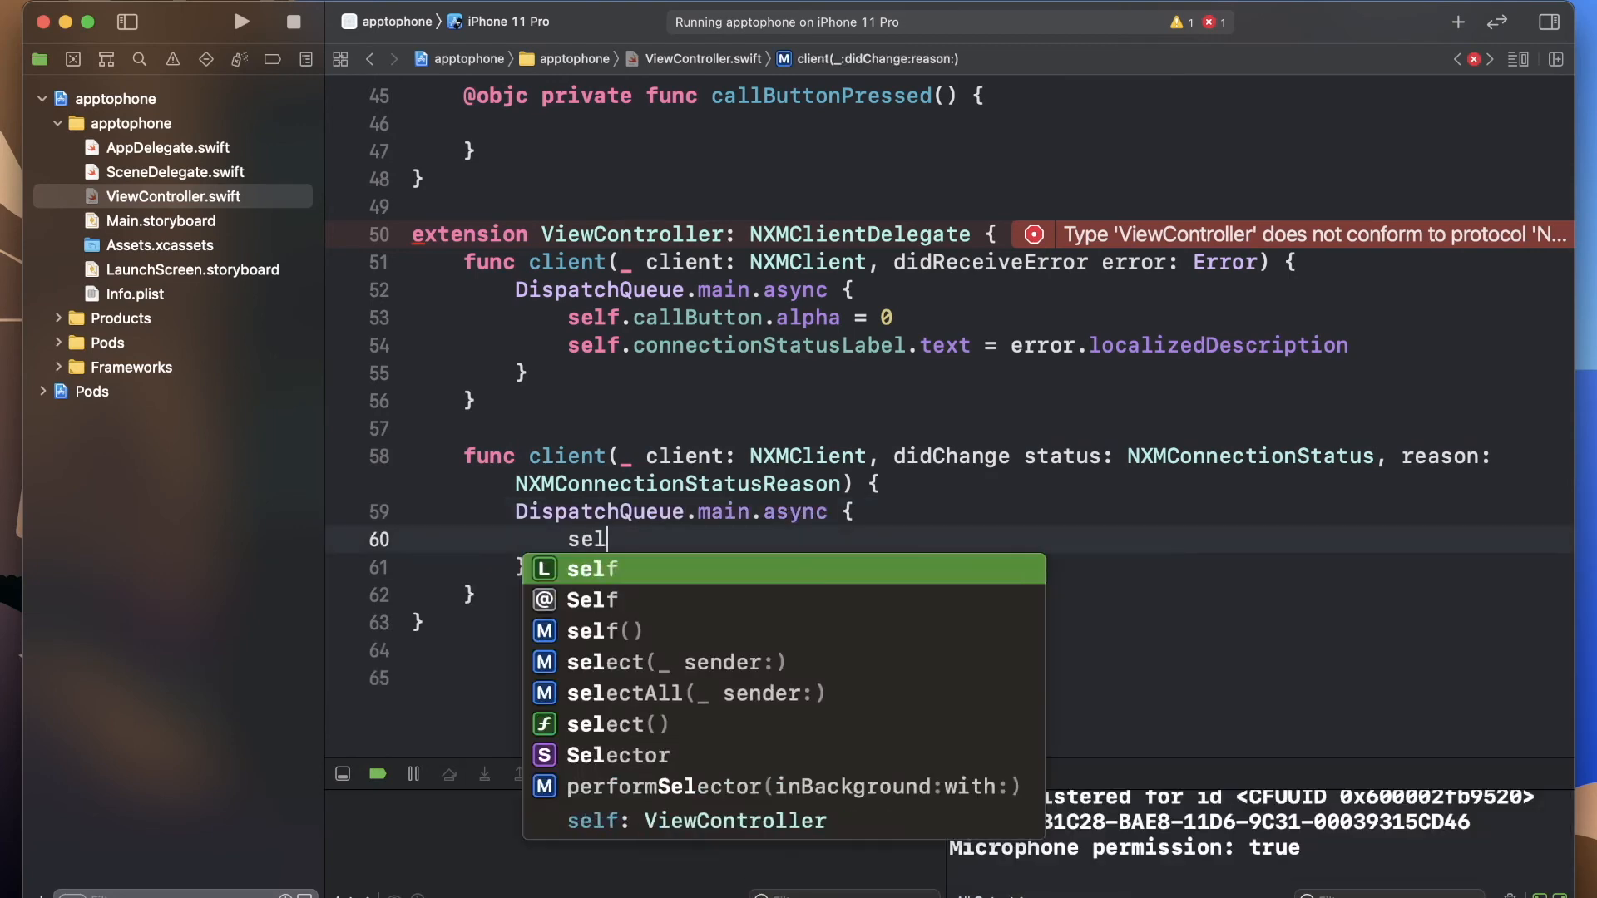
text(f.callButton.alpha = 0)
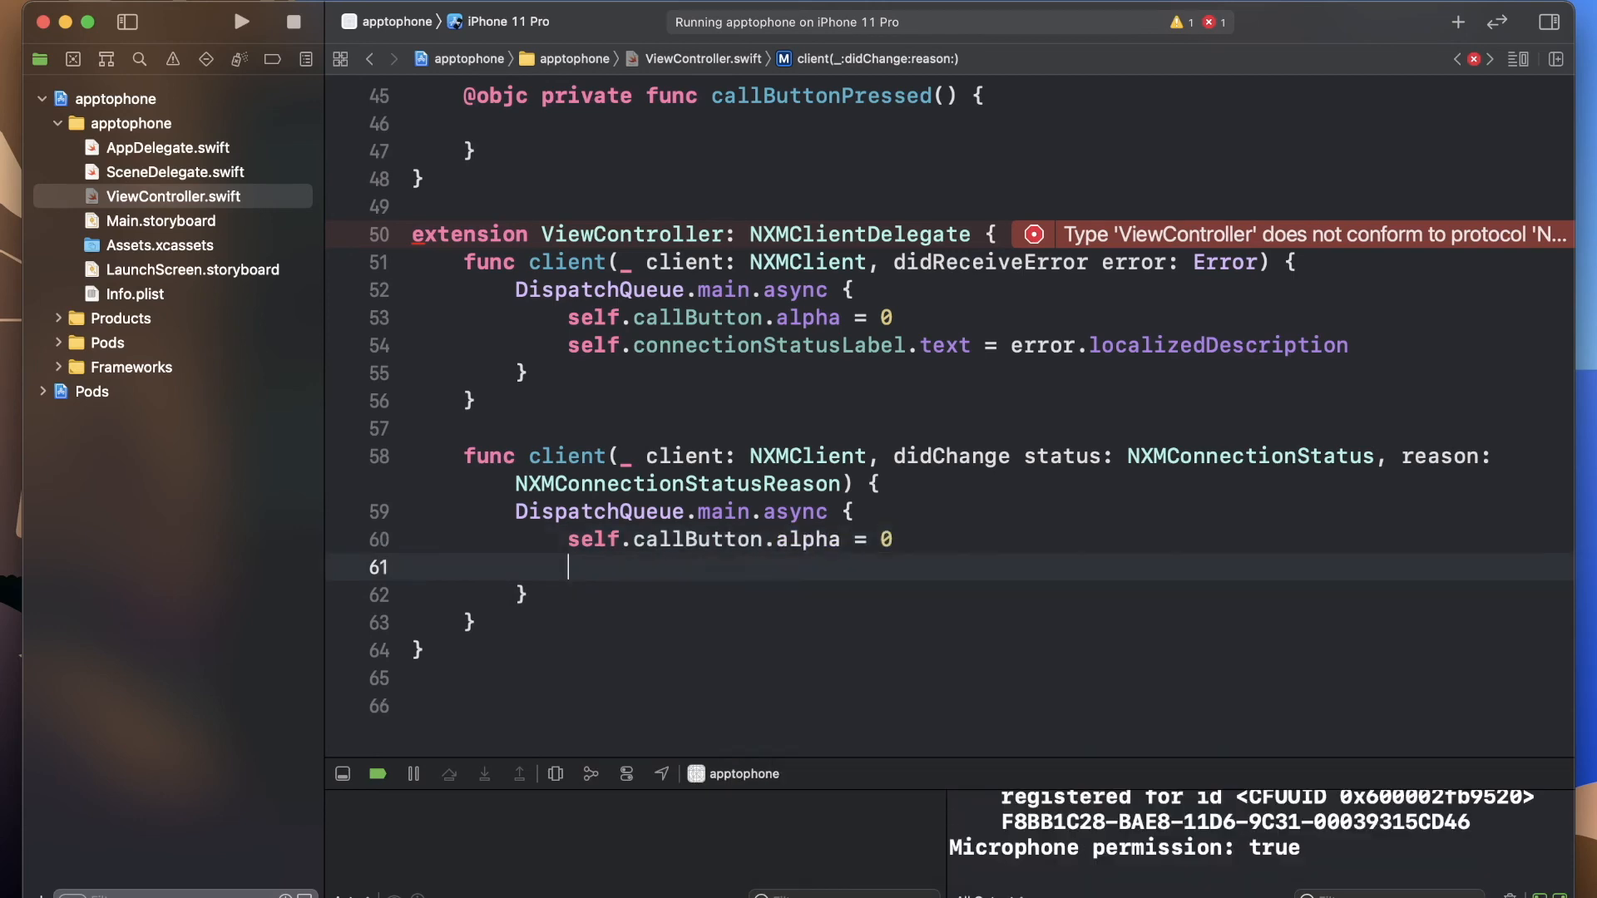
text(switch status {)
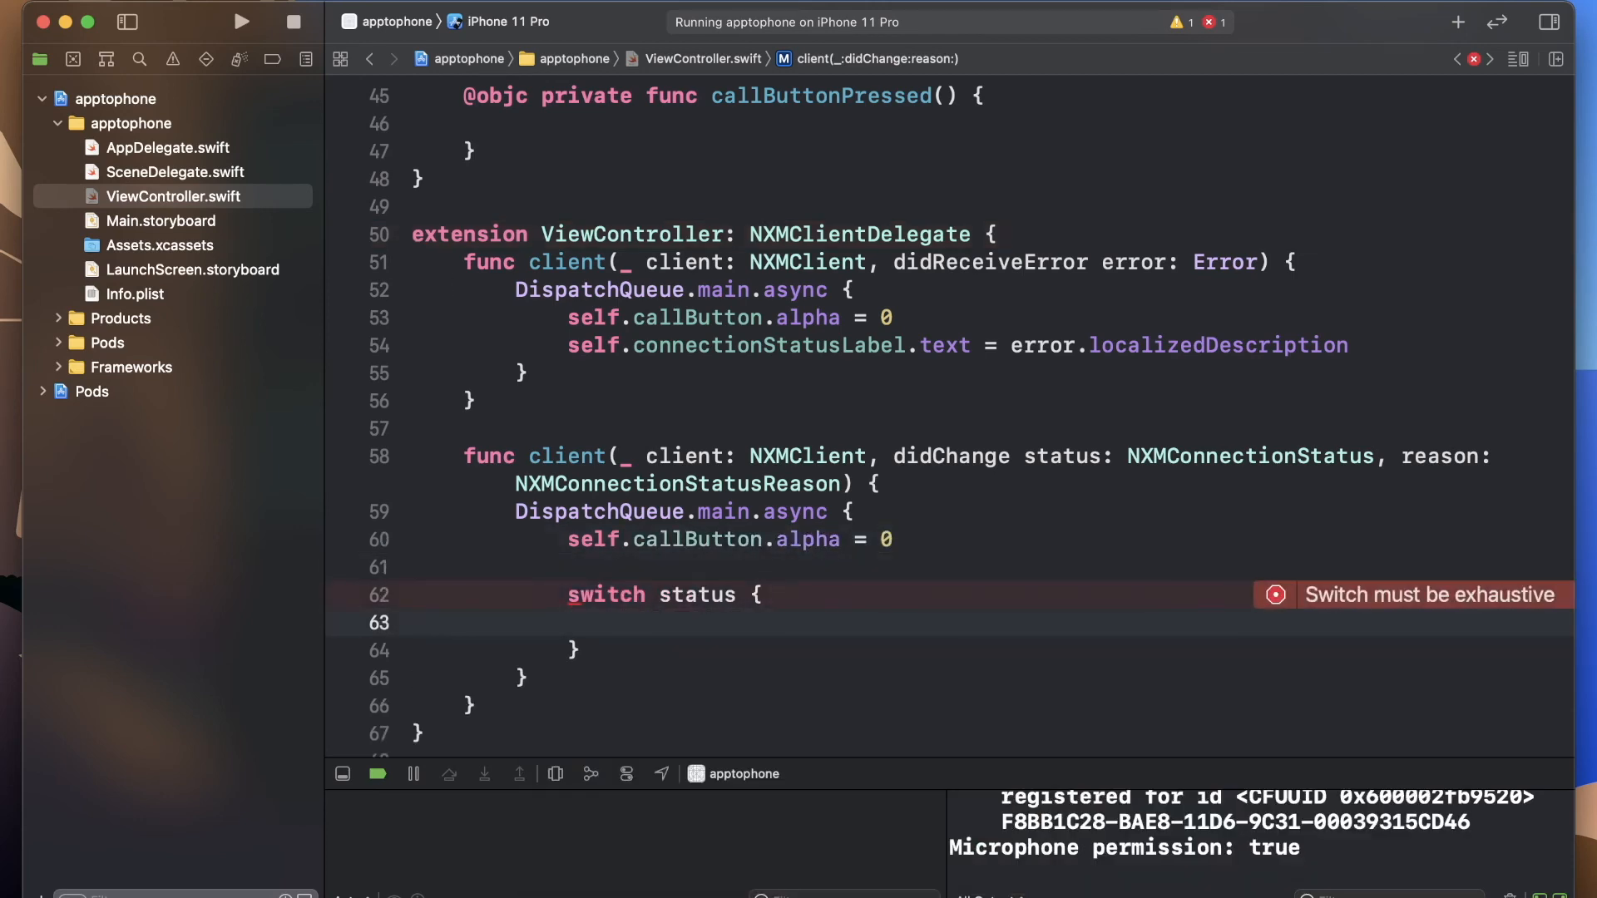
text(self.callButton.alpha = 1)
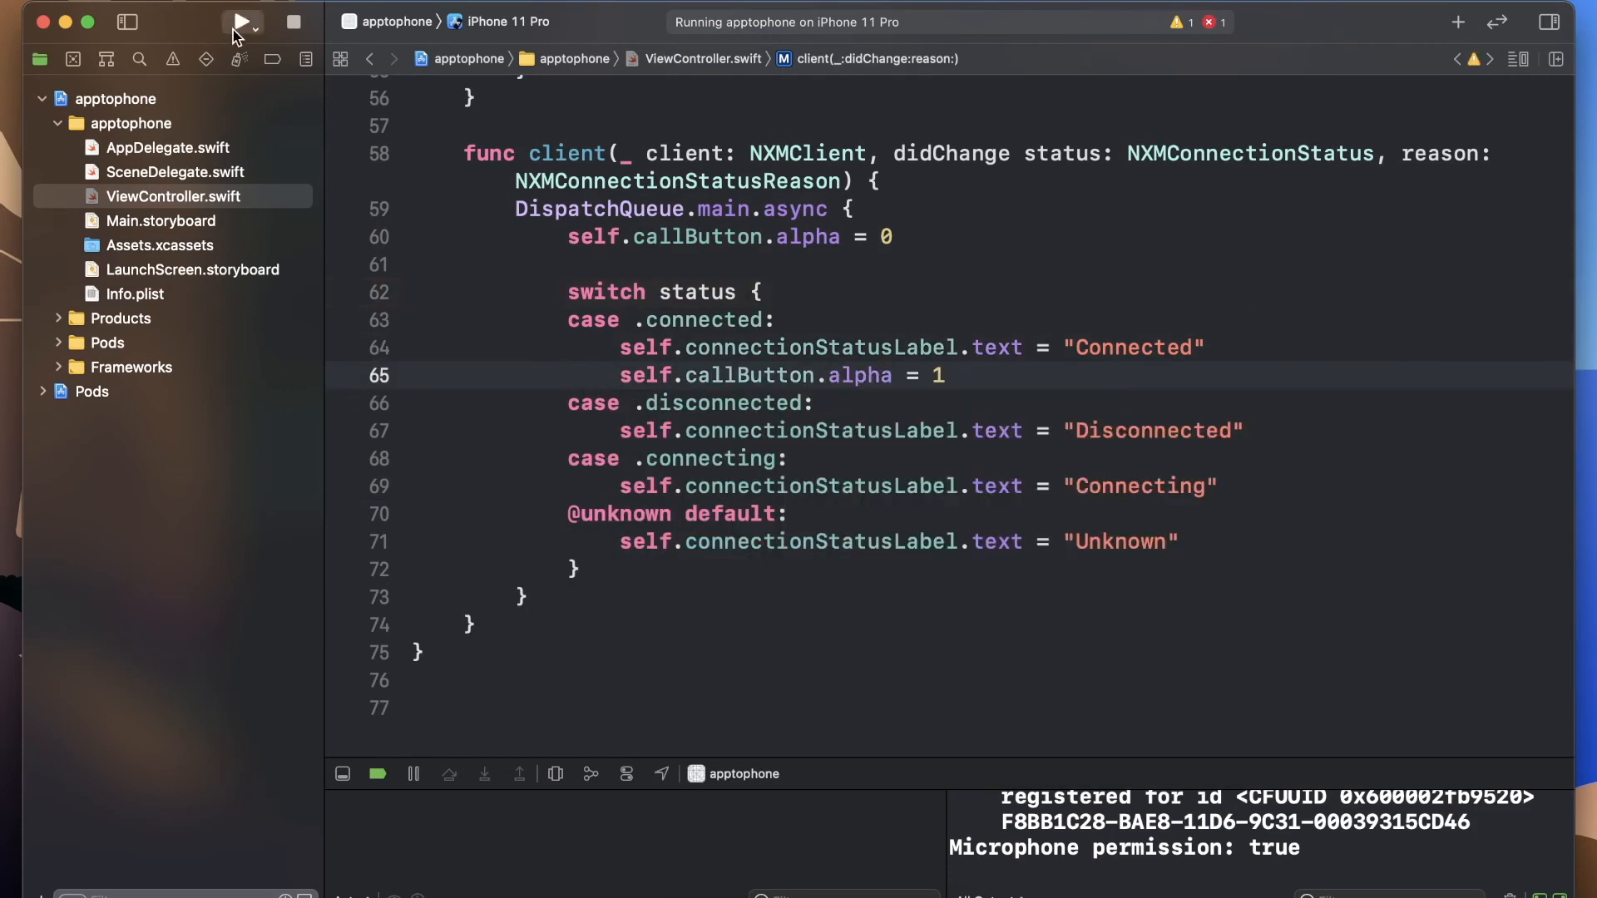
click(242, 21)
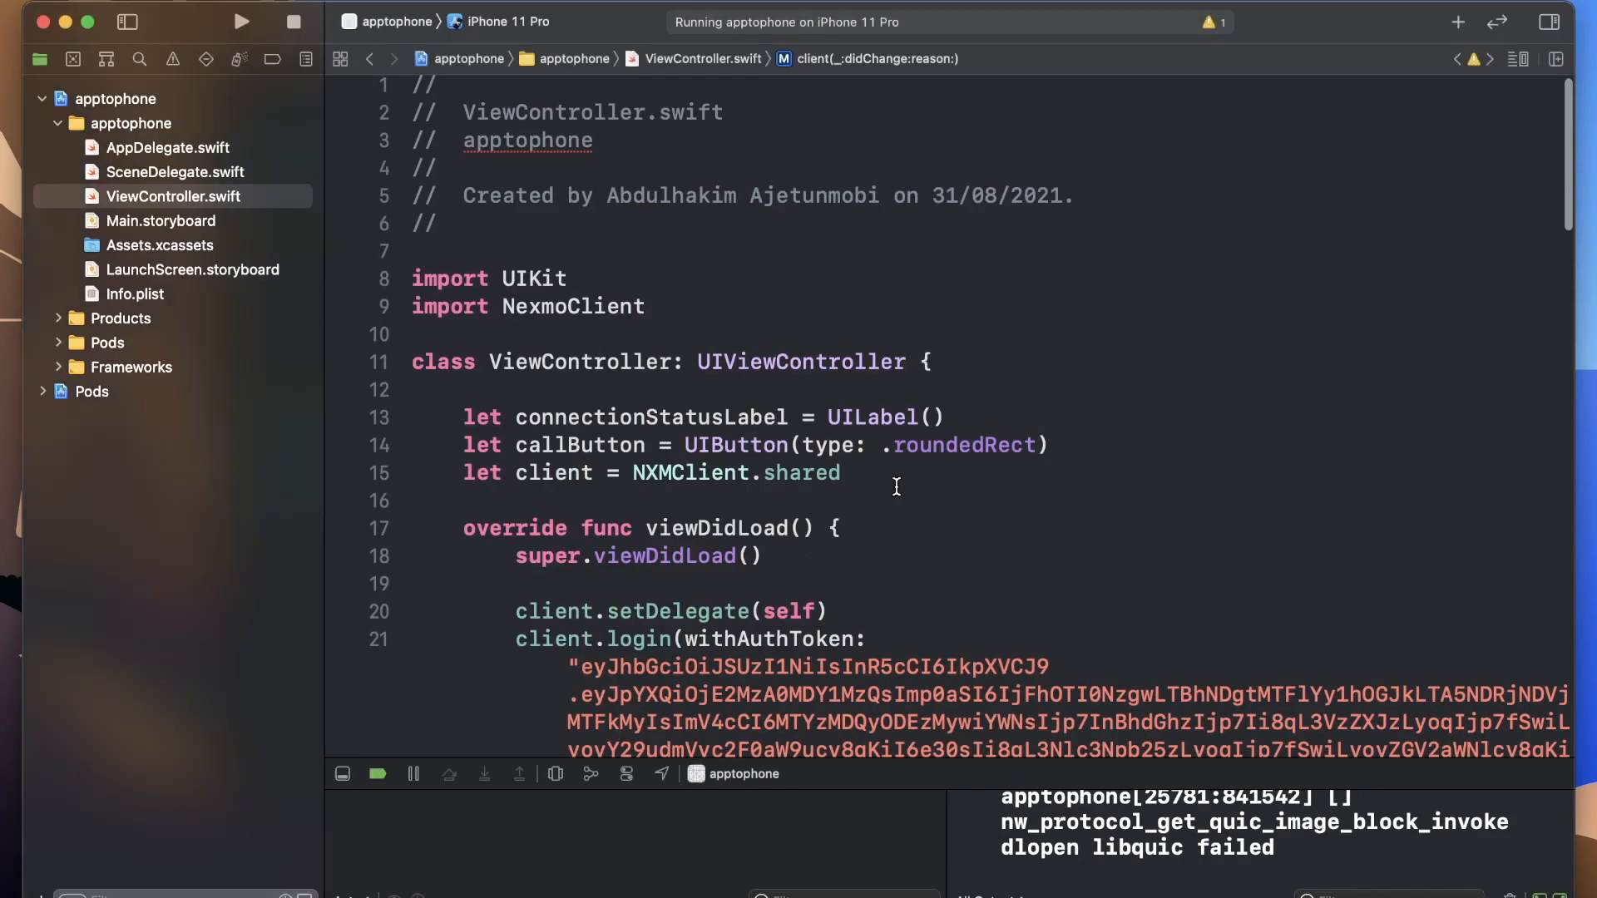
Add a 'call' variable and make callButtonPressed call placeCall() when call is nil, else endCall()
text(var call: NX)
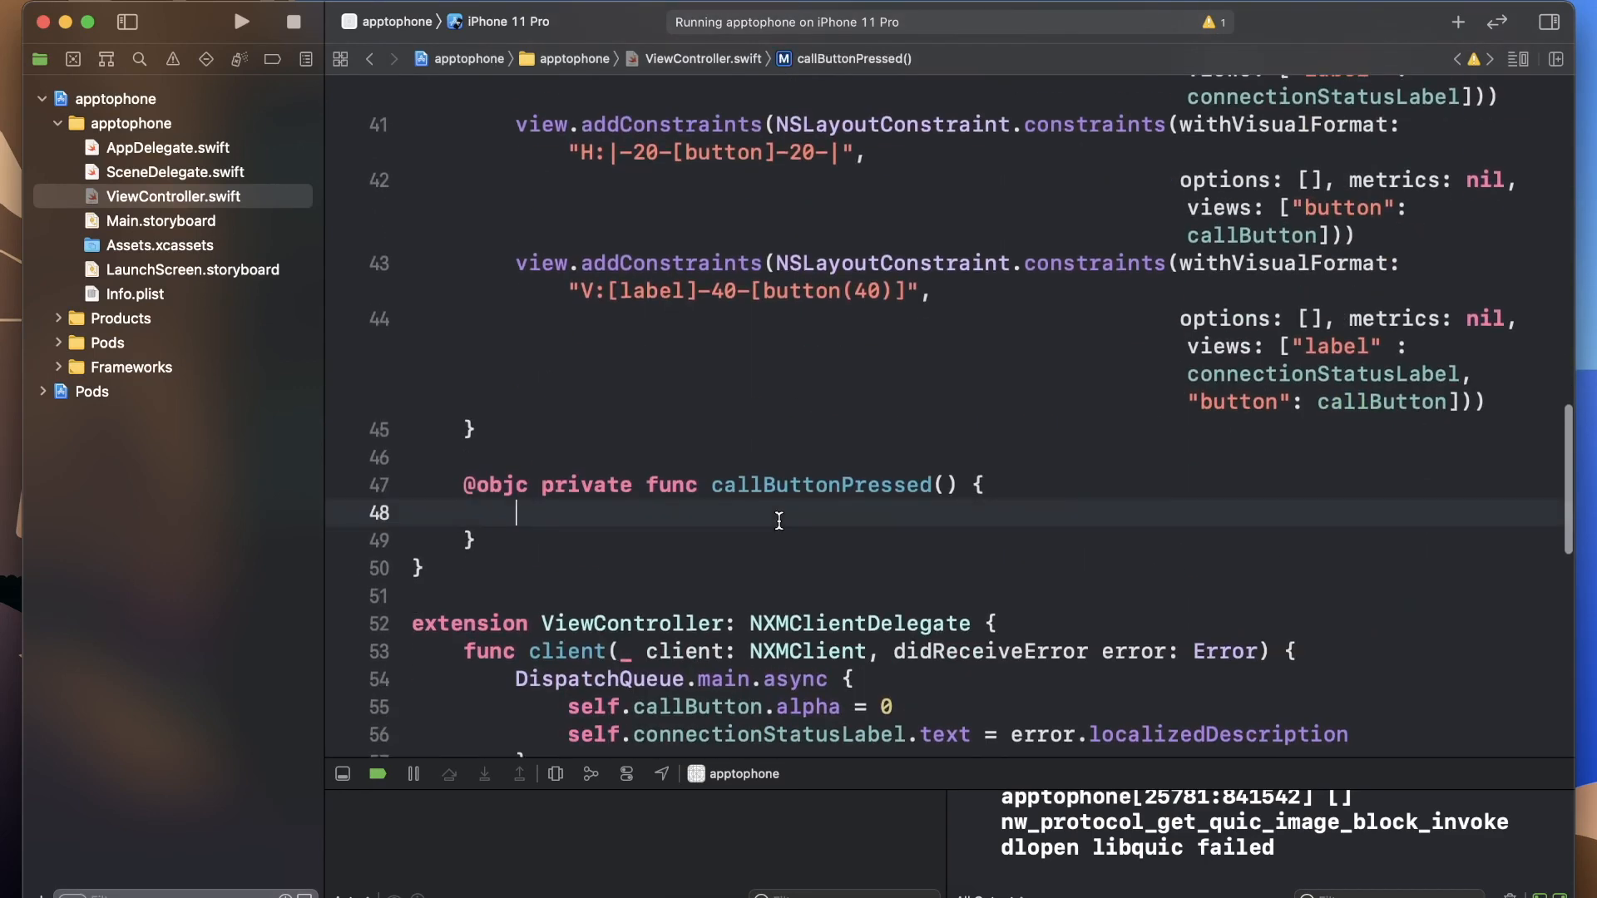
text(if call ==)
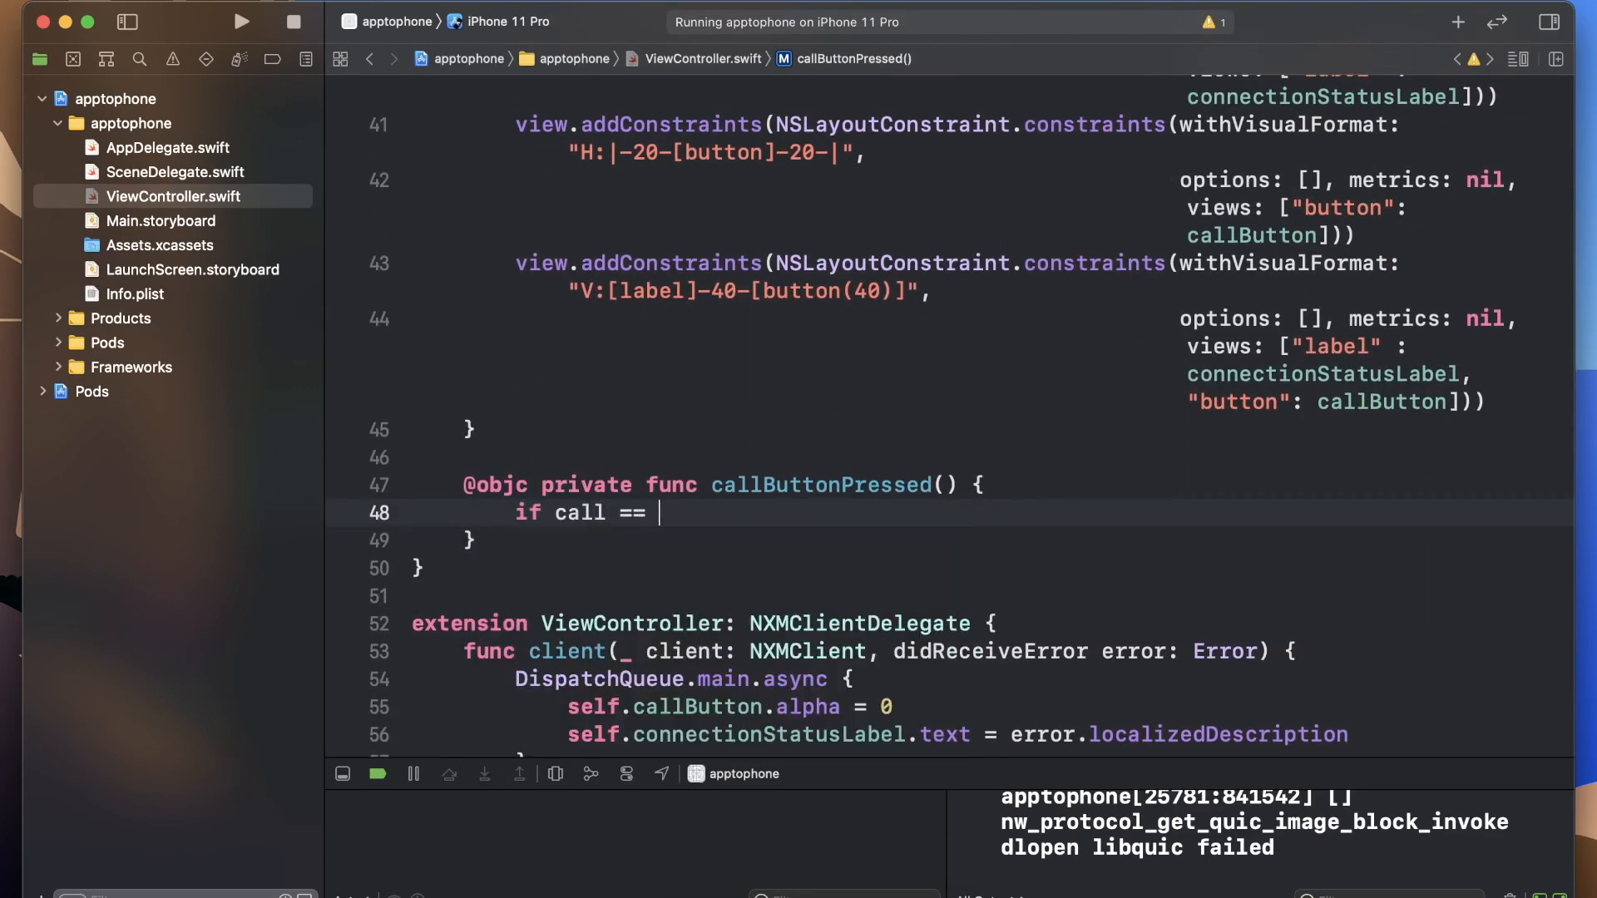
text(nil {)
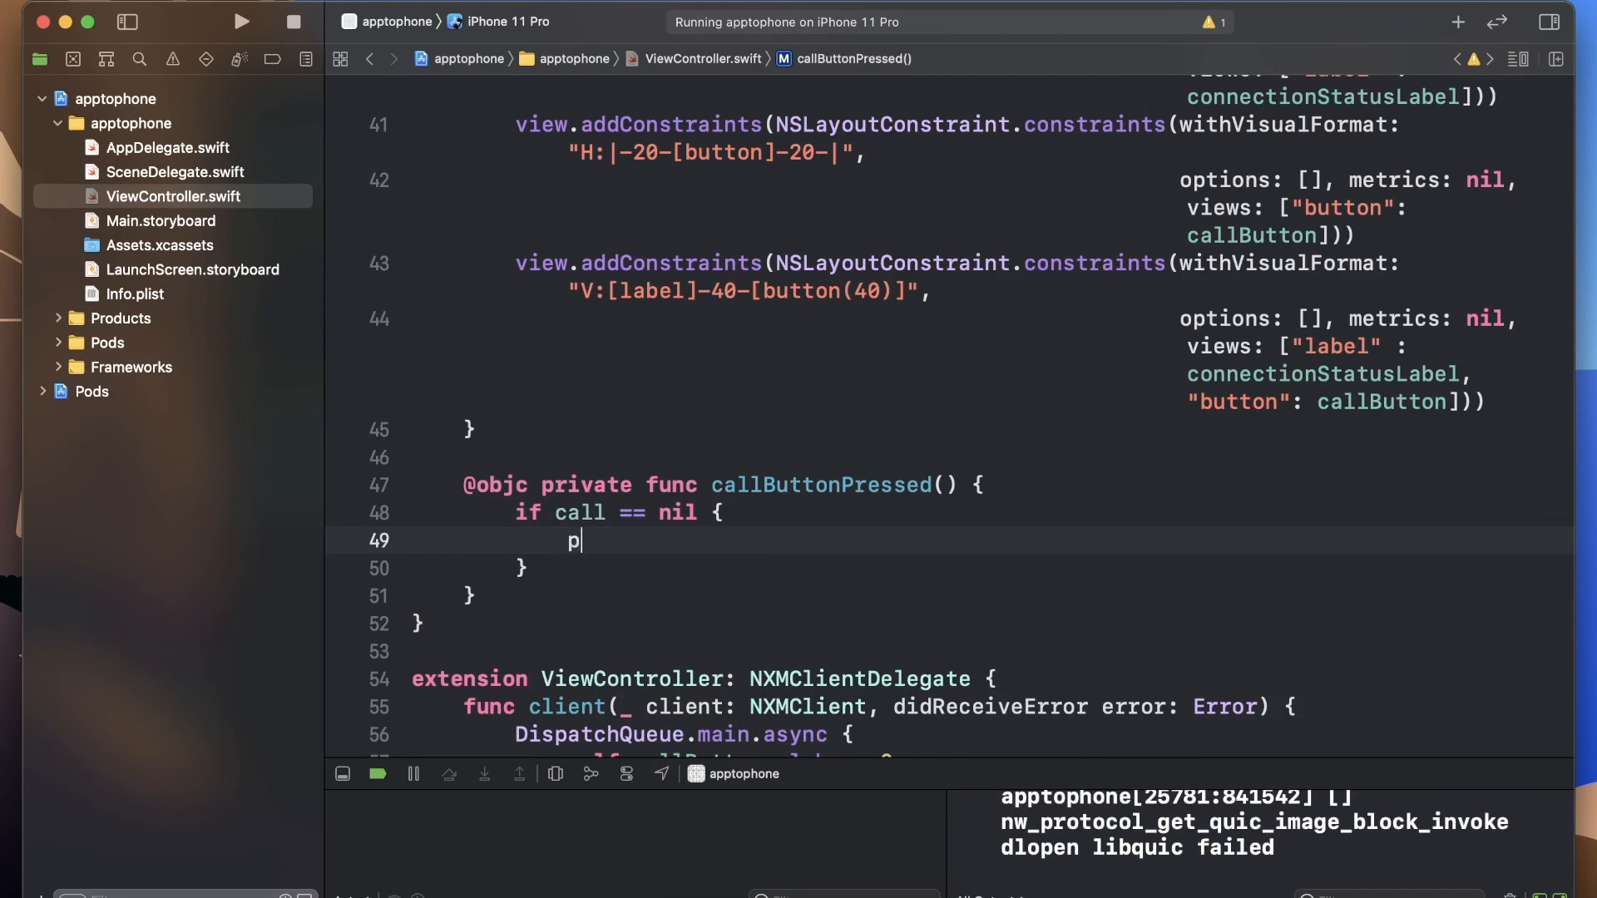
text(laceCall())
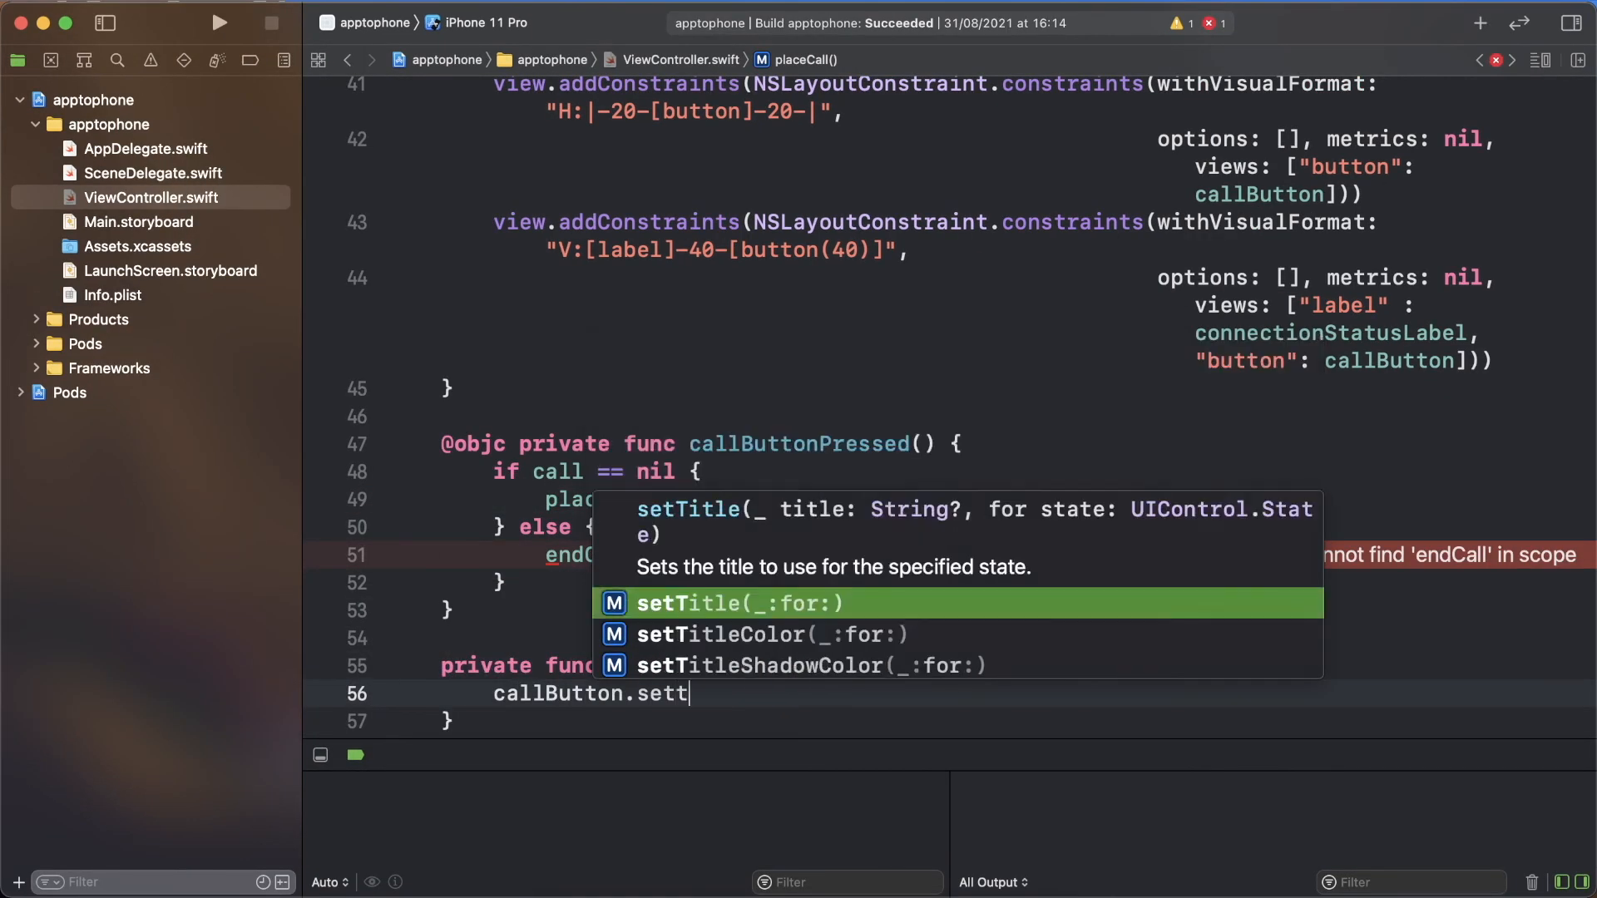
Complete placeCall with client.serverCall, restoring the "Call" title and returning on error
text(client.serverCall(withCallee: "4470000000", customData: nil) { error, call in)
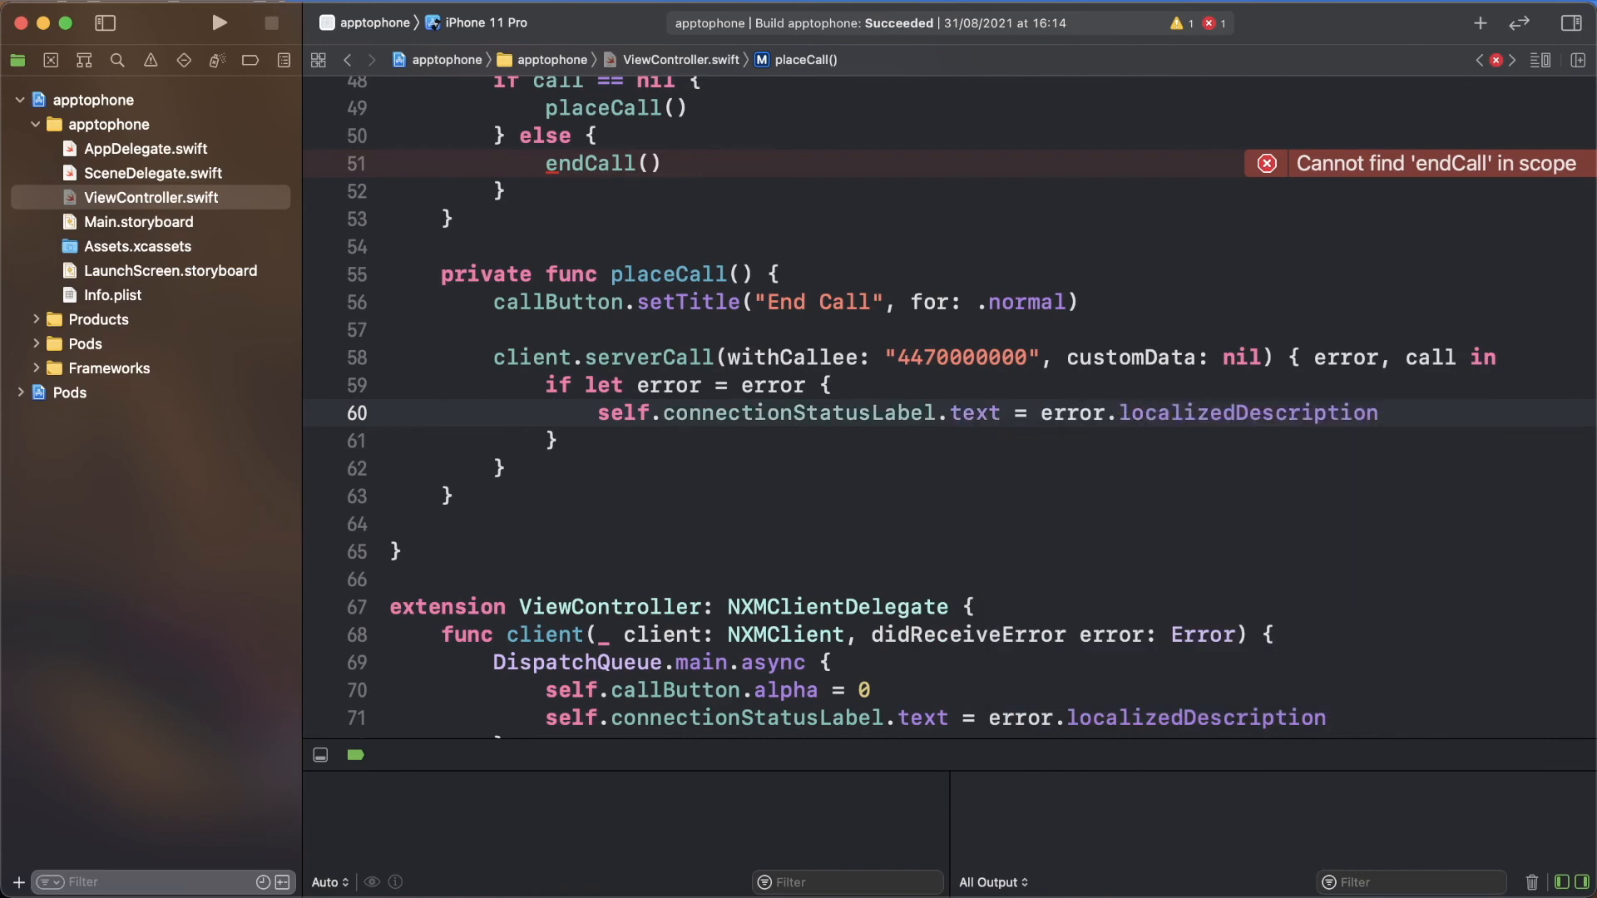
text(self.callButton.setTitle(title: String?, for: UIControl.State)
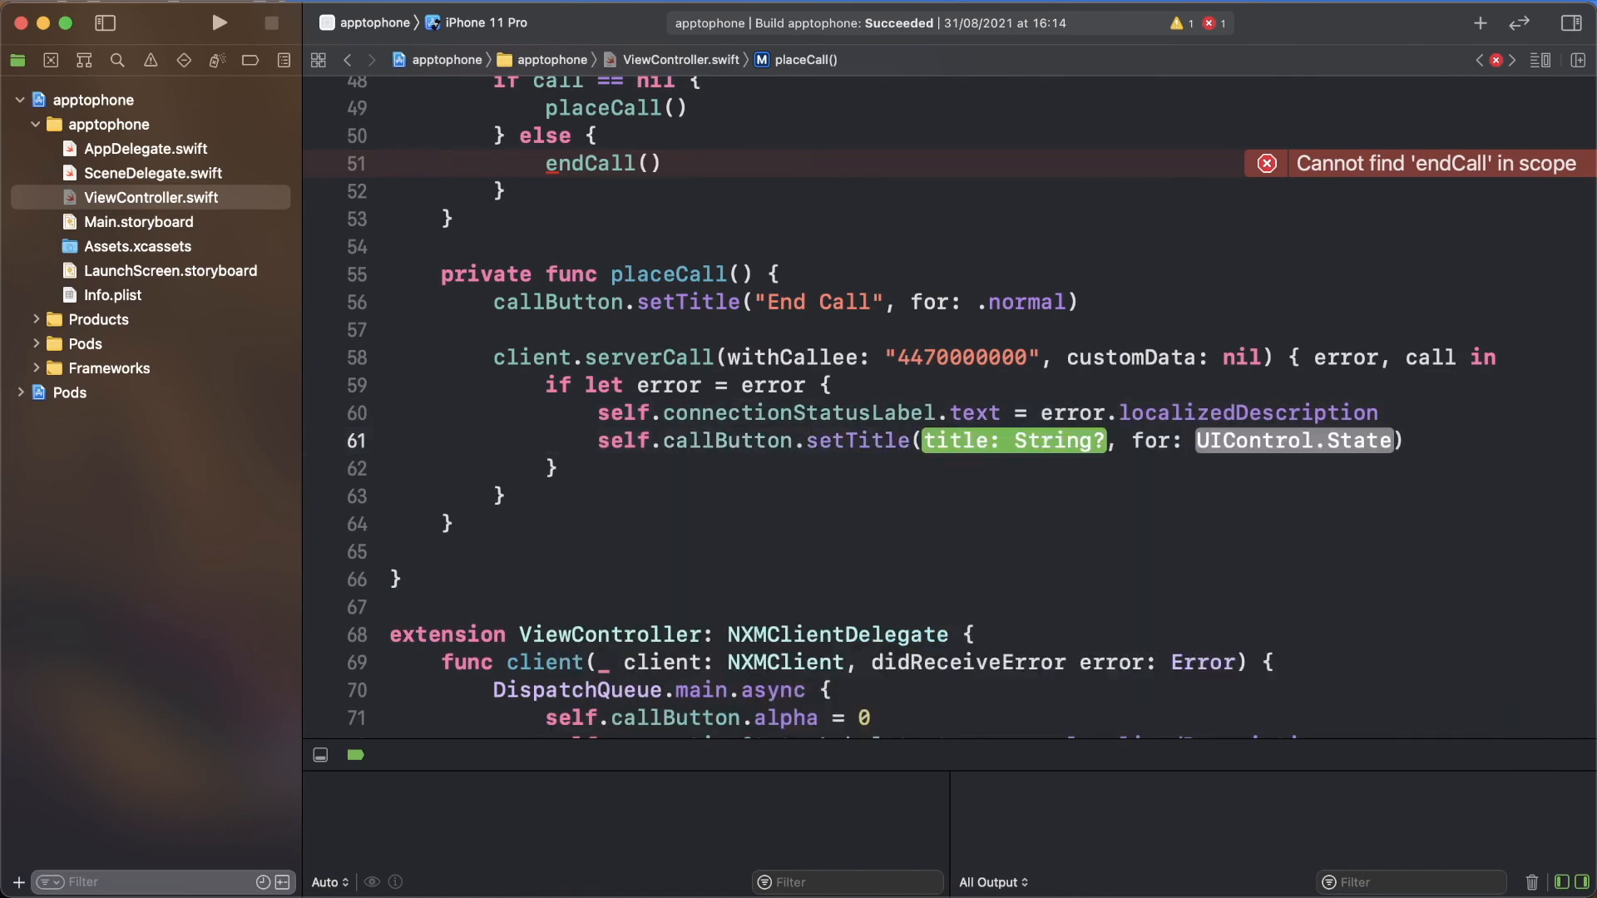
text("Call", for: .normal))
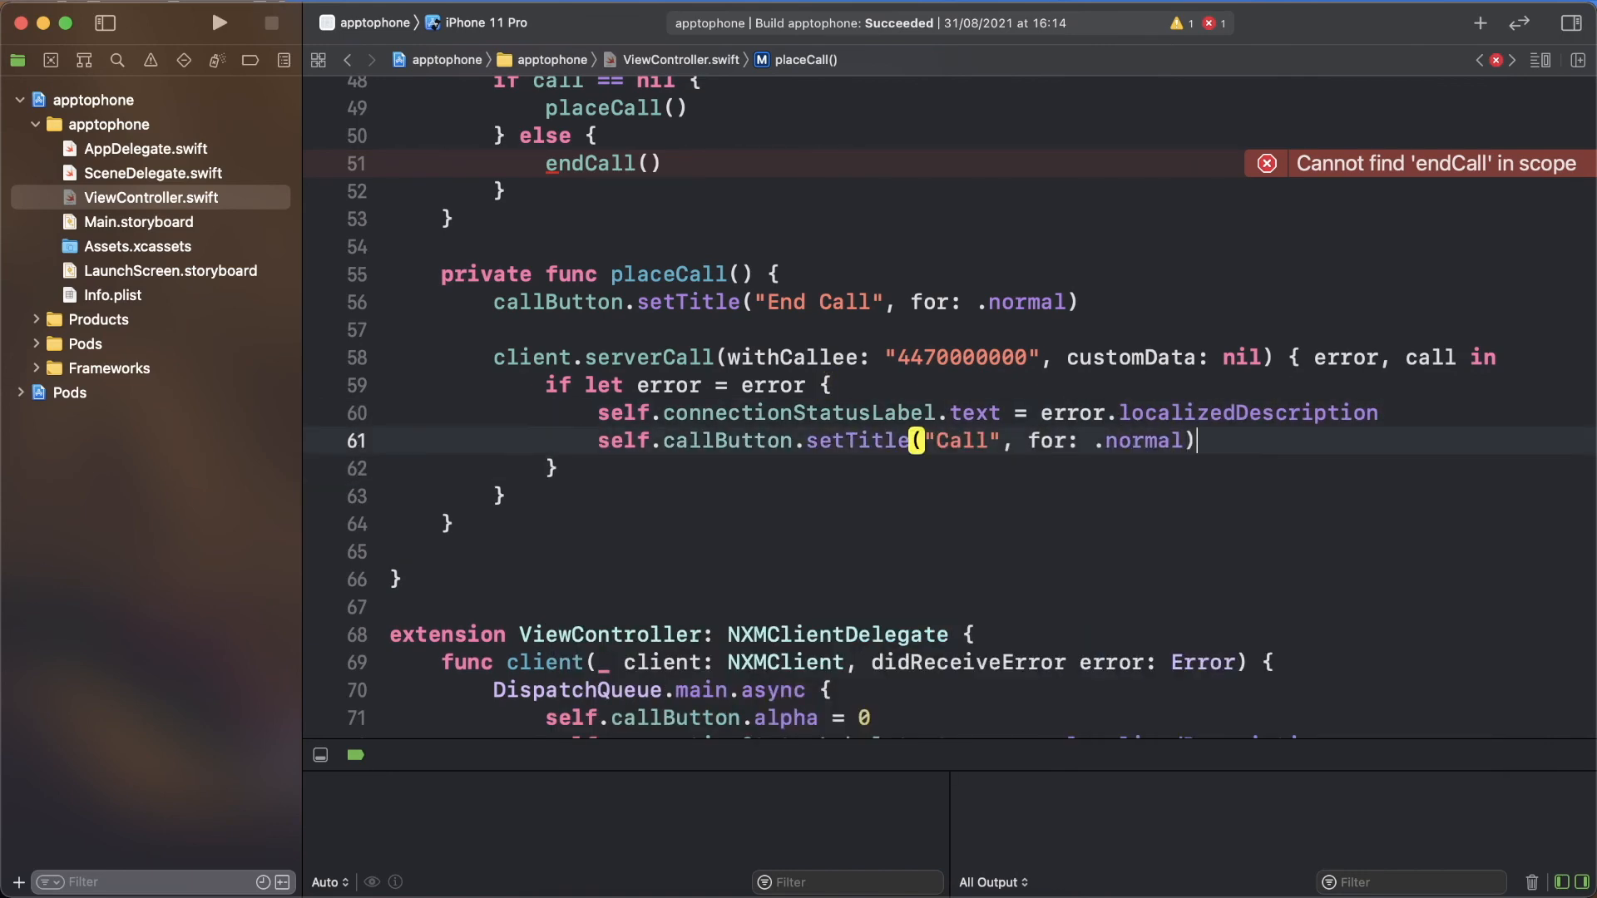
text(return)
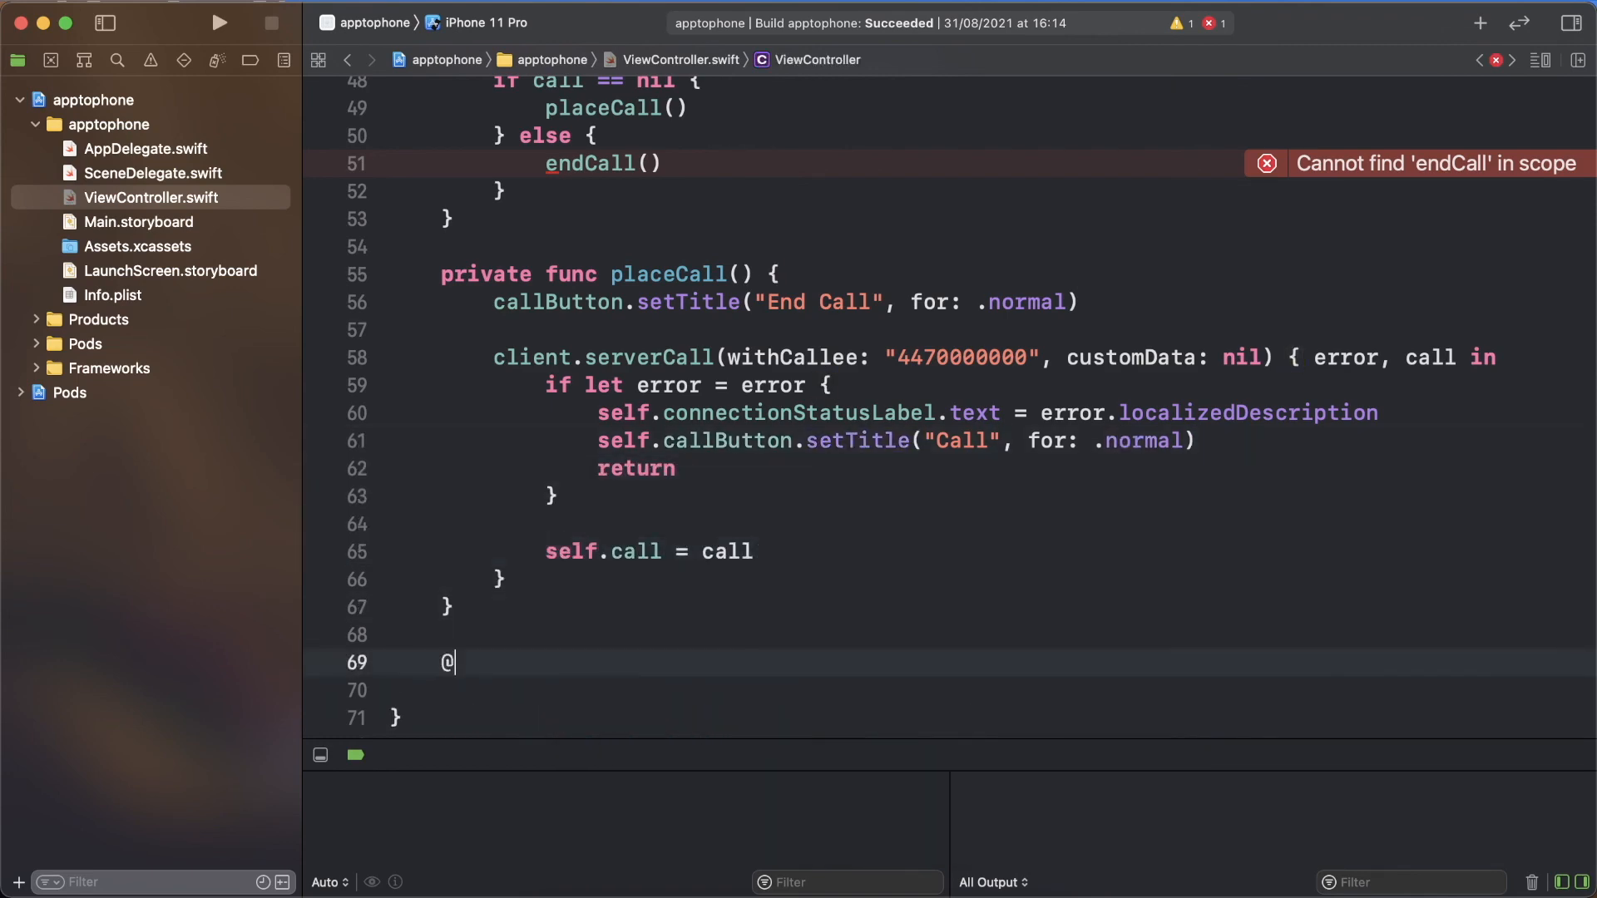
text(objc private func endCall() {)
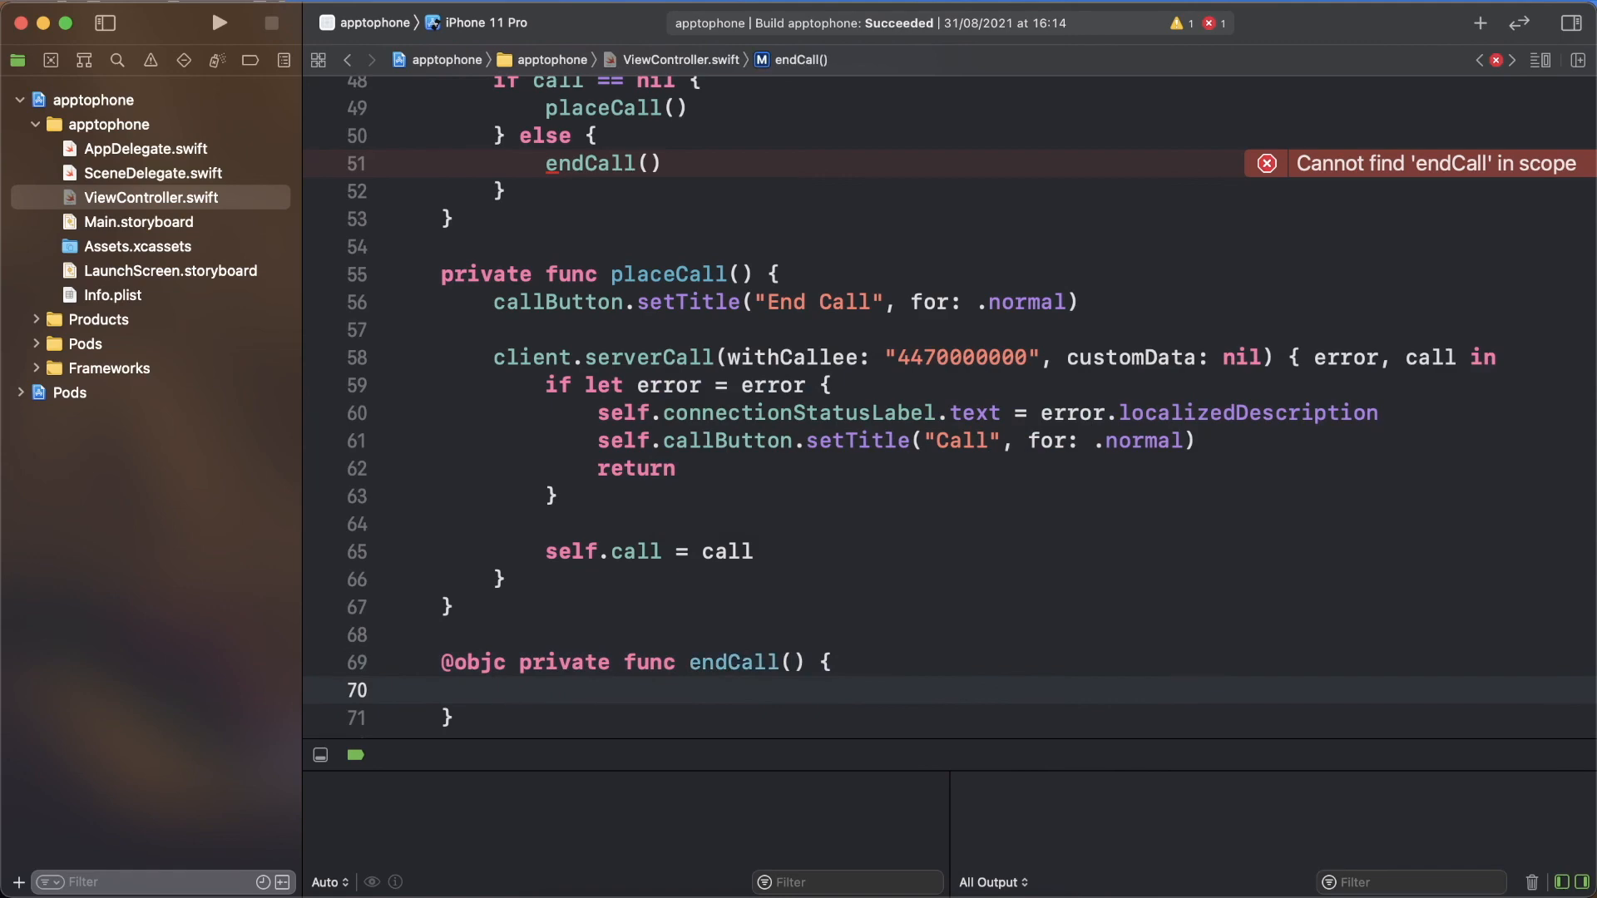
text(call?.hangup())
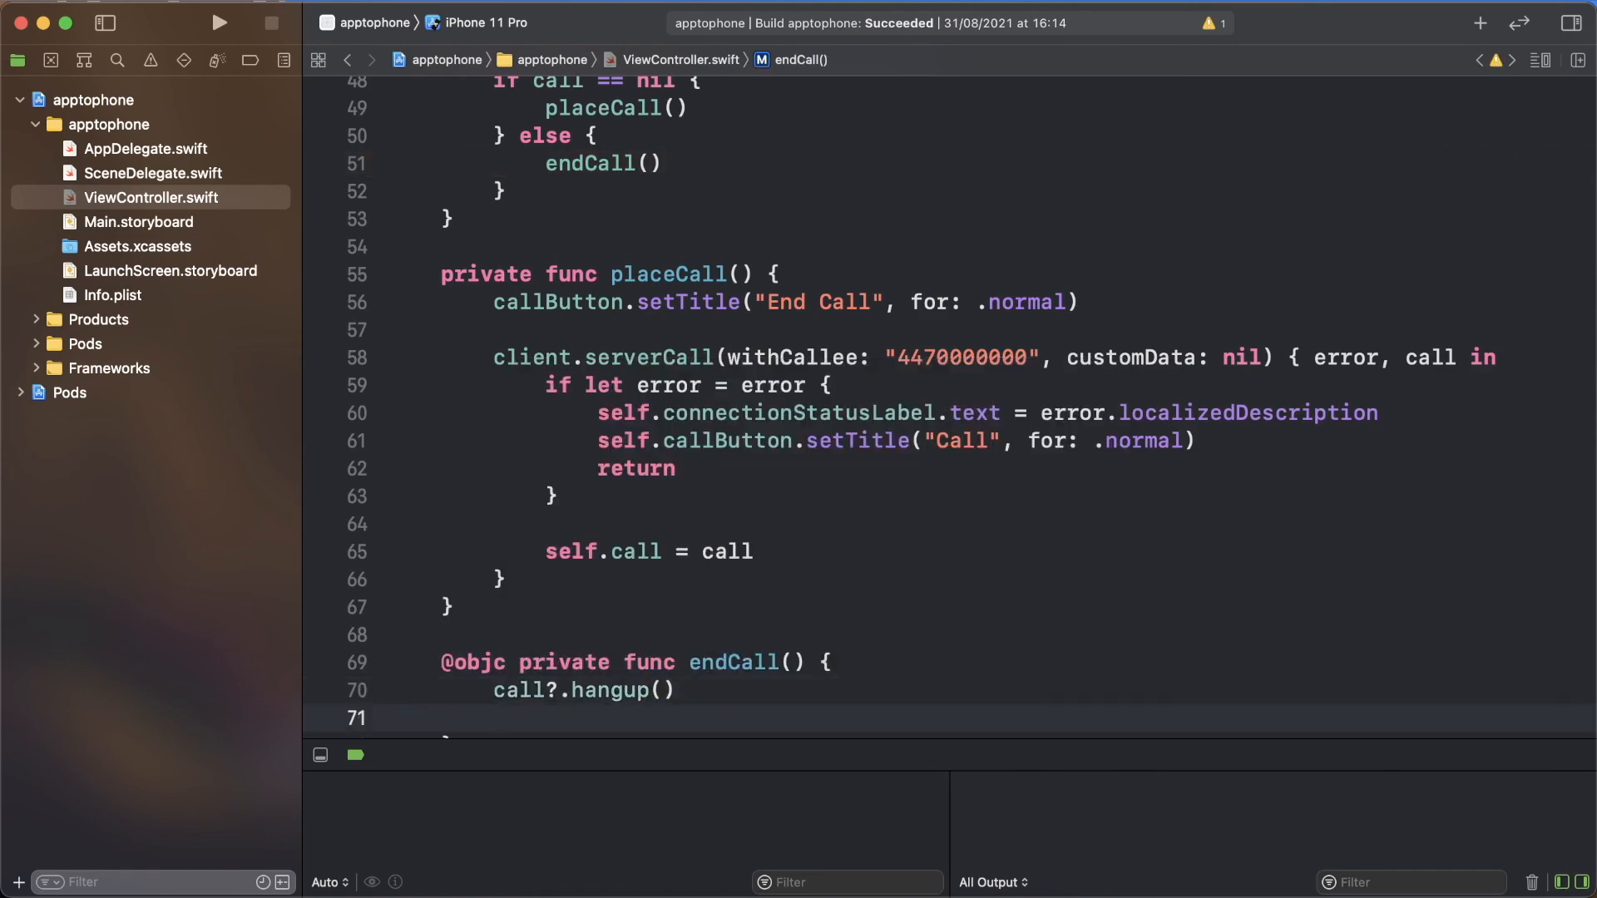
text(call = nil)
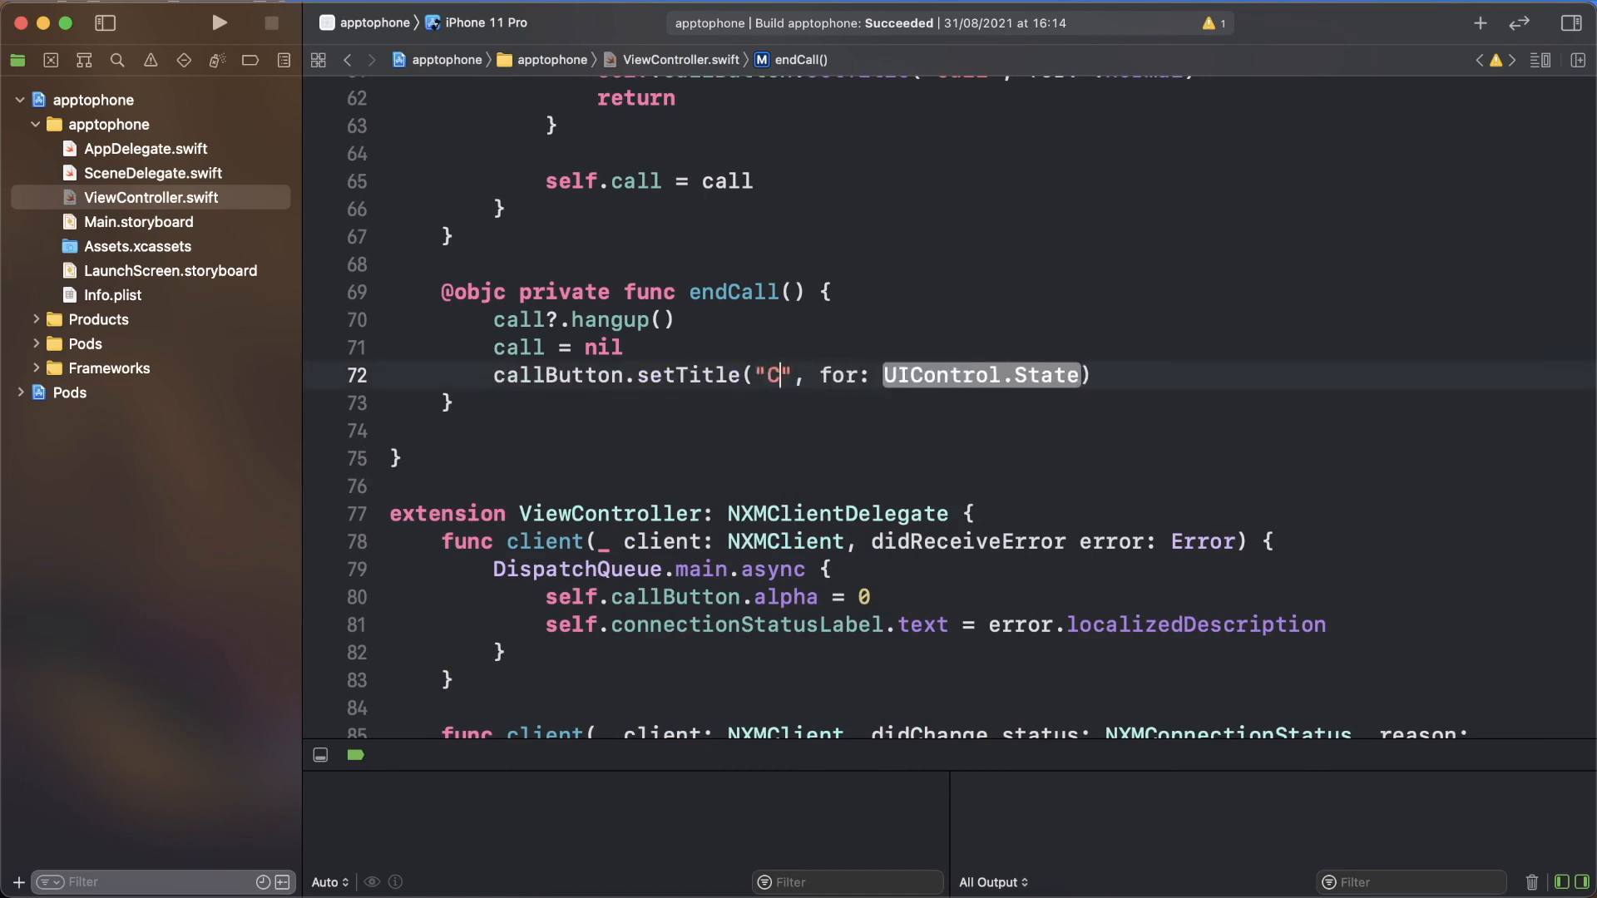
click(243, 22)
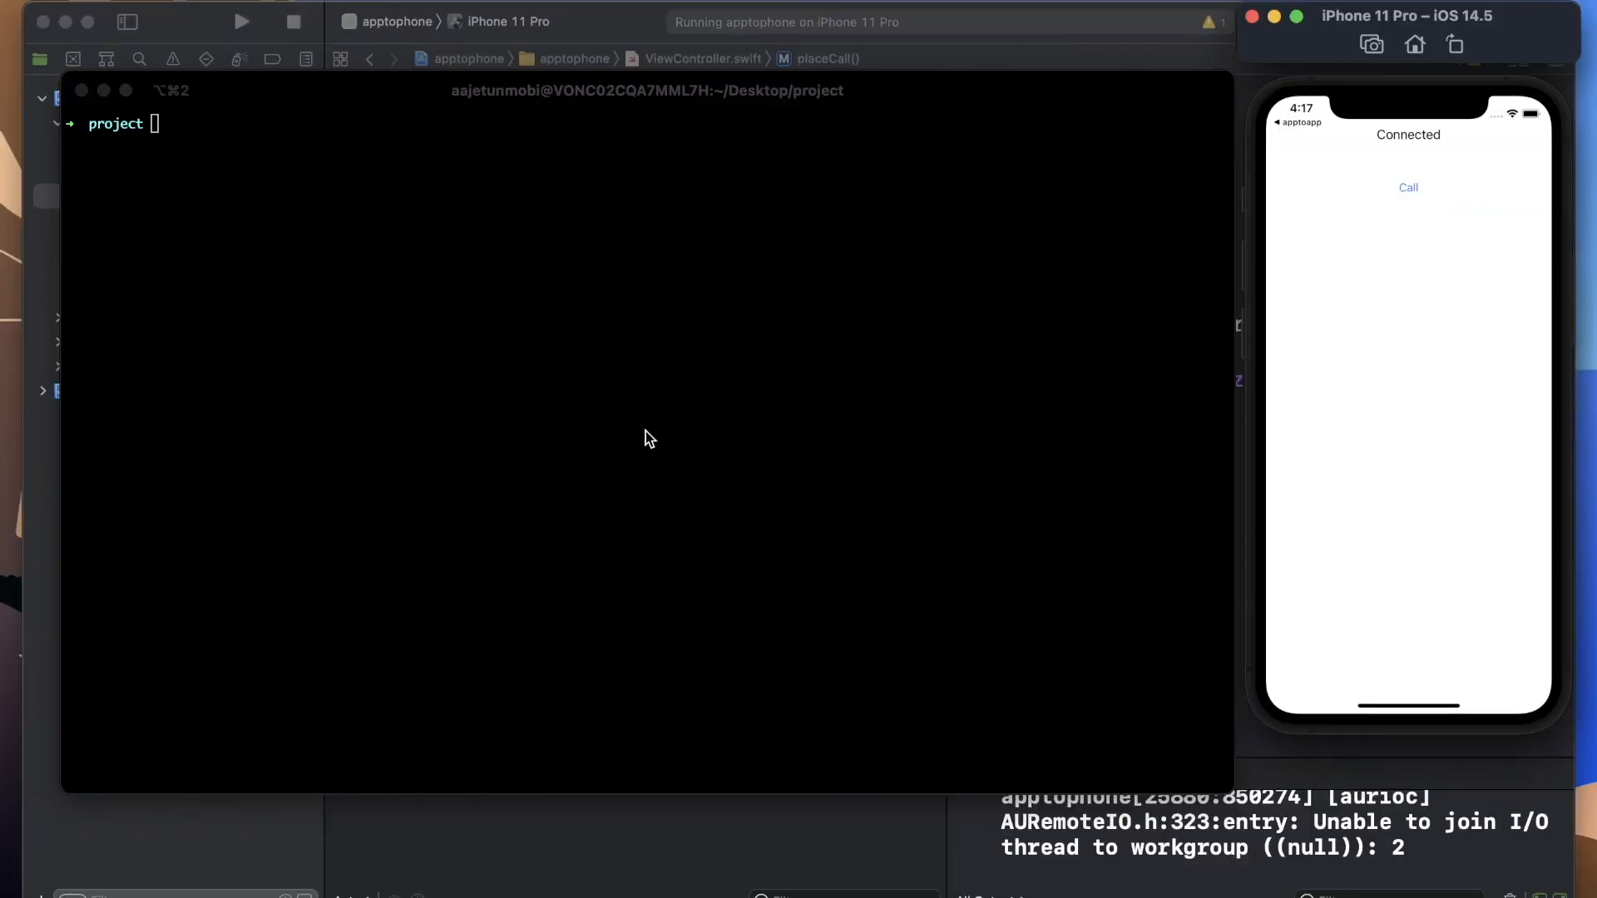
Run 'node server.js' in iTerm2, then place a test call from the Simulator app and end it
text(node server.js)
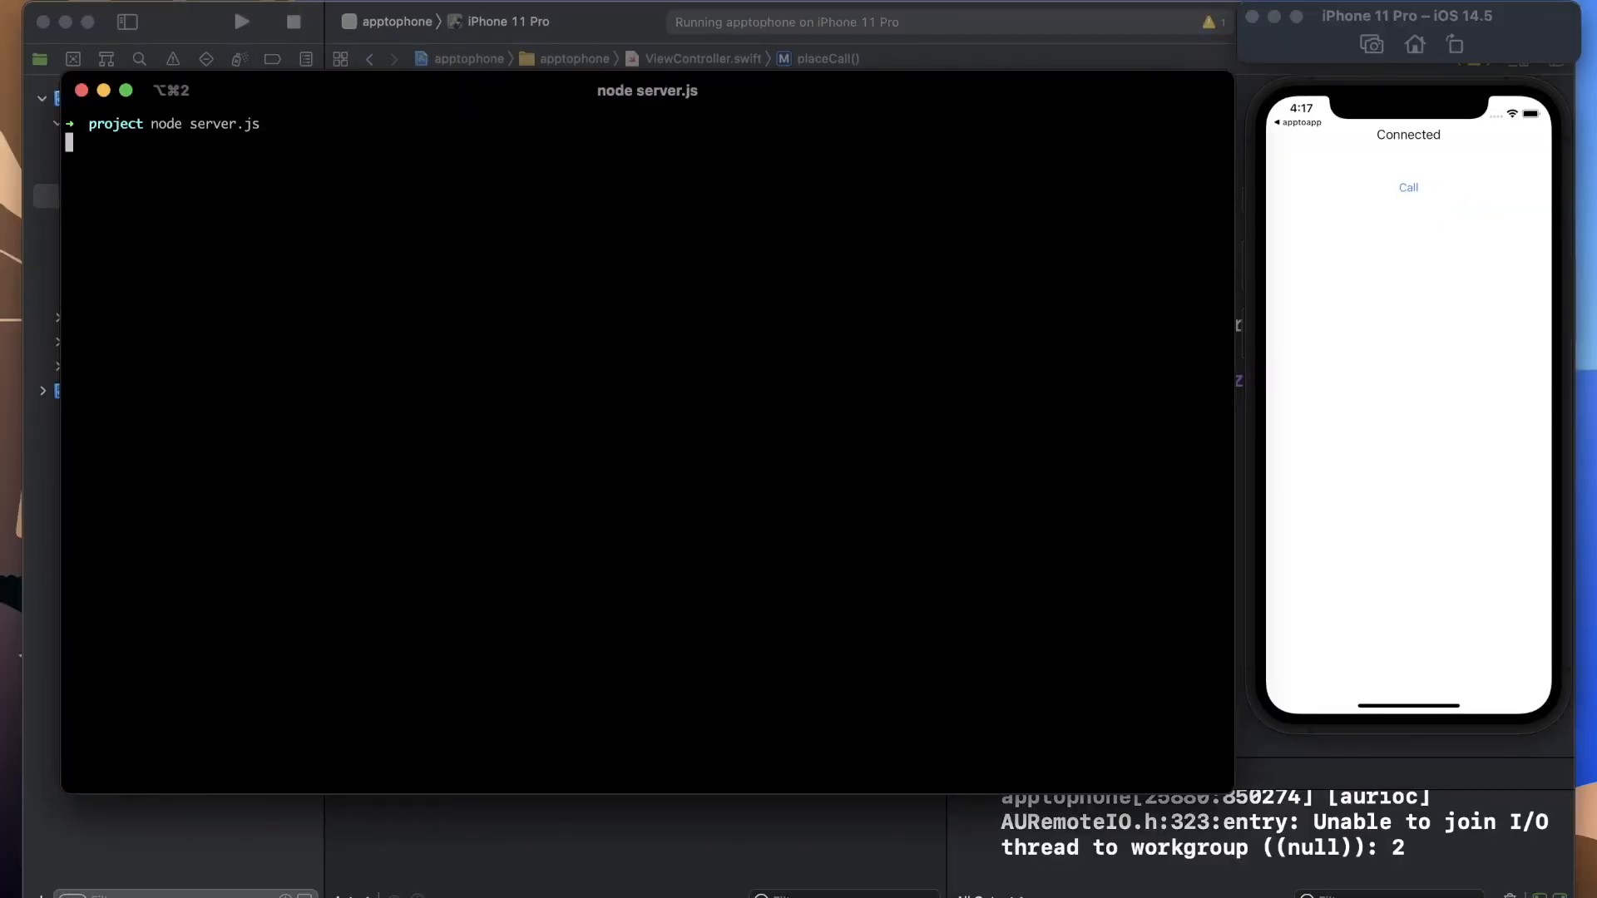
click(1407, 188)
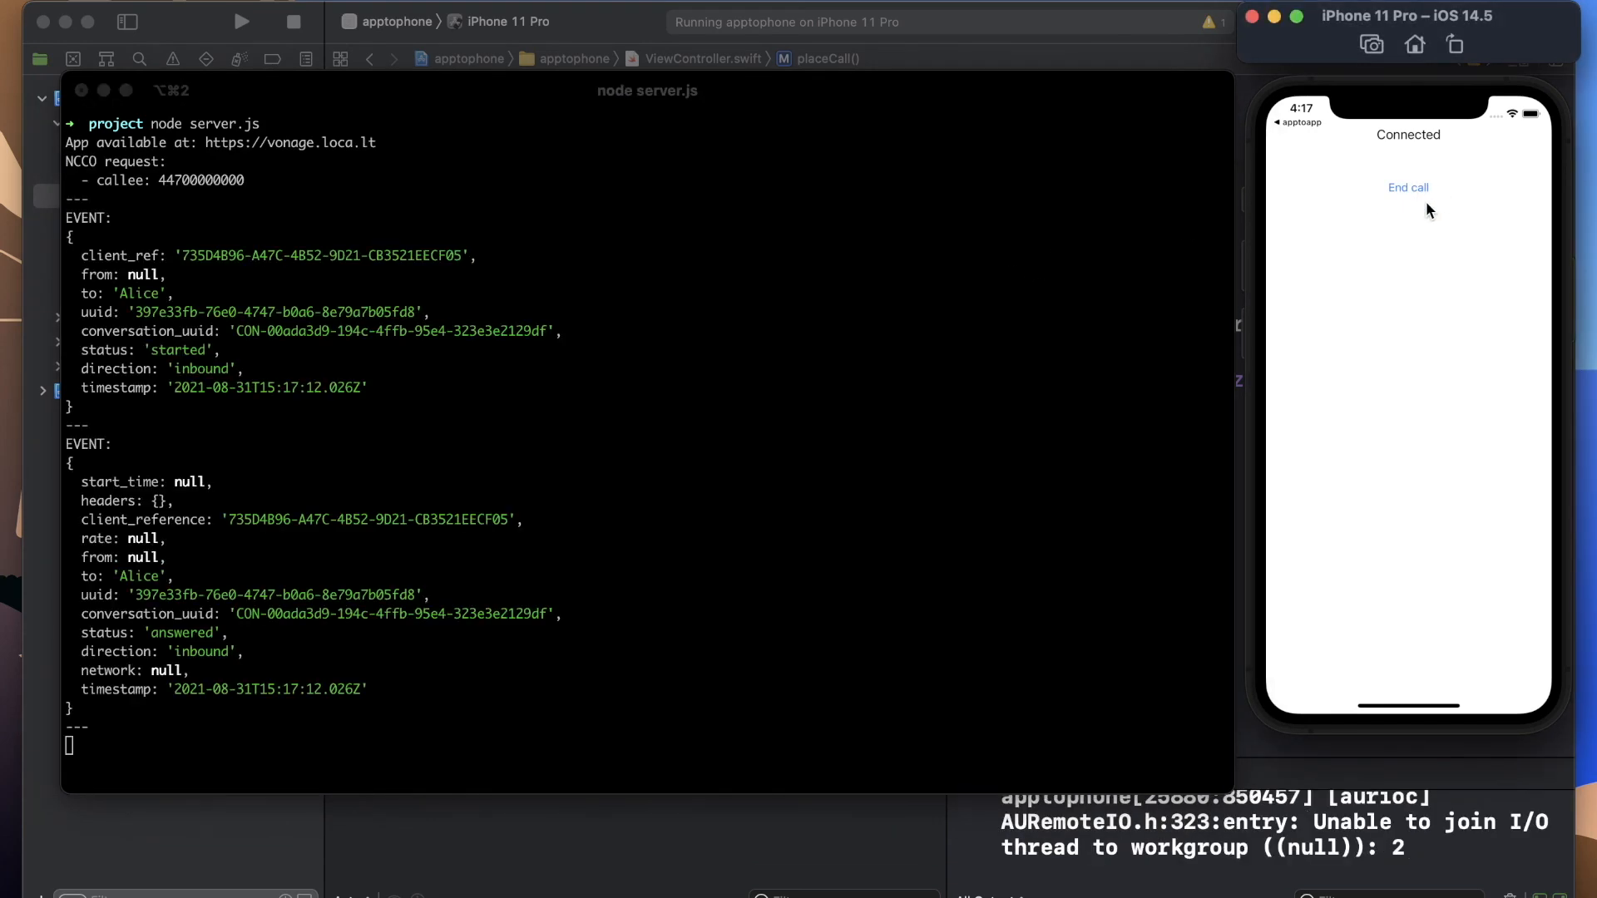
click(1408, 188)
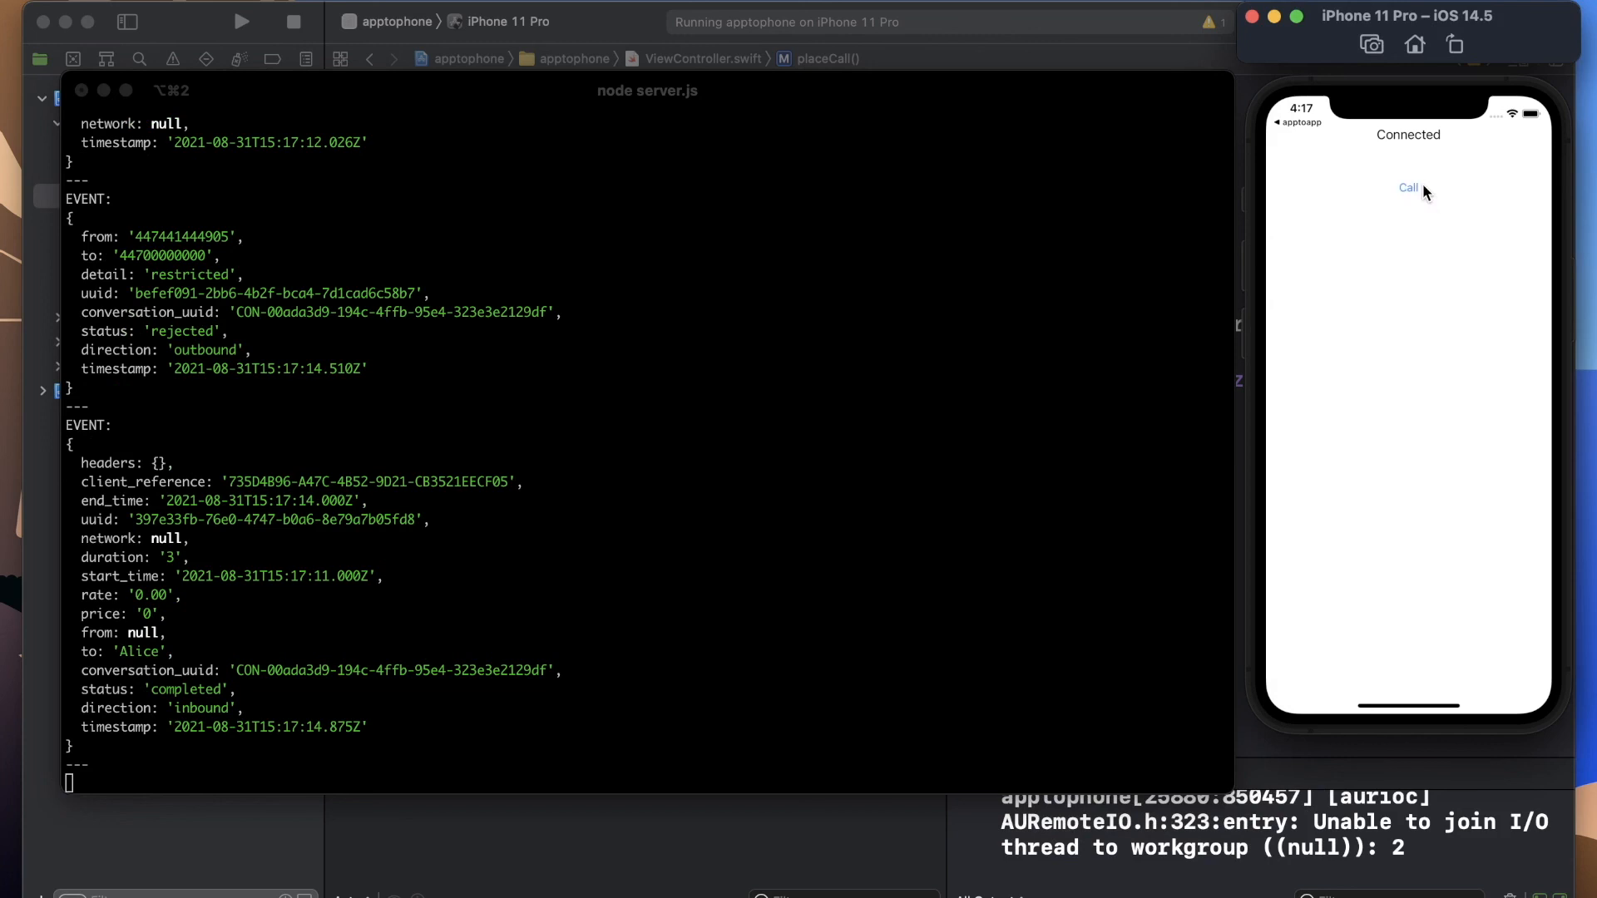
mouse_move(1499, 195)
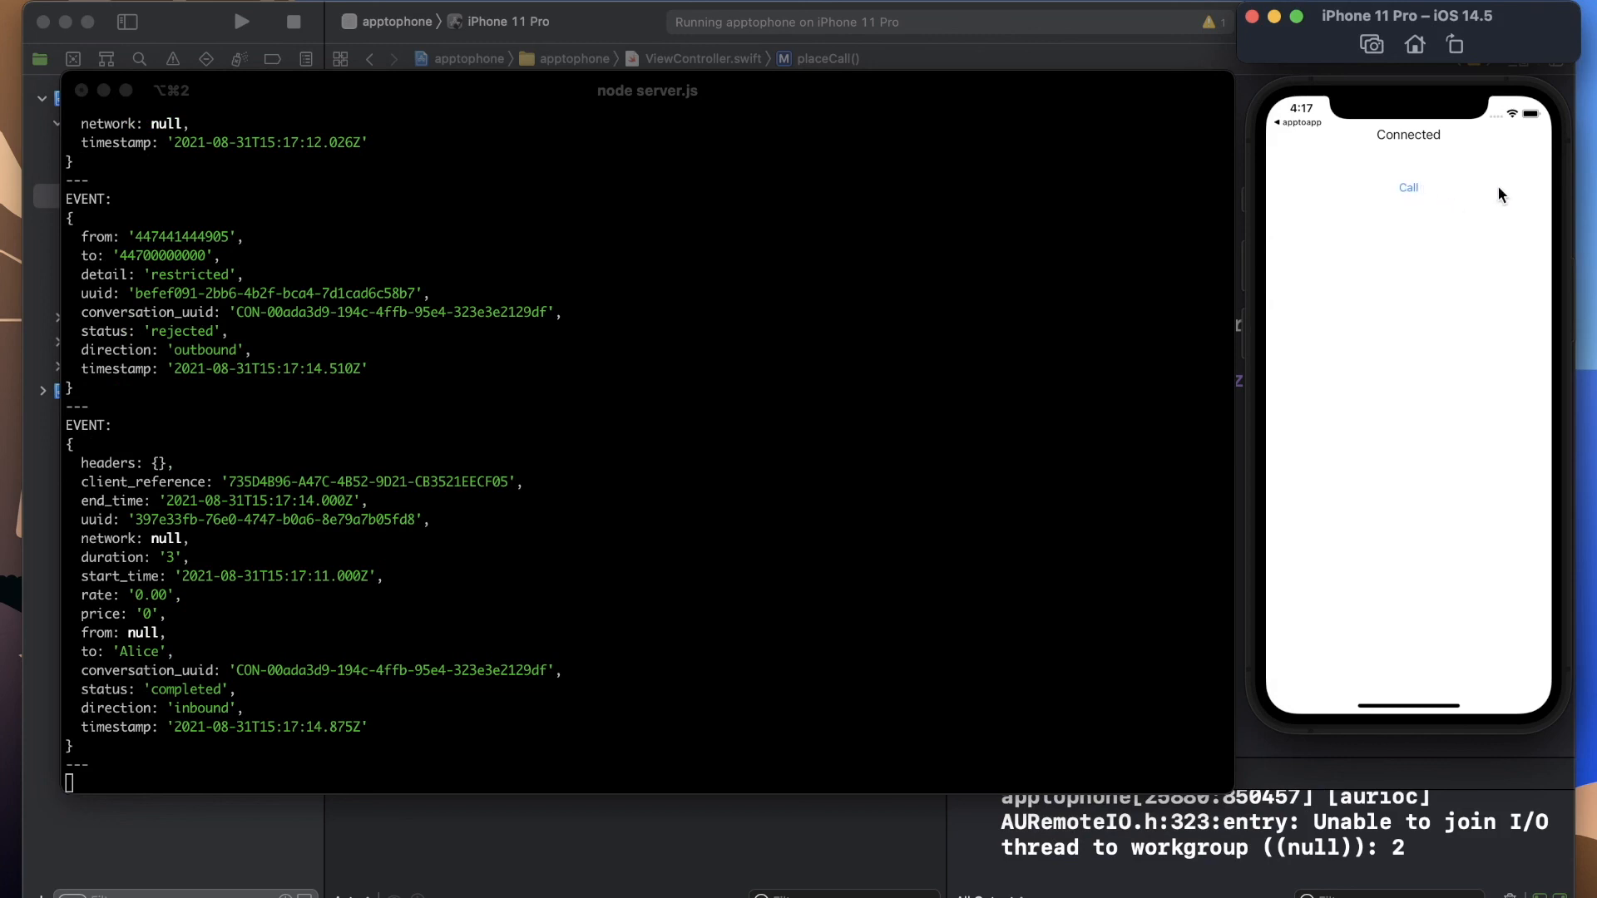